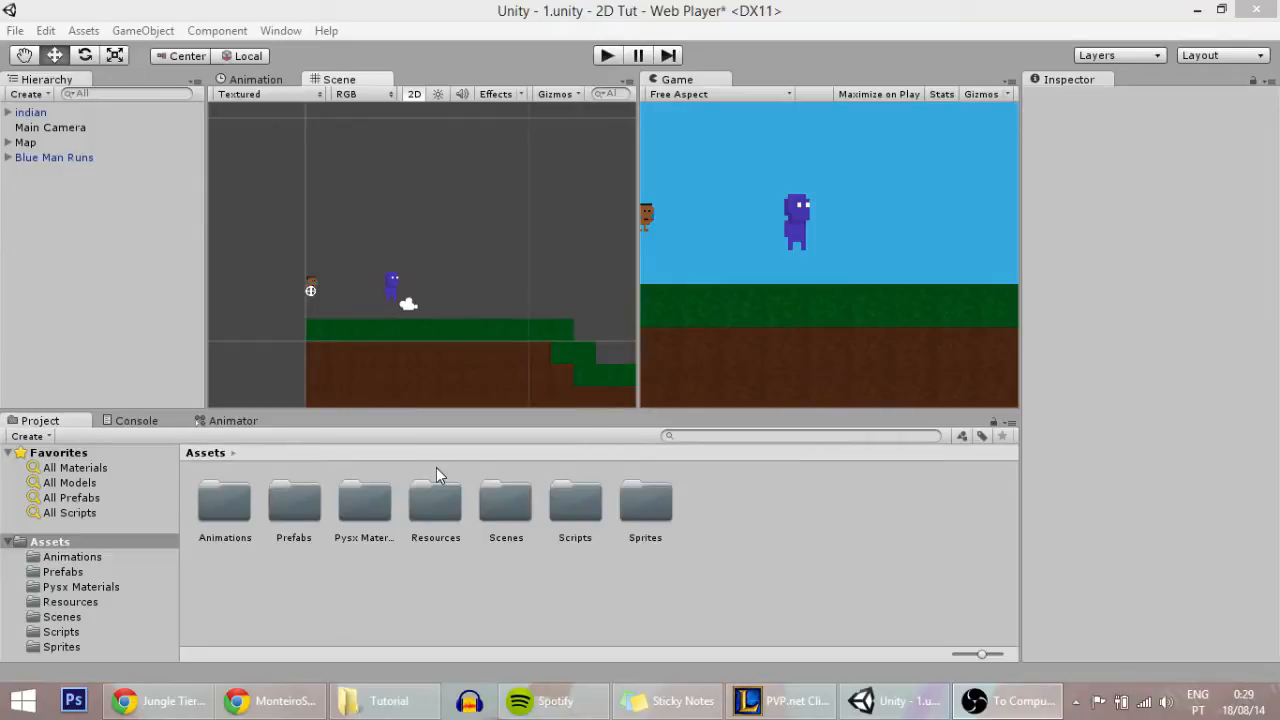
mouse_move(446, 464)
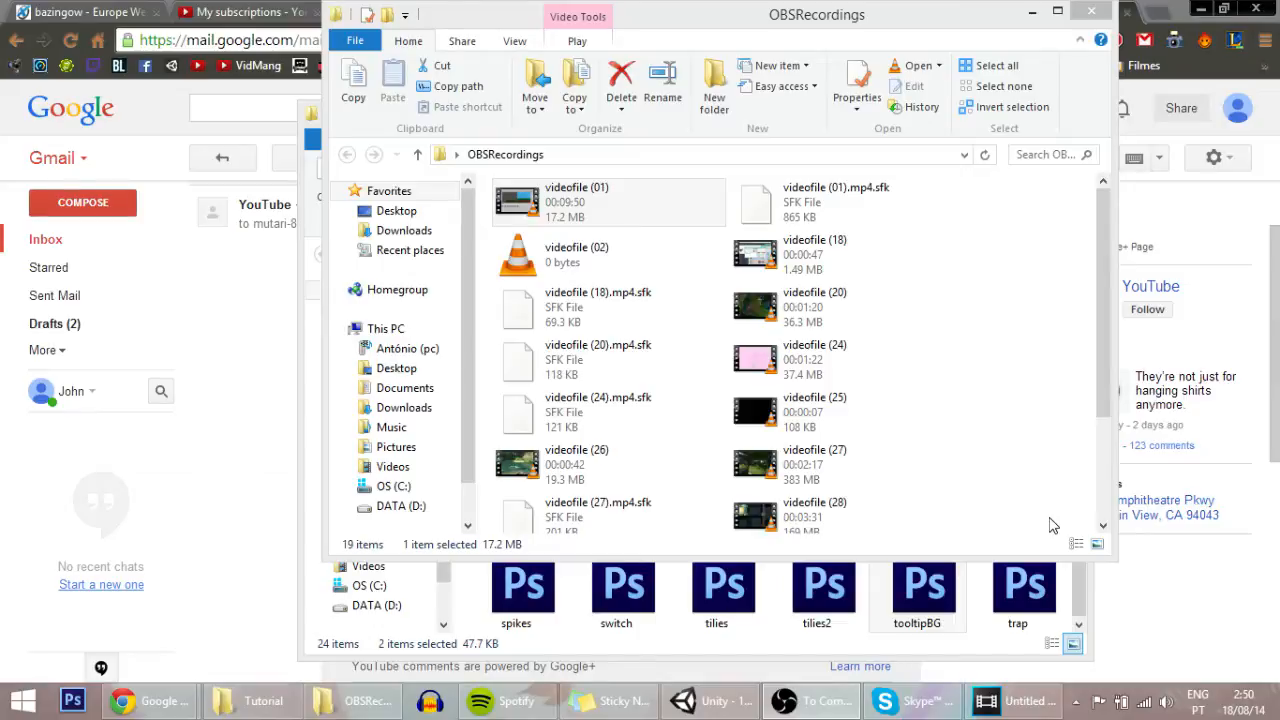
Step: Import the Sign sprite at 20 pixels per unit with Point filtering and Truecolor format
left_click(711, 700)
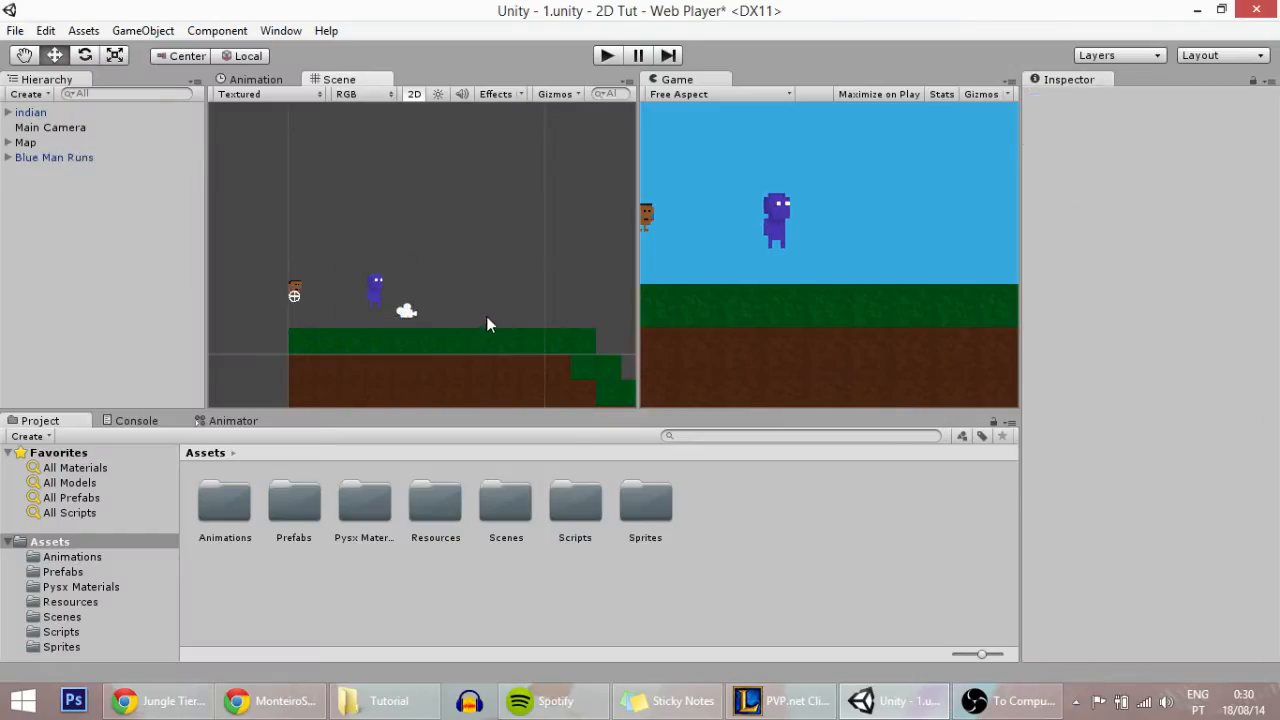
left_click(375, 290)
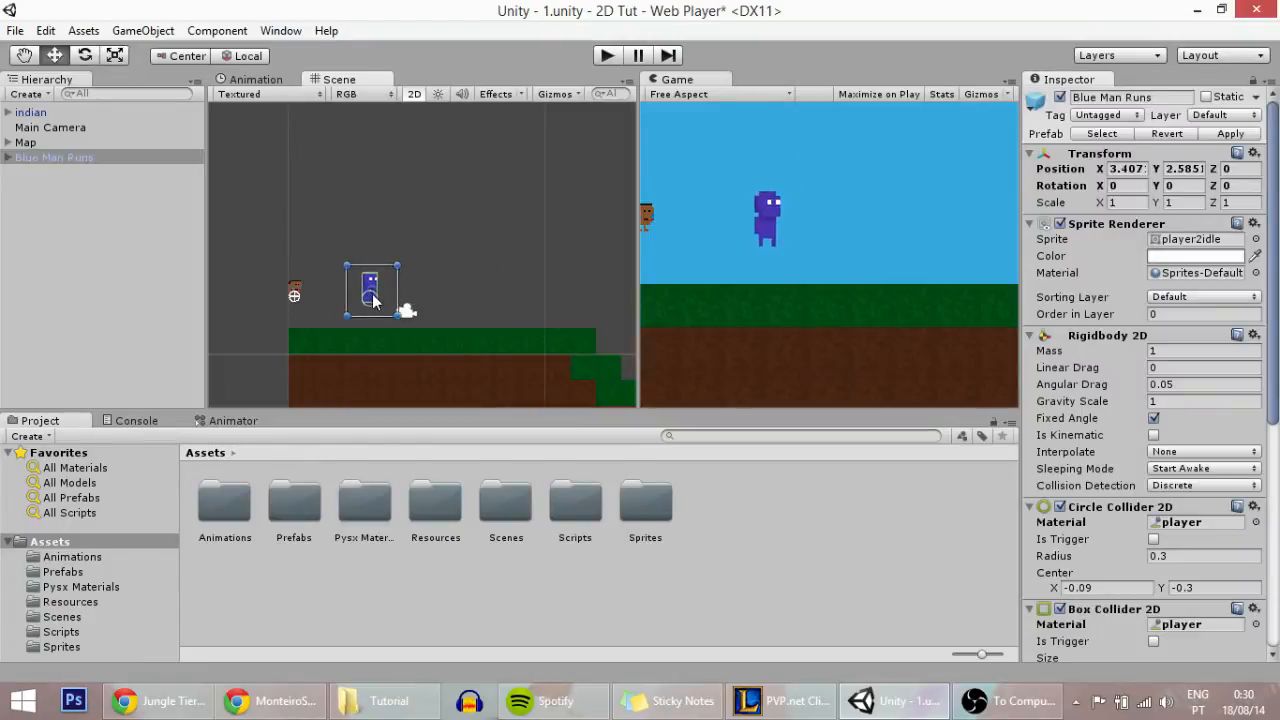
left_click(455, 335)
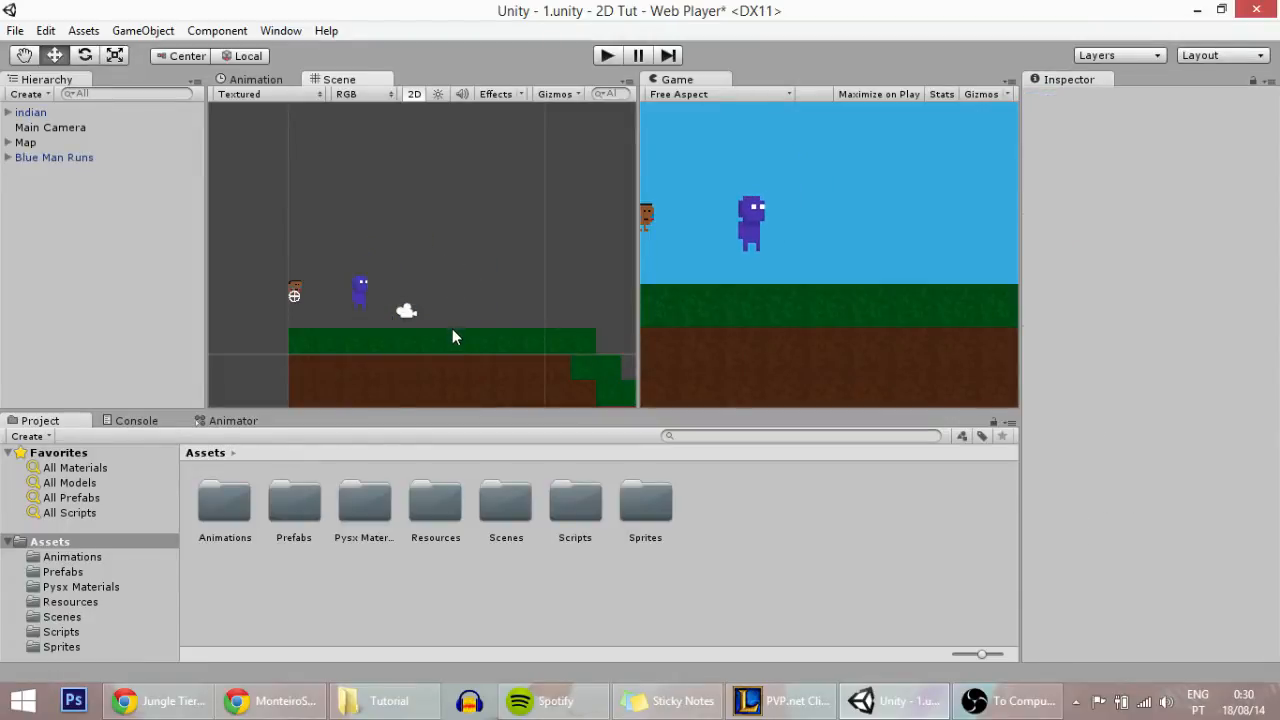
left_click(9, 142)
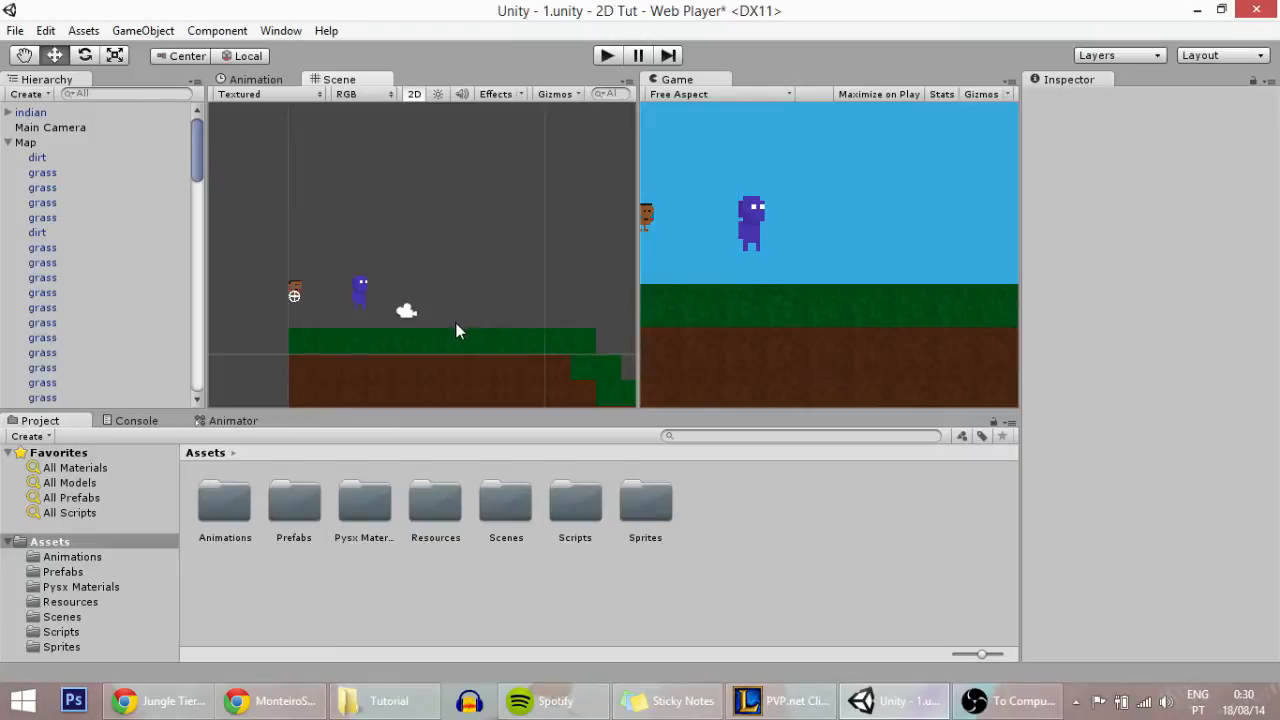
mouse_move(480, 420)
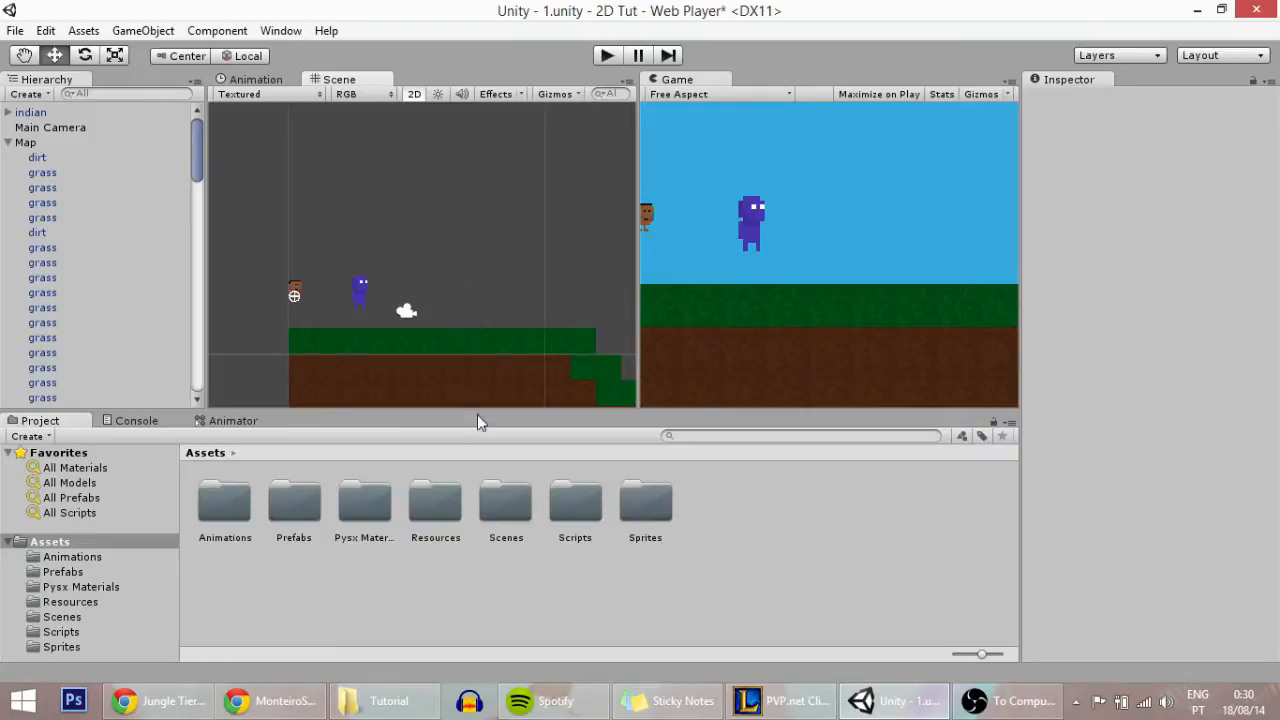
mouse_move(385, 700)
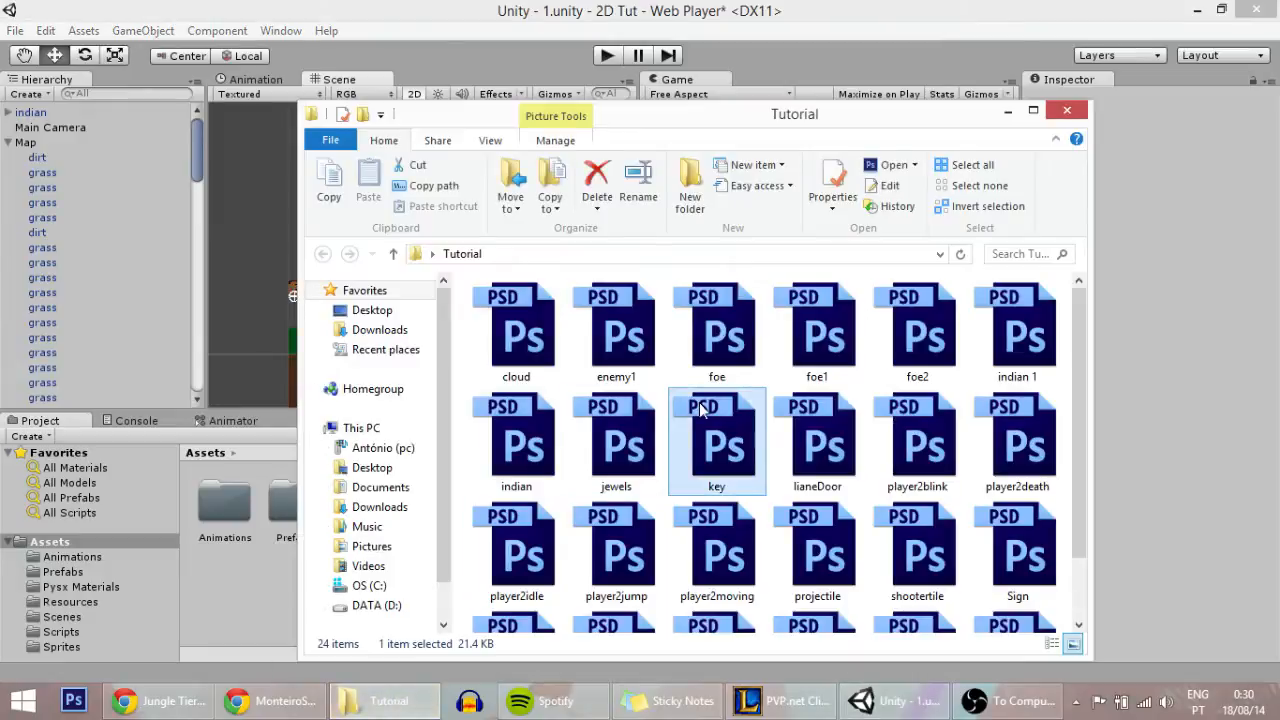
scroll("down", 3)
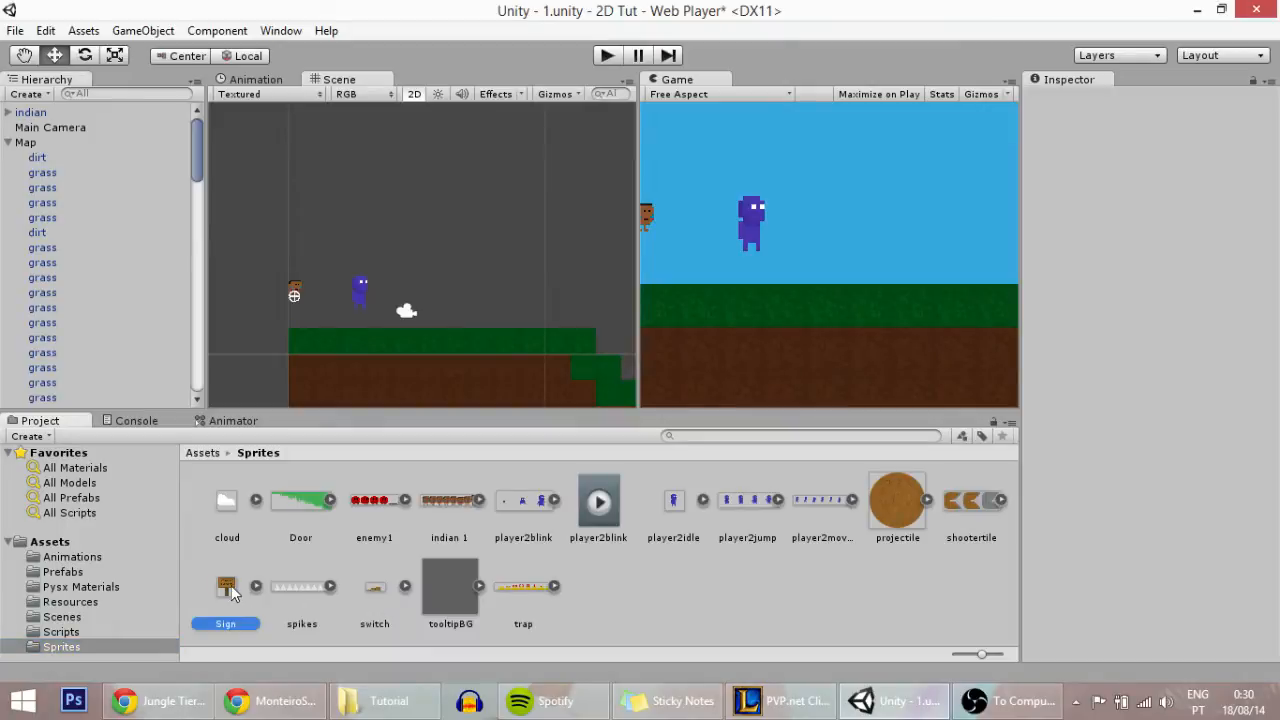
left_click(225, 585)
type("20")
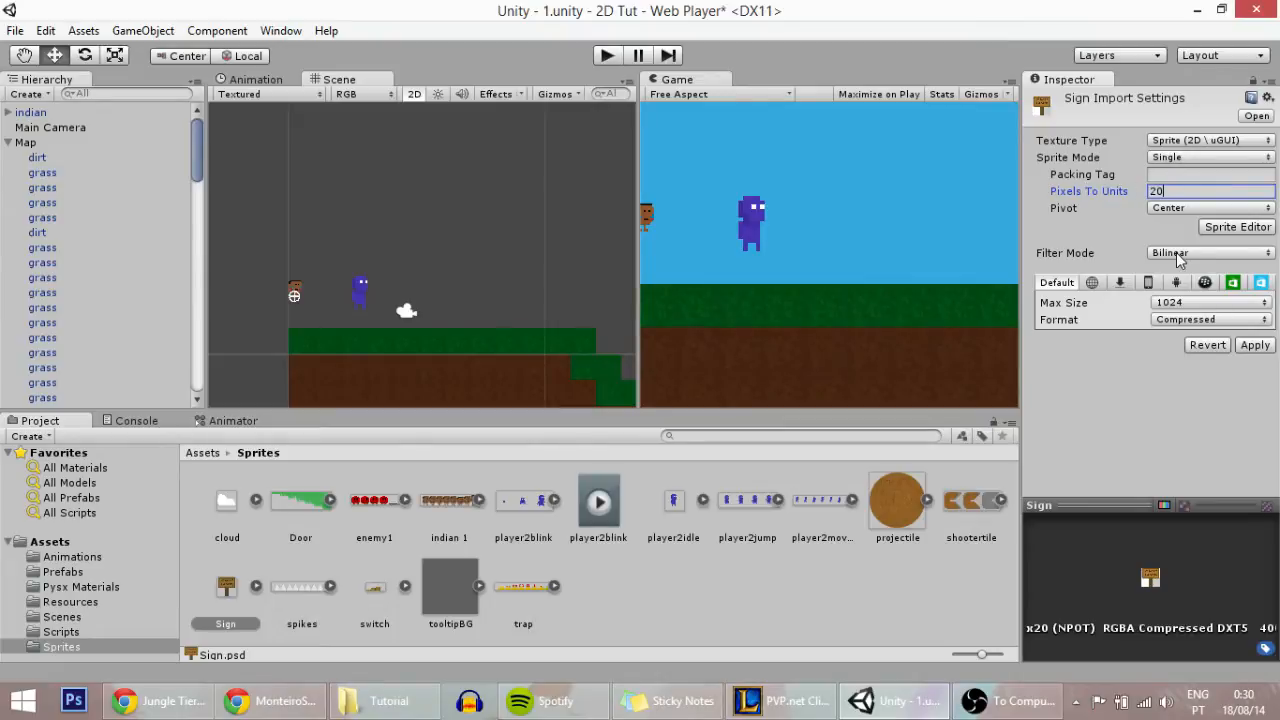
left_click(1210, 319)
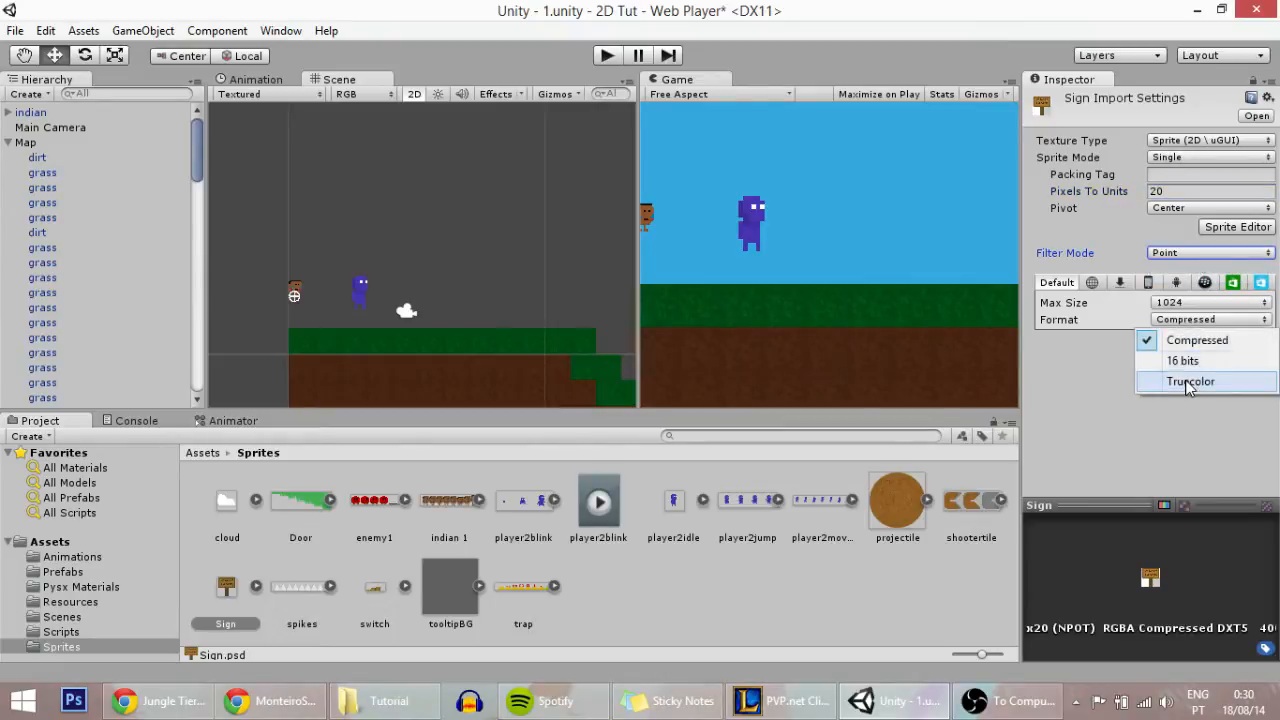
left_click(1190, 381)
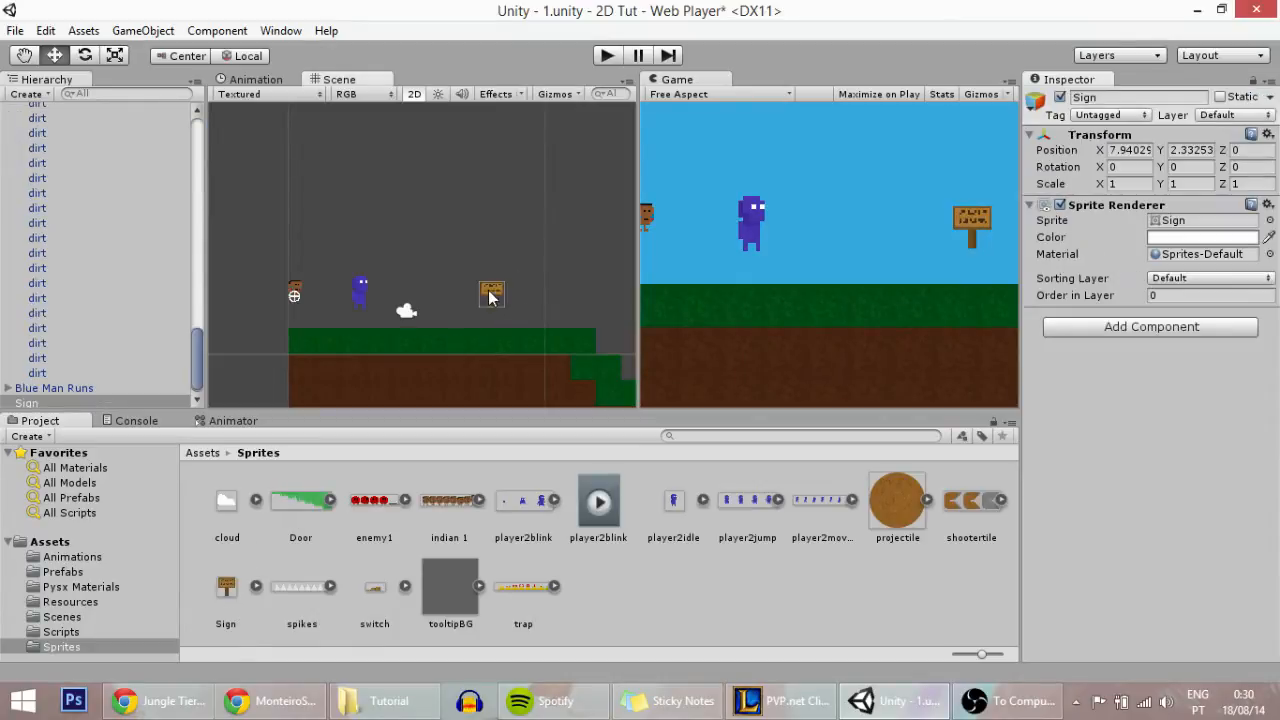
Step: Place the sign on the grass to the player's right
left_click_drag(491, 294, 442, 316)
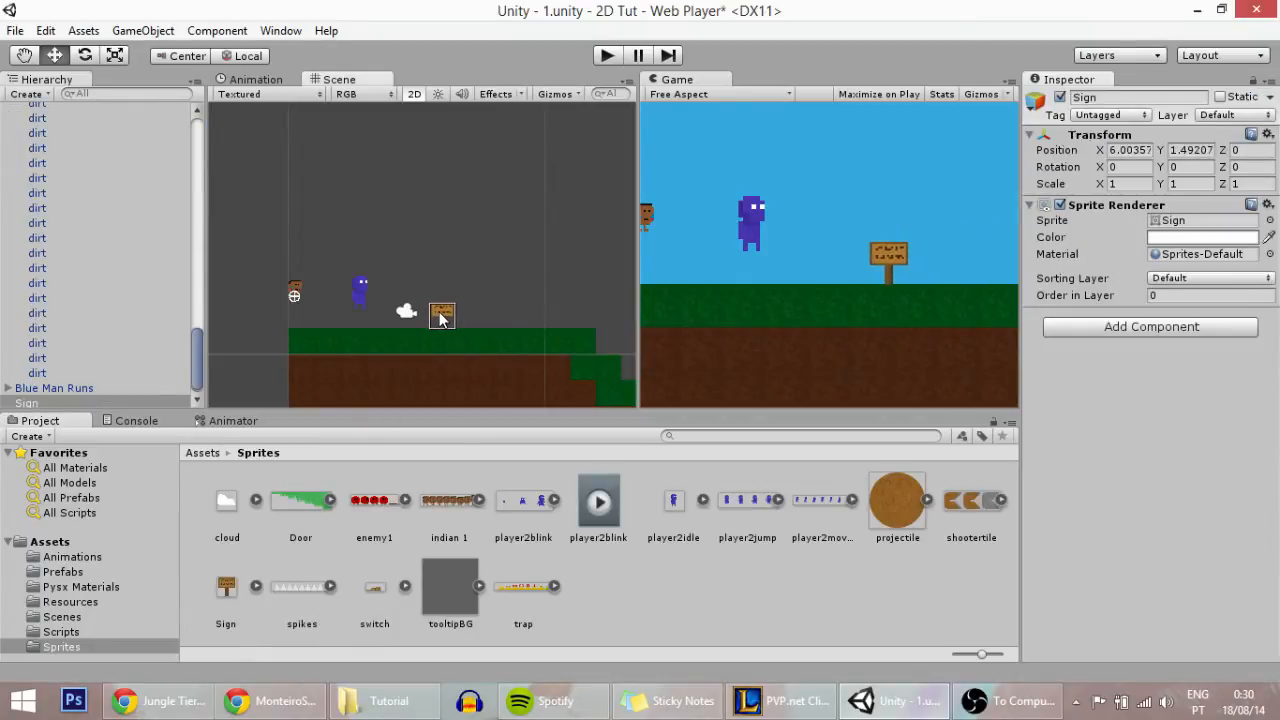
left_click_drag(442, 315, 430, 315)
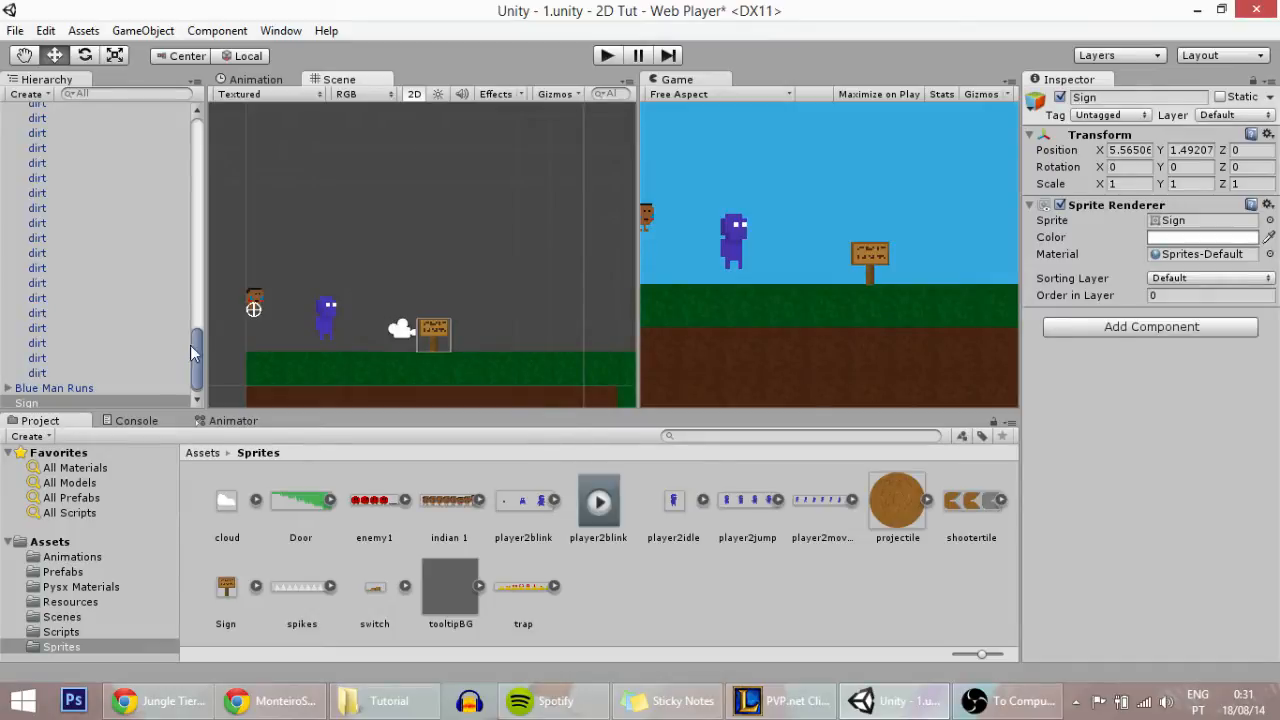
scroll("up", 3)
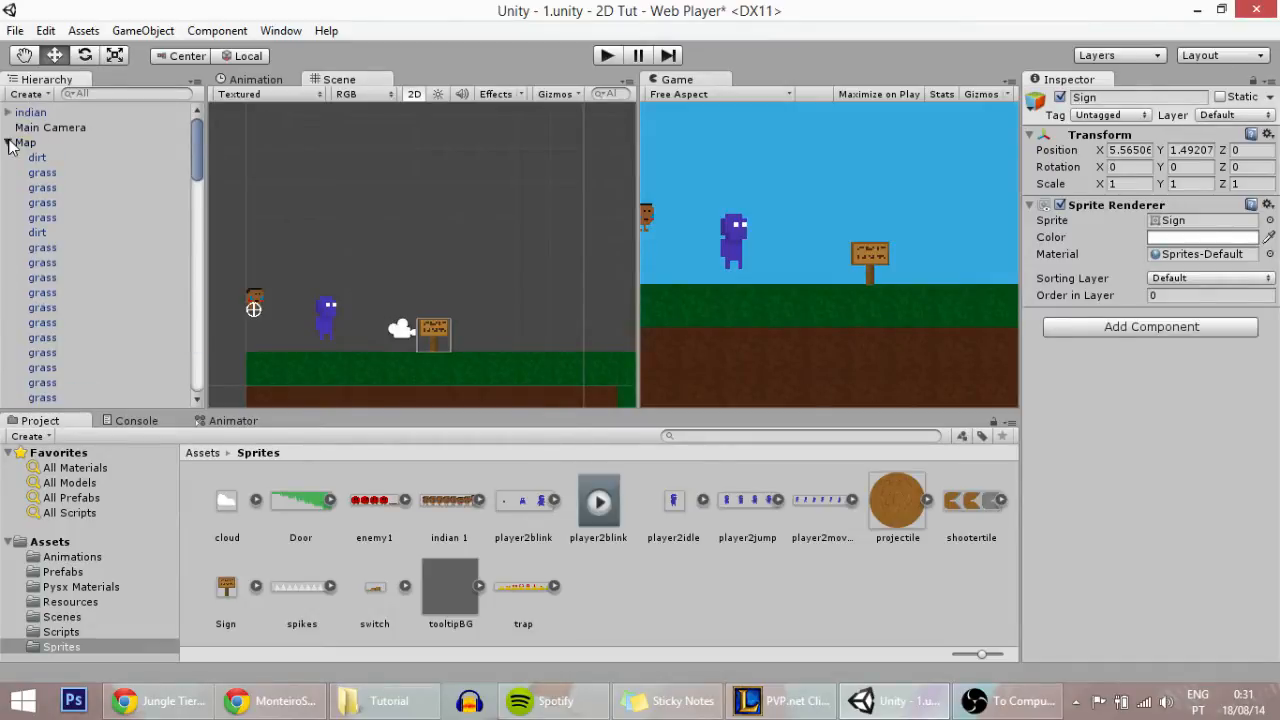
Step: Create an empty GameObject named Tooltip, reset to position 0,0,0
right_click(26, 172)
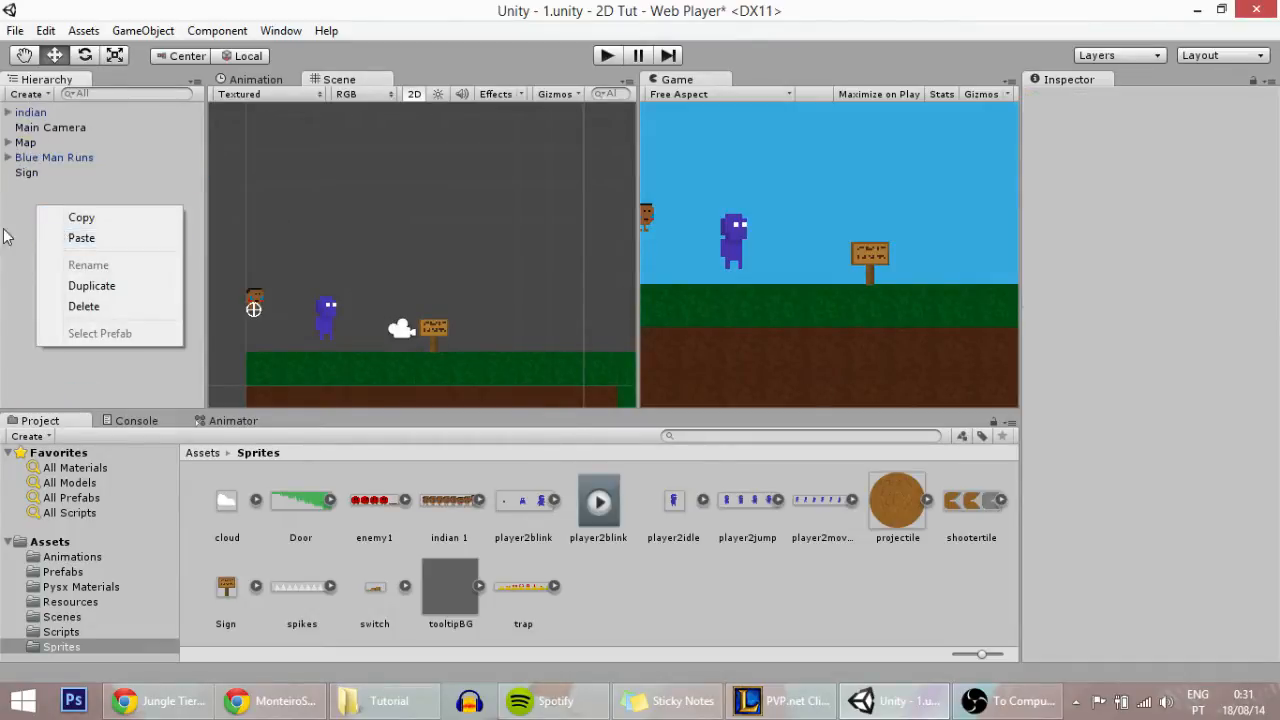
left_click(81, 237)
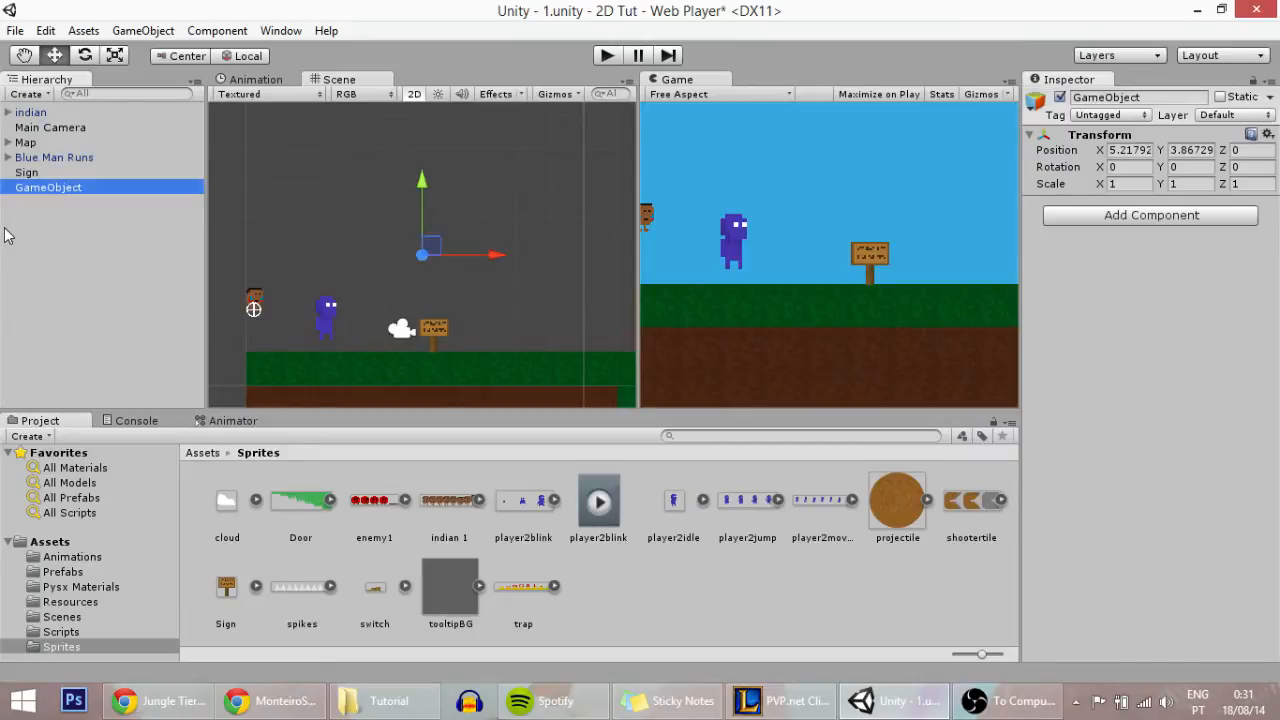
mouse_move(65, 193)
type("Tooltip")
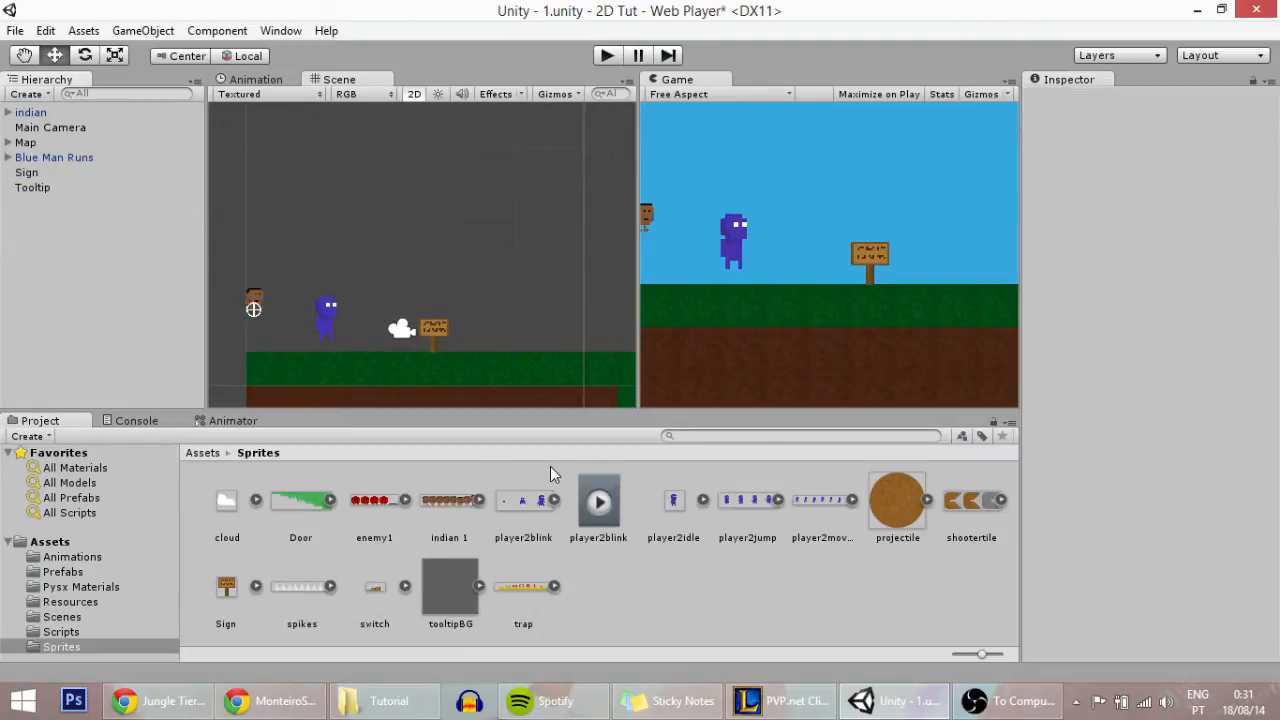
left_click(33, 187)
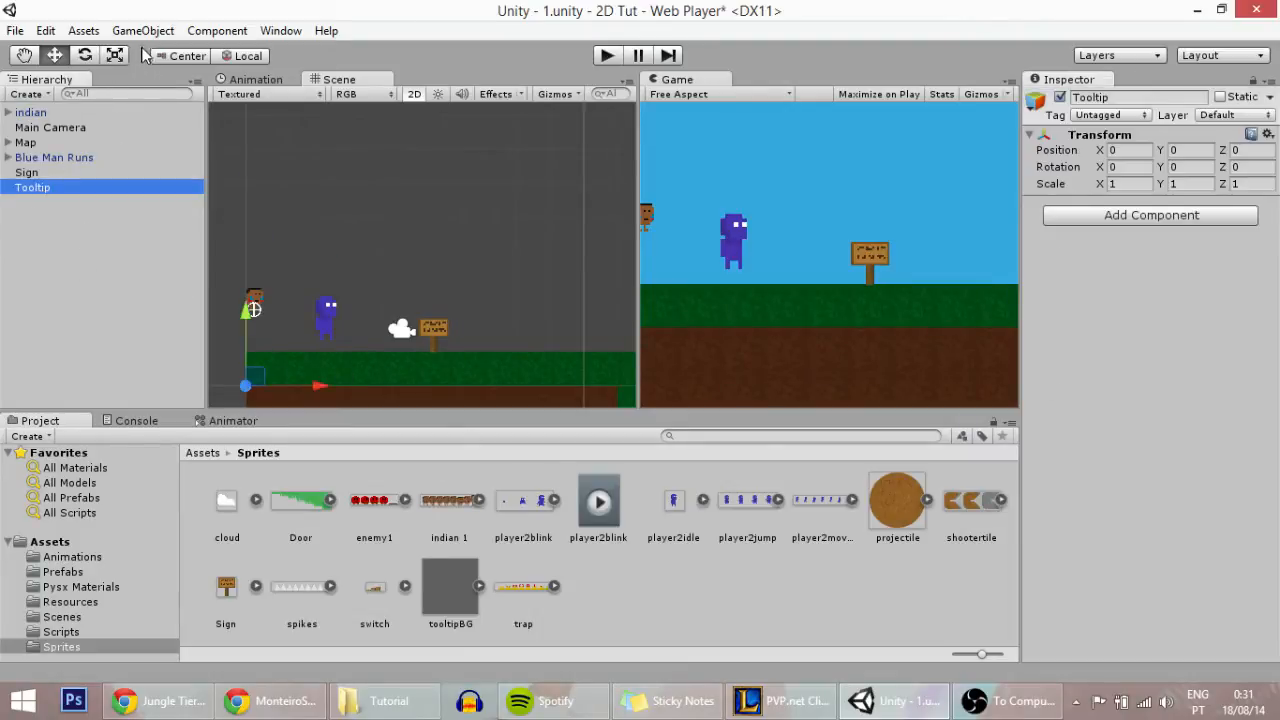
Step: Add a GUI Text child to Tooltip reading 'Press Shift to run'
left_click(142, 30)
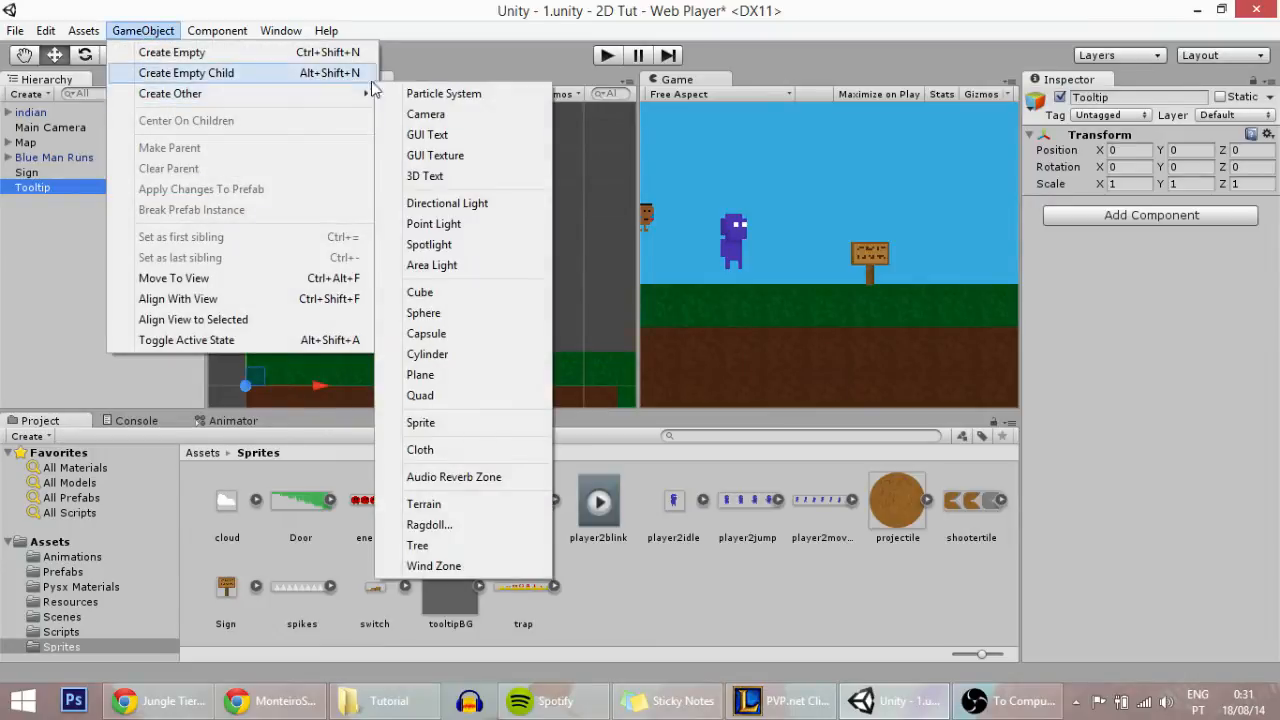
left_click(427, 134)
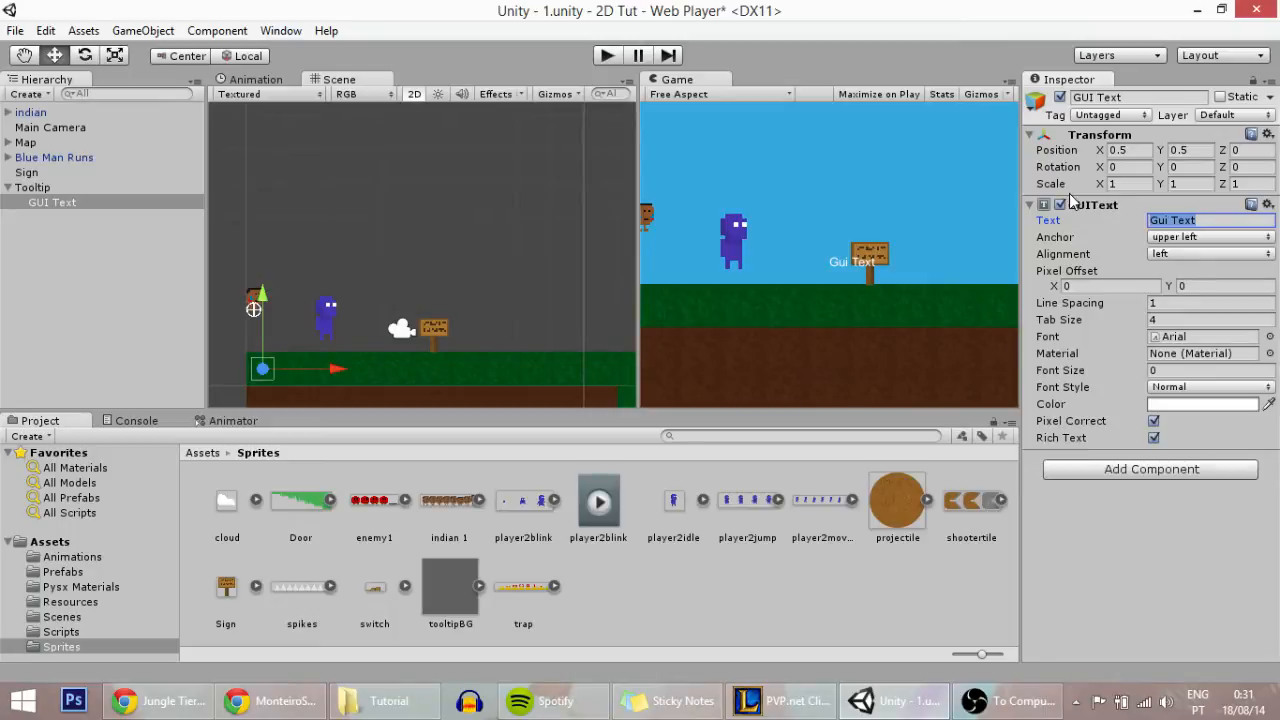
type("Press S")
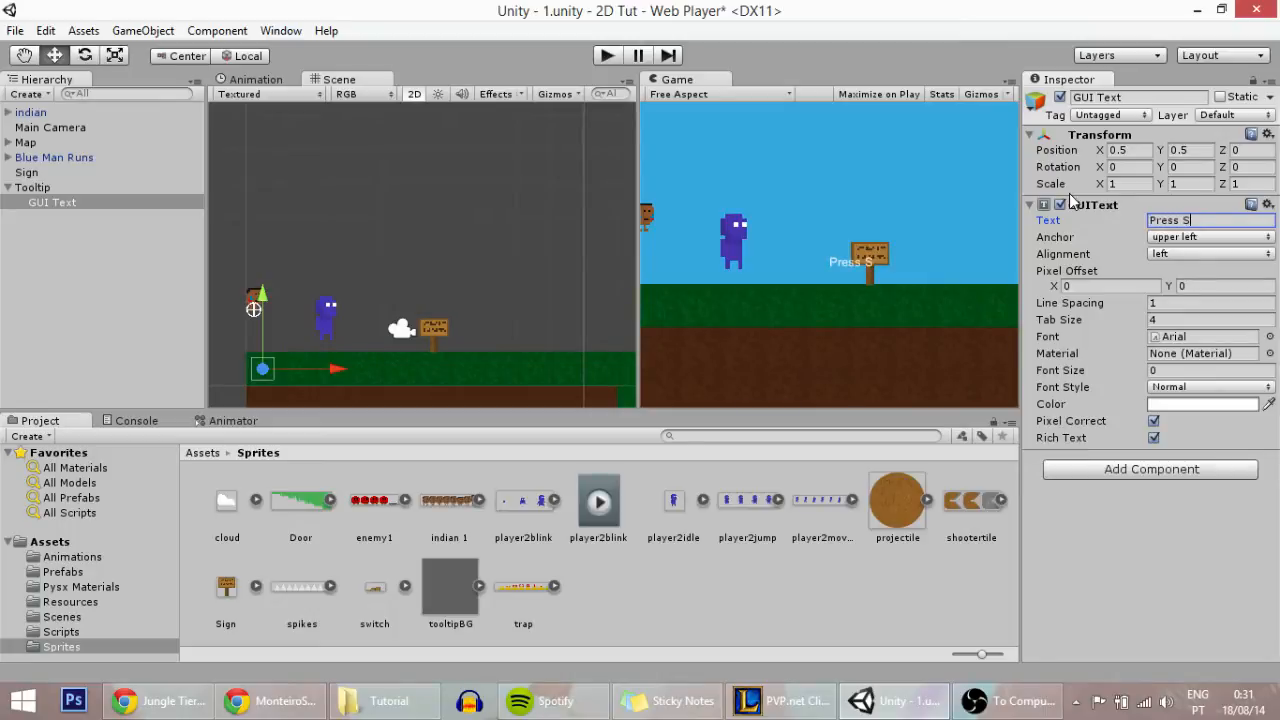
type("hift")
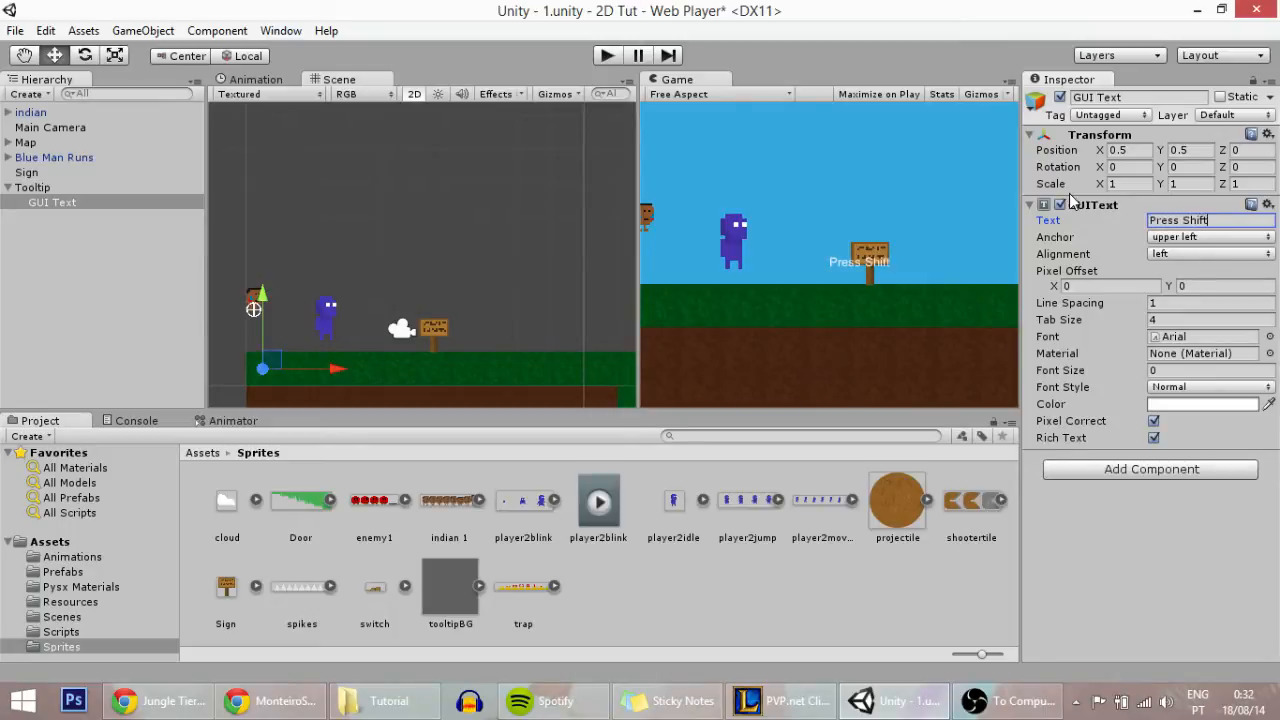
type("to run")
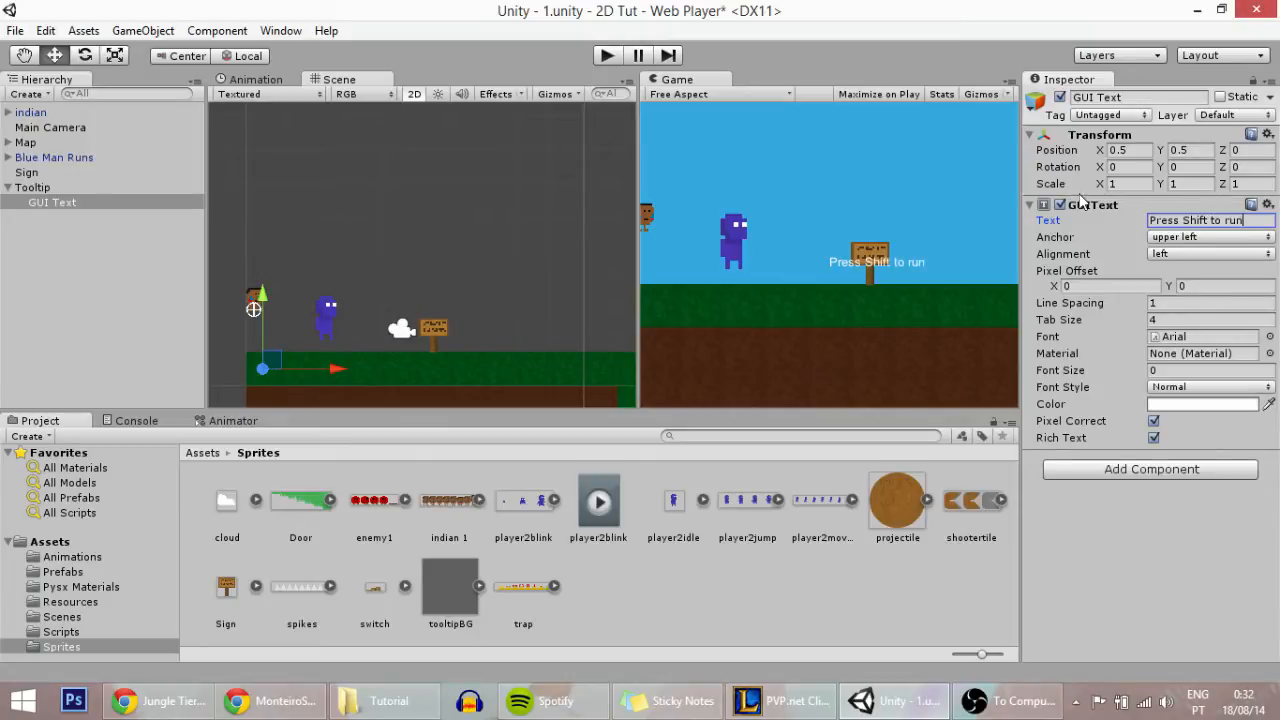
mouse_move(1255, 370)
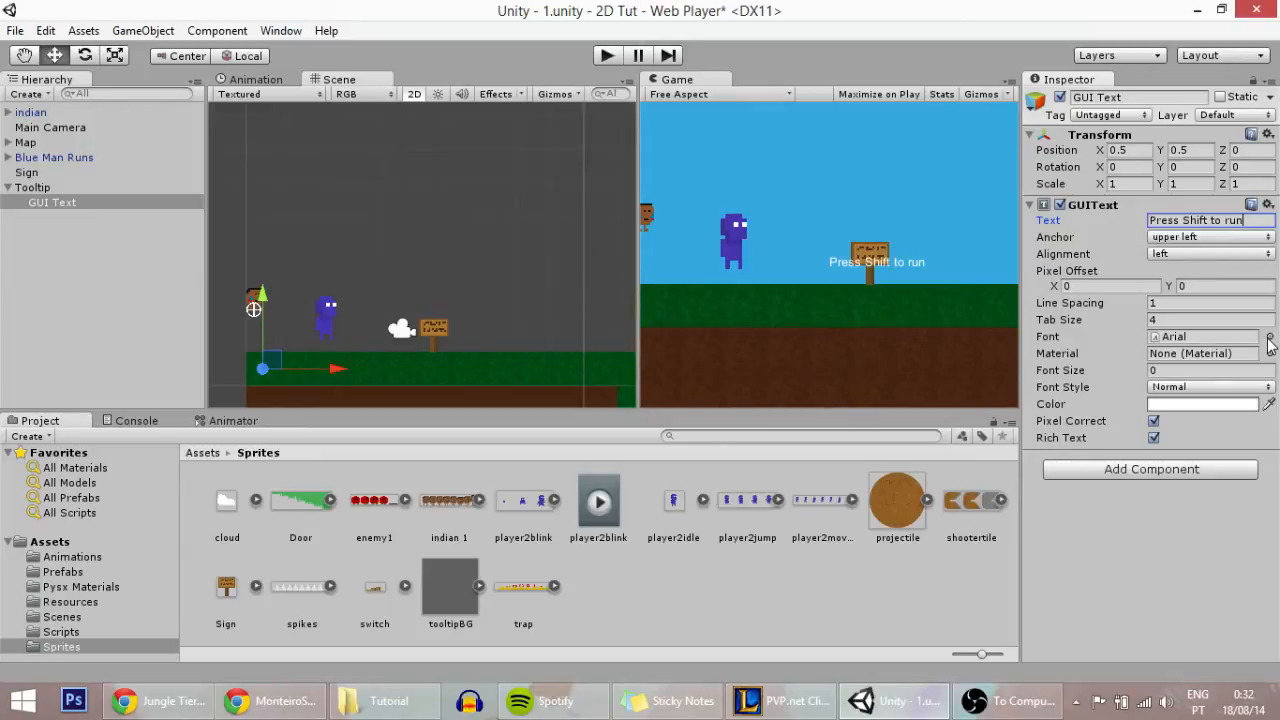
left_click(1269, 336)
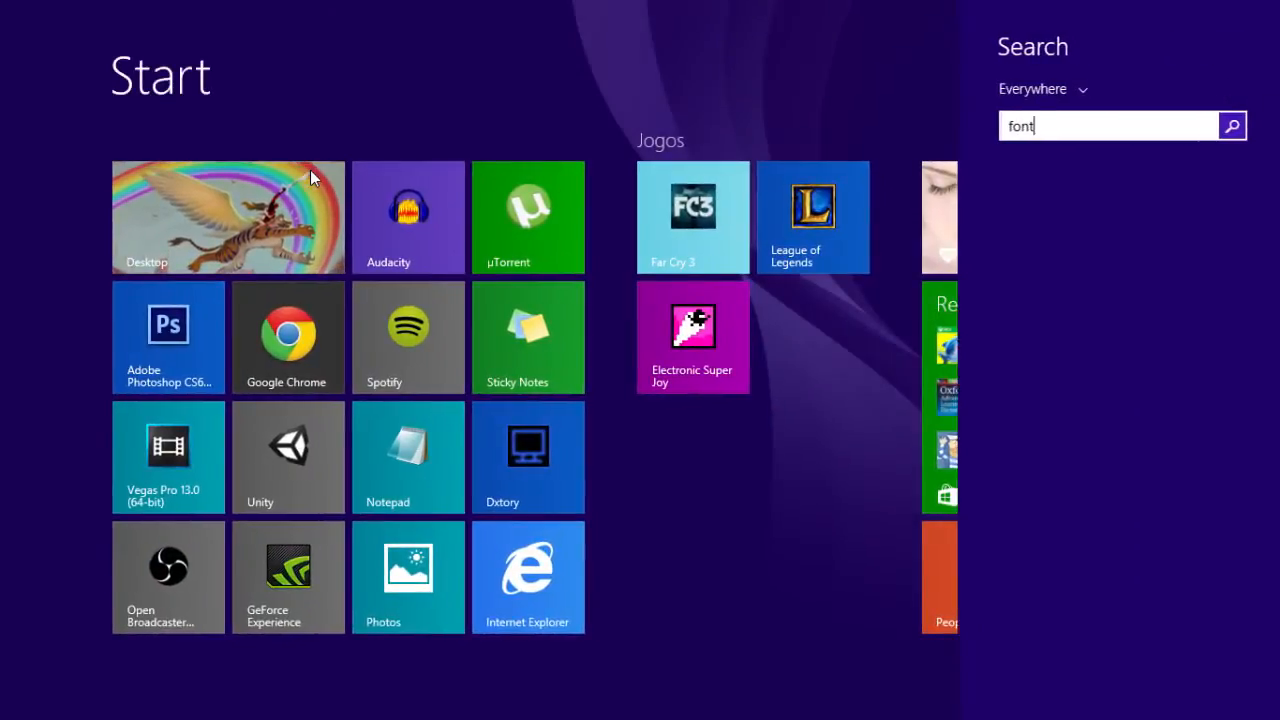
Step: Search Windows for fonts to bring Adobe Gothic Std B into Assets
type("s")
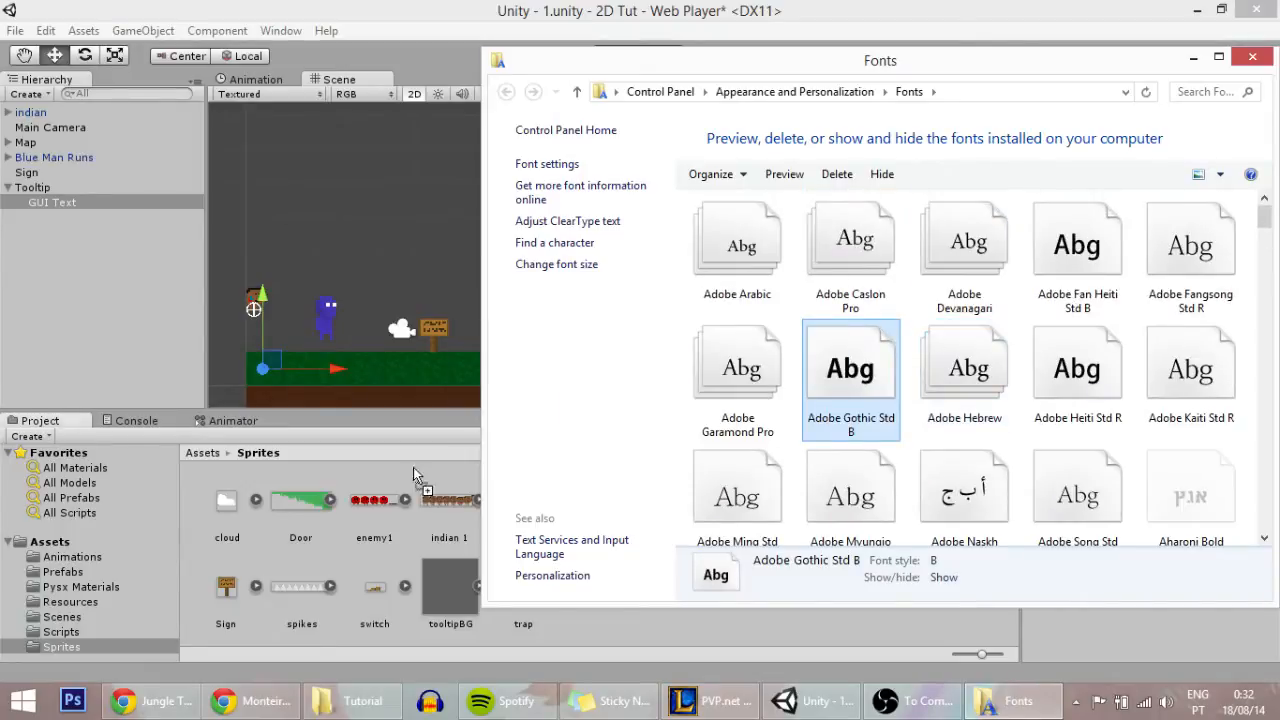
mouse_move(67, 540)
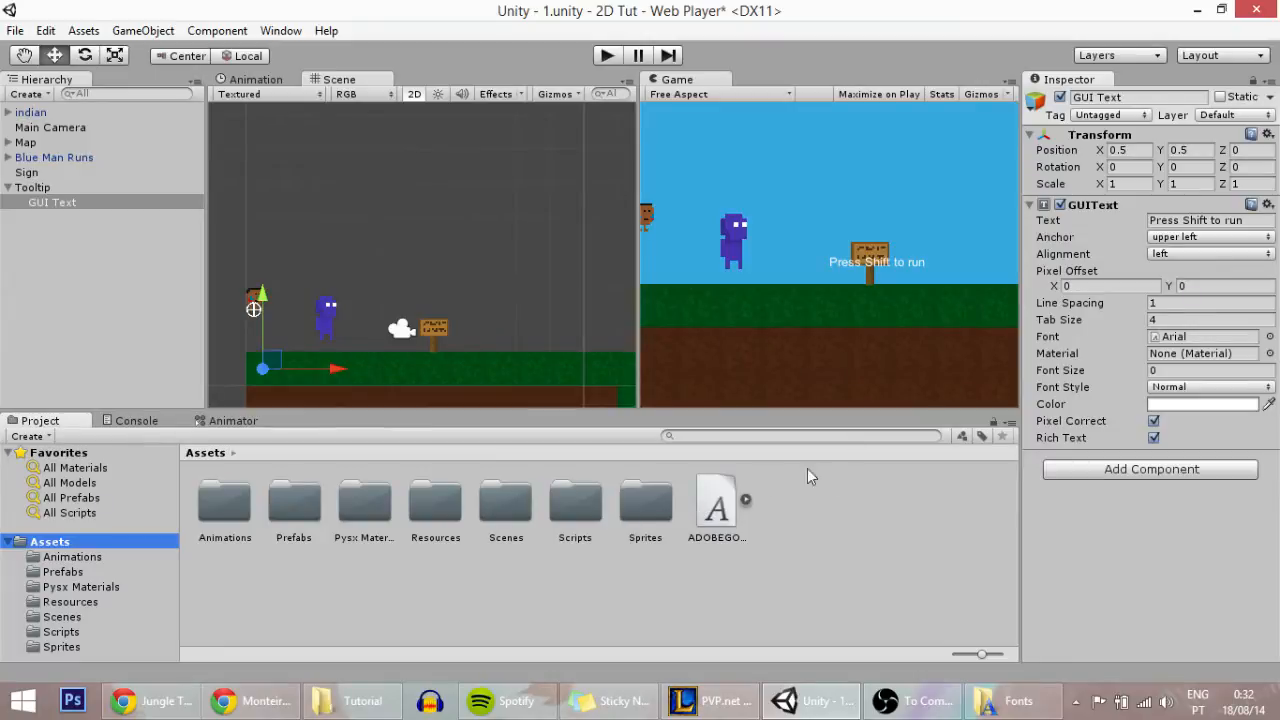
Step: Apply the ADOBEGOTHIC font to the caption and select the tooltipBG sprite
left_click(1205, 336)
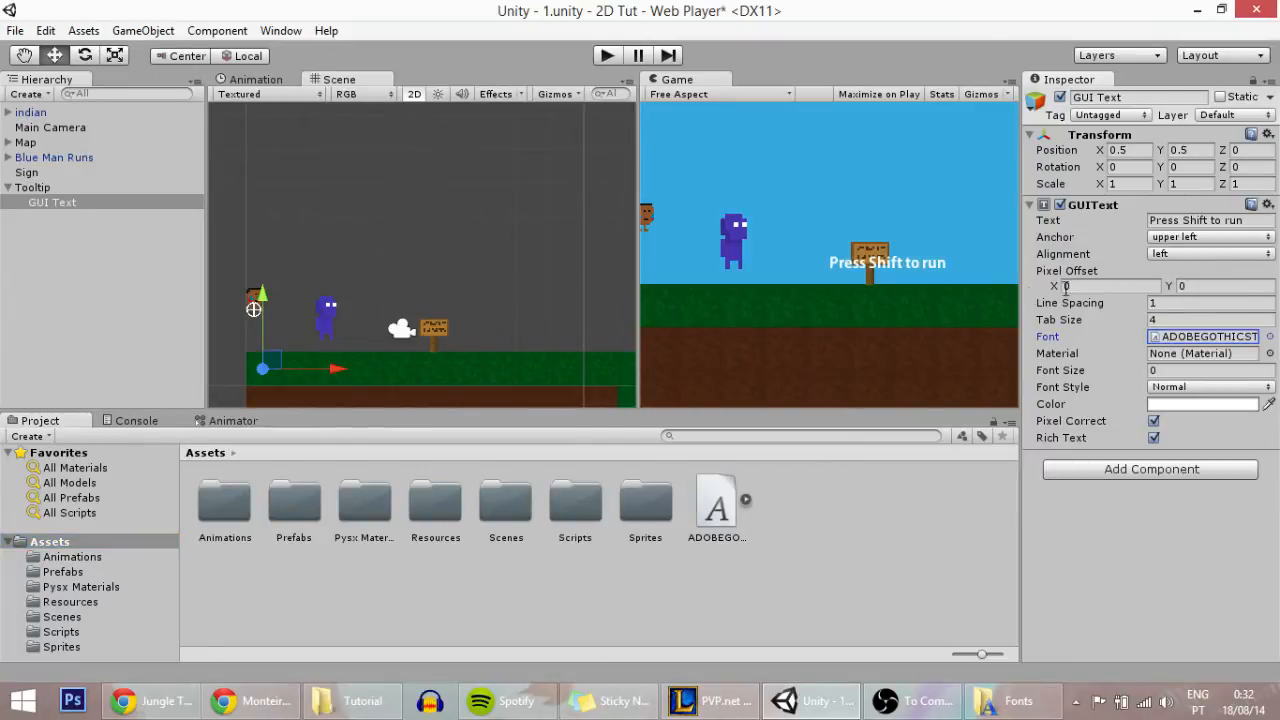
mouse_move(367, 271)
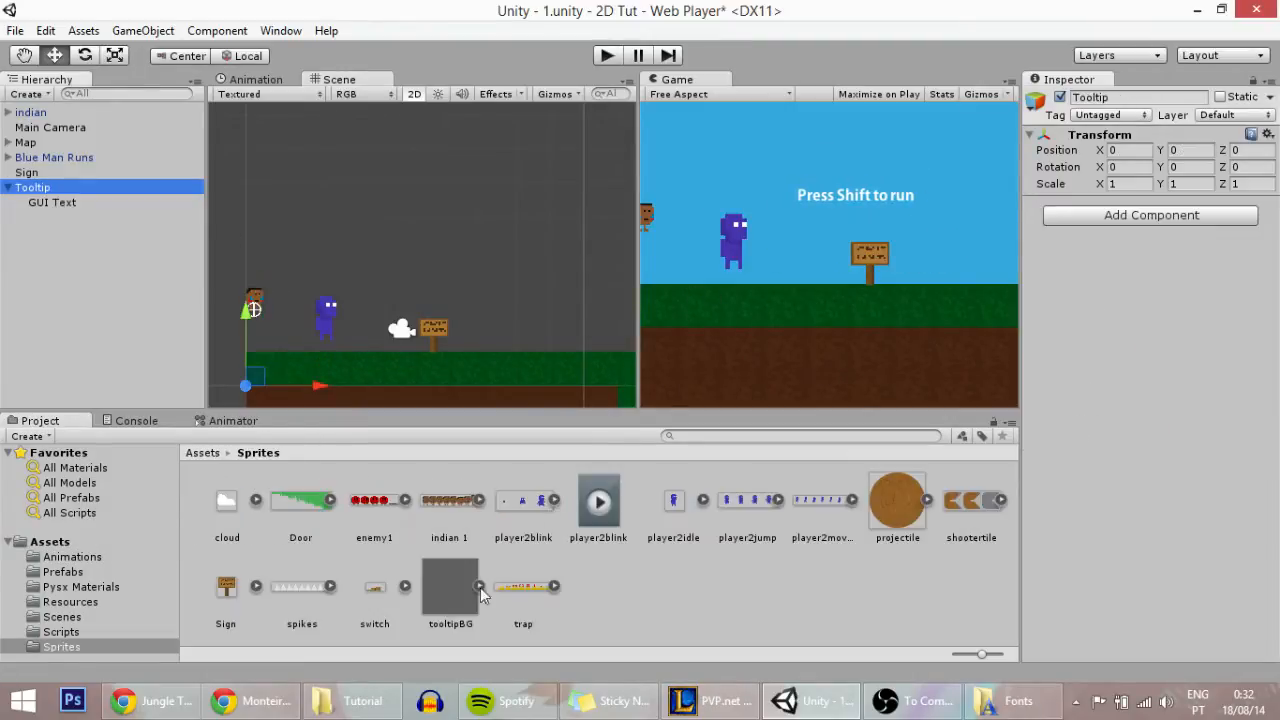
left_click(450, 587)
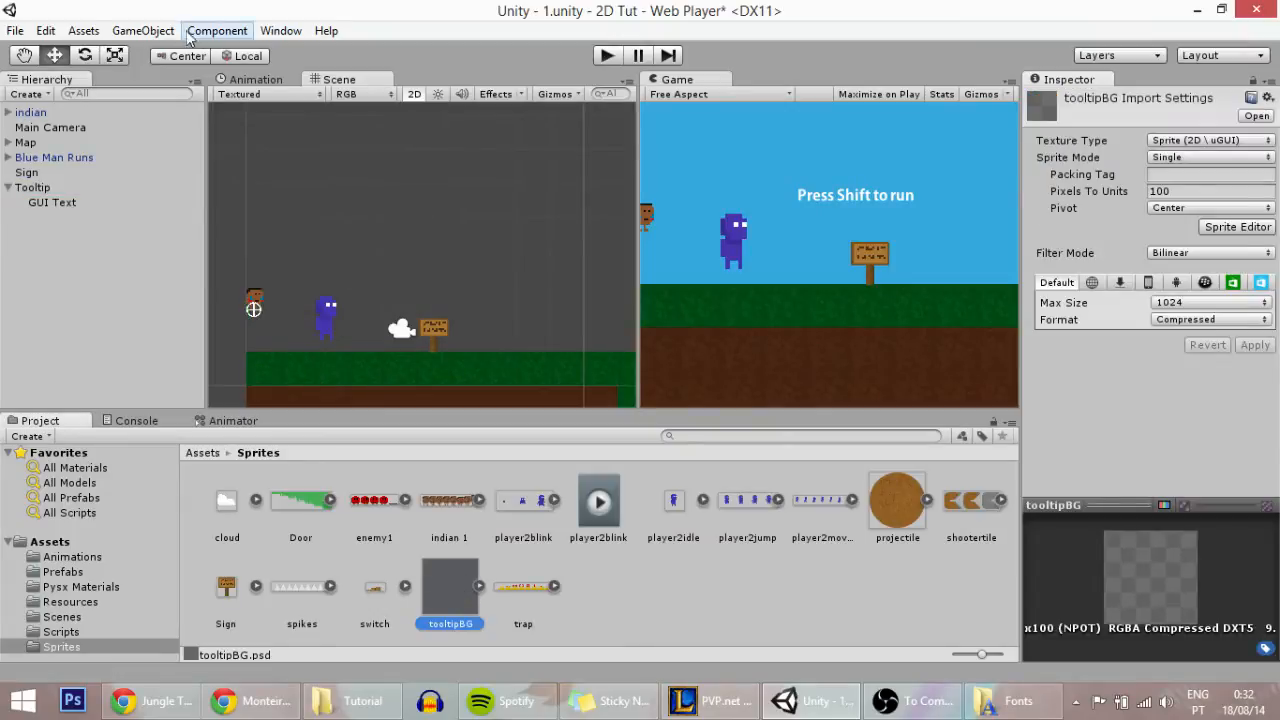
mouse_move(143, 30)
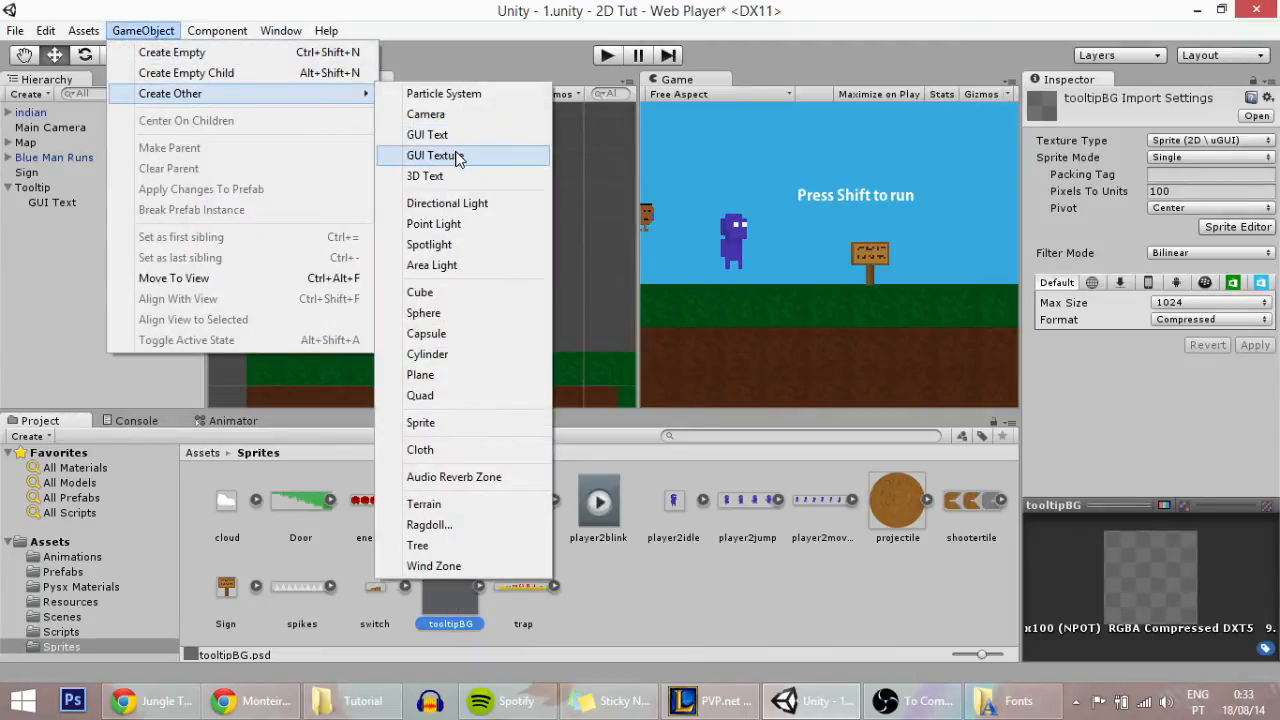
Step: Create a tooltipBG GUI Texture and parent it under Tooltip
left_click(430, 155)
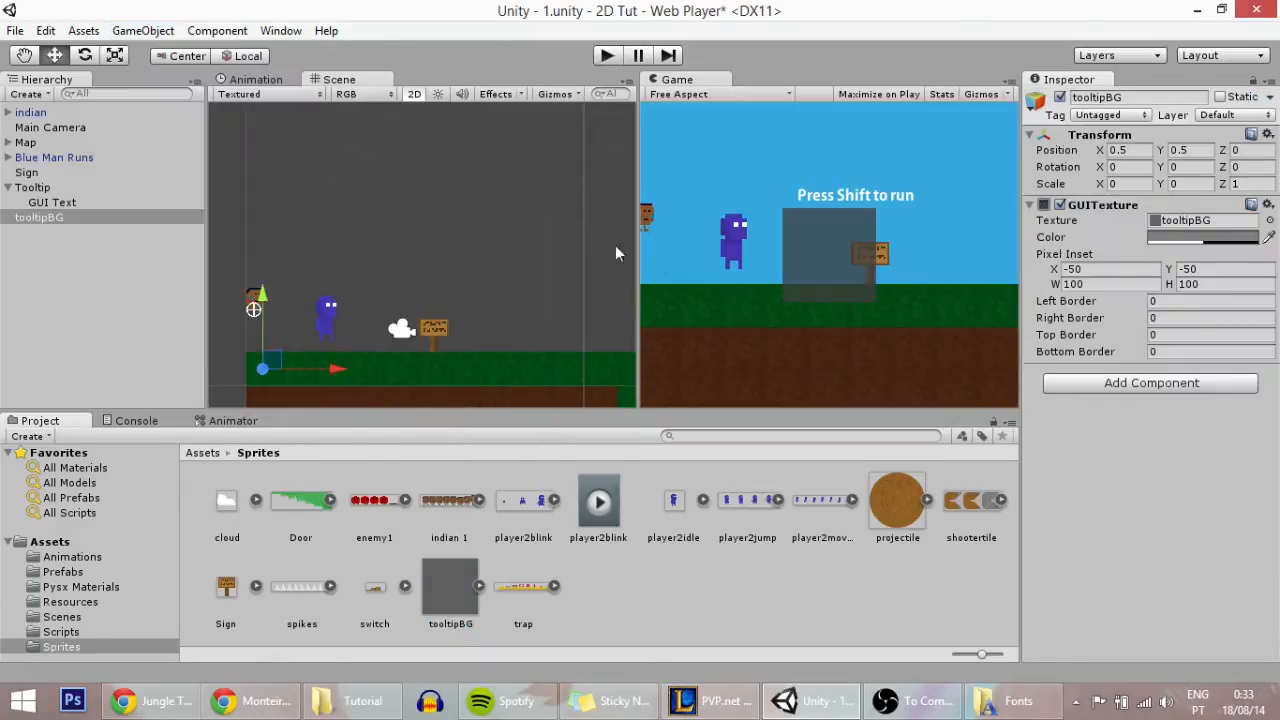
left_click(51, 202)
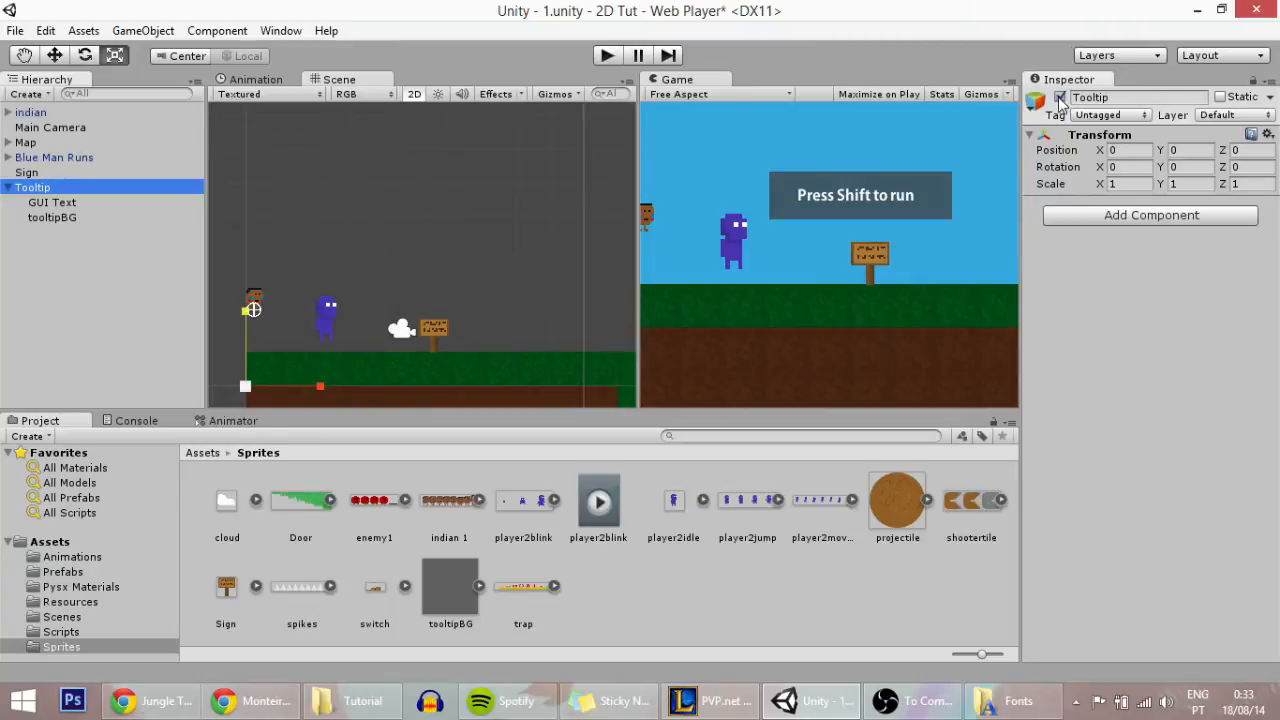
Step: Hide Tooltip and give the Sign a Box Collider 2D enlarged to 1.9
left_click(1059, 97)
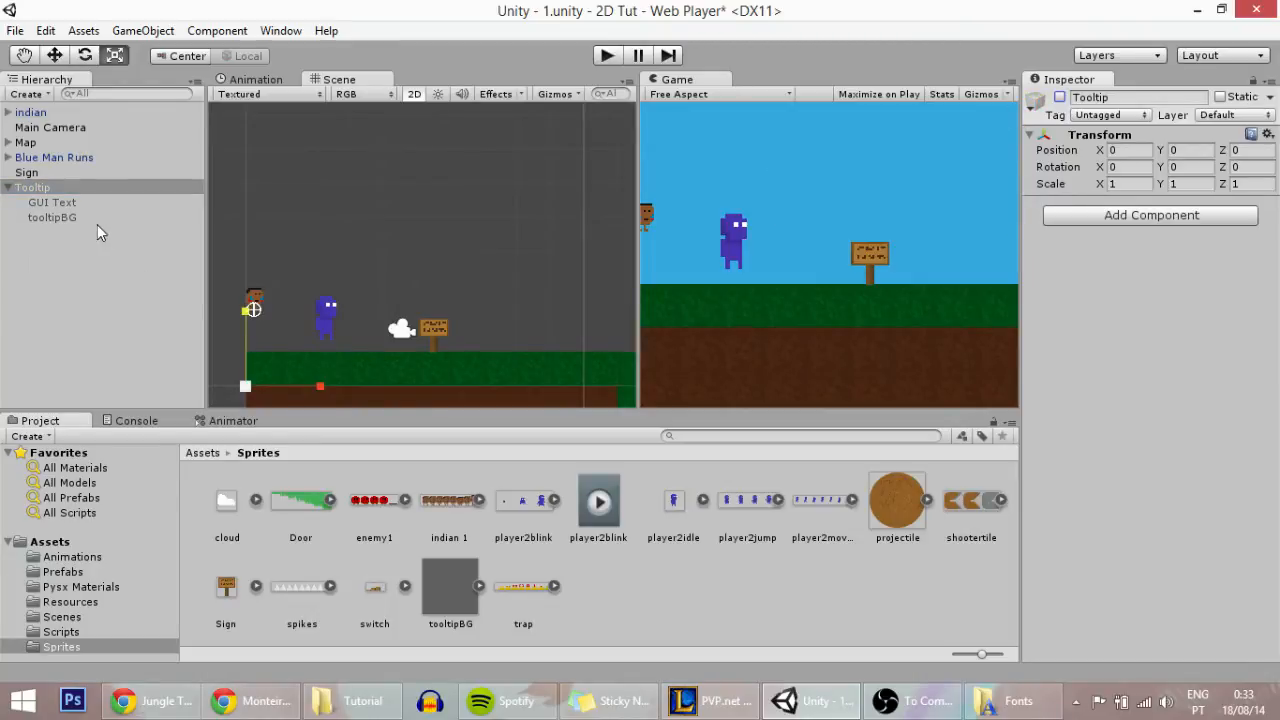
left_click(27, 172)
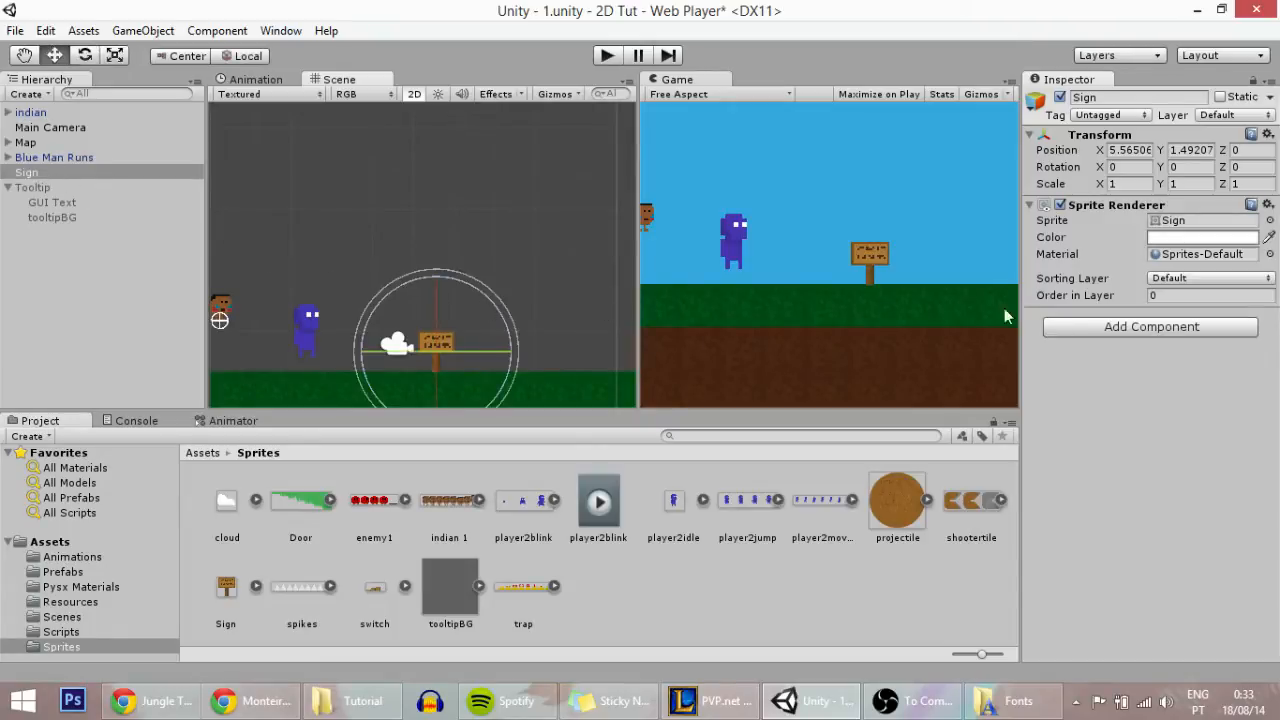
left_click(1150, 326)
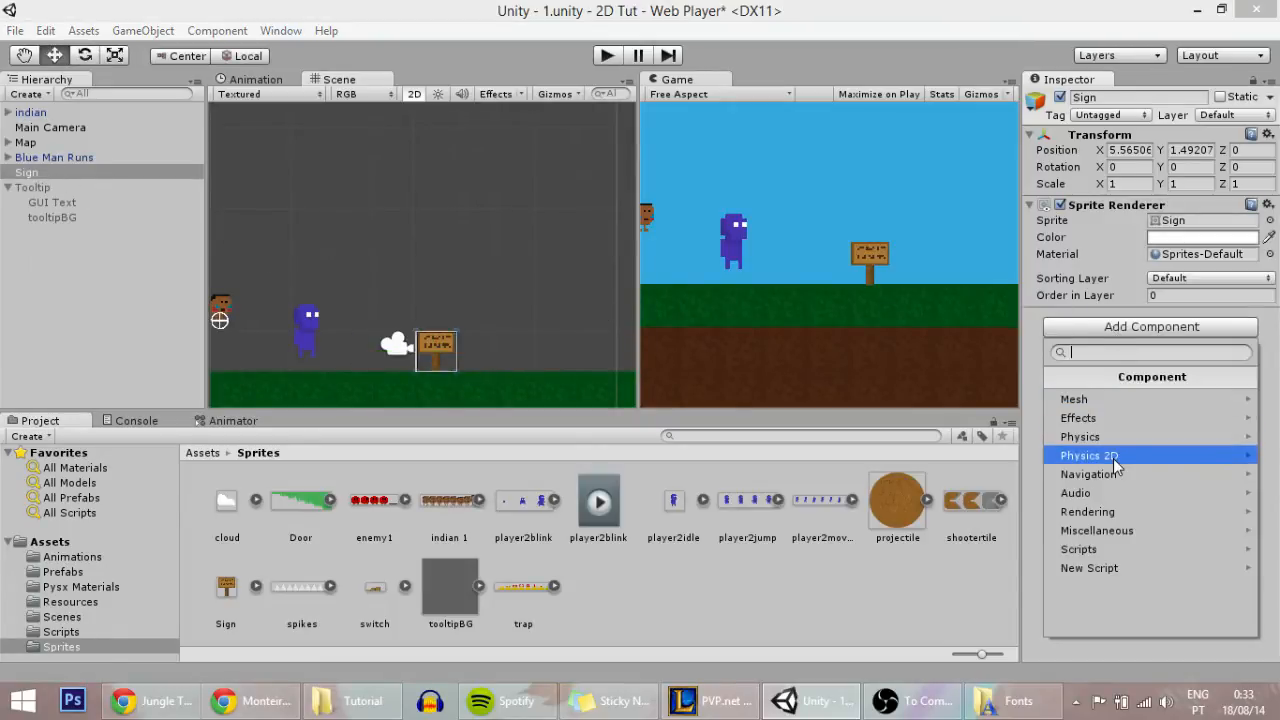
left_click(1089, 455)
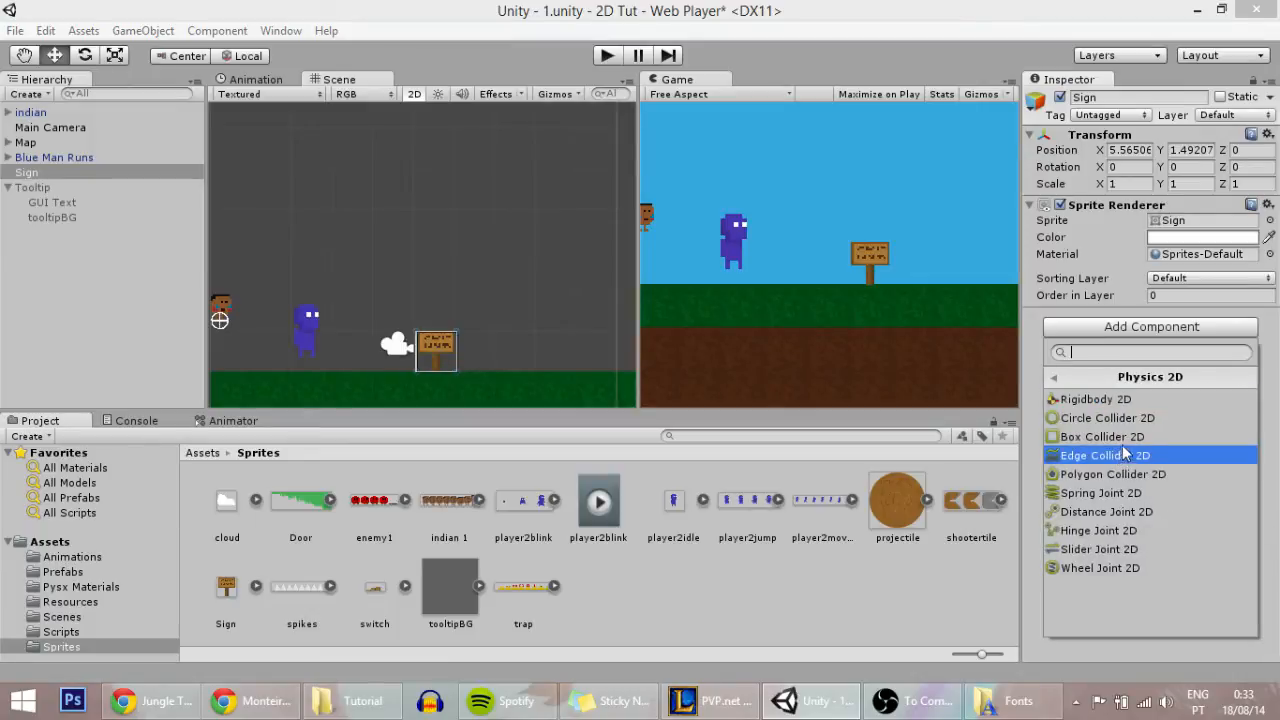
left_click(1101, 436)
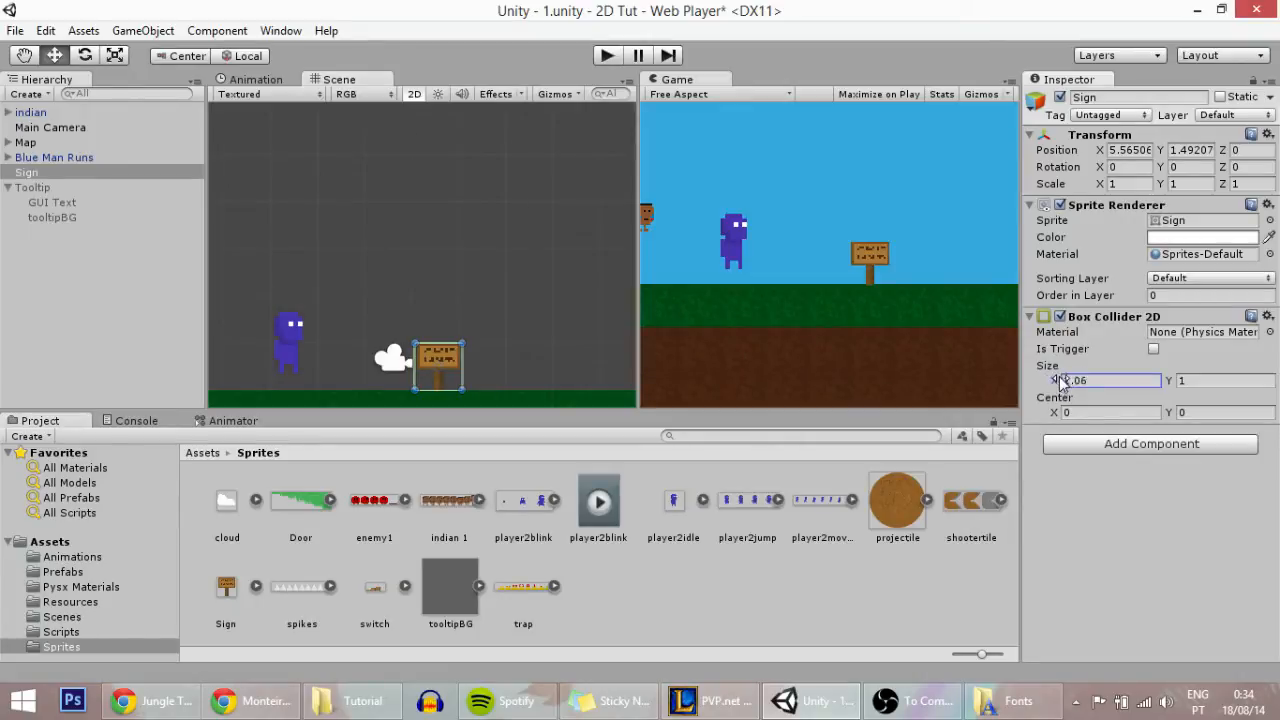
type("1.9")
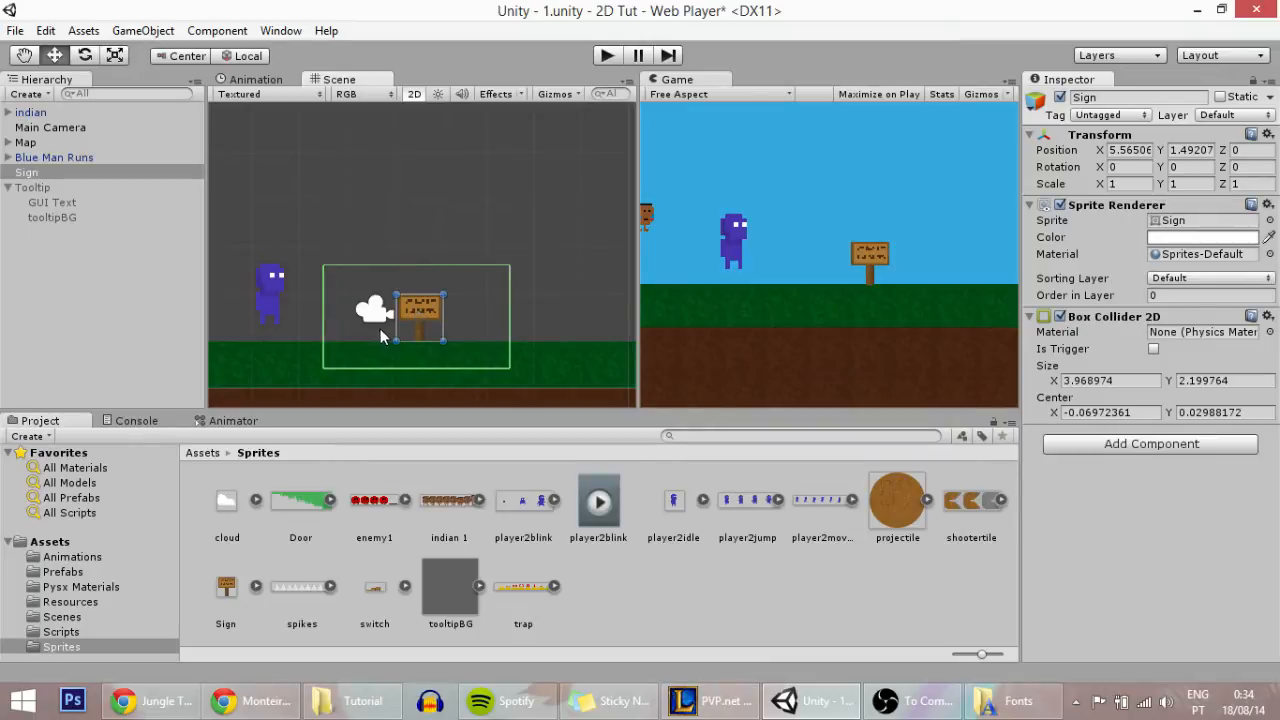
Step: Set the Sign's Box Collider 2D as a trigger
left_click(53, 157)
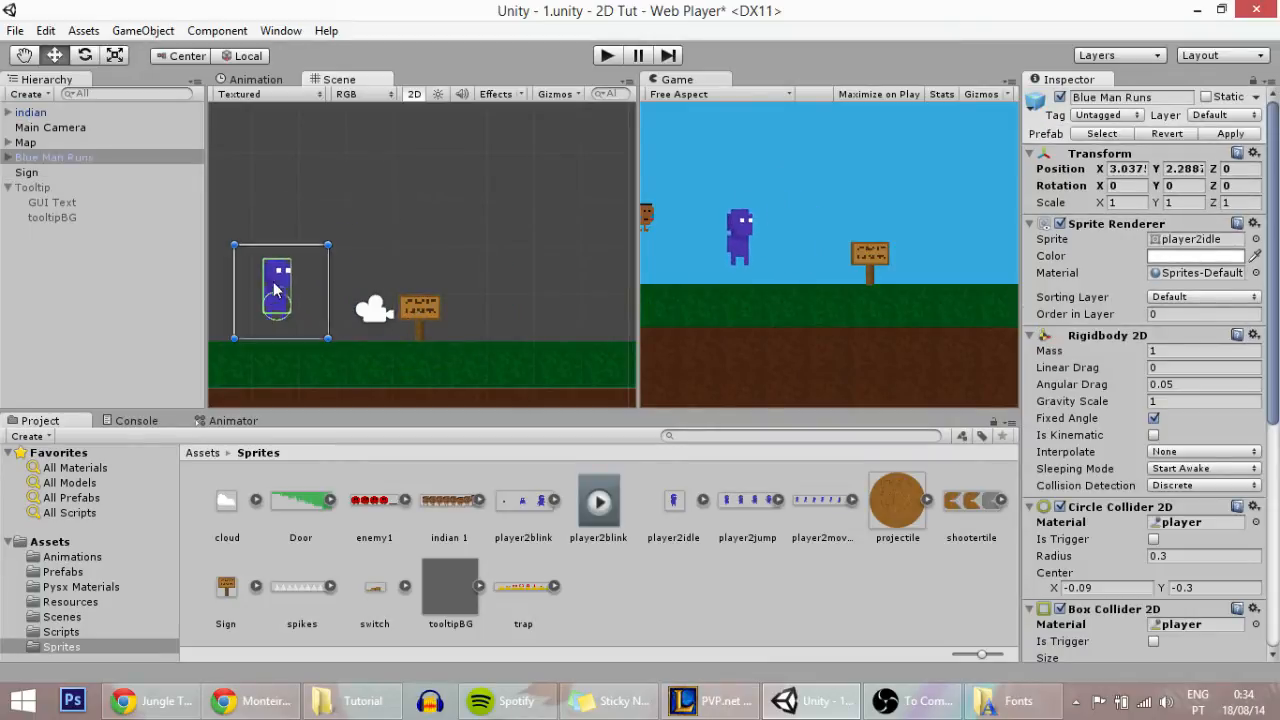
left_click(27, 172)
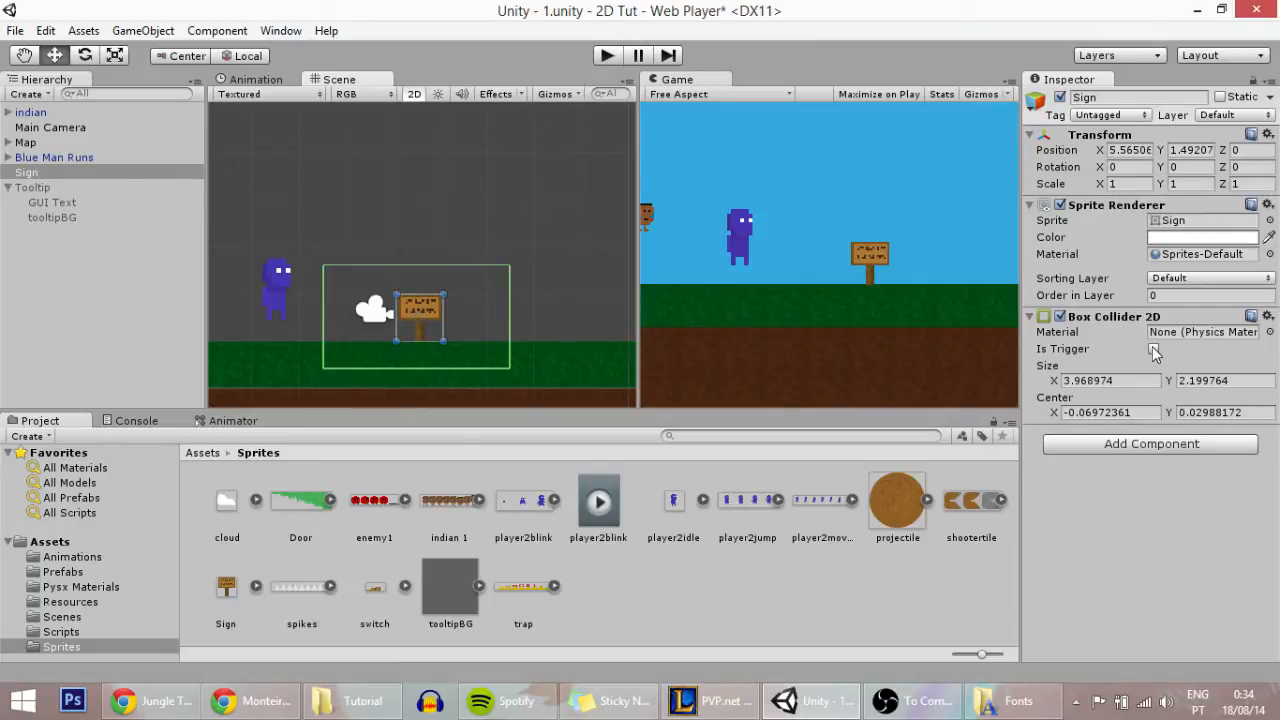
left_click(1154, 348)
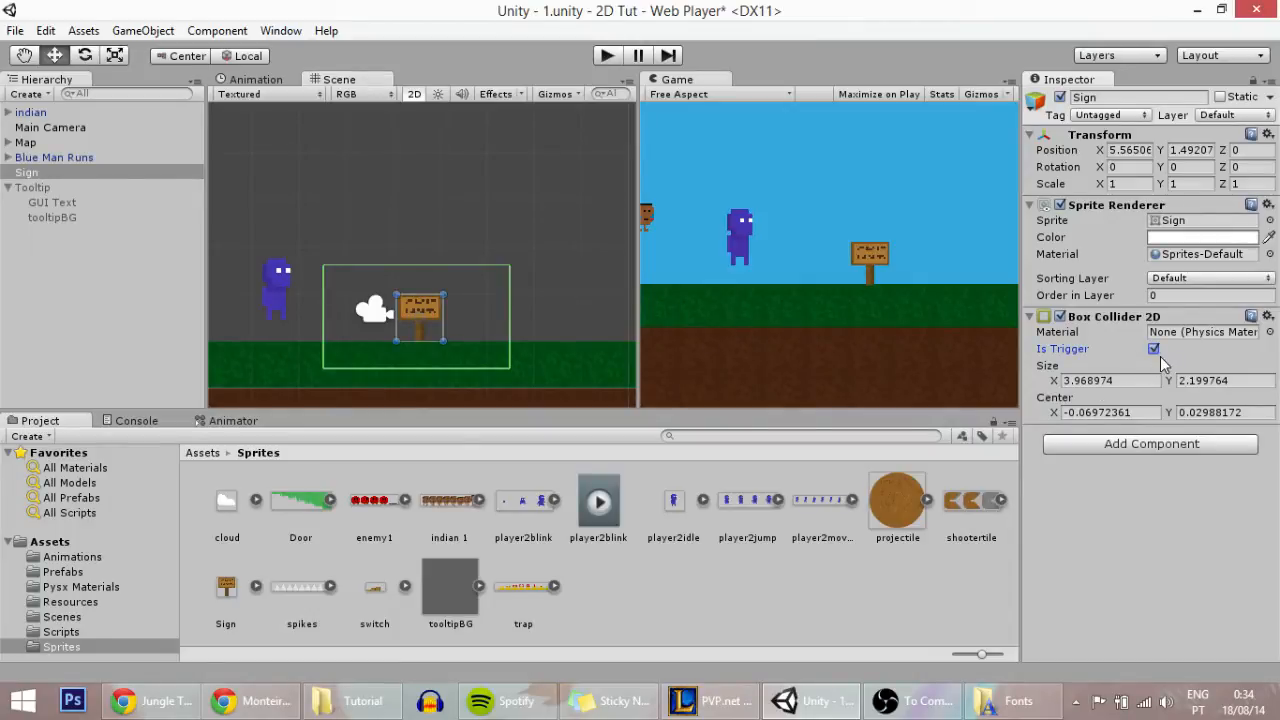
Step: Add a new C# script named Tooltip to the Sign and open it for editing
left_click(1150, 443)
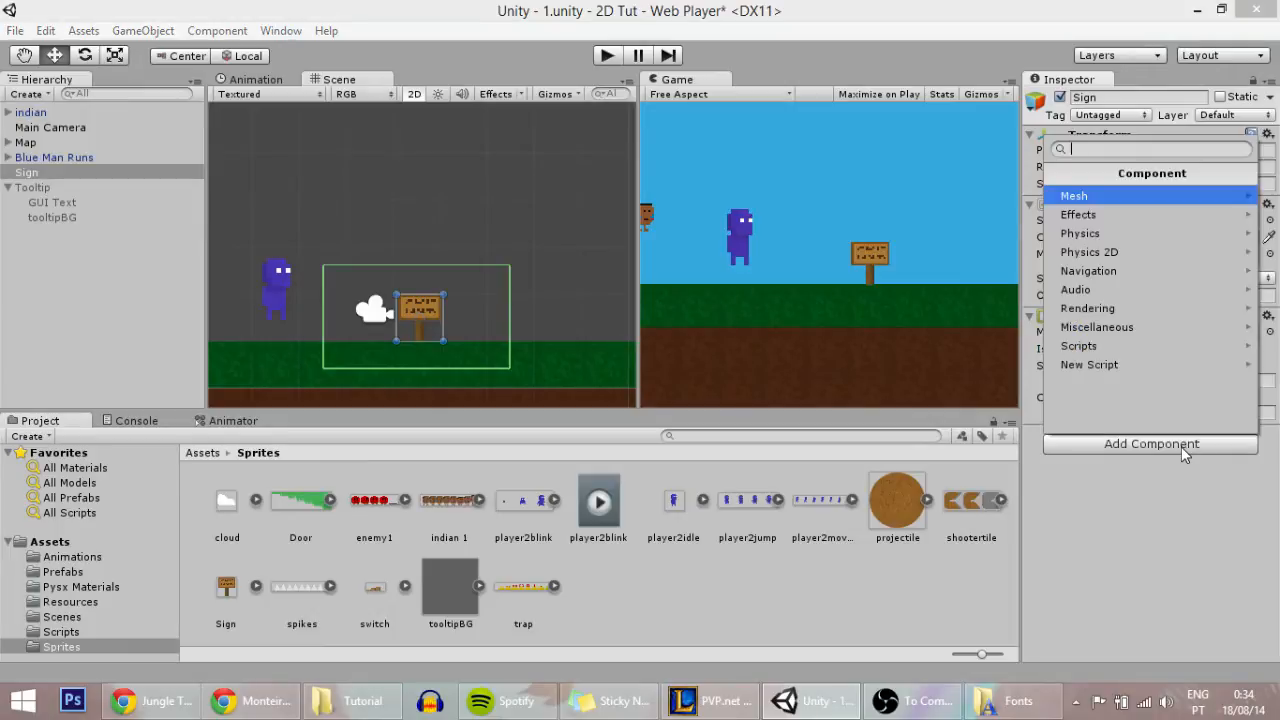
left_click(1089, 364)
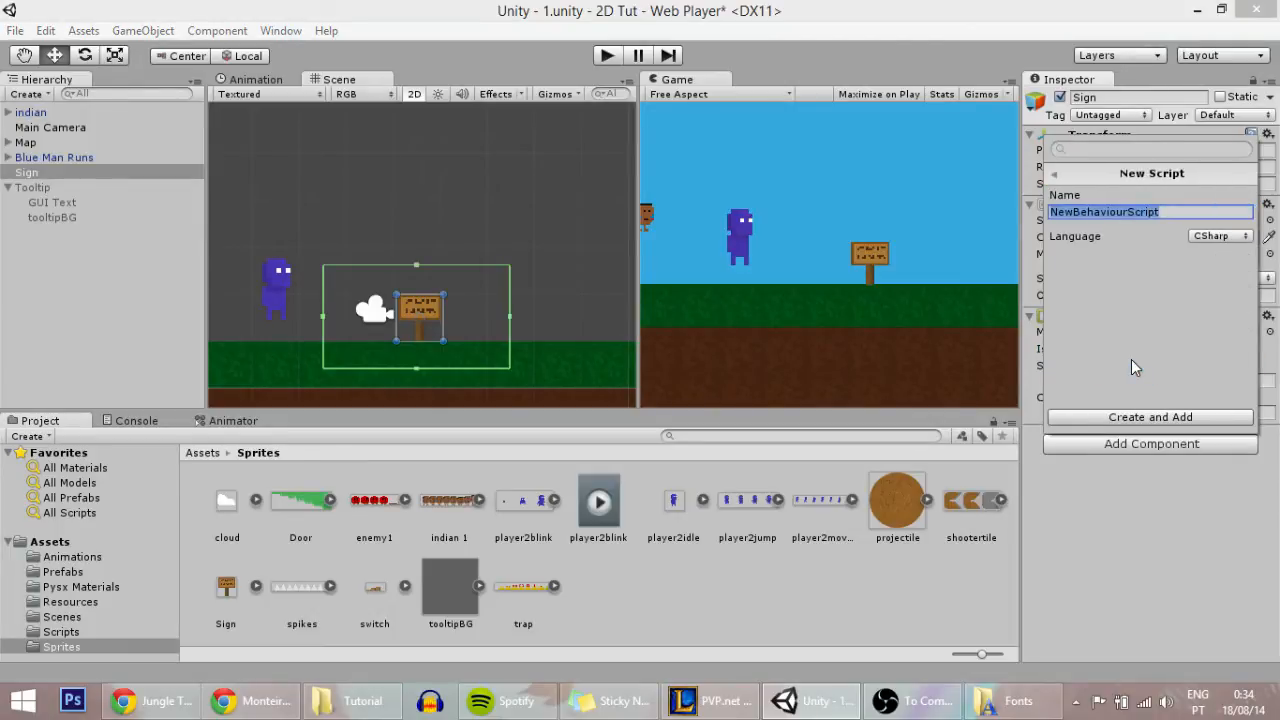
type("Tooltip")
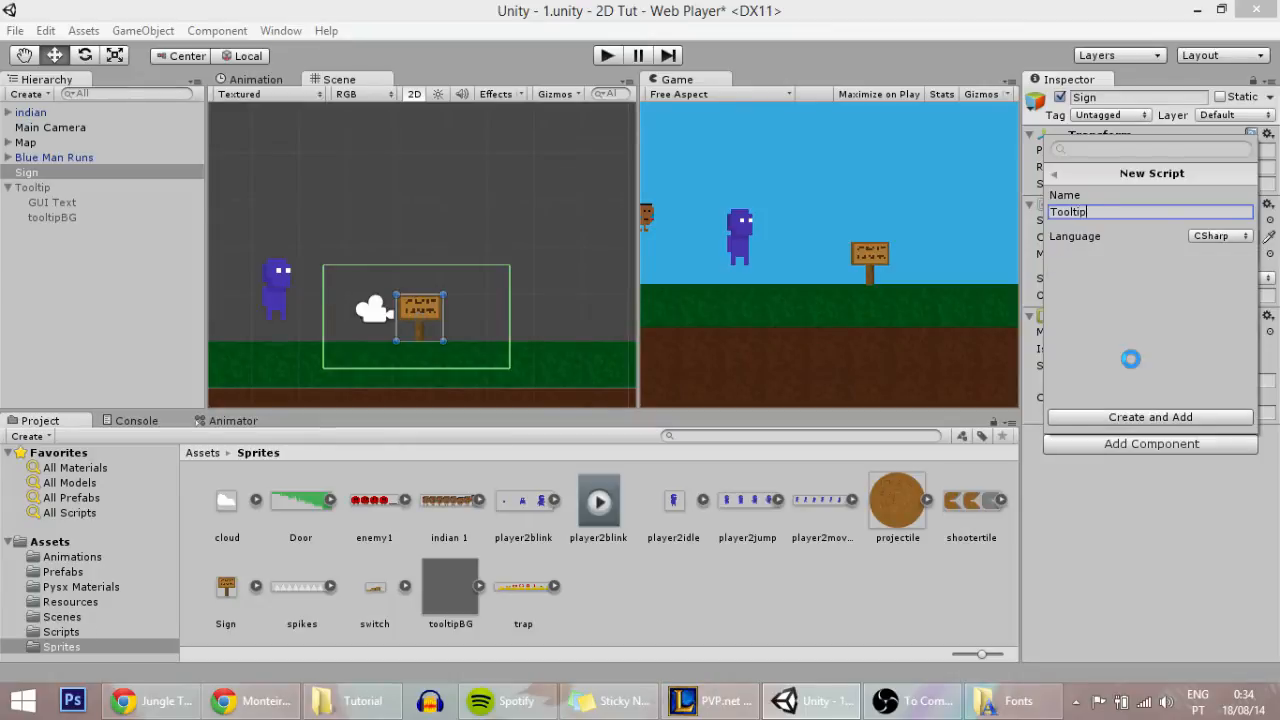
left_click(1150, 417)
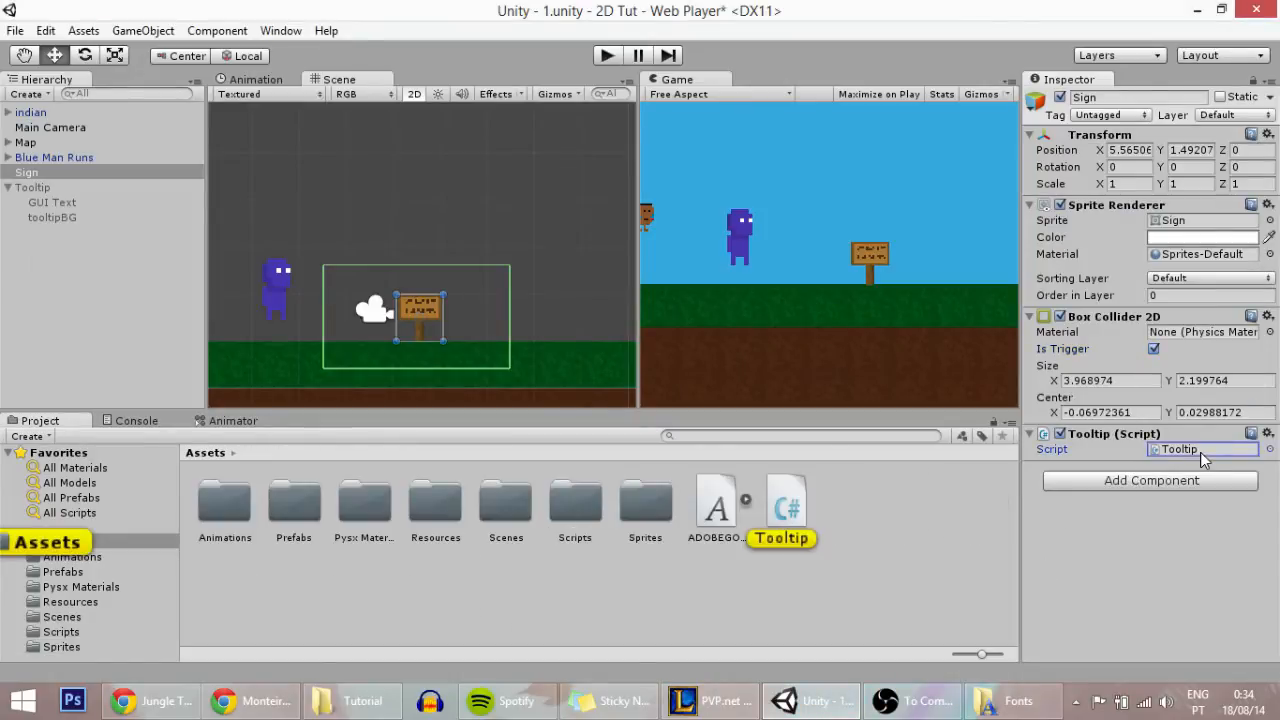
double_click(787, 497)
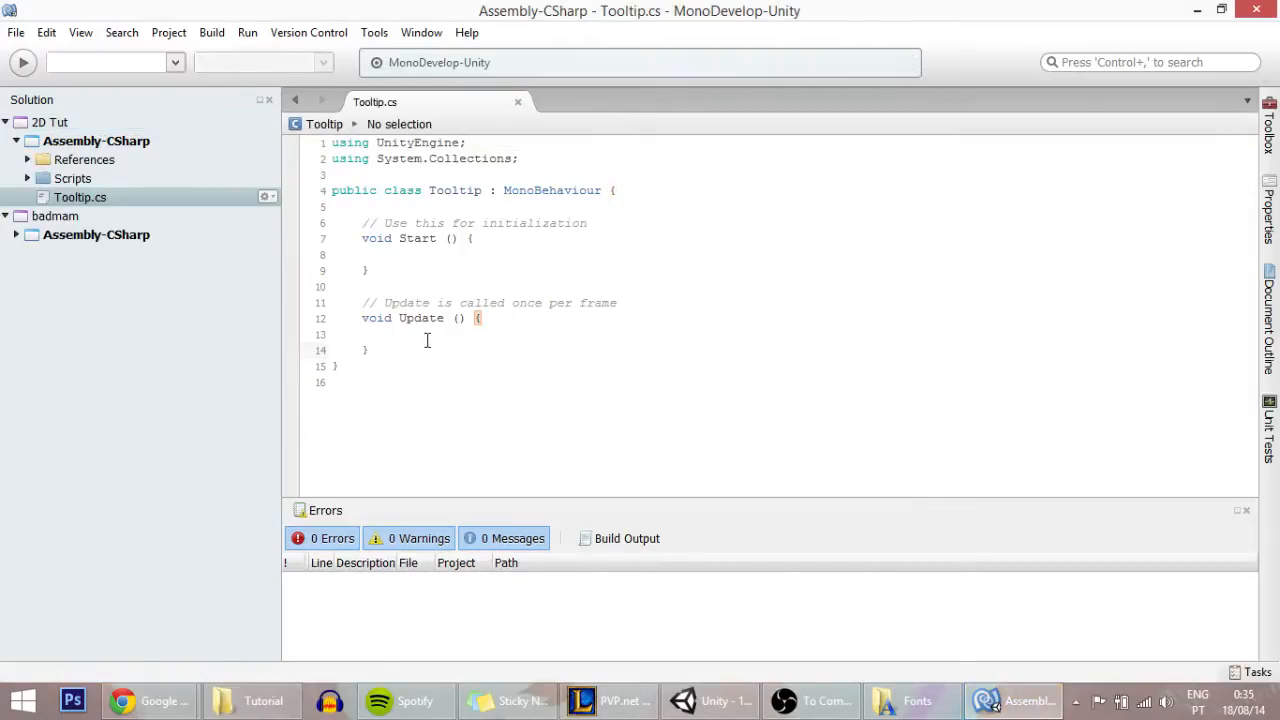
Step: Write an empty OnTriggerEnter2D(Collider2D other) method in the Tooltip class
left_click(378, 365)
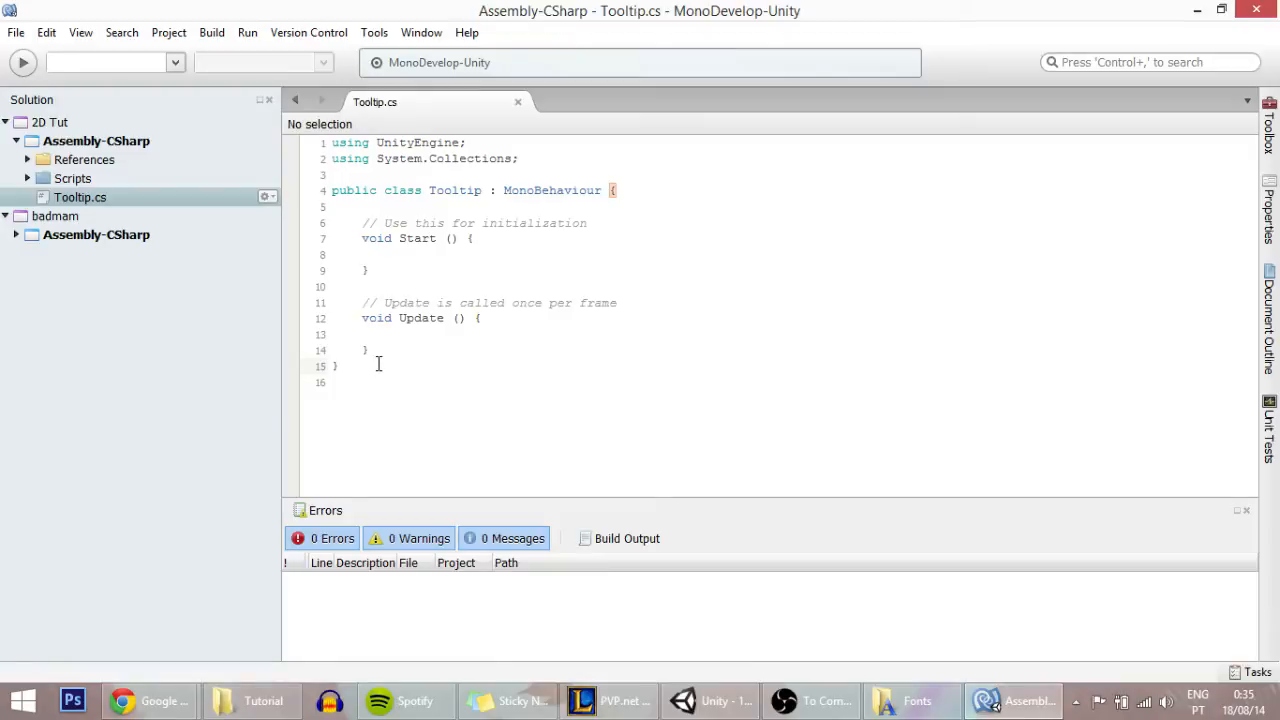
left_click(369, 350)
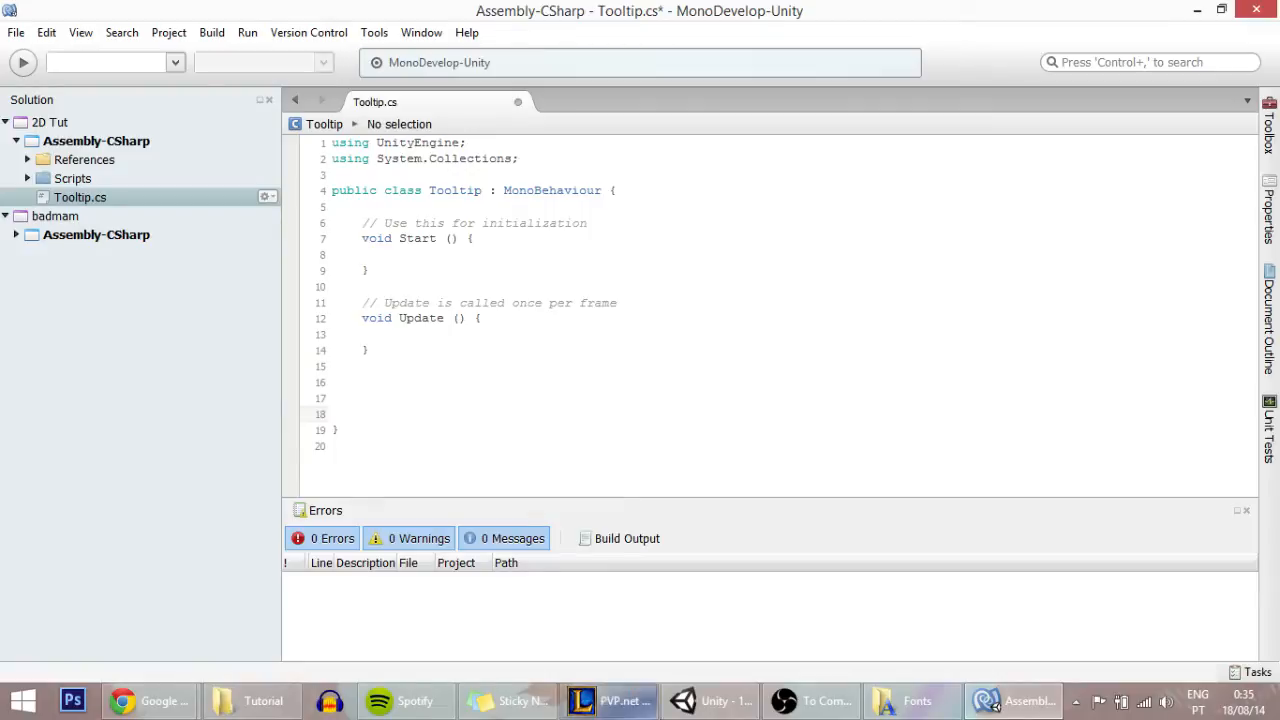
left_click(710, 700)
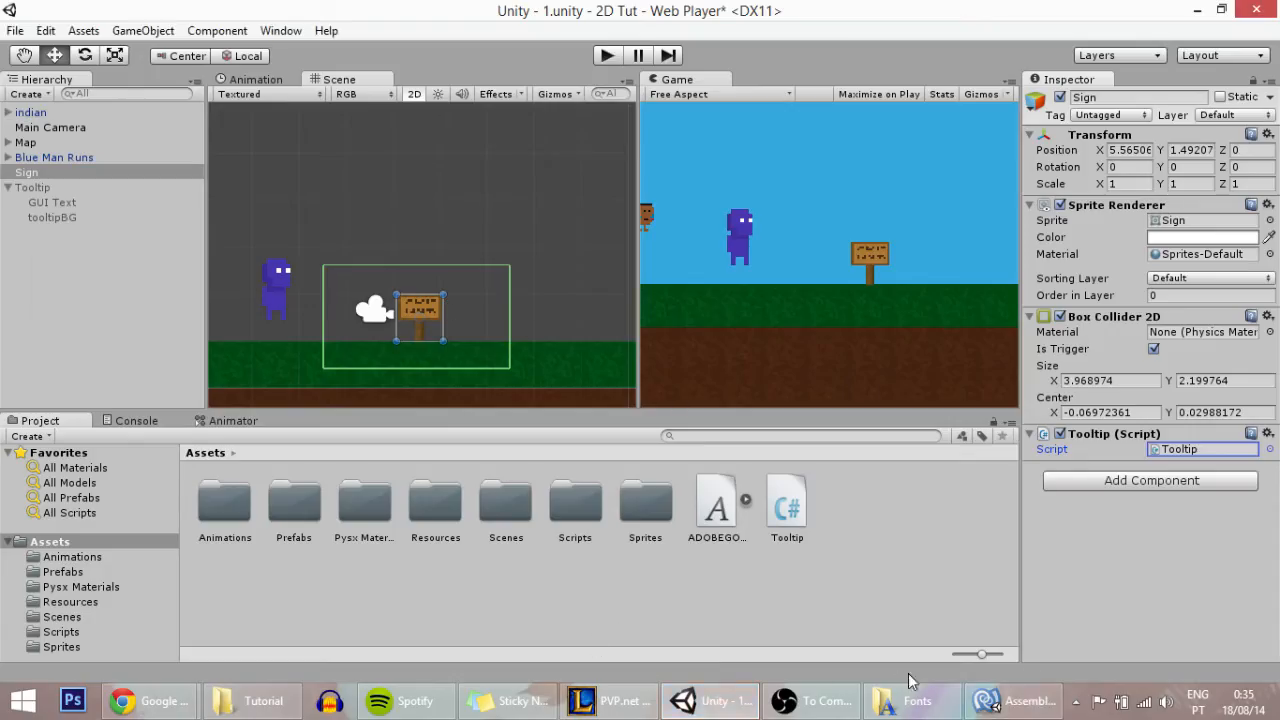
mouse_move(630, 525)
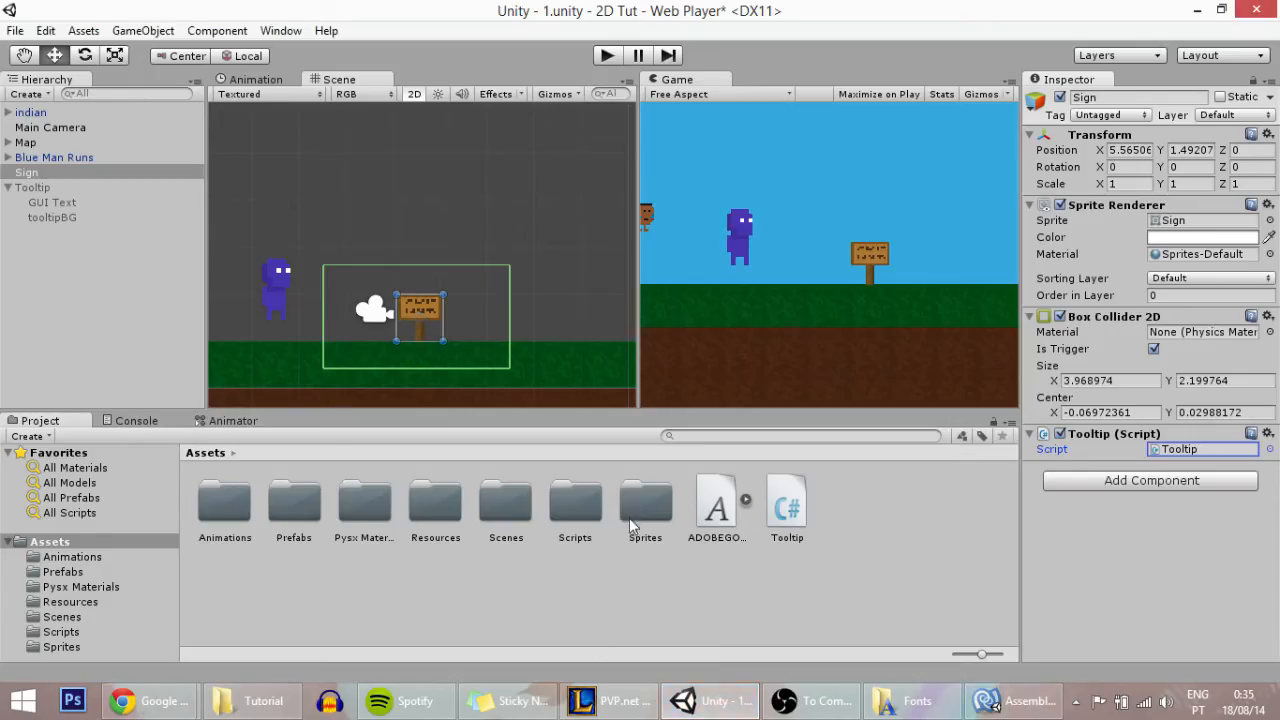
mouse_move(710, 700)
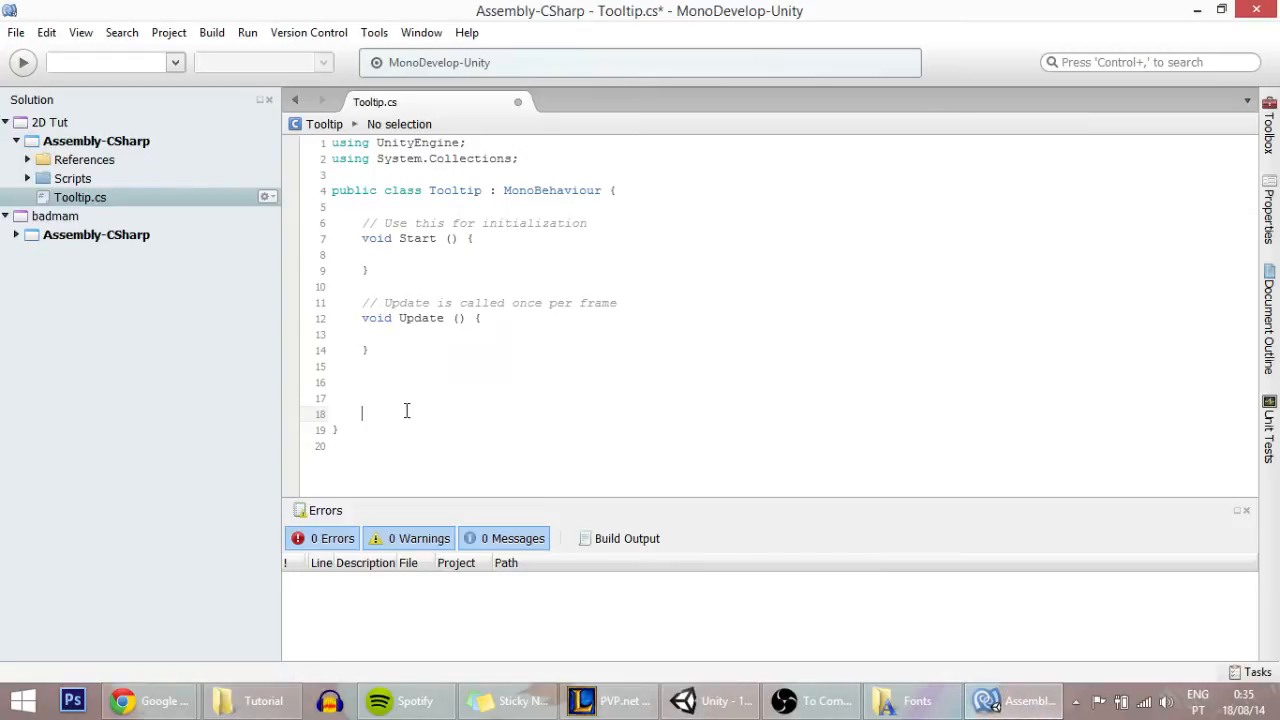
type("void On")
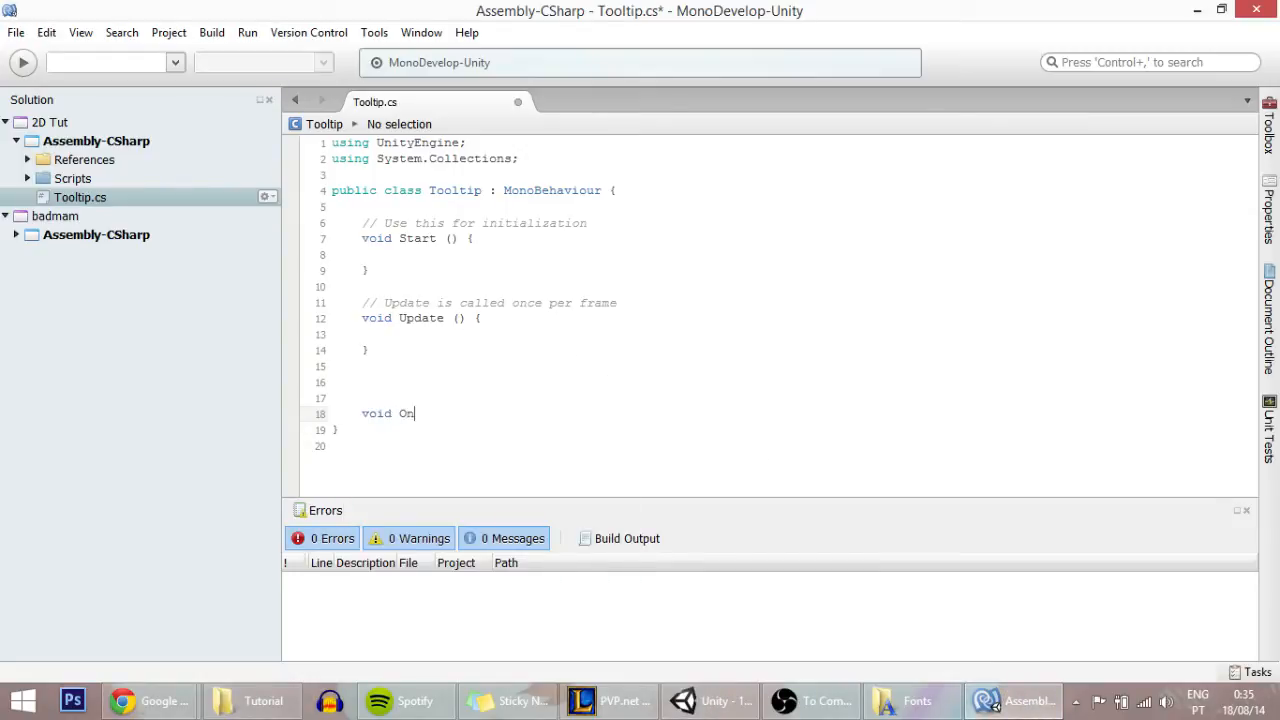
type("Trigger")
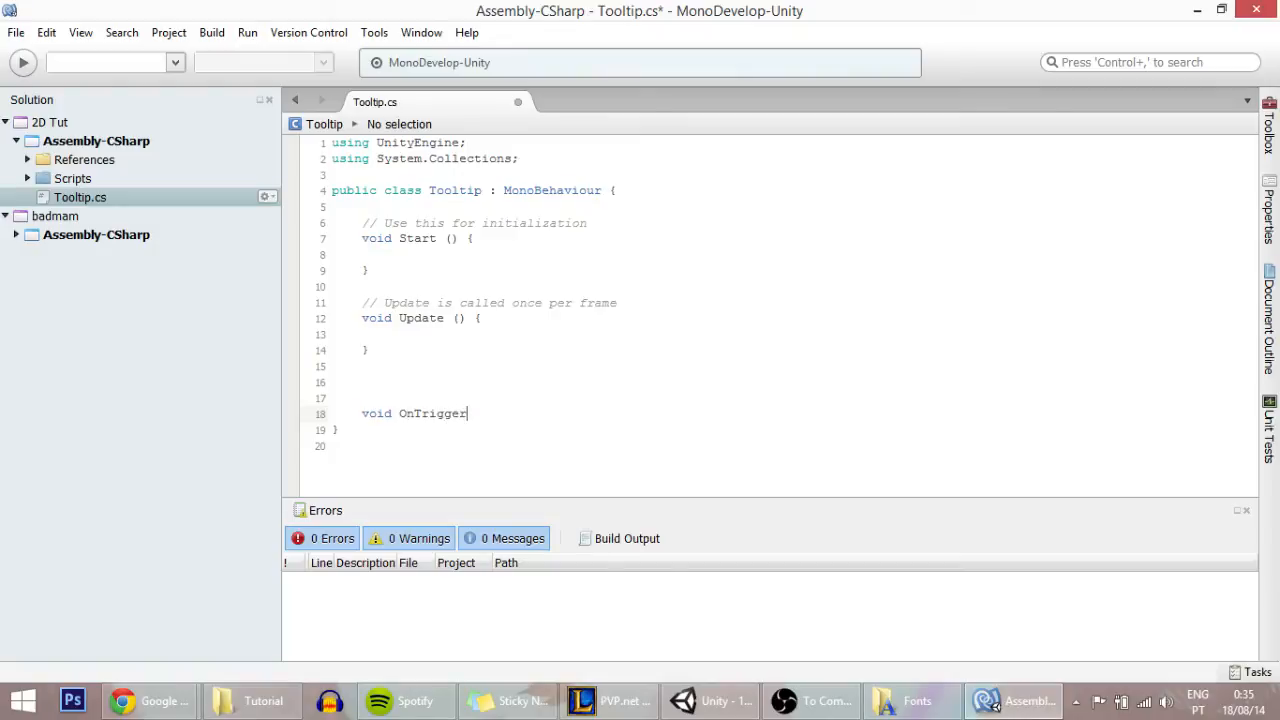
type("Enter2D")
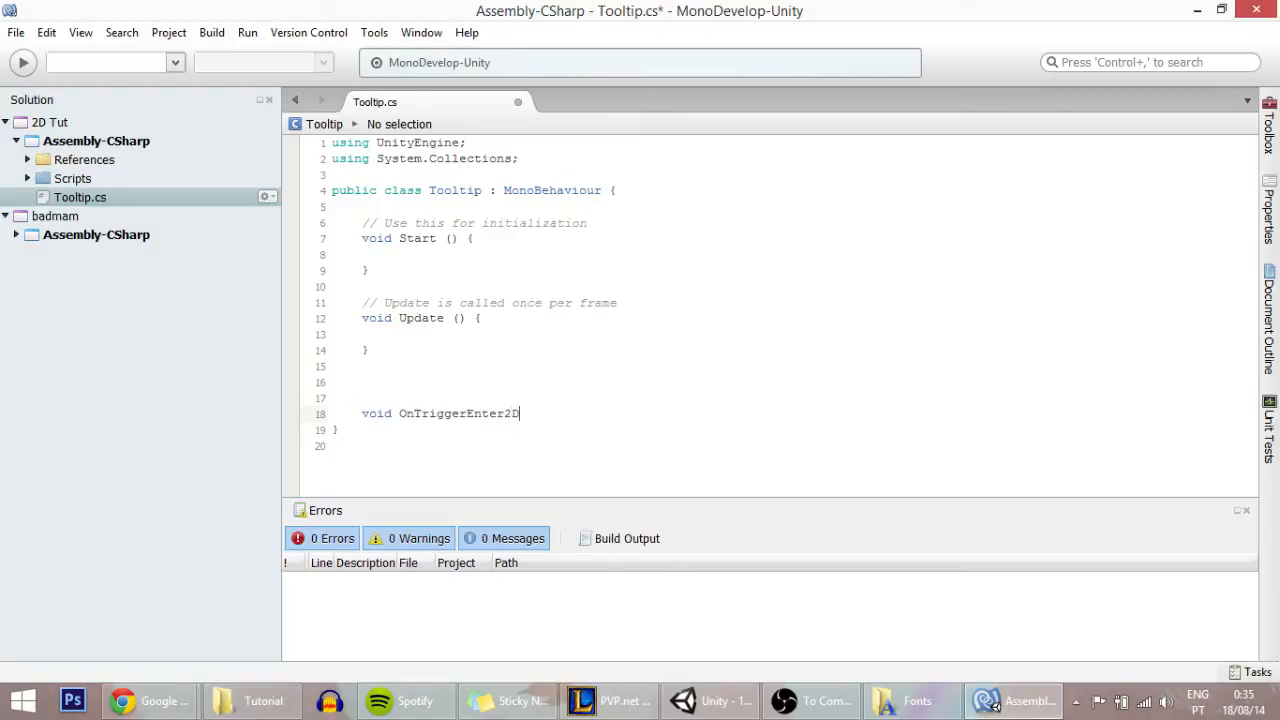
type("(")
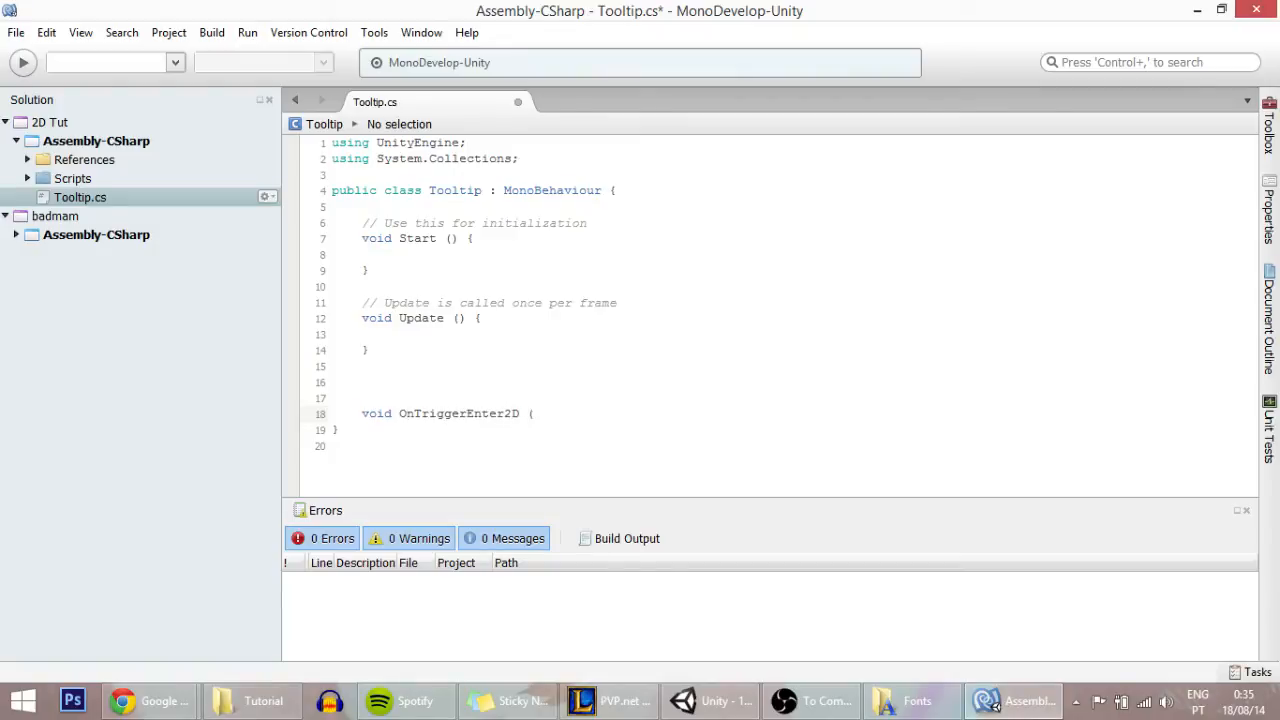
type("Collider2D othe")
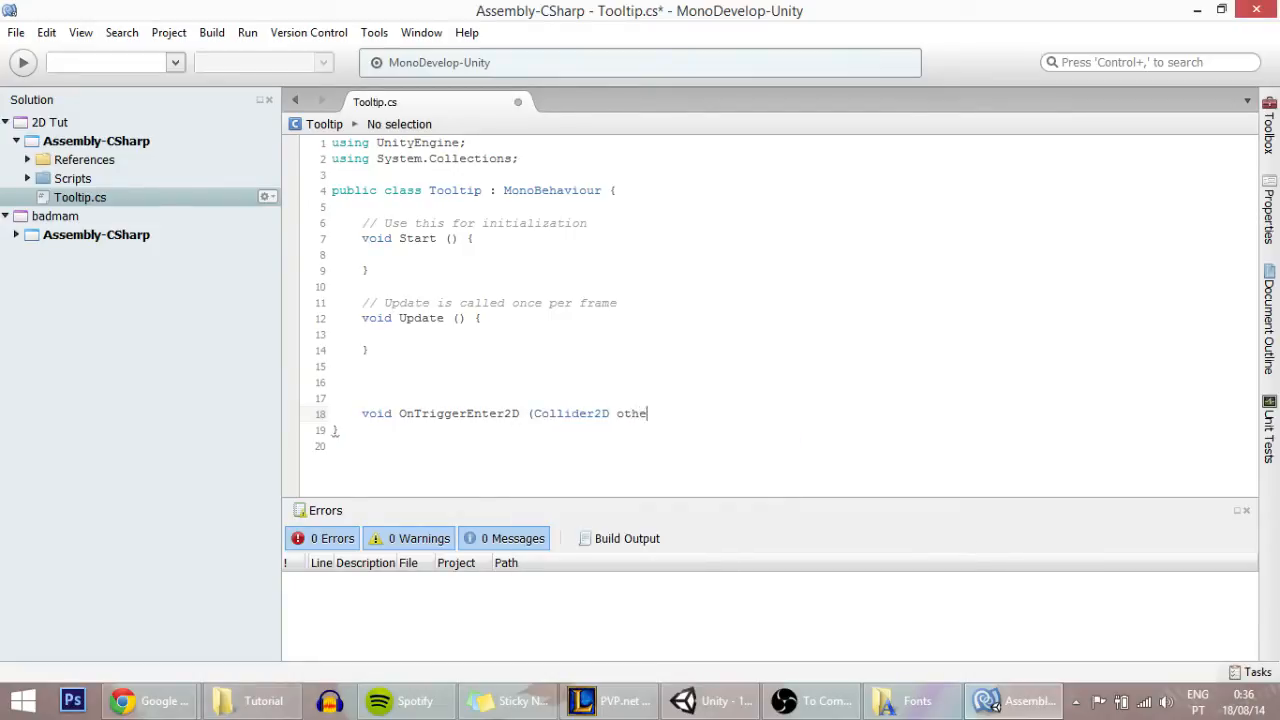
type("r)")
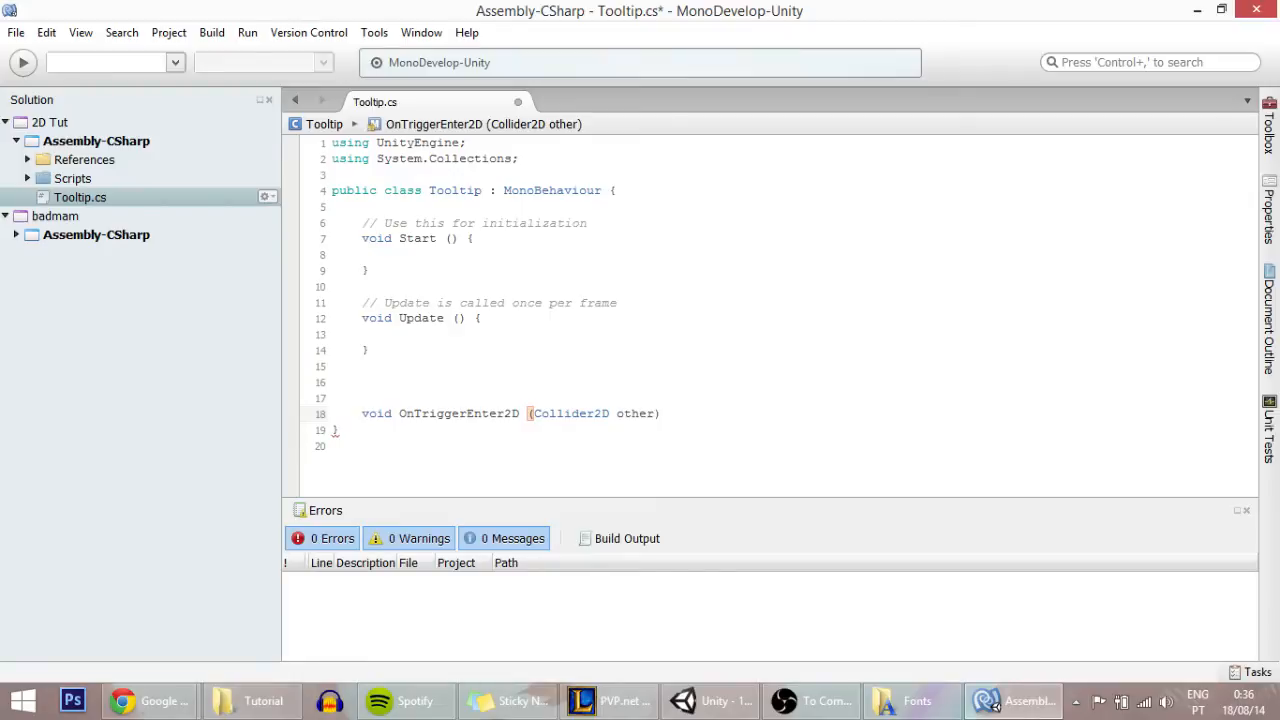
key("Return")
type("{")
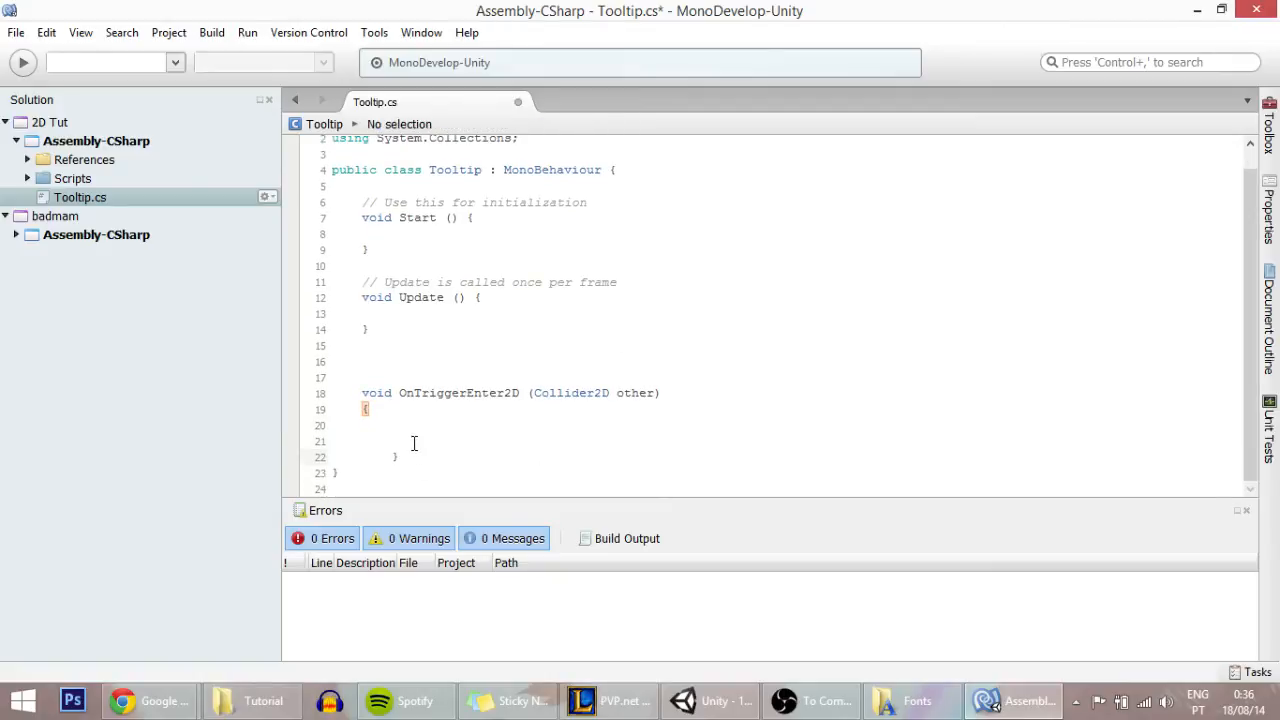
Step: Duplicate the method and rename the copy OnTriggerExit2D
left_click_drag(362, 392, 397, 457)
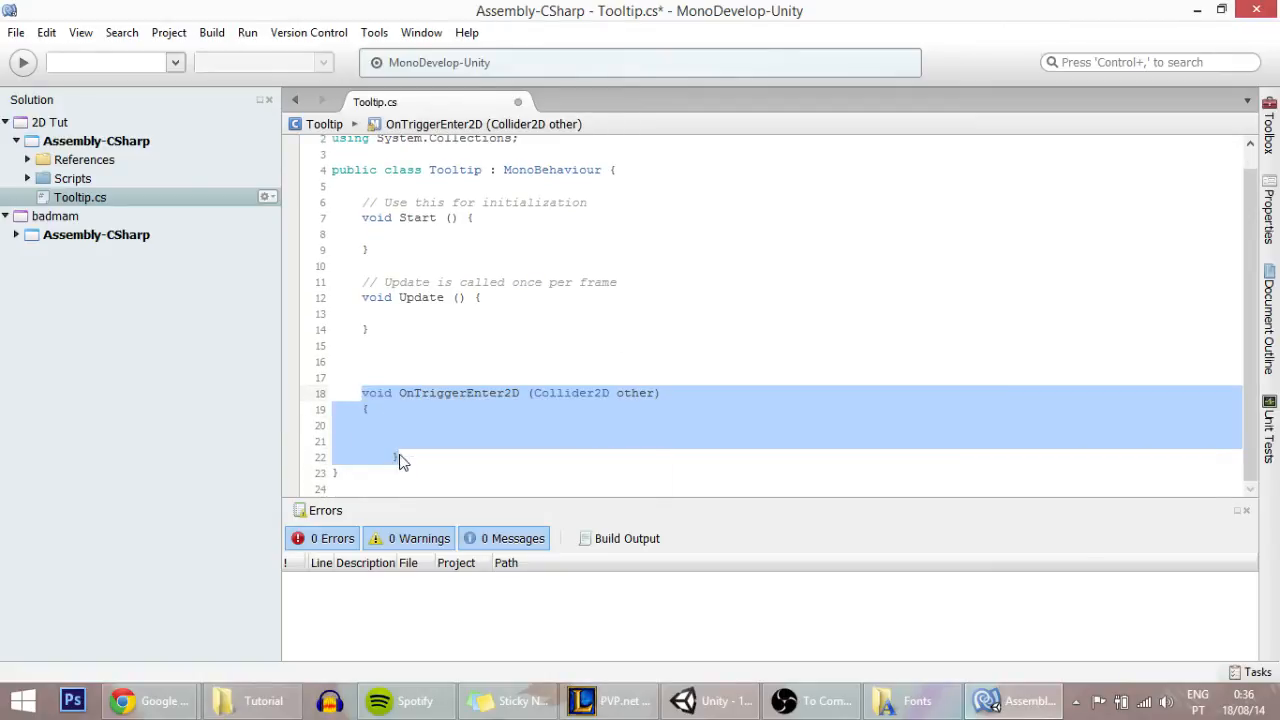
left_click(393, 445)
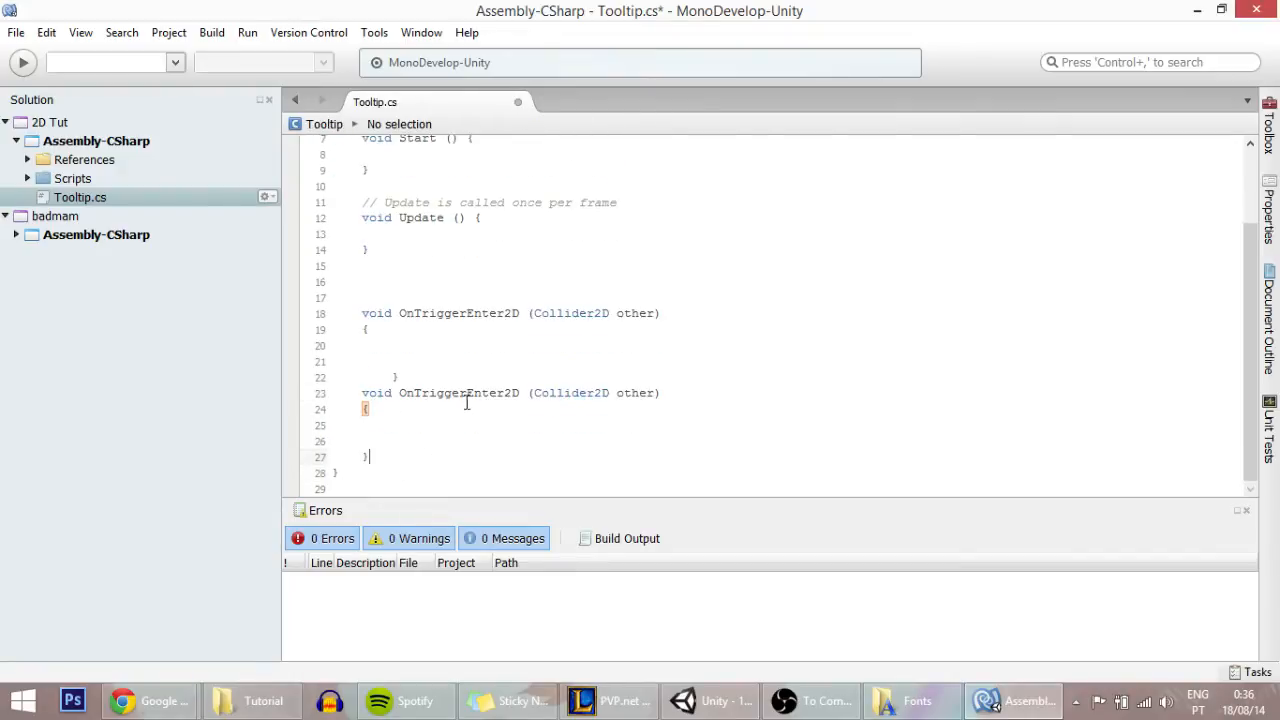
double_click(487, 392)
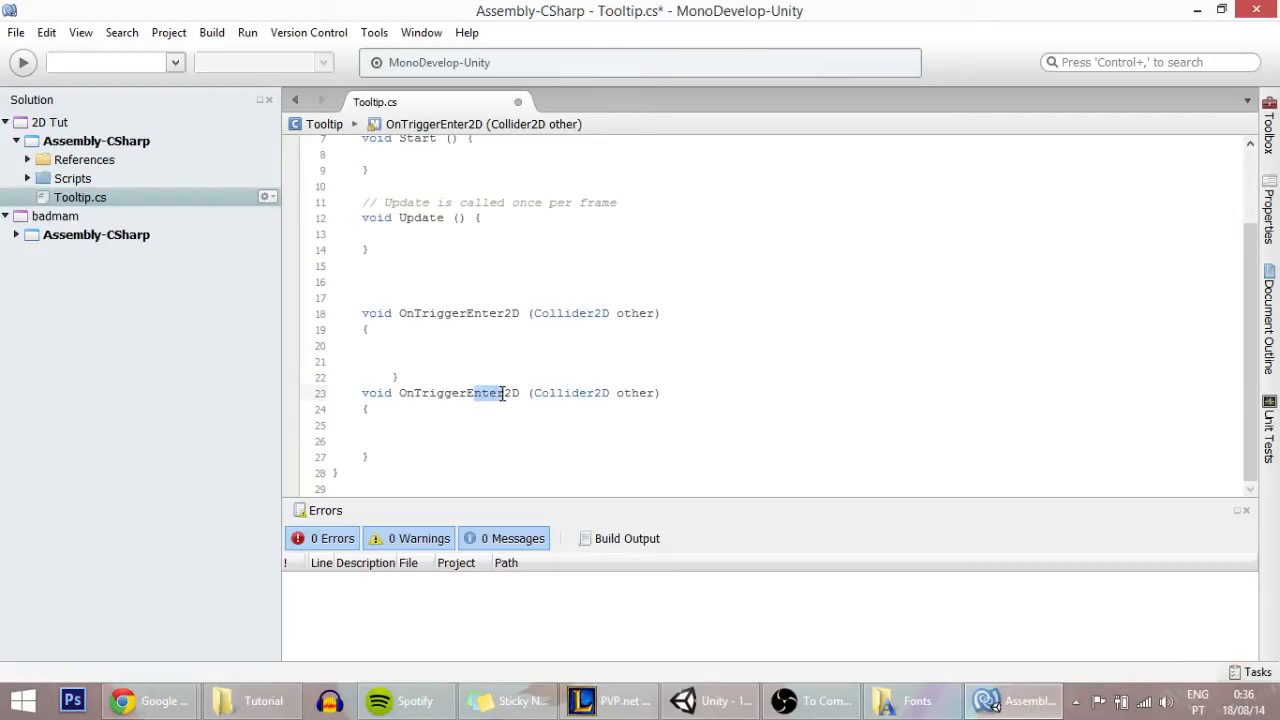
type("Exit")
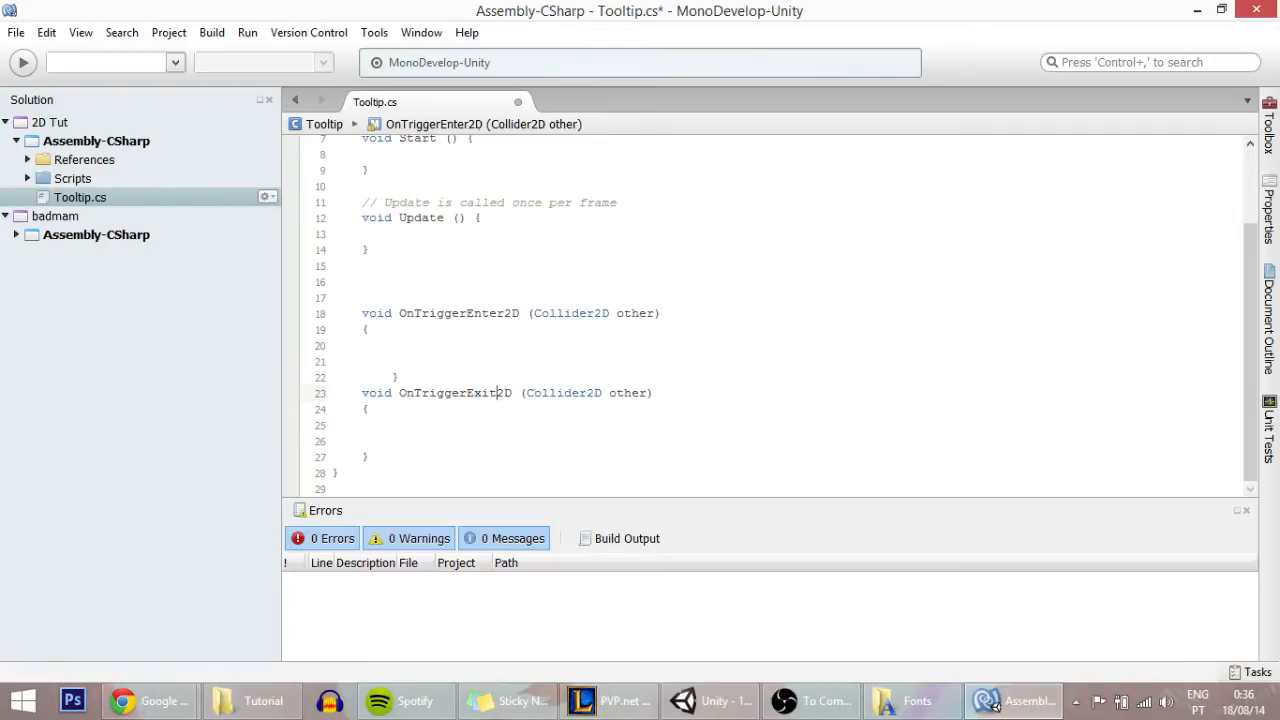
scroll("up", 3)
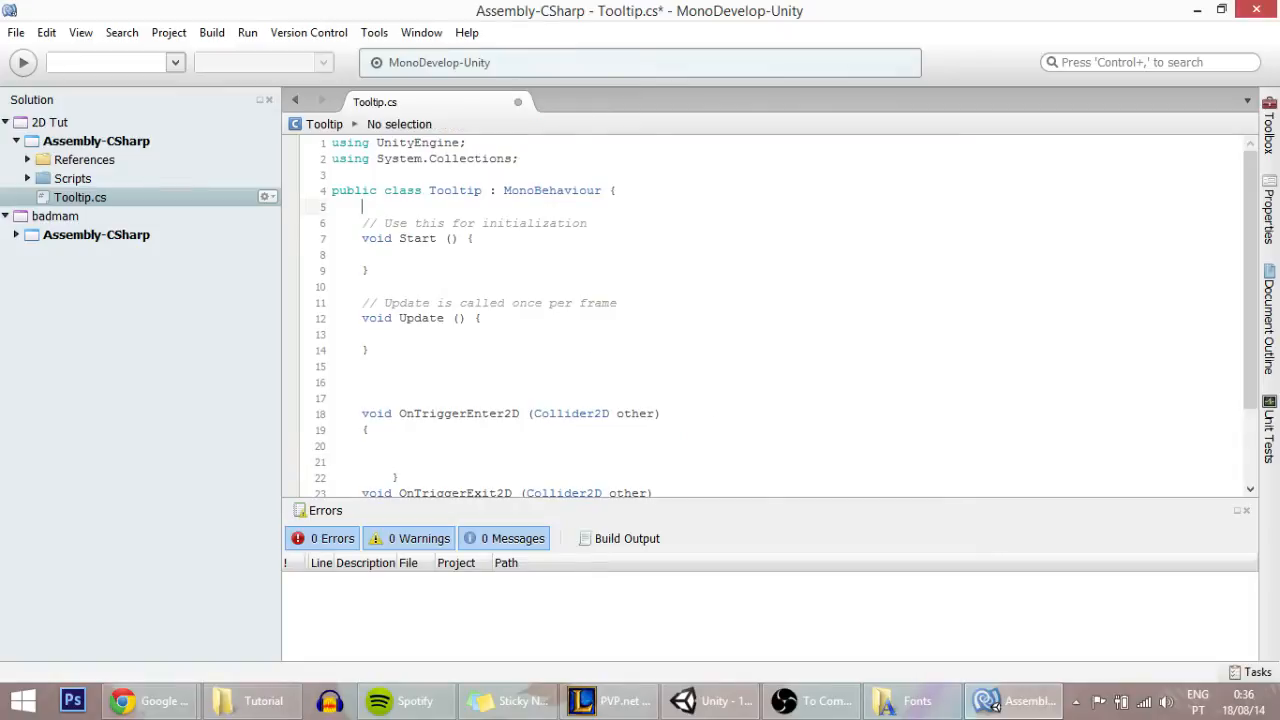
Step: Add a 'public GameObject tooltip;' field to the class
key("Return")
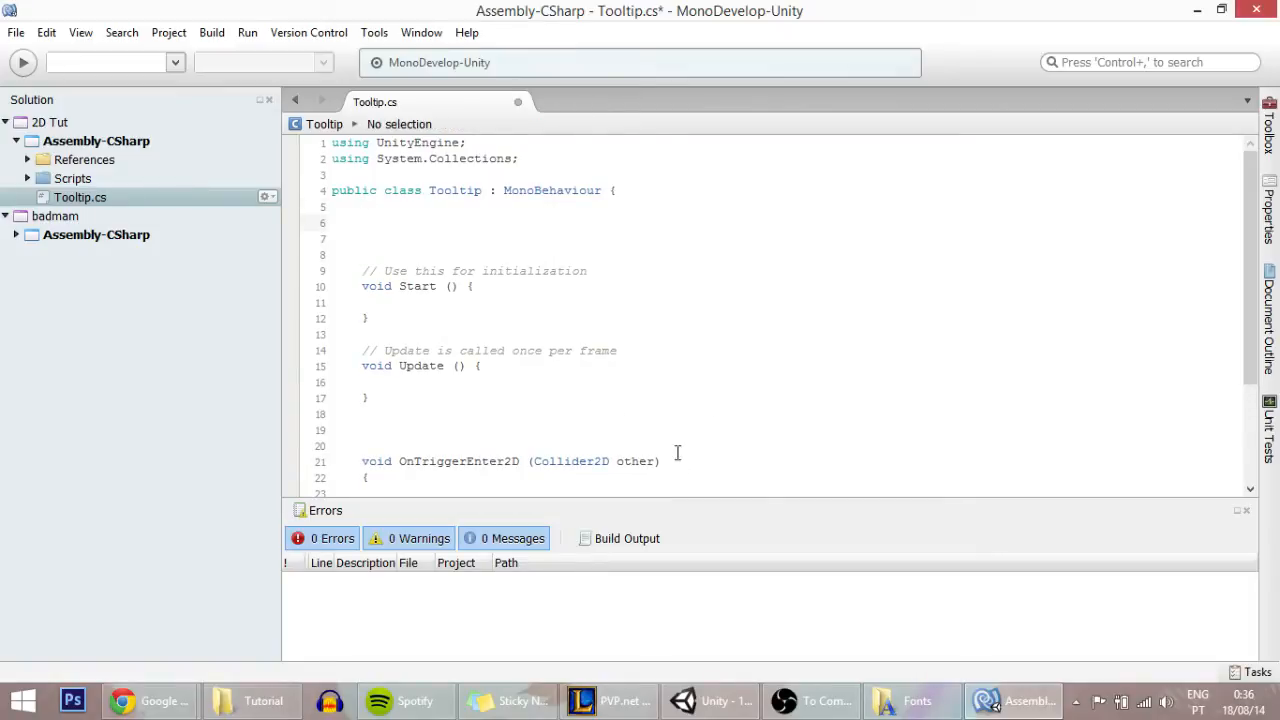
type("p")
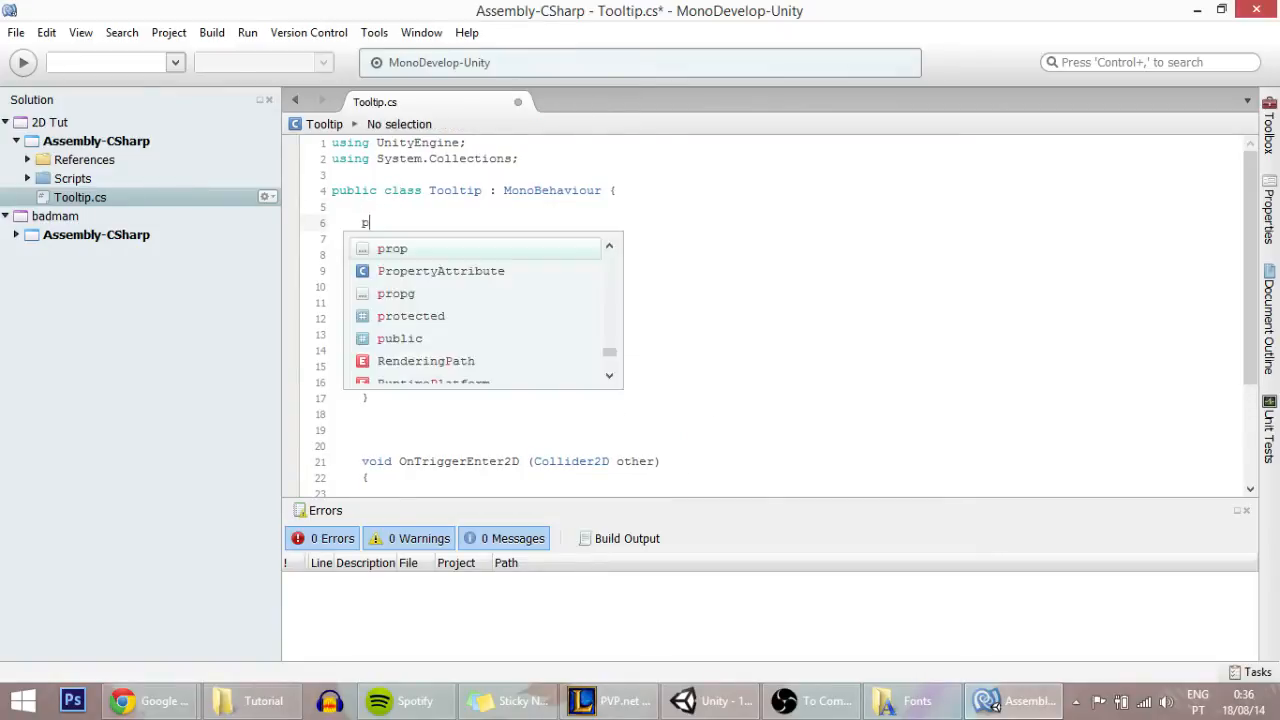
type("ublic GameObject")
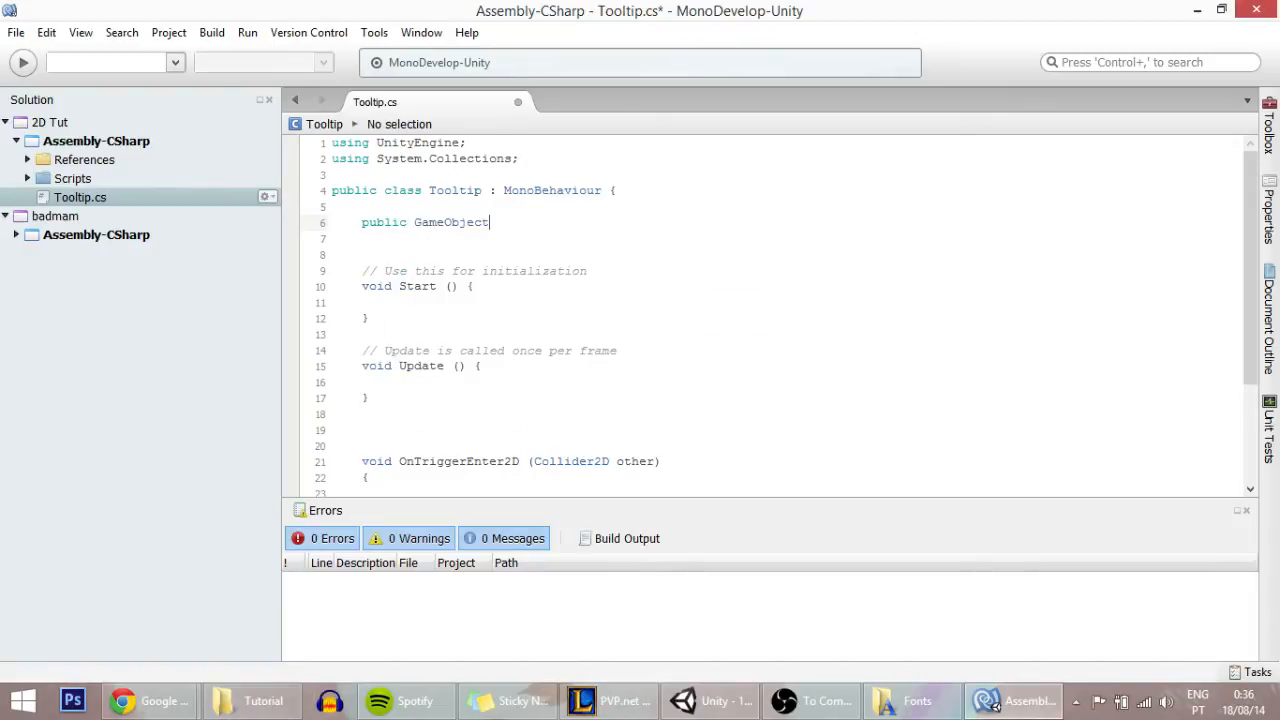
type("too")
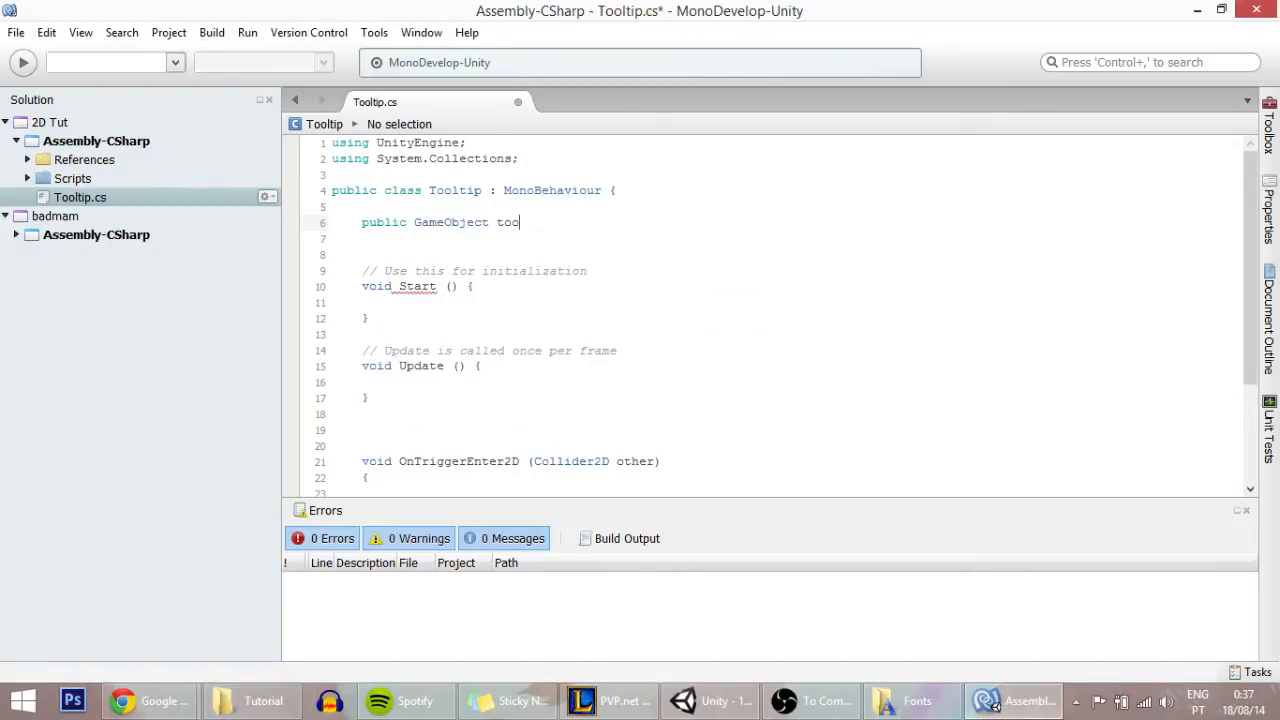
type("ltip")
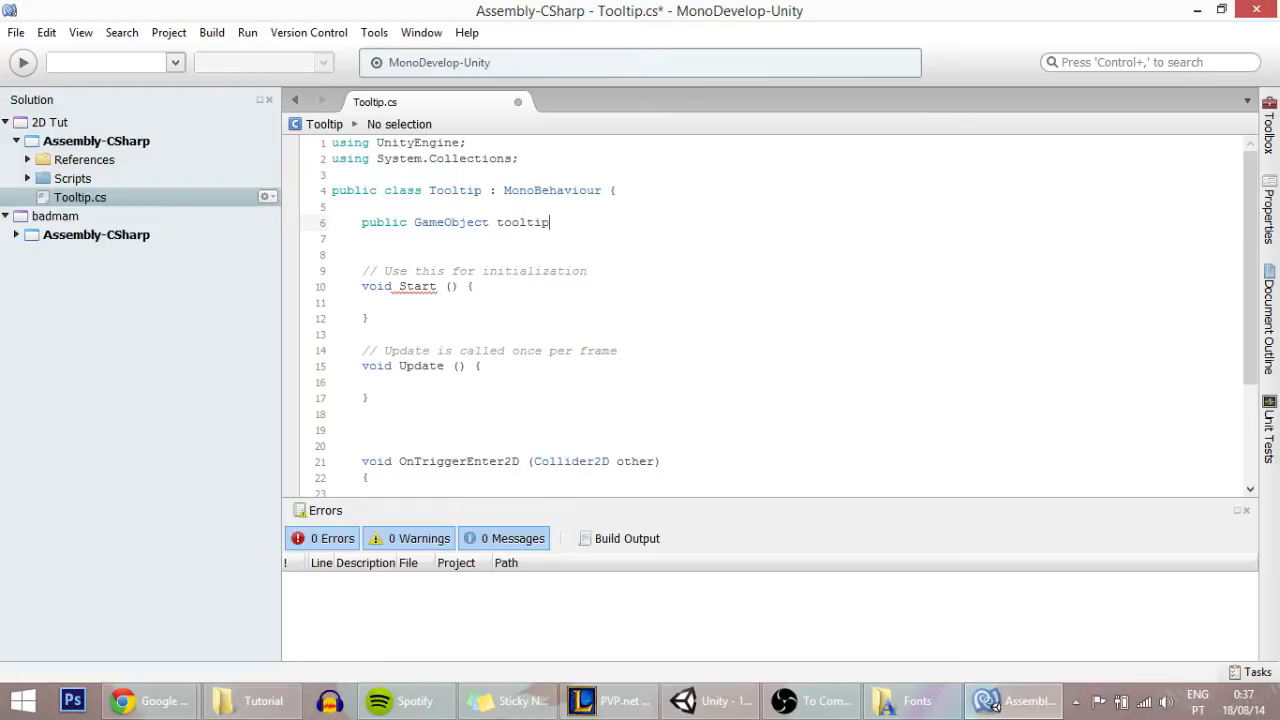
Step: In OnTriggerEnter2D, activate tooltip when other.tag == "Player"
scroll("down", 3)
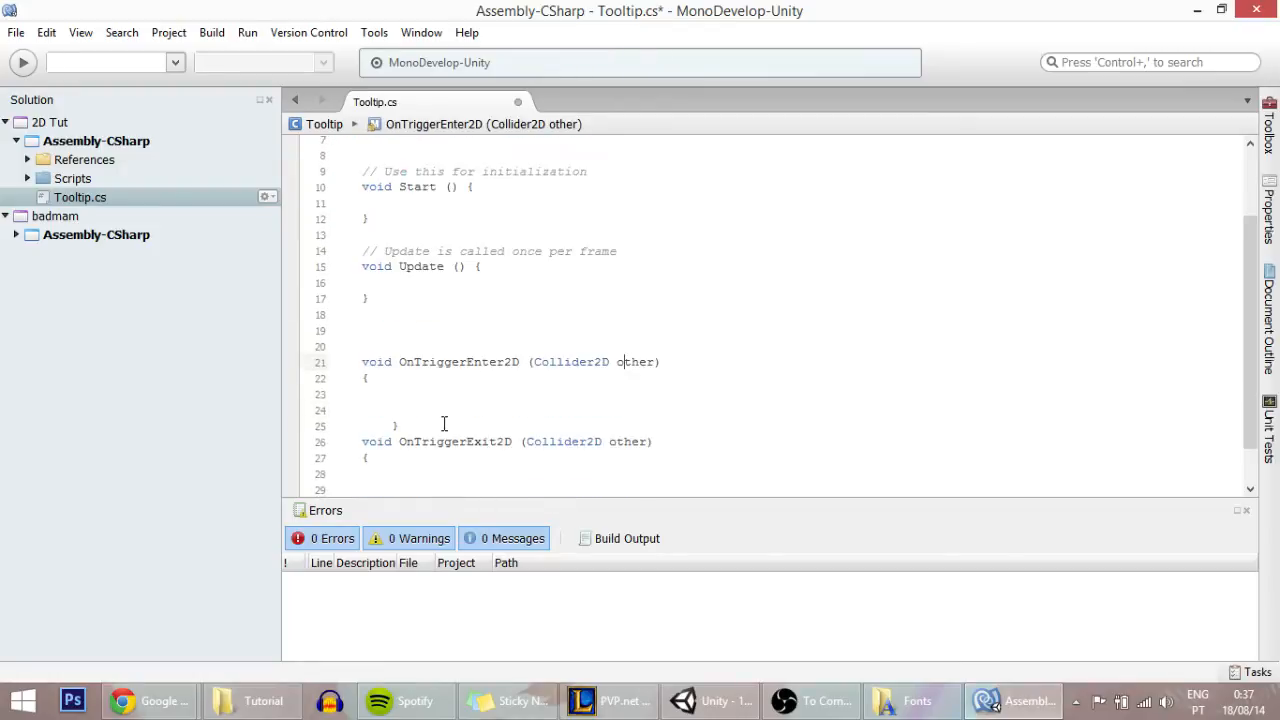
left_click(392, 473)
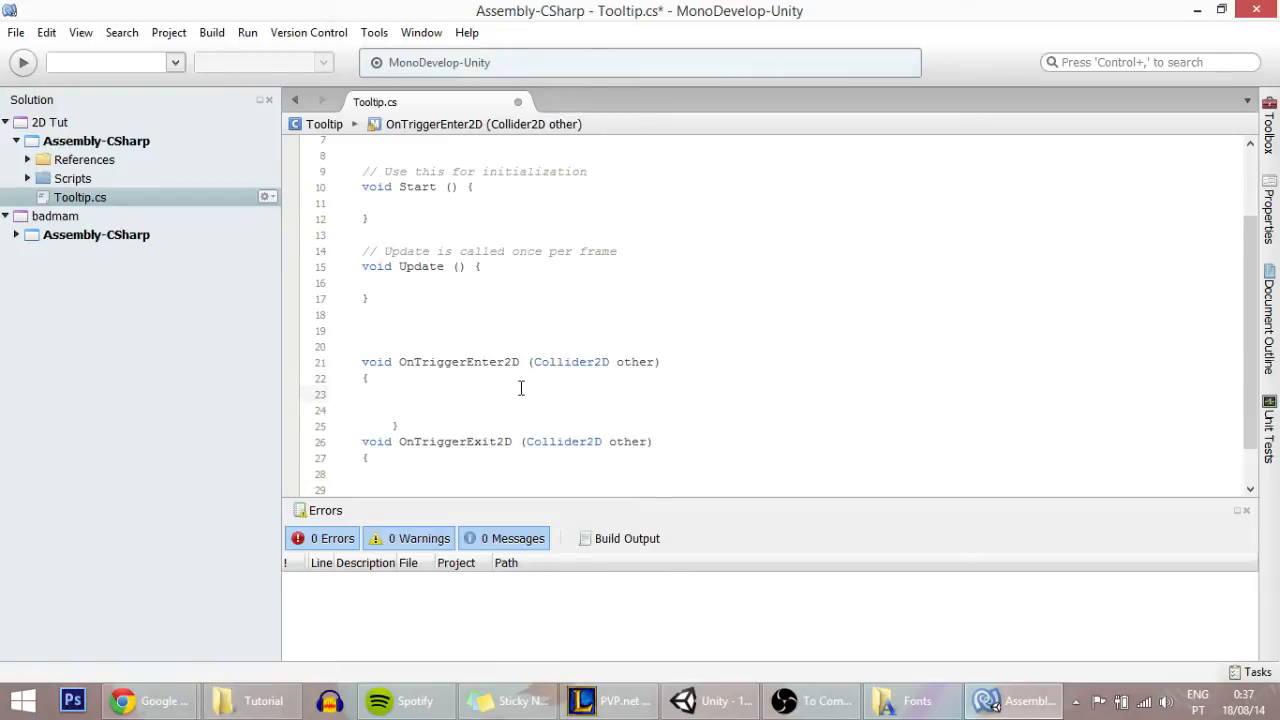
type("if(")
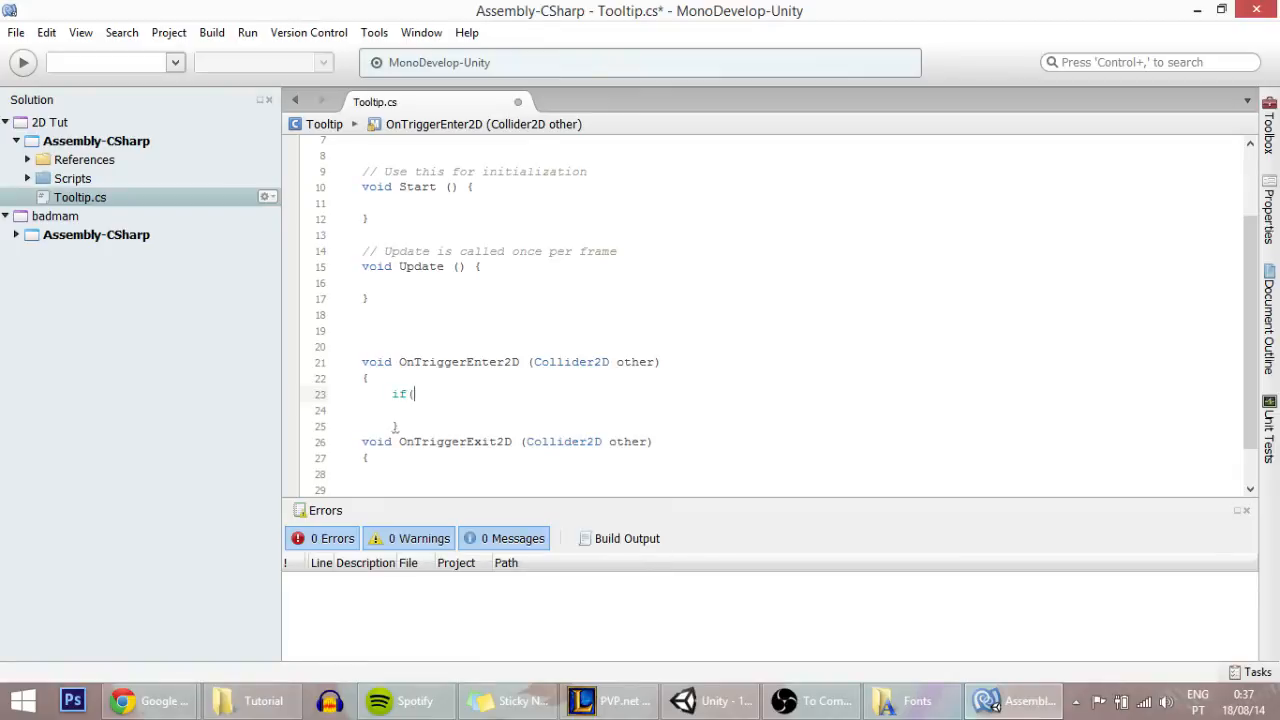
type("other")
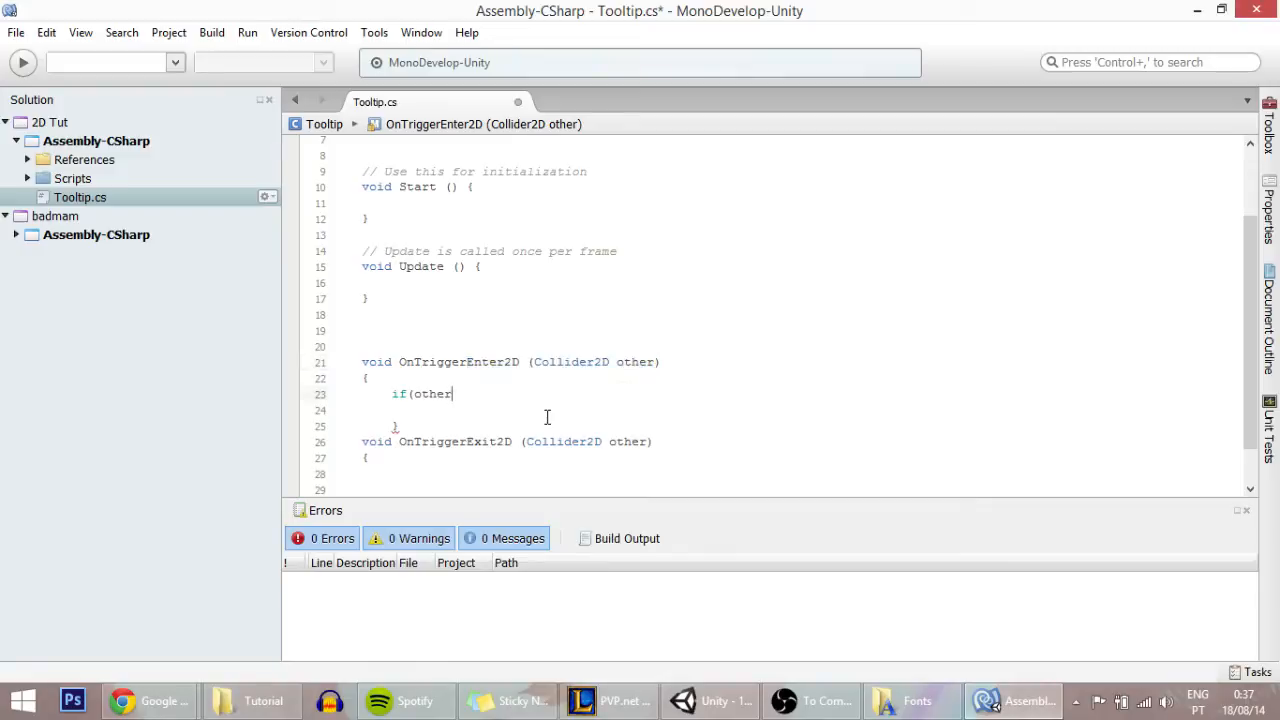
type(".tag")
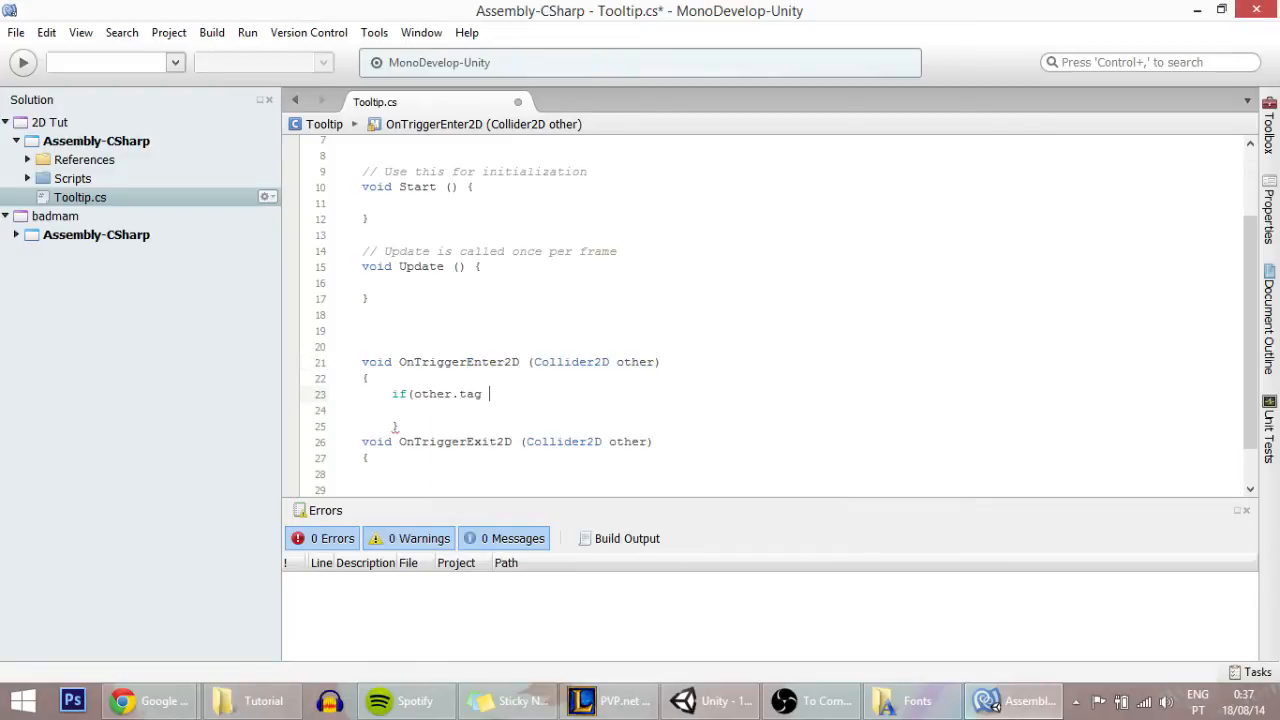
type("==")
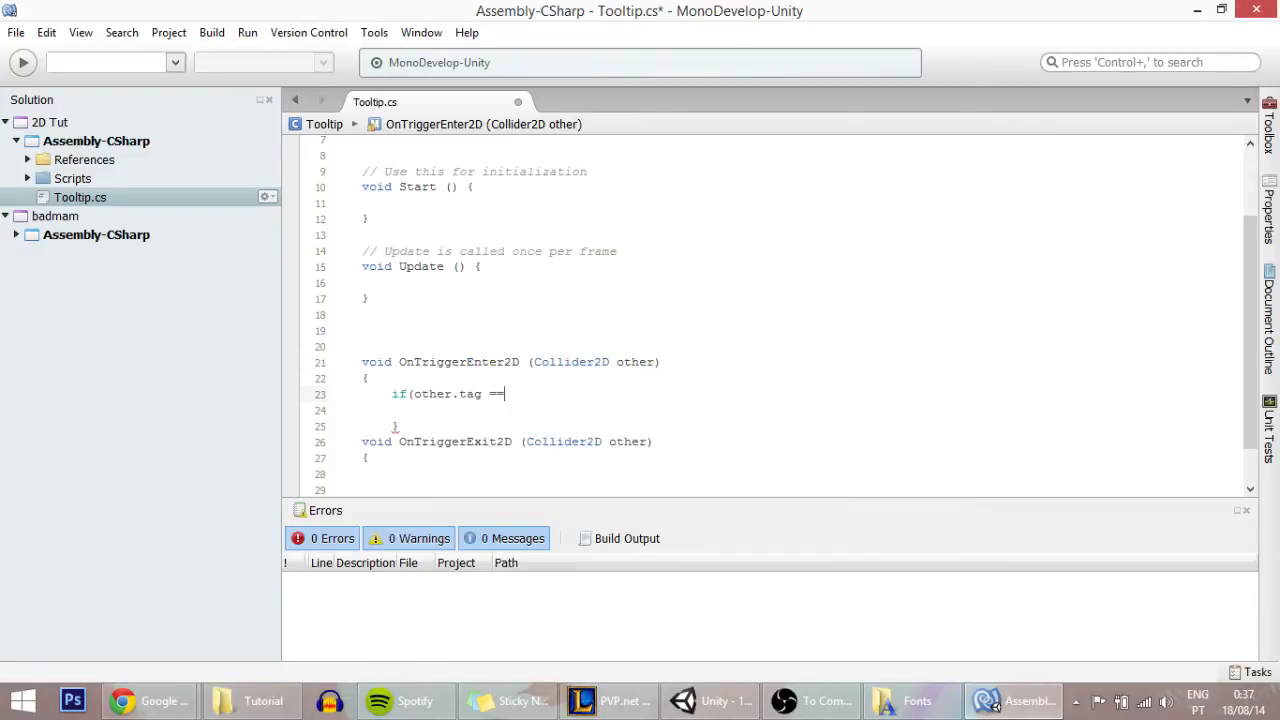
type("\"Play")
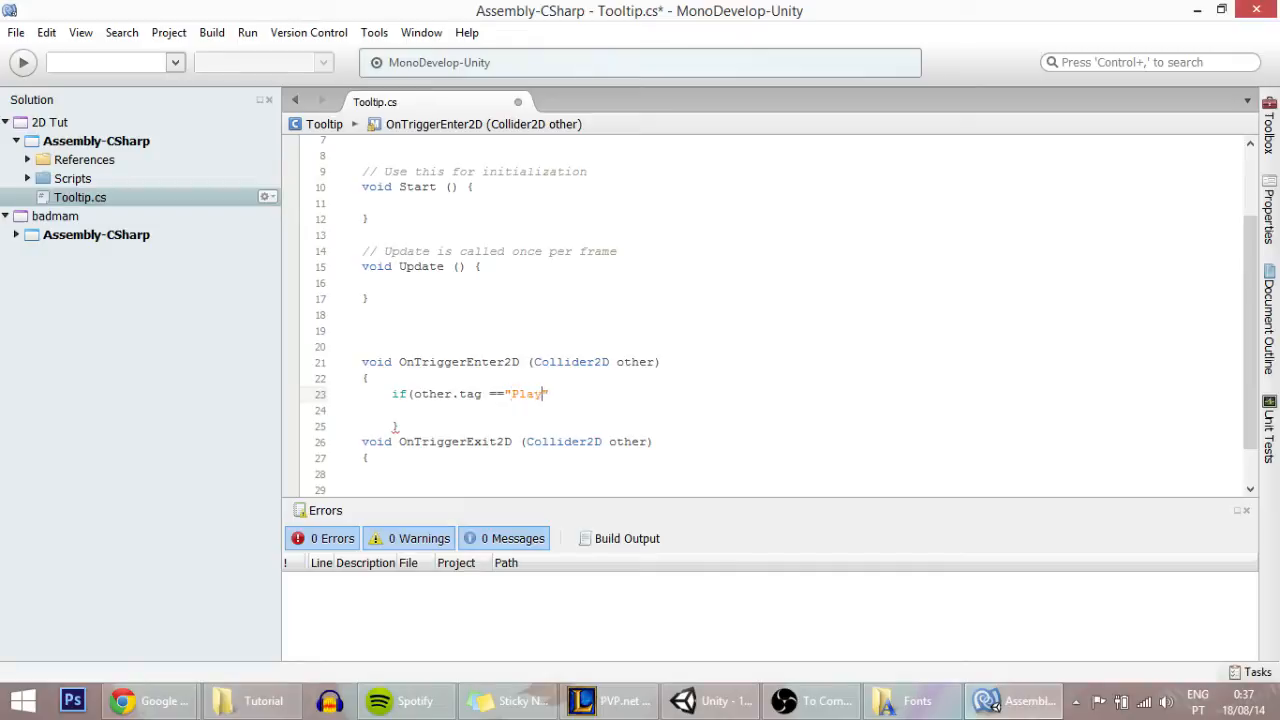
type("er\"")
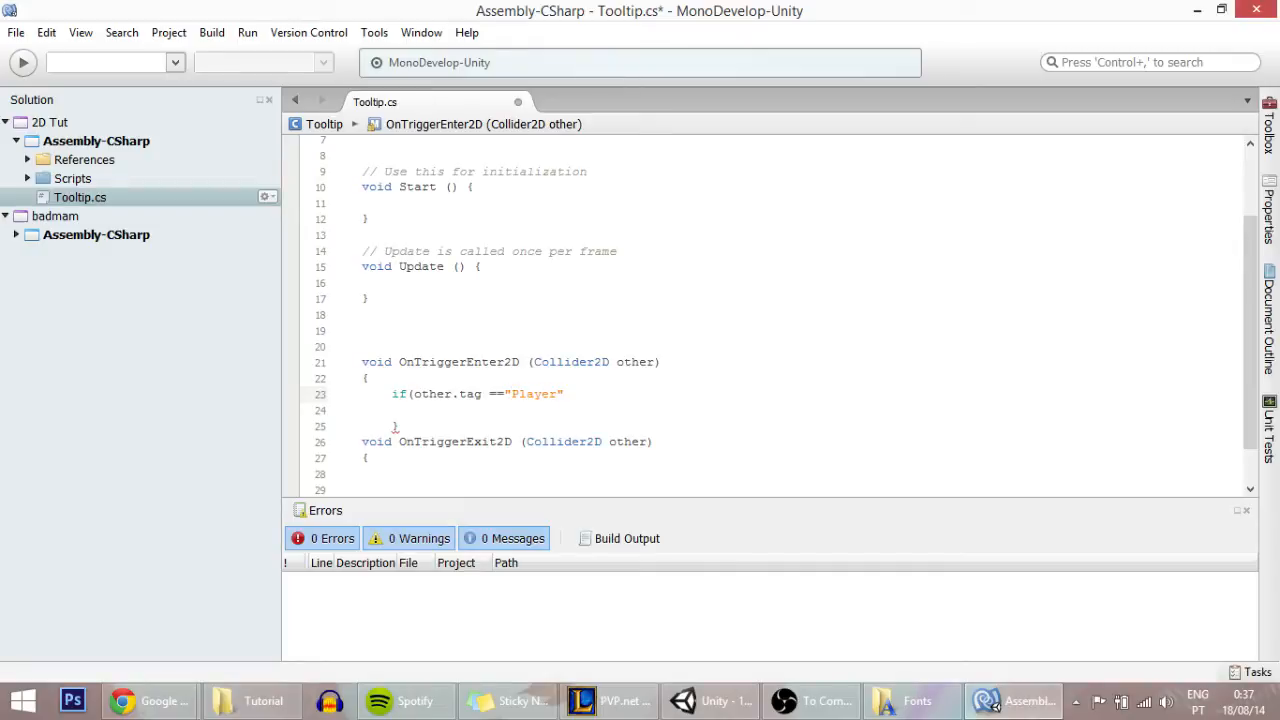
scroll("up", 3)
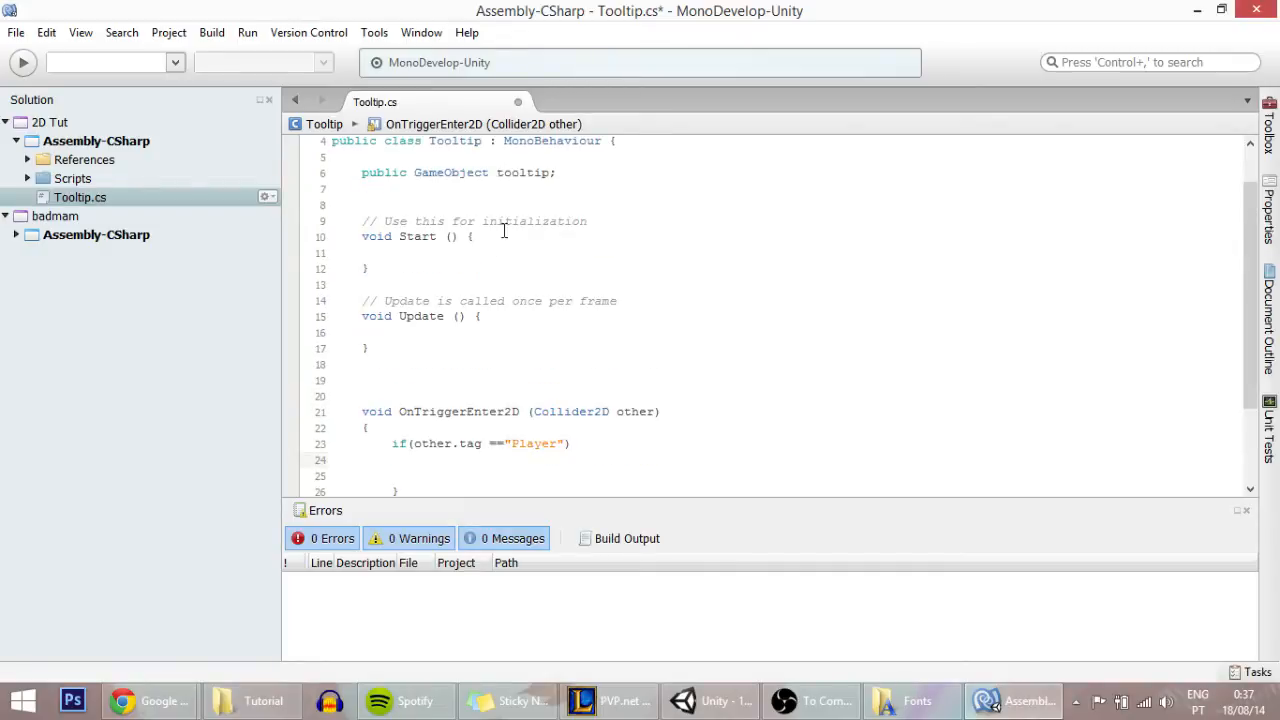
type("t")
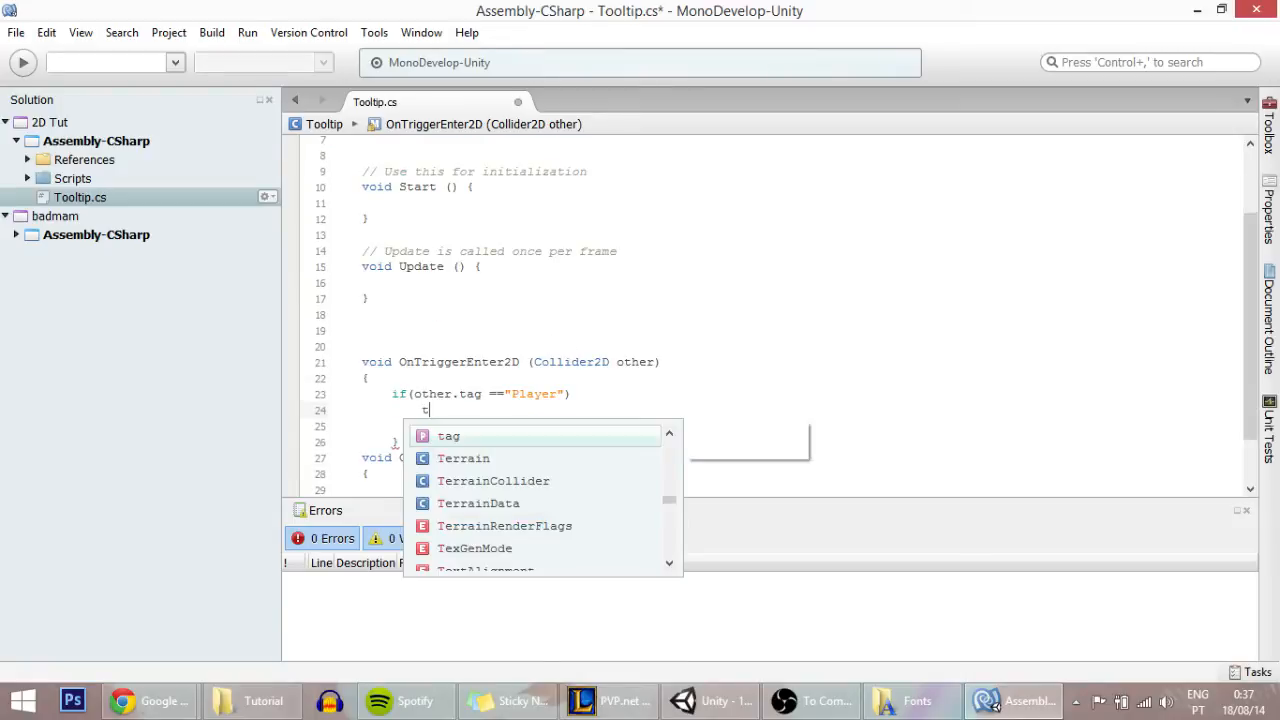
type("ooltip.")
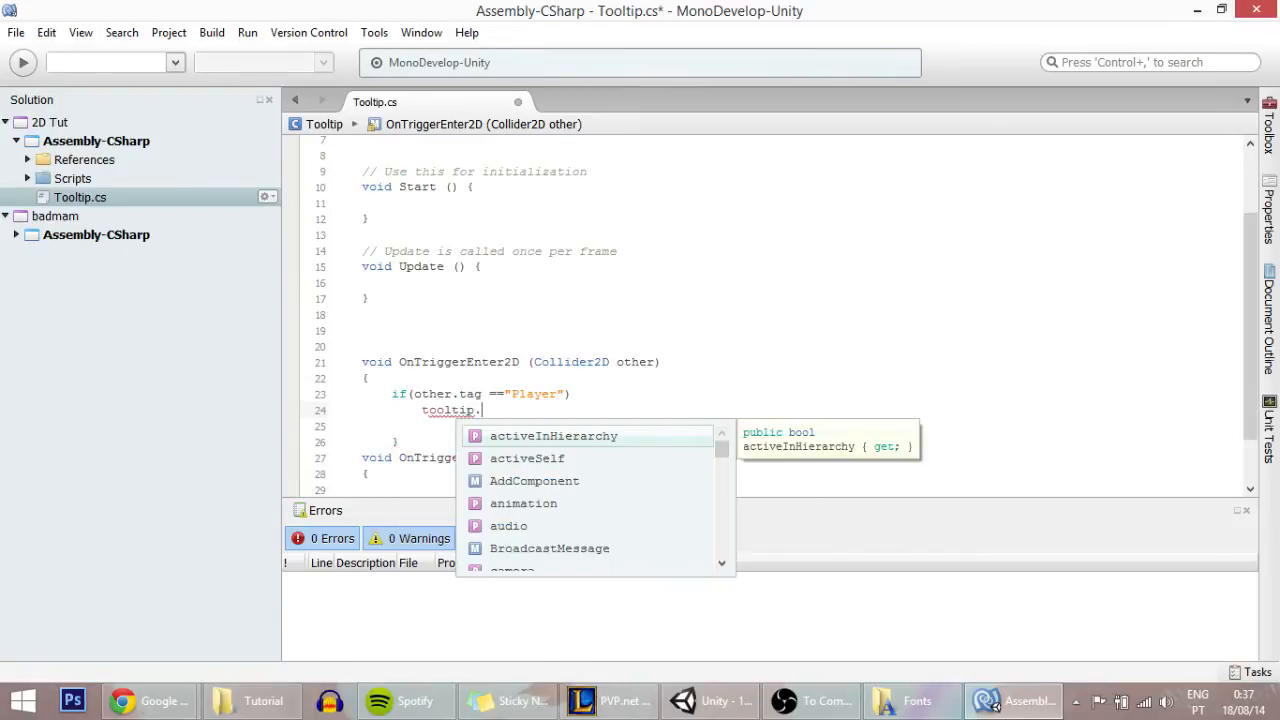
type("se")
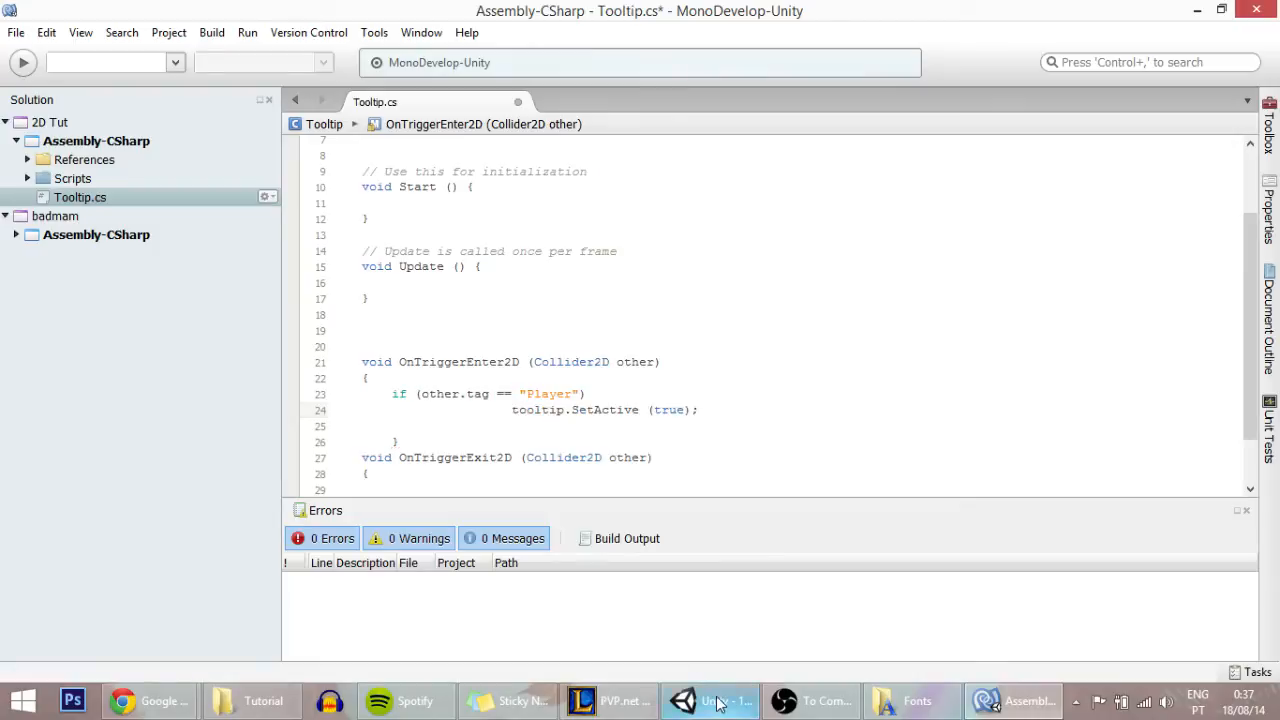
Step: Preview the Tooltip object in Unity, then make the exit handler set it to false
left_click(710, 700)
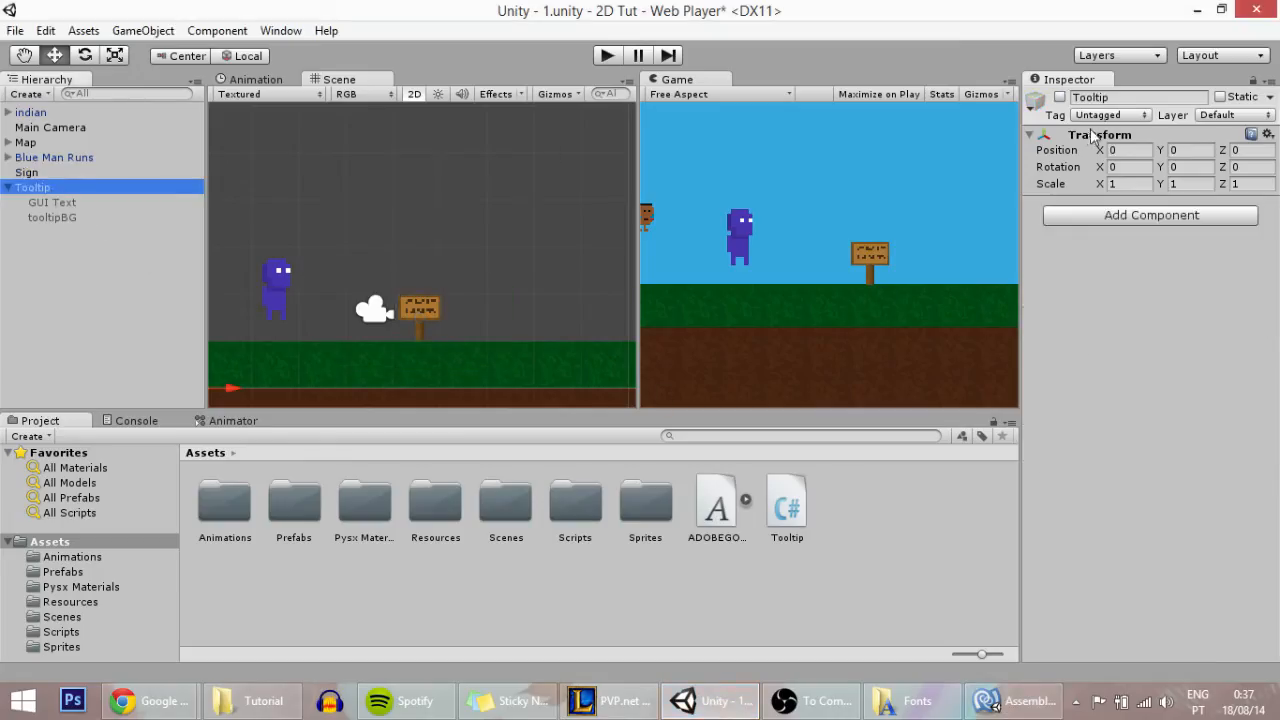
left_click(1060, 98)
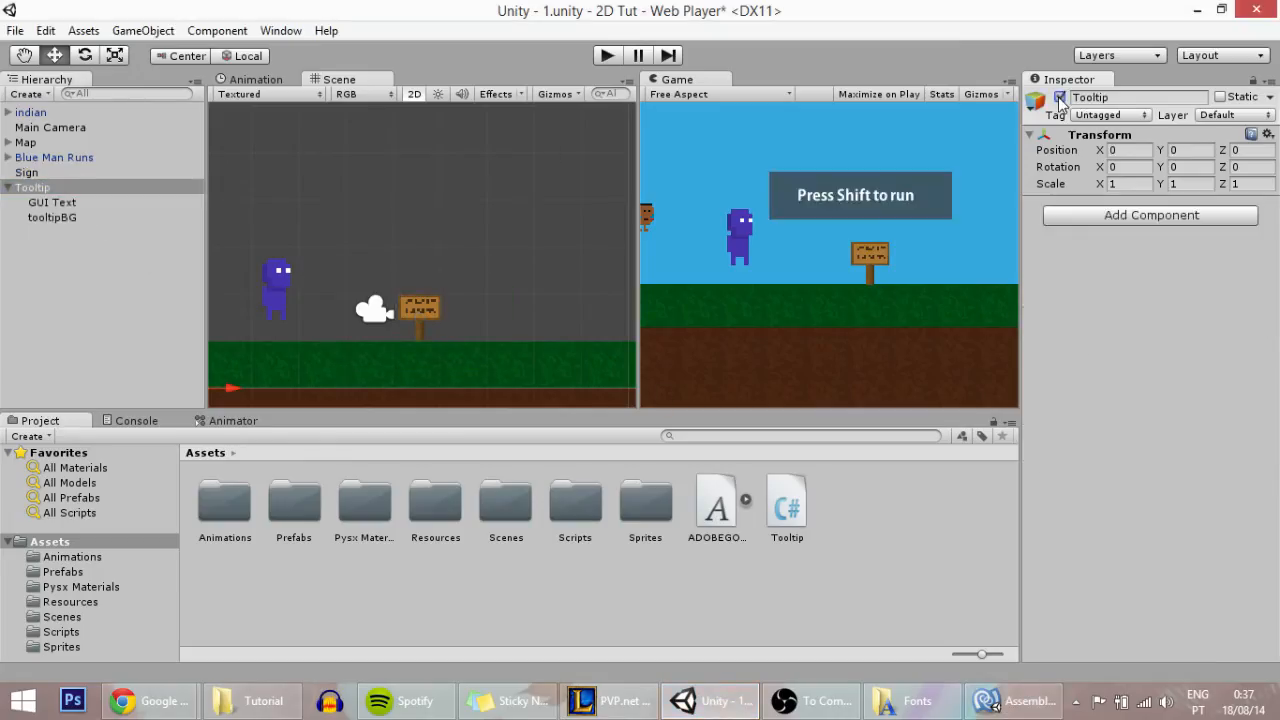
left_click(1060, 97)
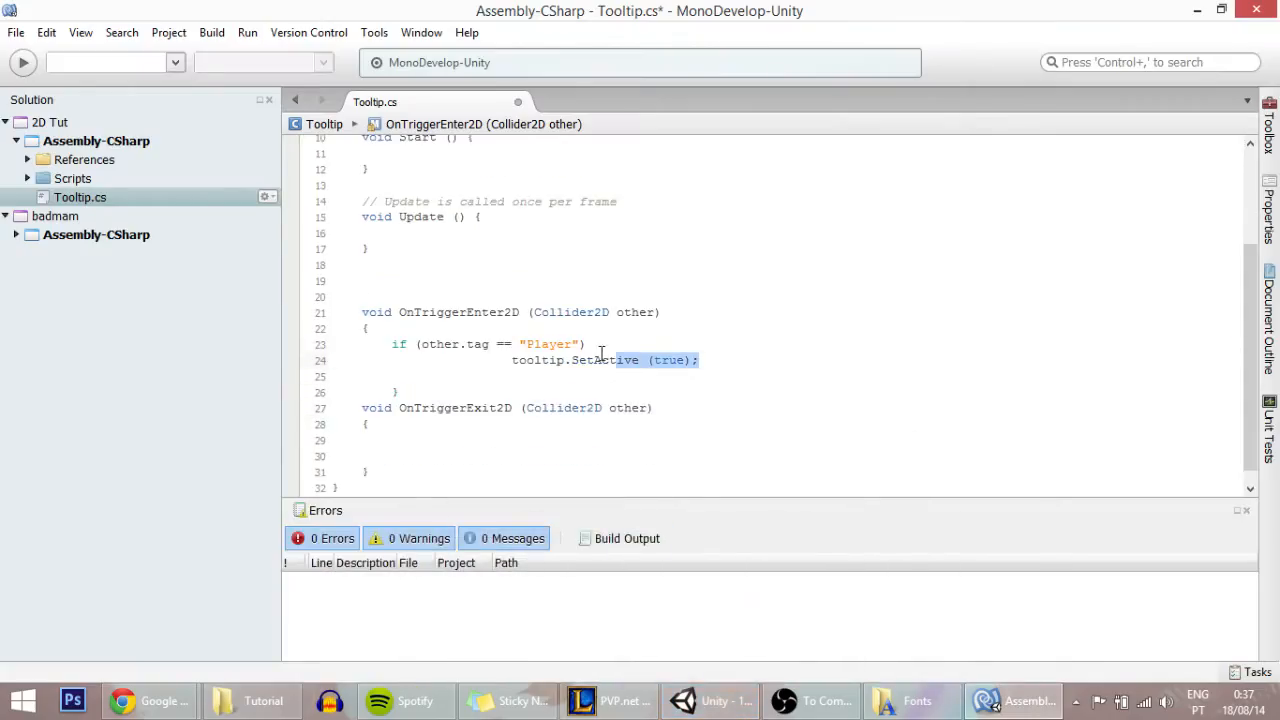
left_click(392, 456)
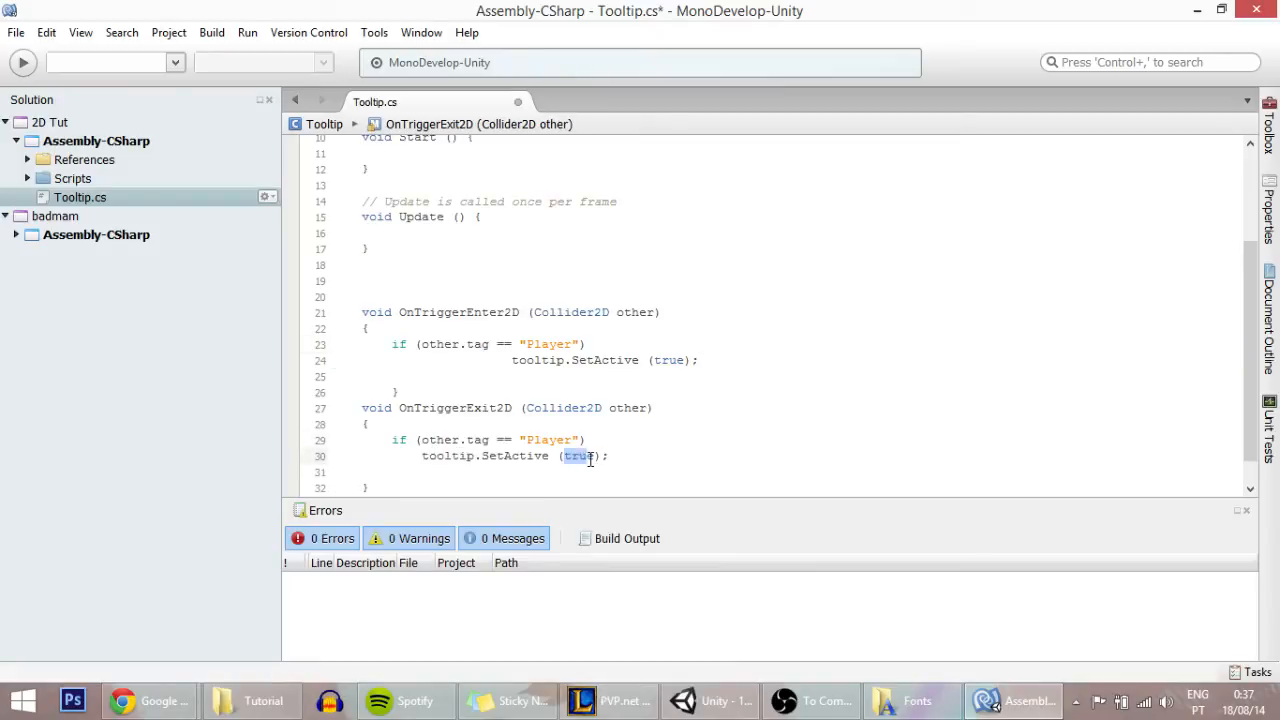
type("false")
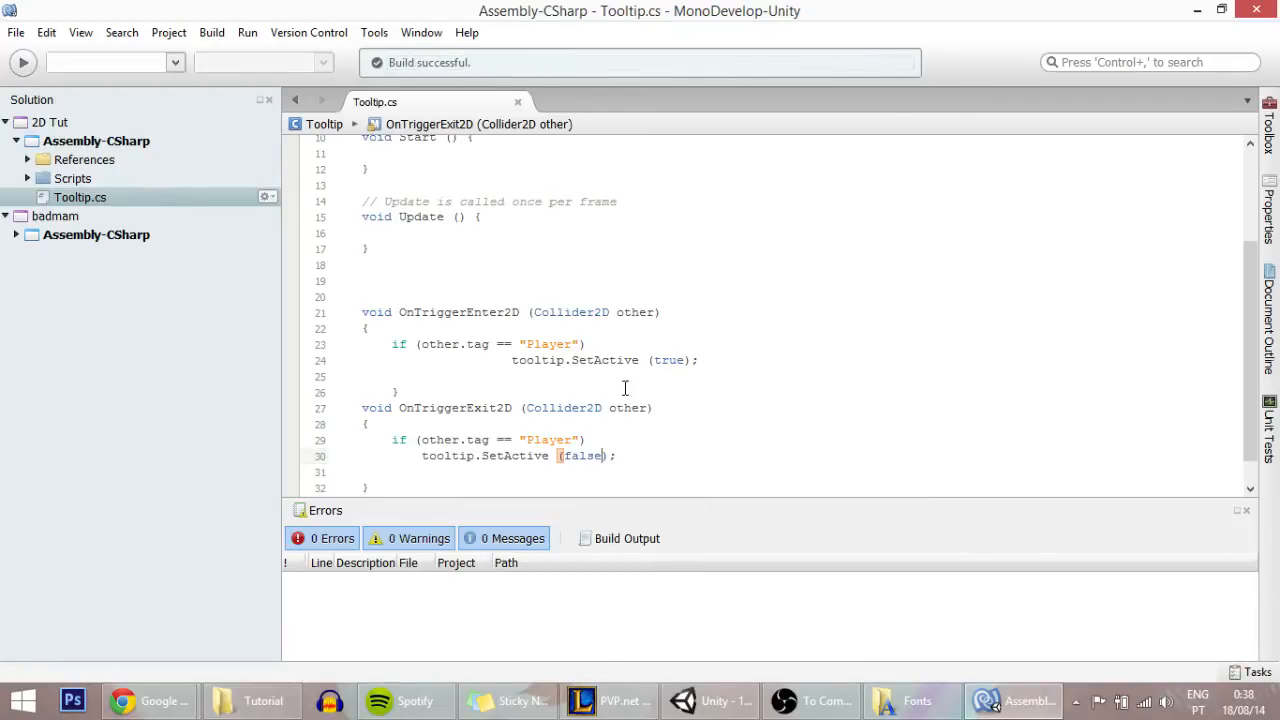
Step: Assign the Tooltip object to the Sign's Tooltip script field
left_click(710, 700)
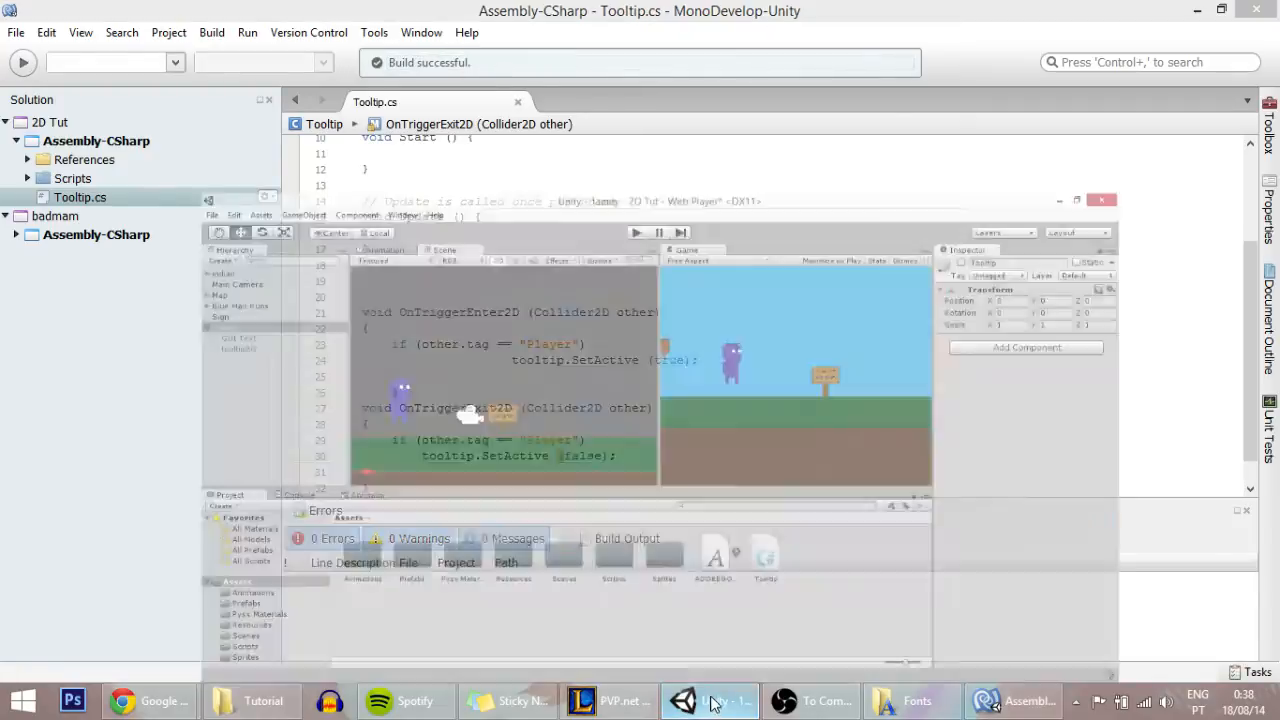
left_click(710, 700)
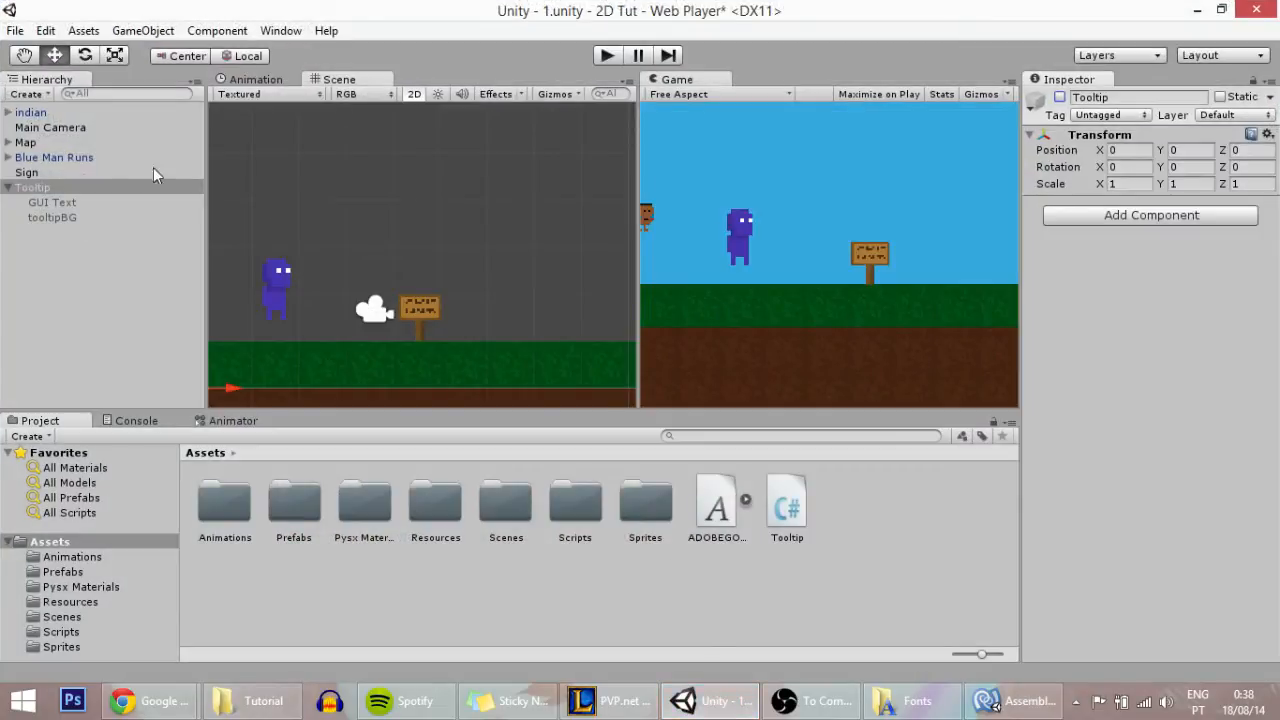
left_click(27, 172)
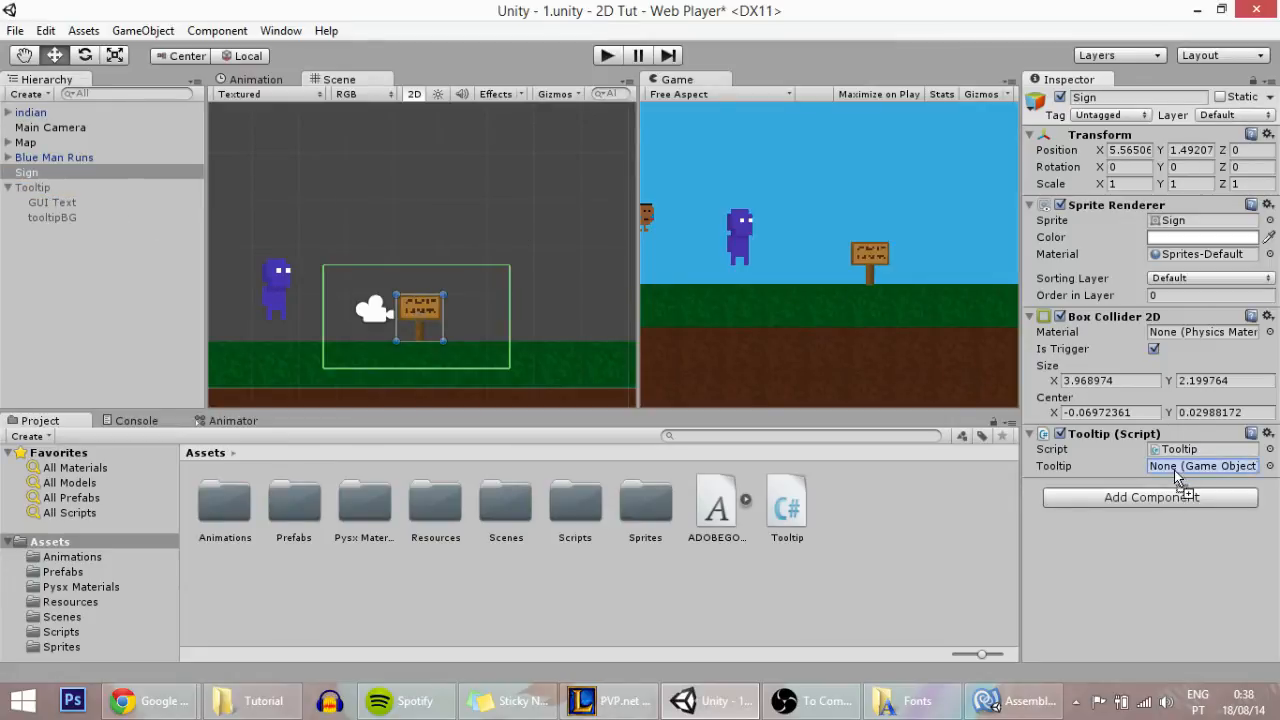
left_click(1200, 466)
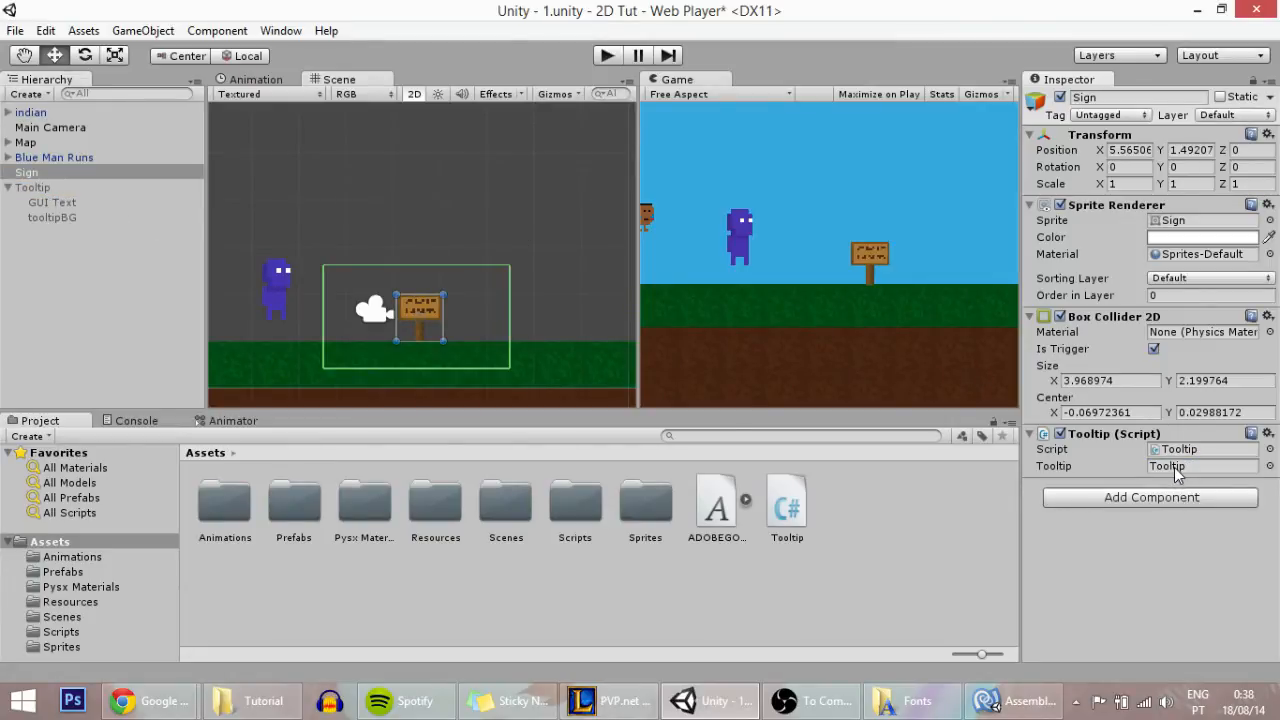
left_click(381, 238)
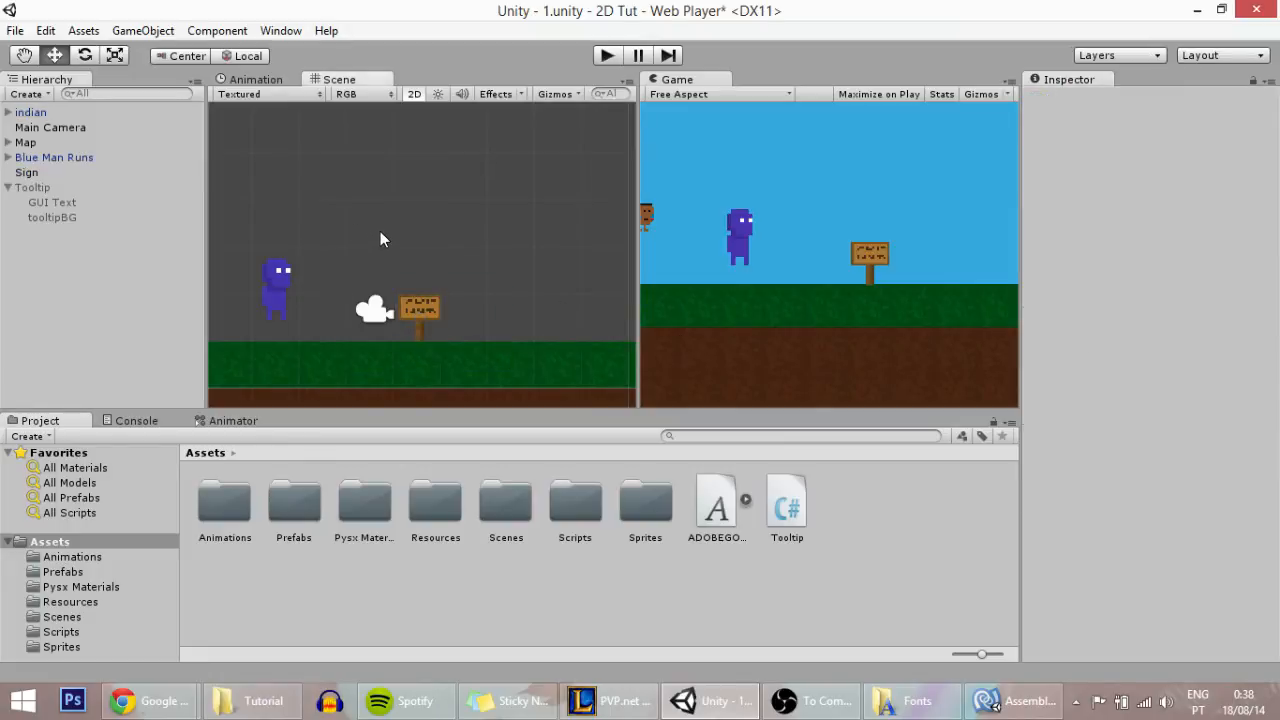
Step: Set the Blue Man Runs character's tag to Player
left_click(54, 157)
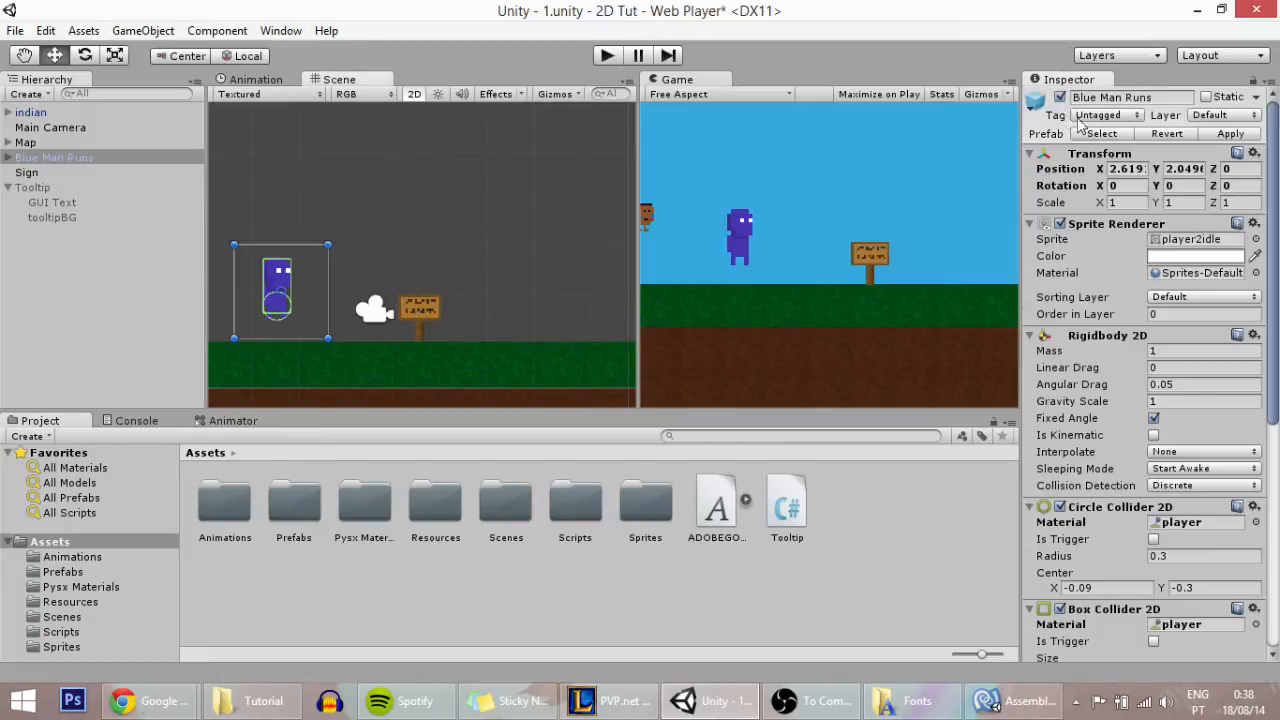
left_click(1105, 114)
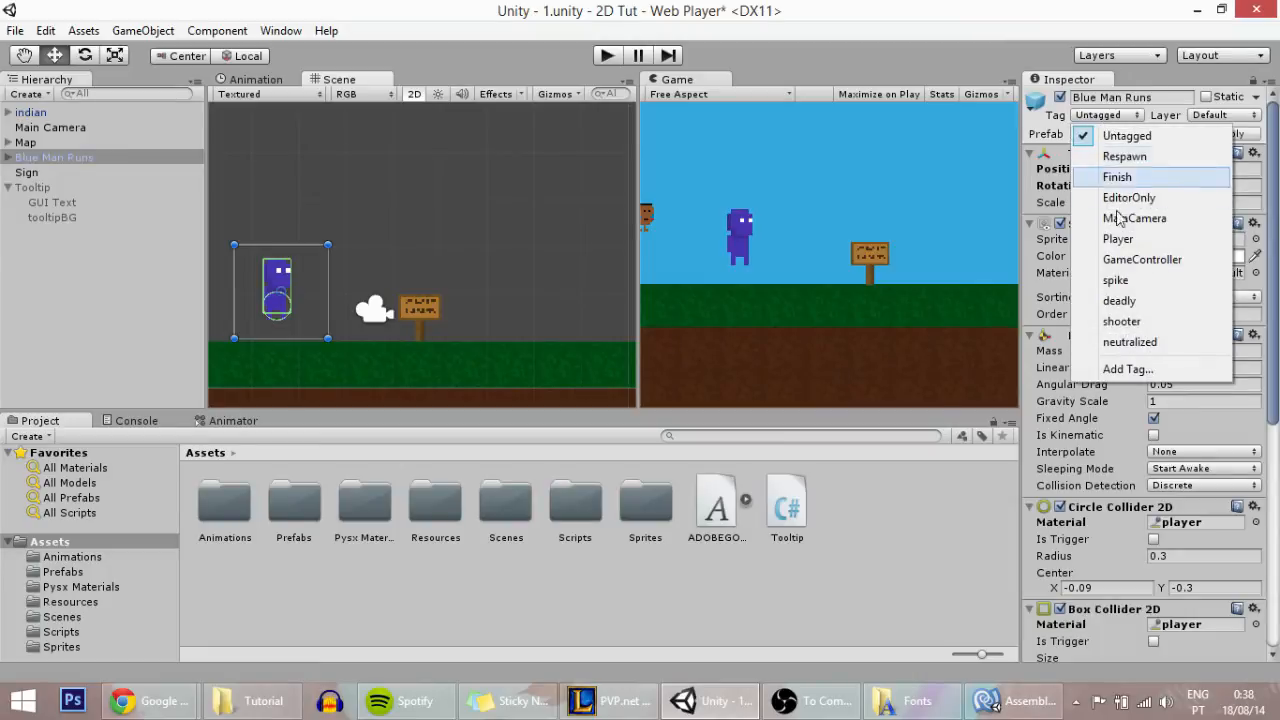
mouse_move(1118, 238)
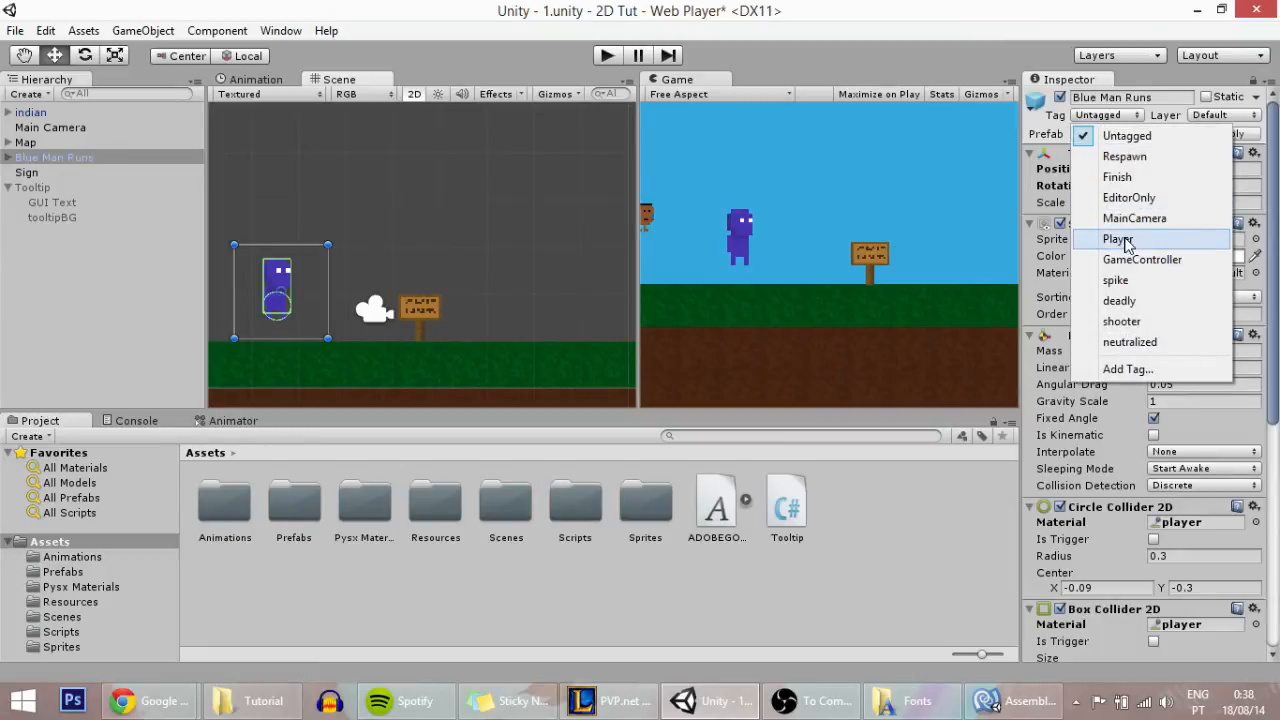
left_click(1118, 238)
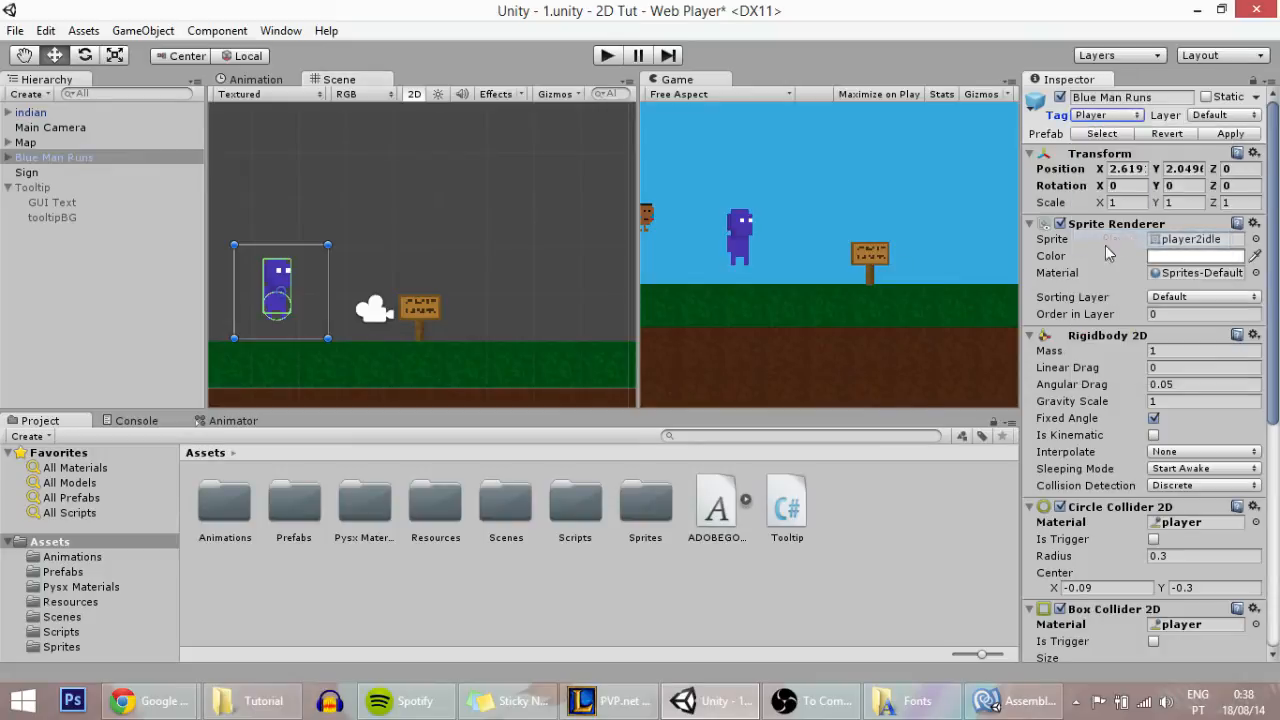
left_click(606, 55)
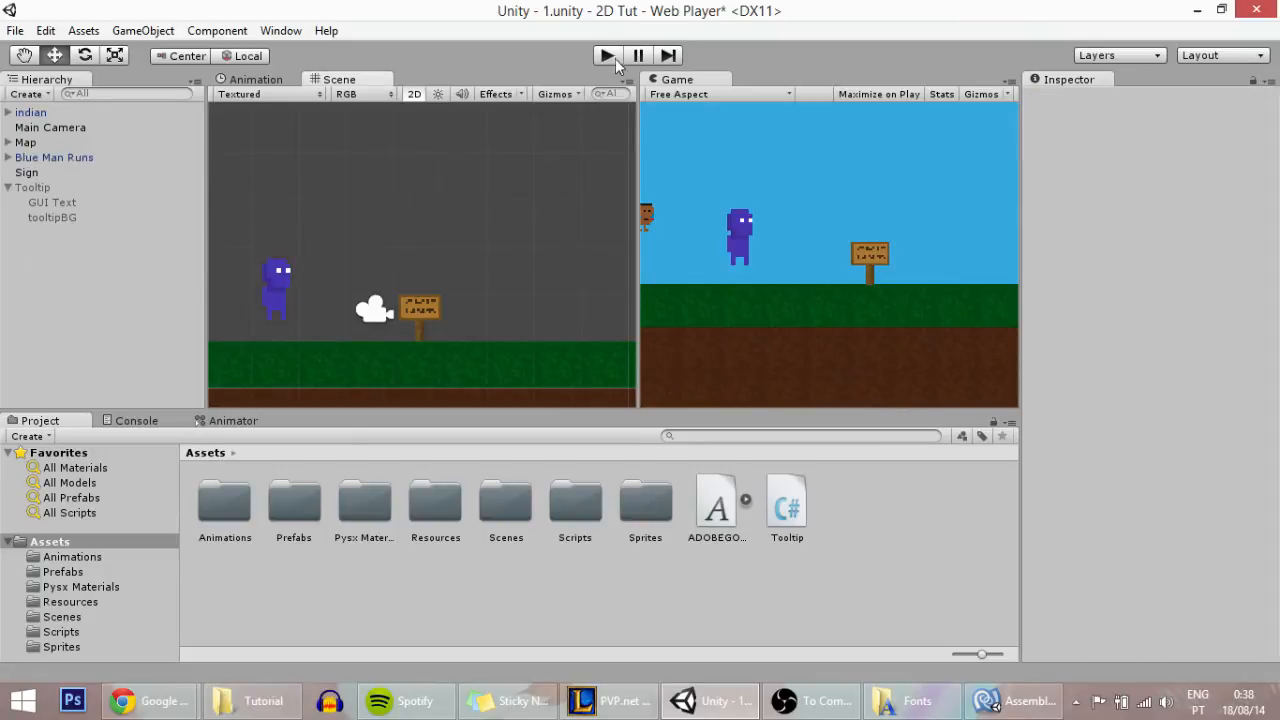
Step: Play-test the scene, inspecting tooltipBG and Main Camera while the tooltip shows near the sign
left_click(607, 55)
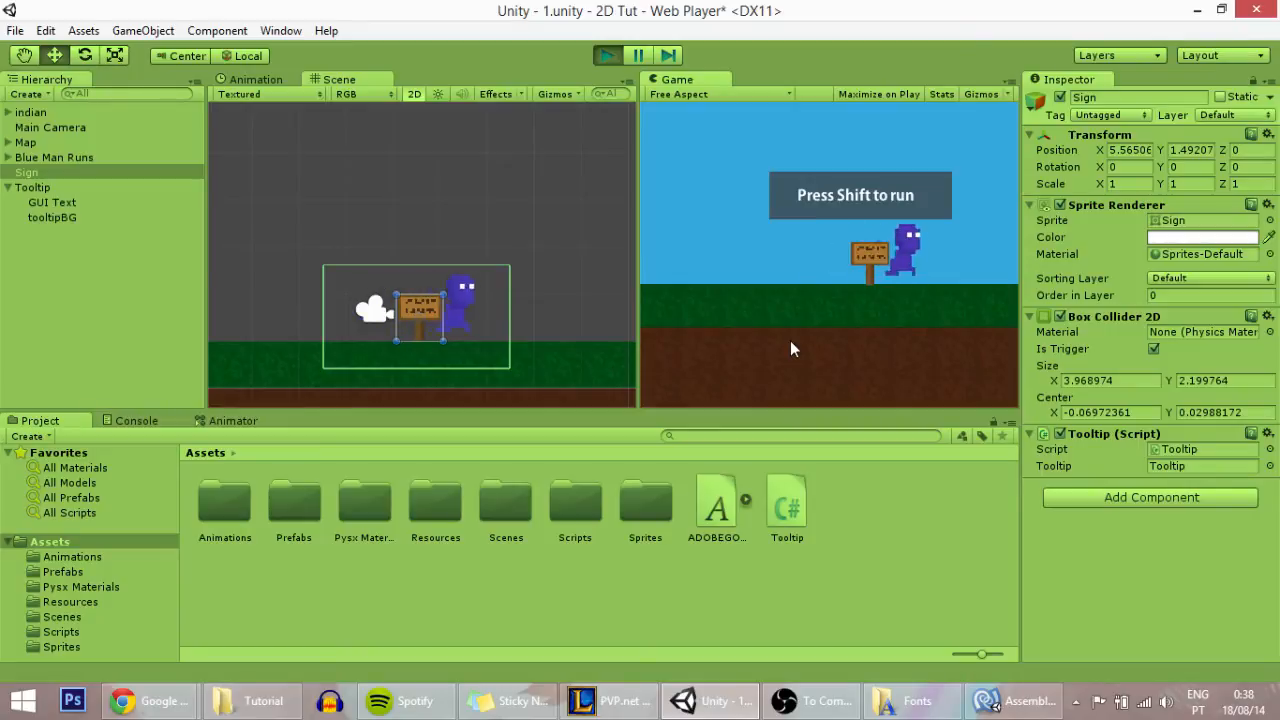
left_click(51, 217)
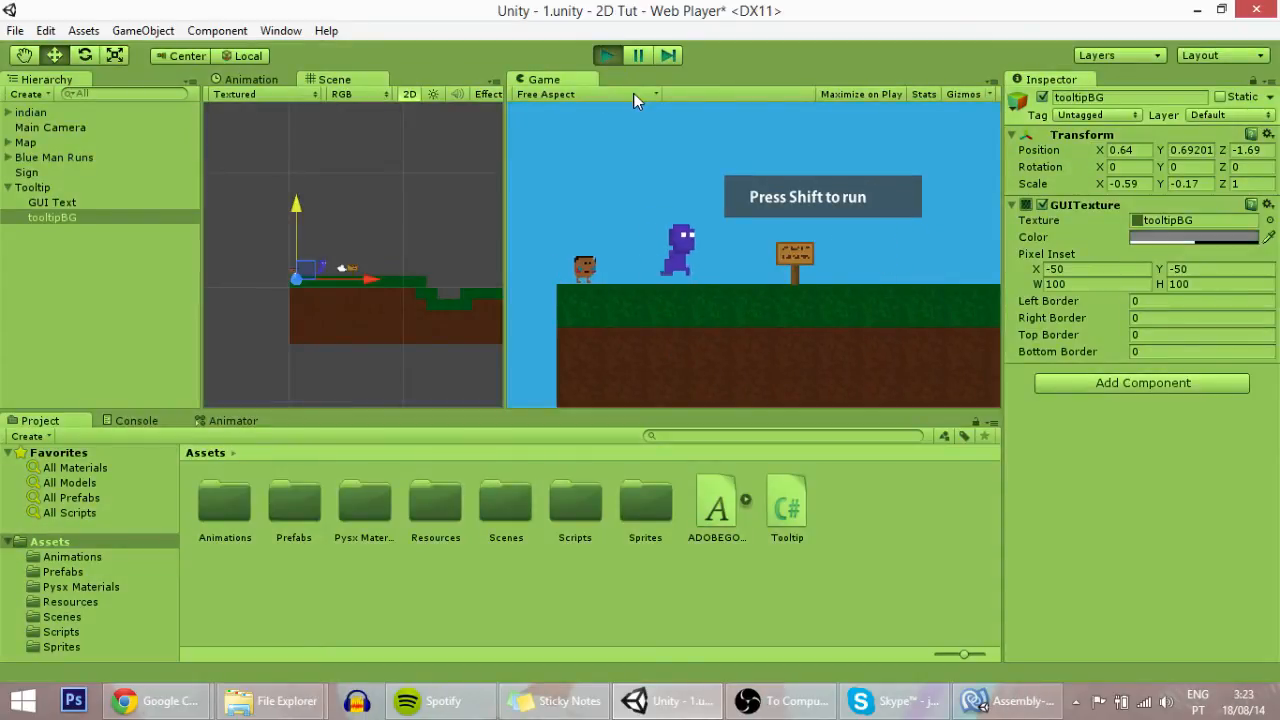
left_click(50, 127)
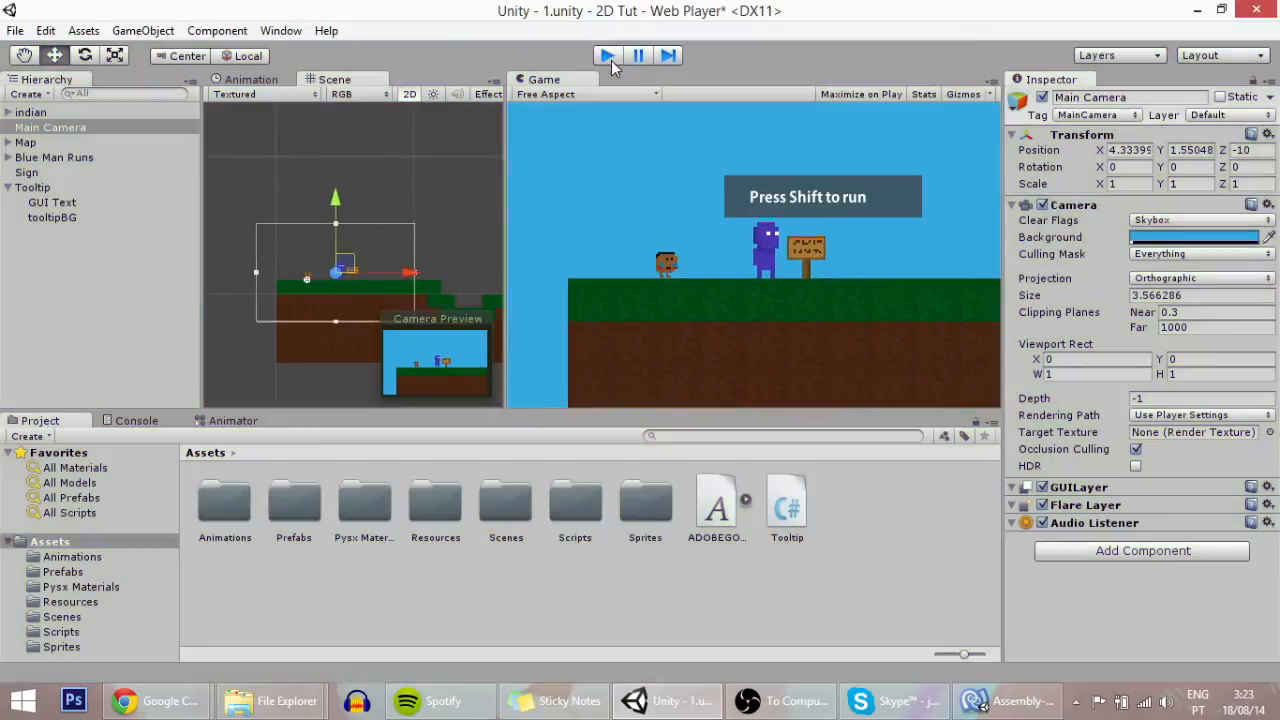
left_click(27, 172)
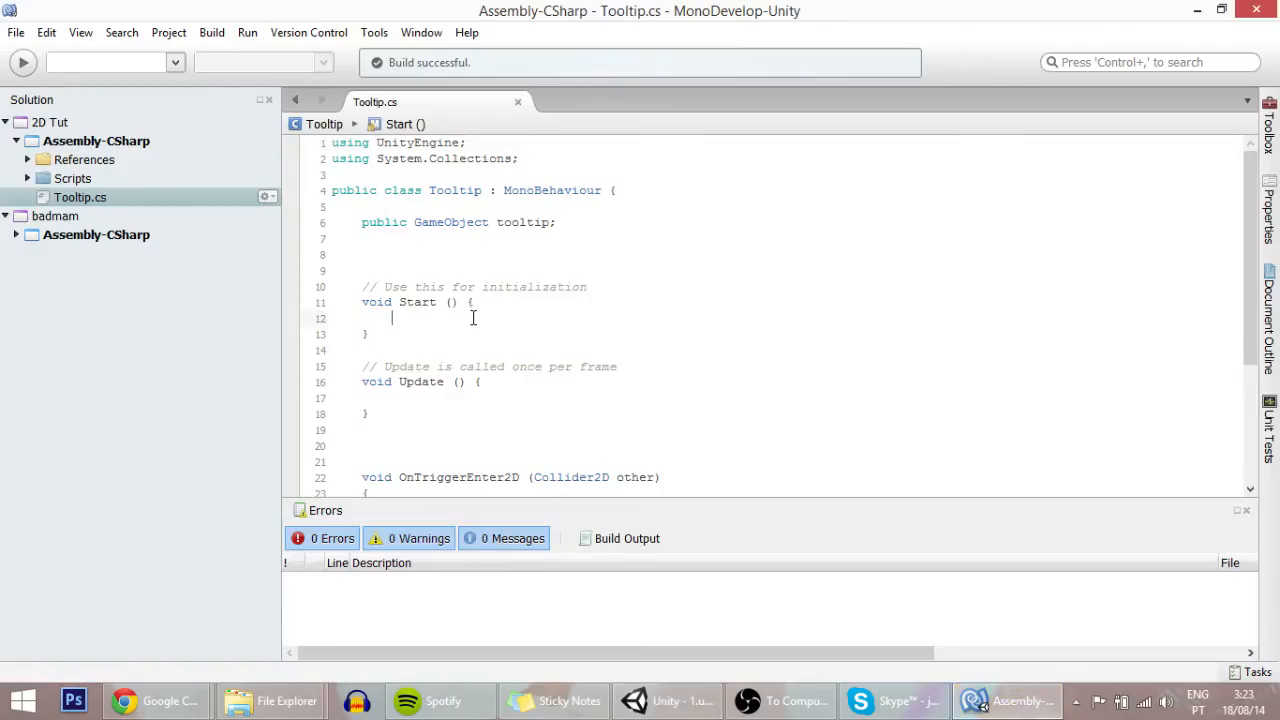
Step: Scroll through Tooltip.cs to view its Start and Update methods
scroll("down", 3)
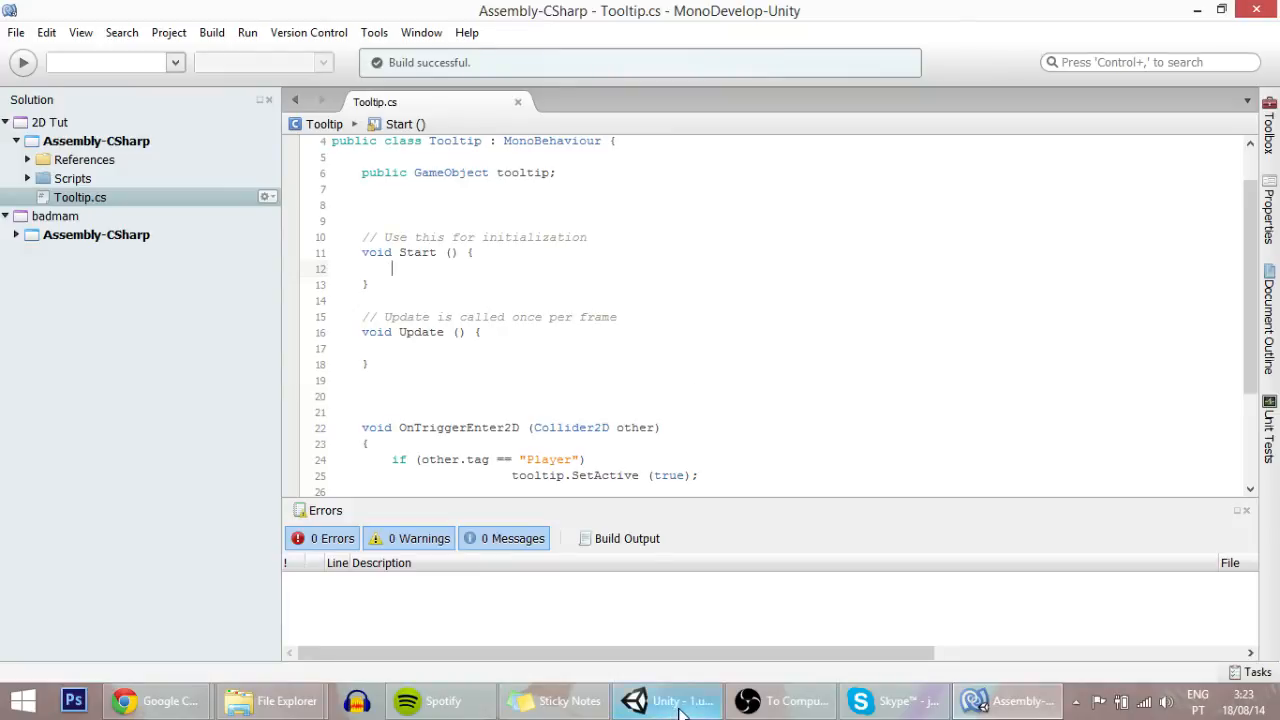
Step: Zero the GUI Text object's Transform position
left_click(667, 700)
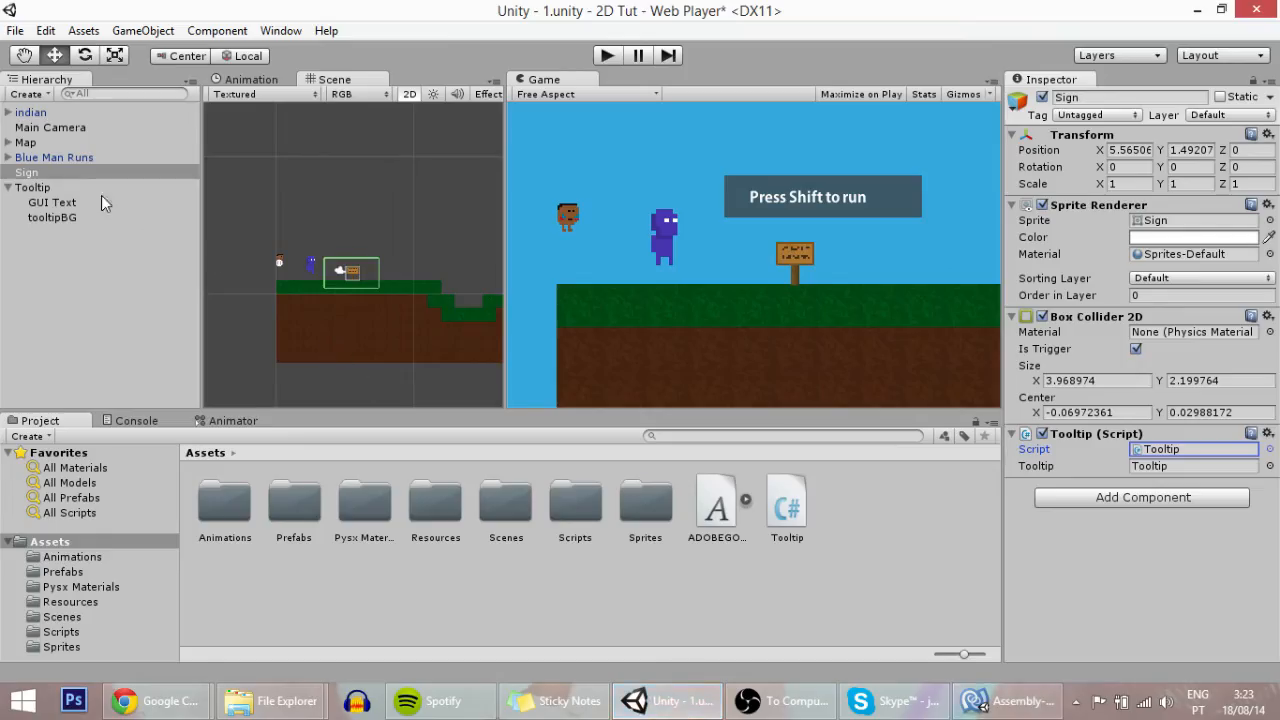
left_click(51, 202)
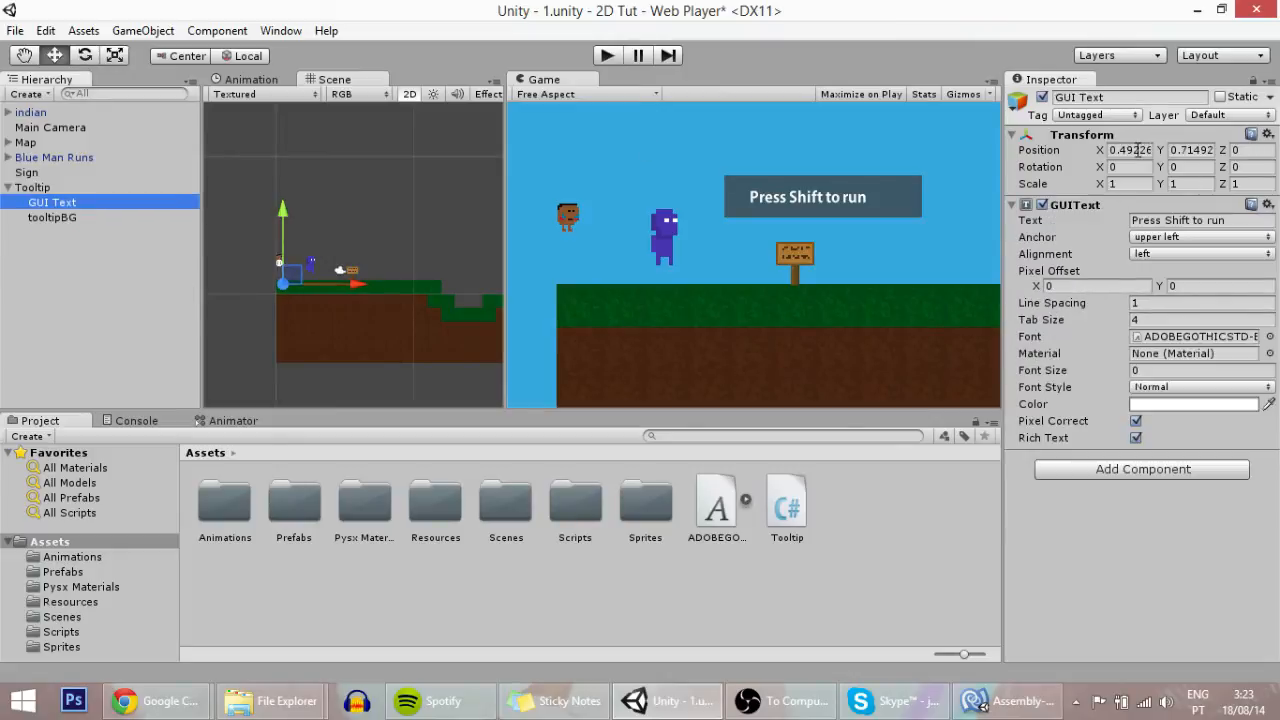
triple_click(1128, 150)
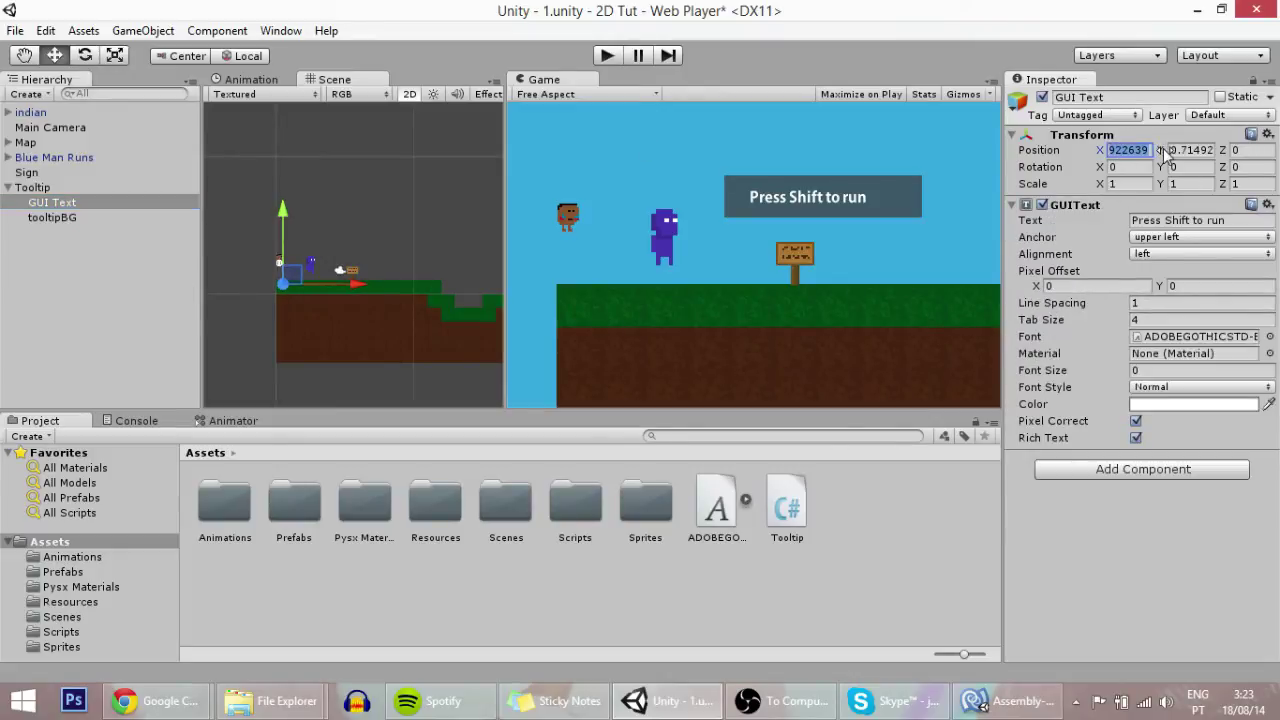
type("0")
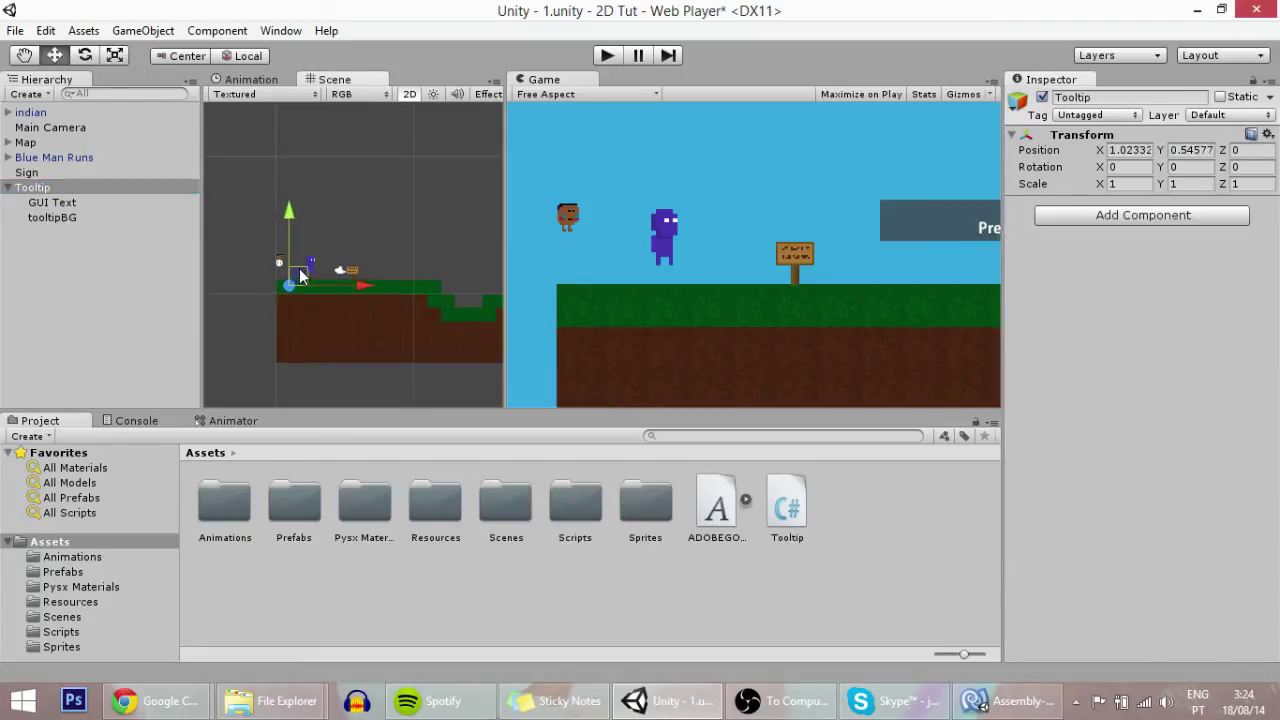
Step: Keep the text anchored upper left and lower tooltipBG's Position Y to -0.04
left_click(27, 172)
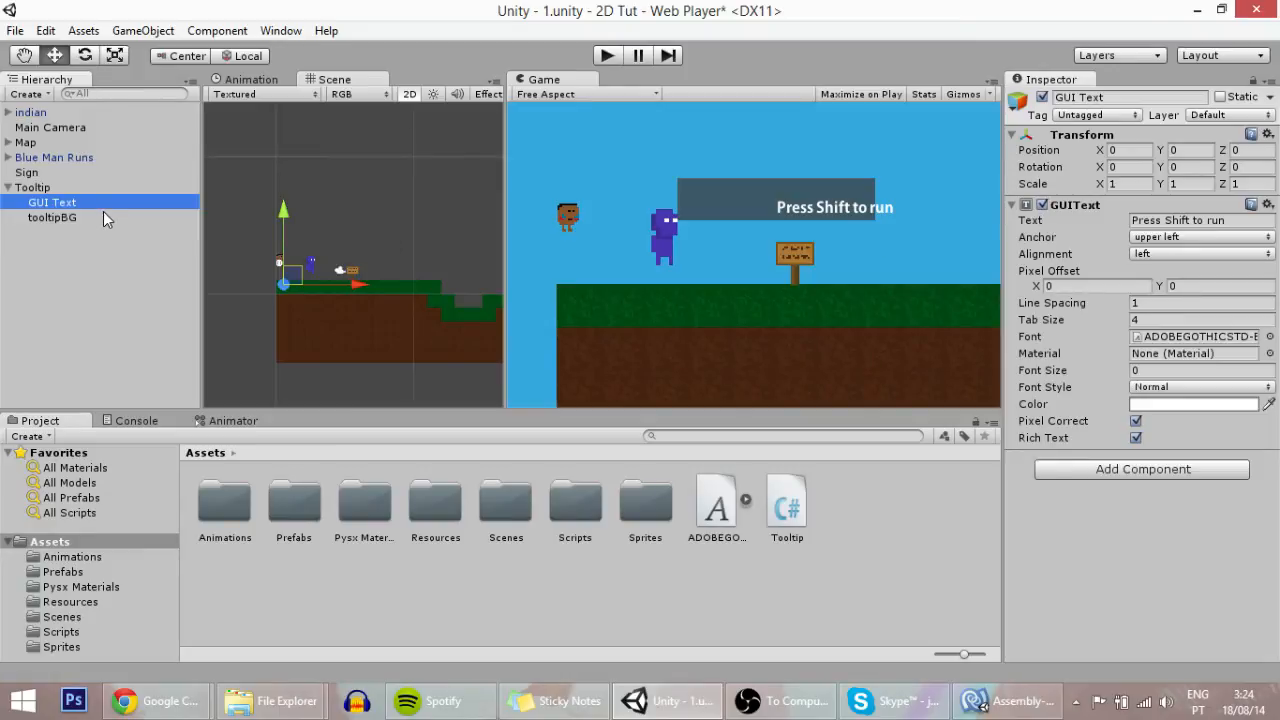
left_click(33, 187)
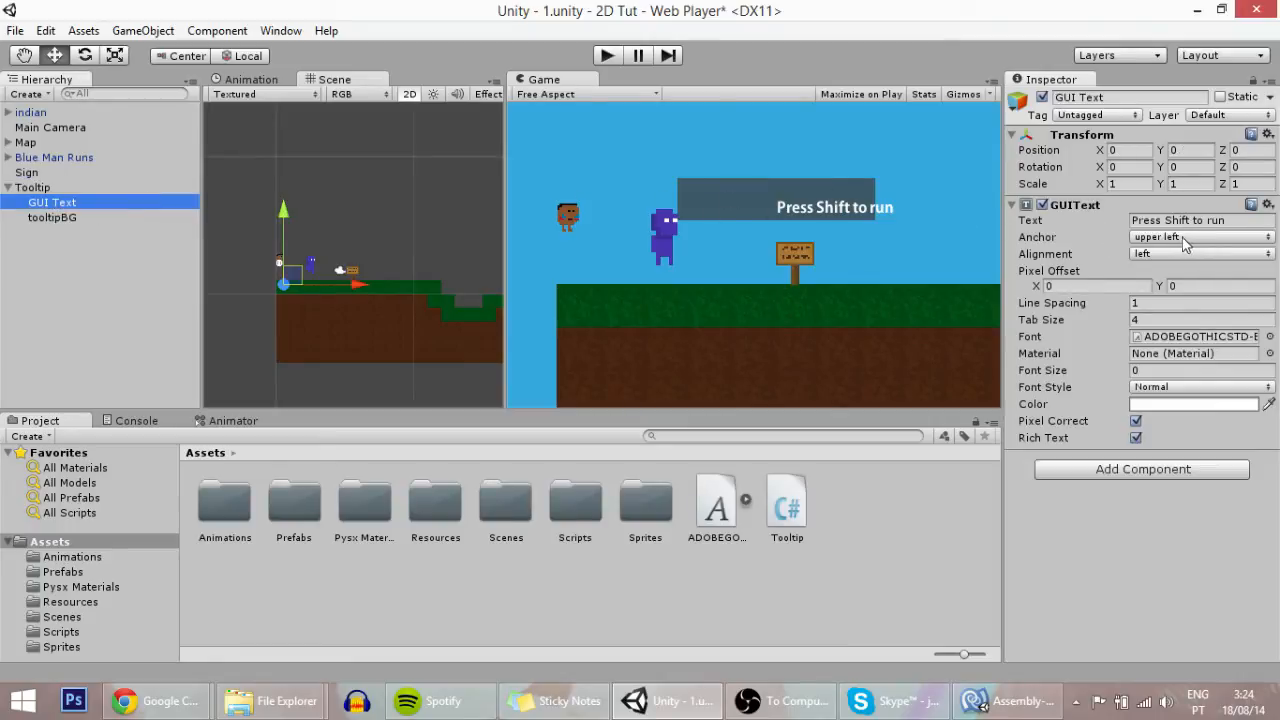
left_click(1200, 237)
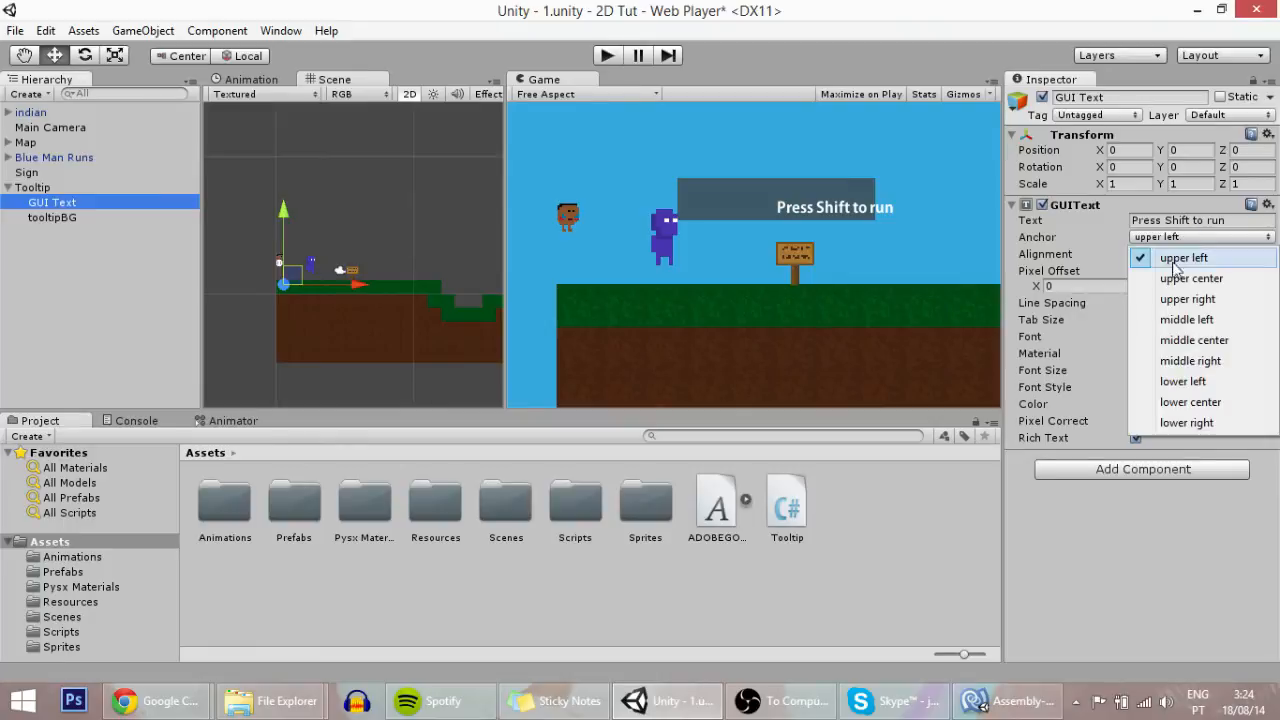
left_click(1193, 278)
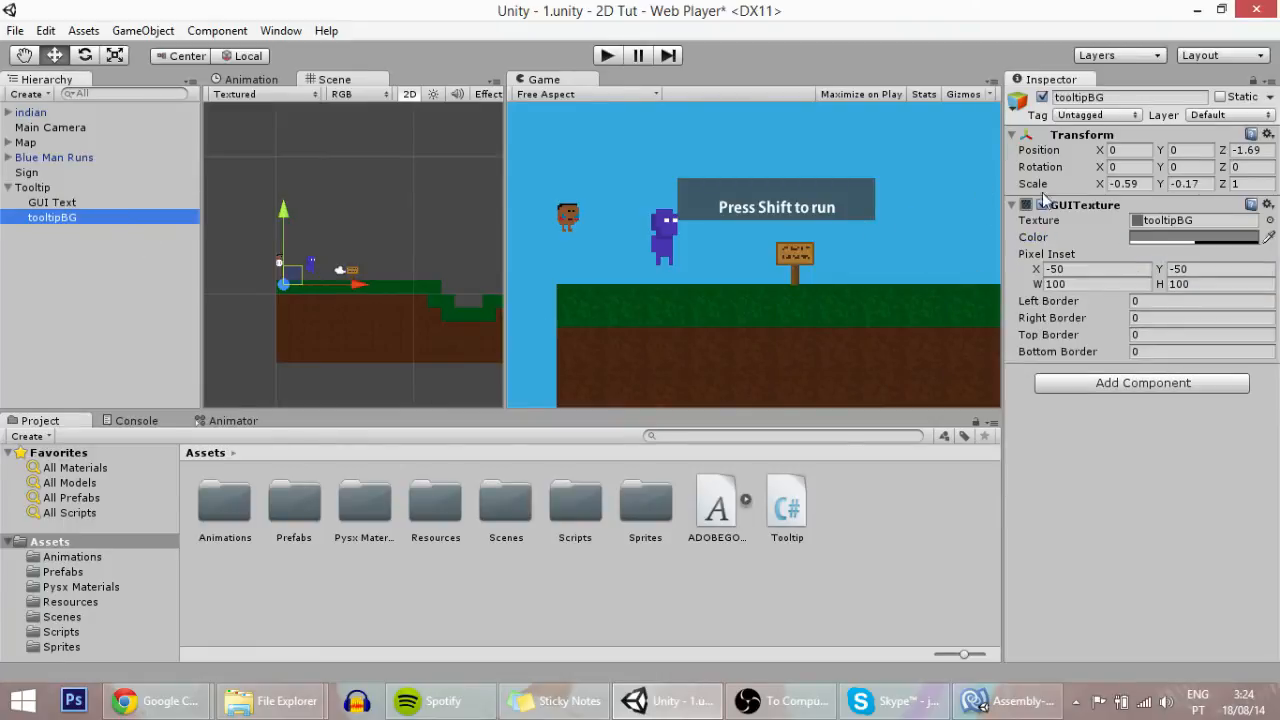
left_click(1185, 150)
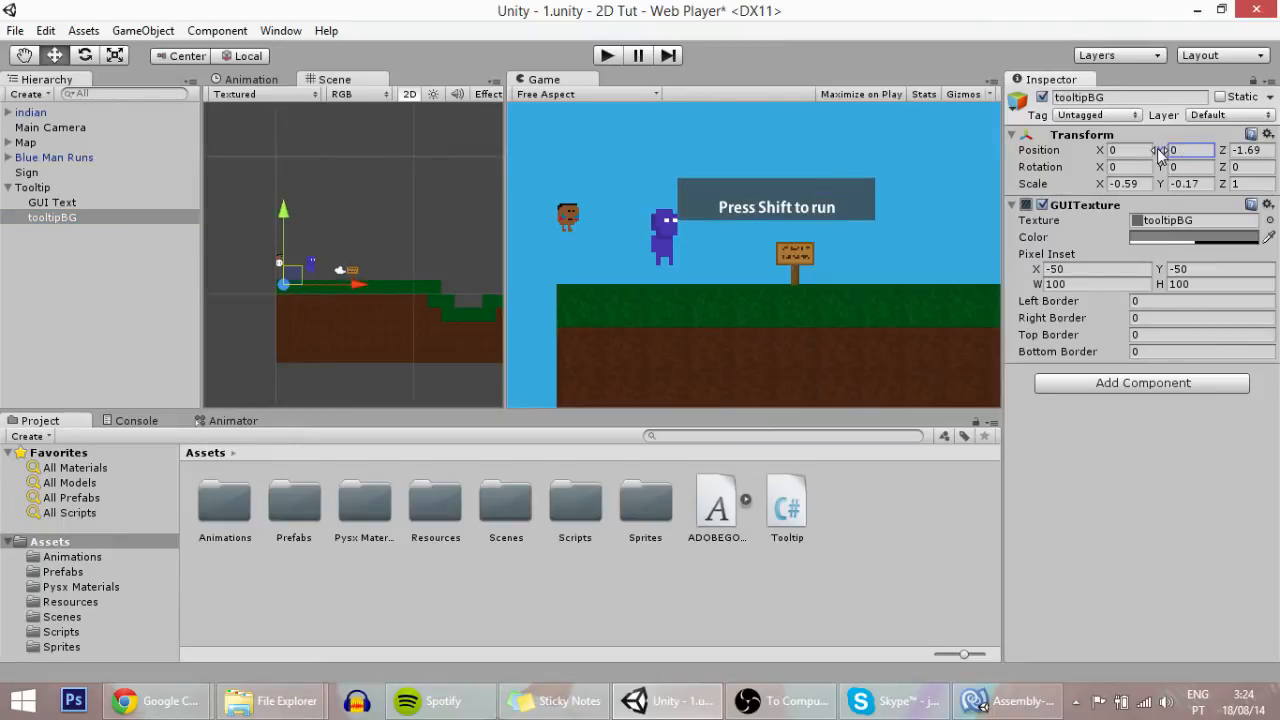
left_click_drag(1190, 150, 1175, 155)
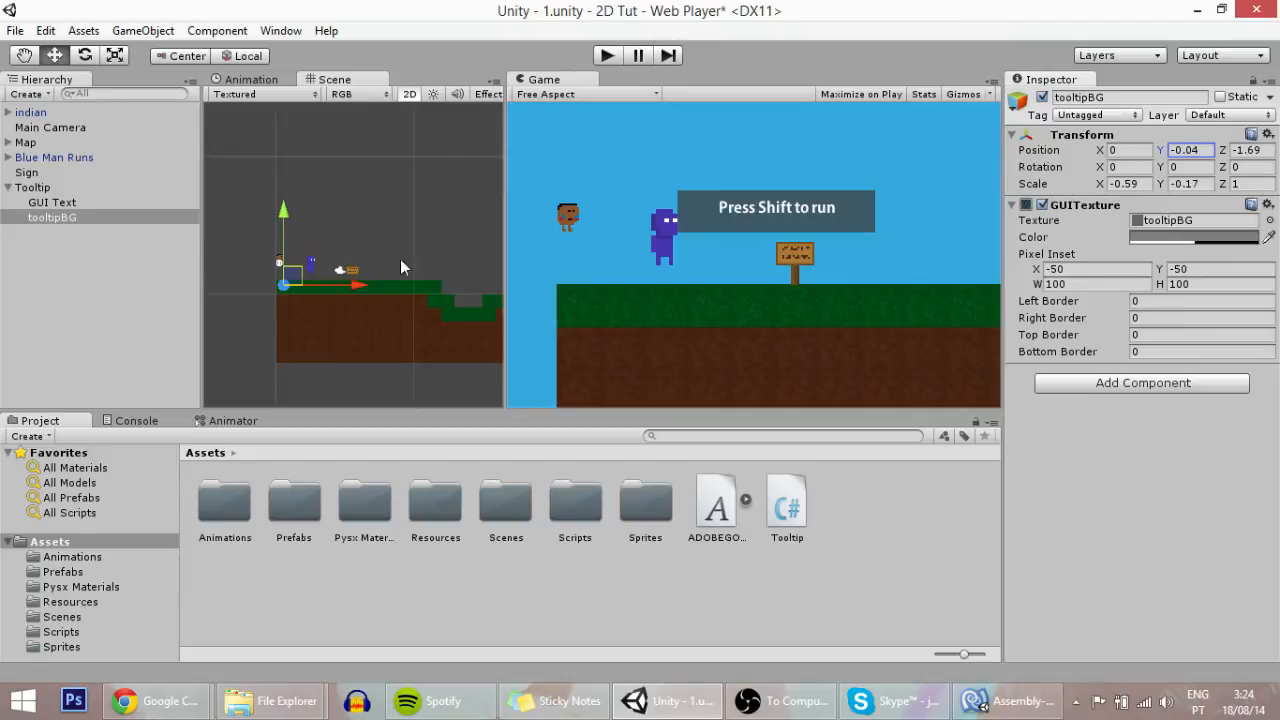
left_click(33, 187)
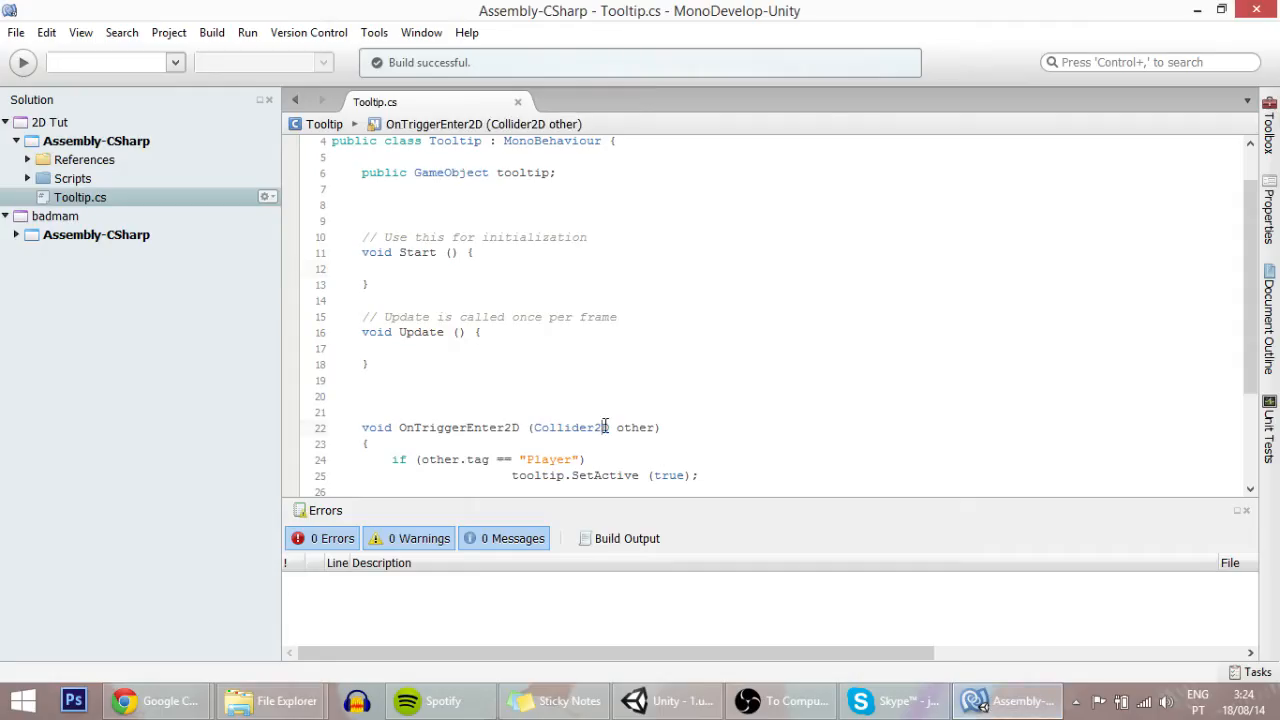
Step: Start declaring Vector3 tooltipPos inside the Update method
scroll("up", 3)
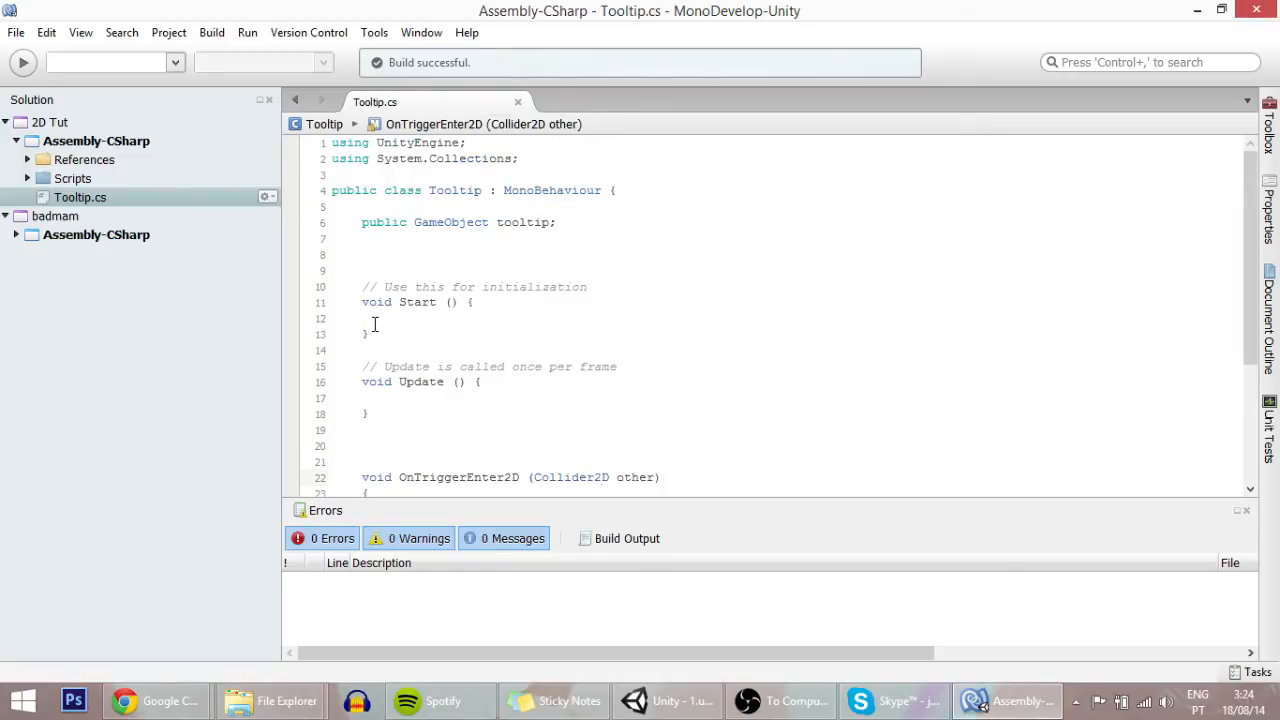
left_click(393, 318)
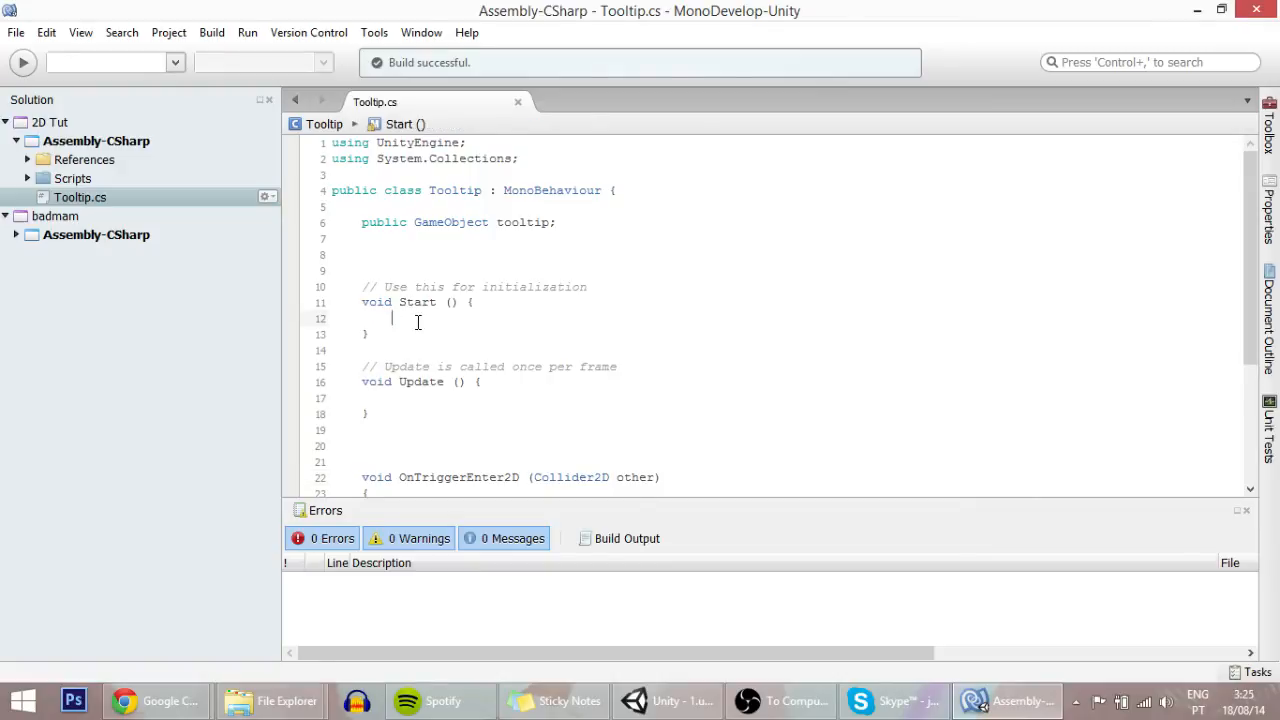
left_click(398, 398)
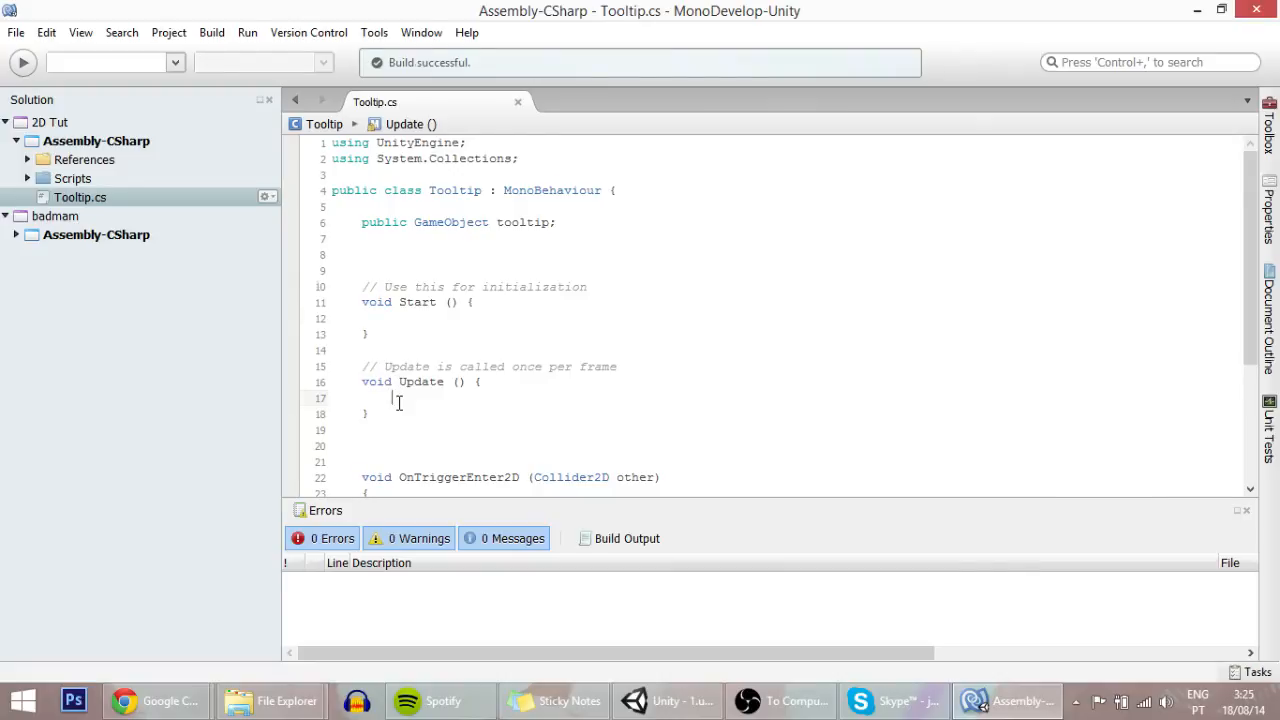
scroll("down", 3)
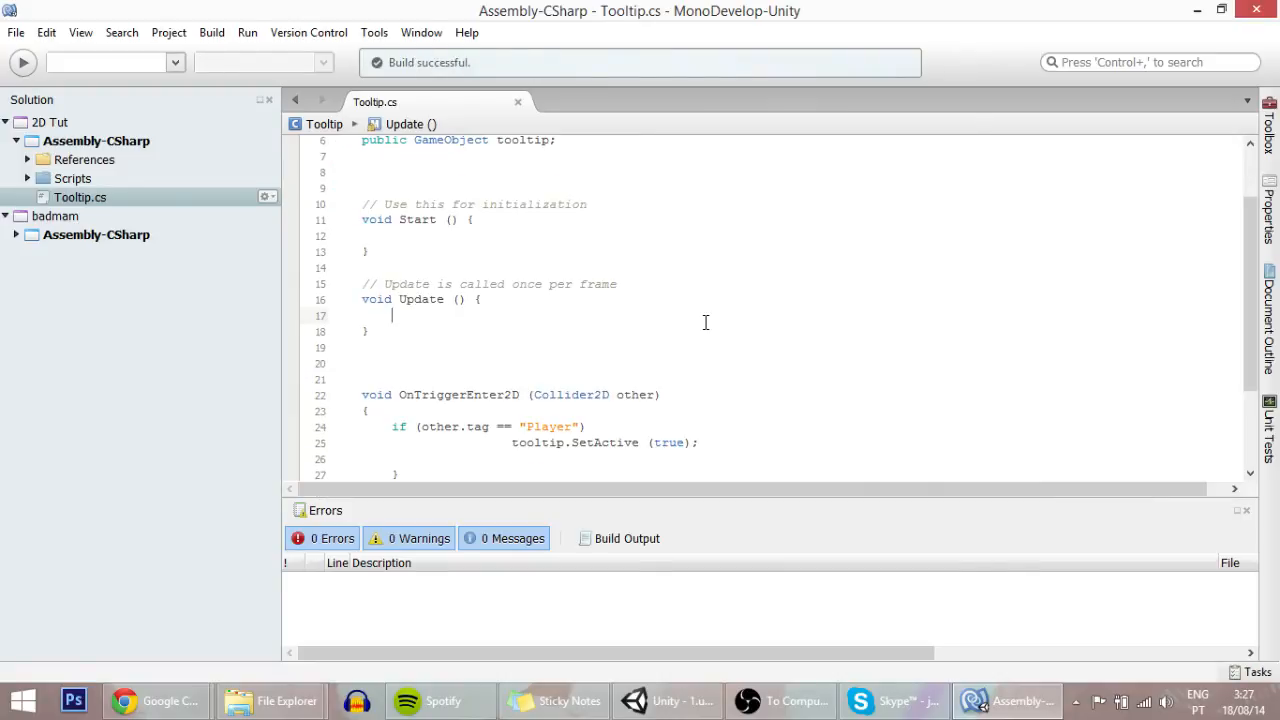
type("ve")
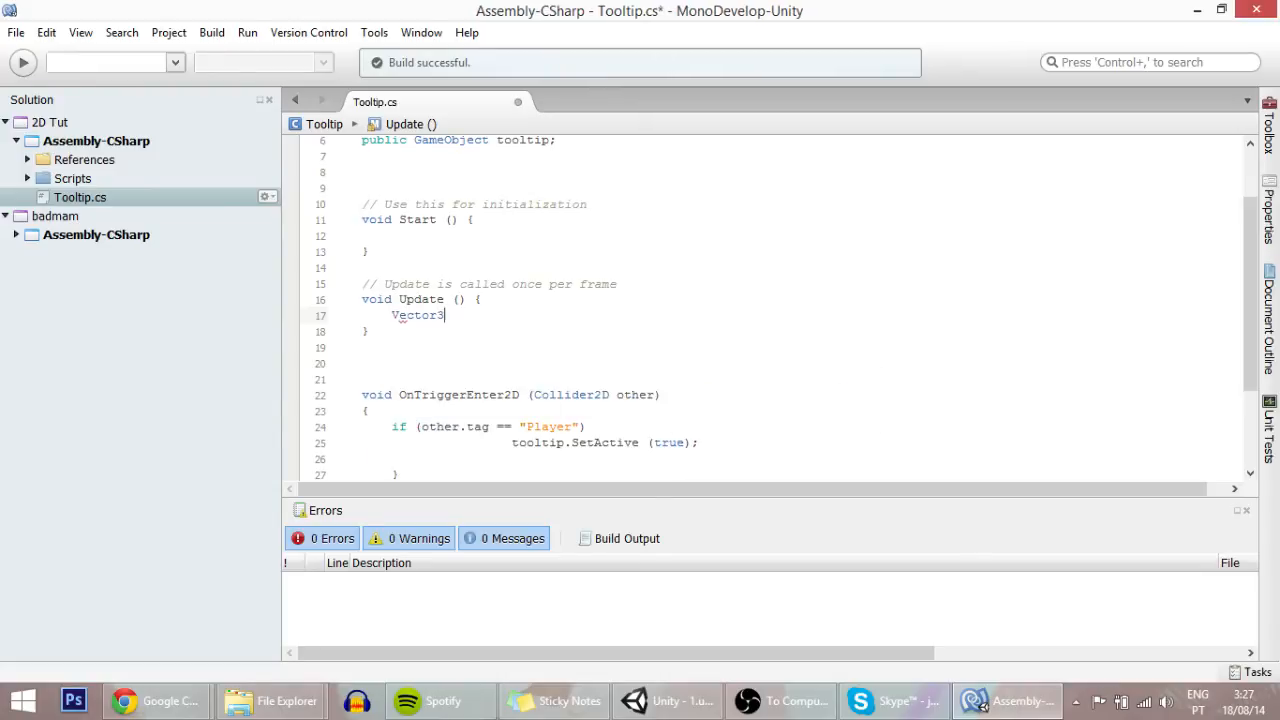
scroll("up", 3)
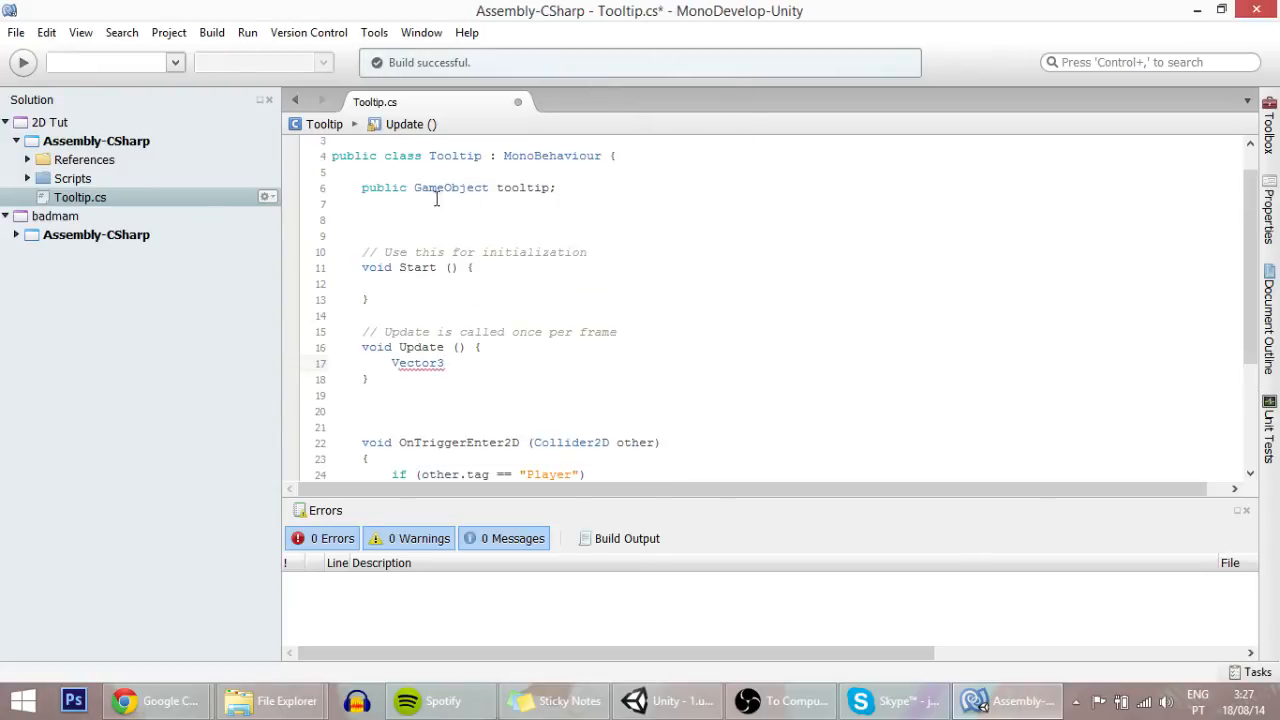
scroll("down", 3)
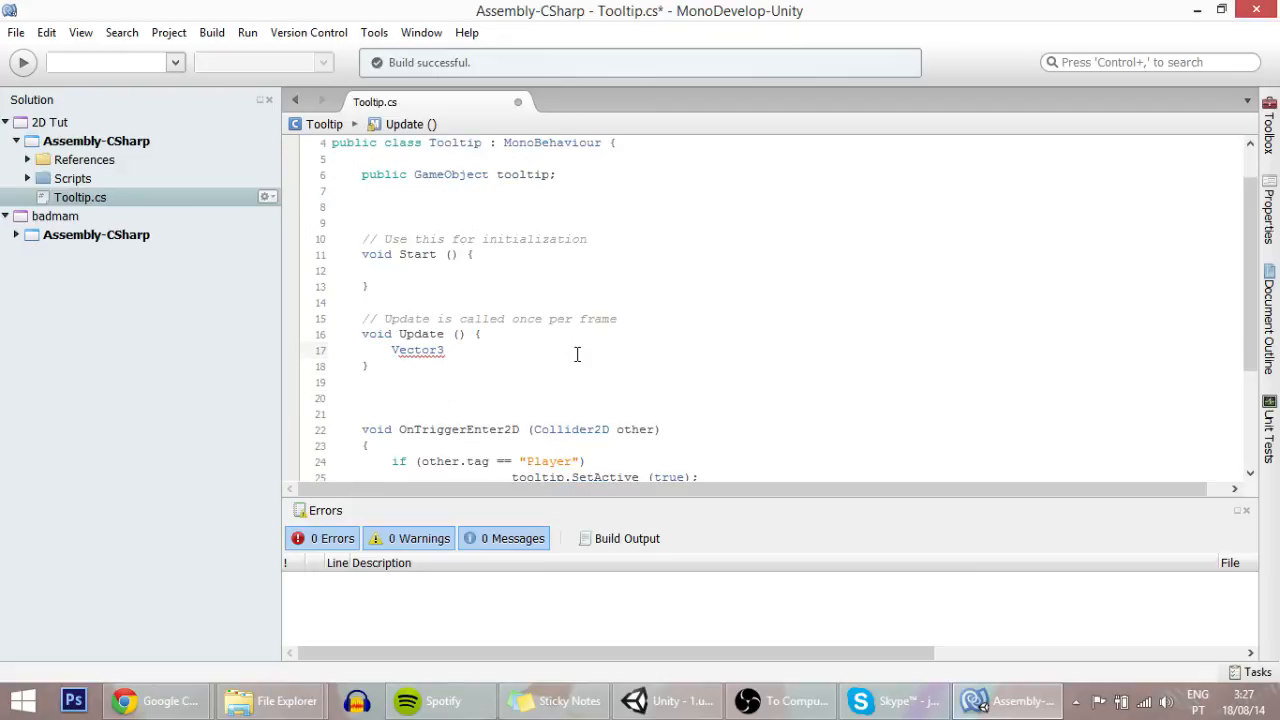
type("to")
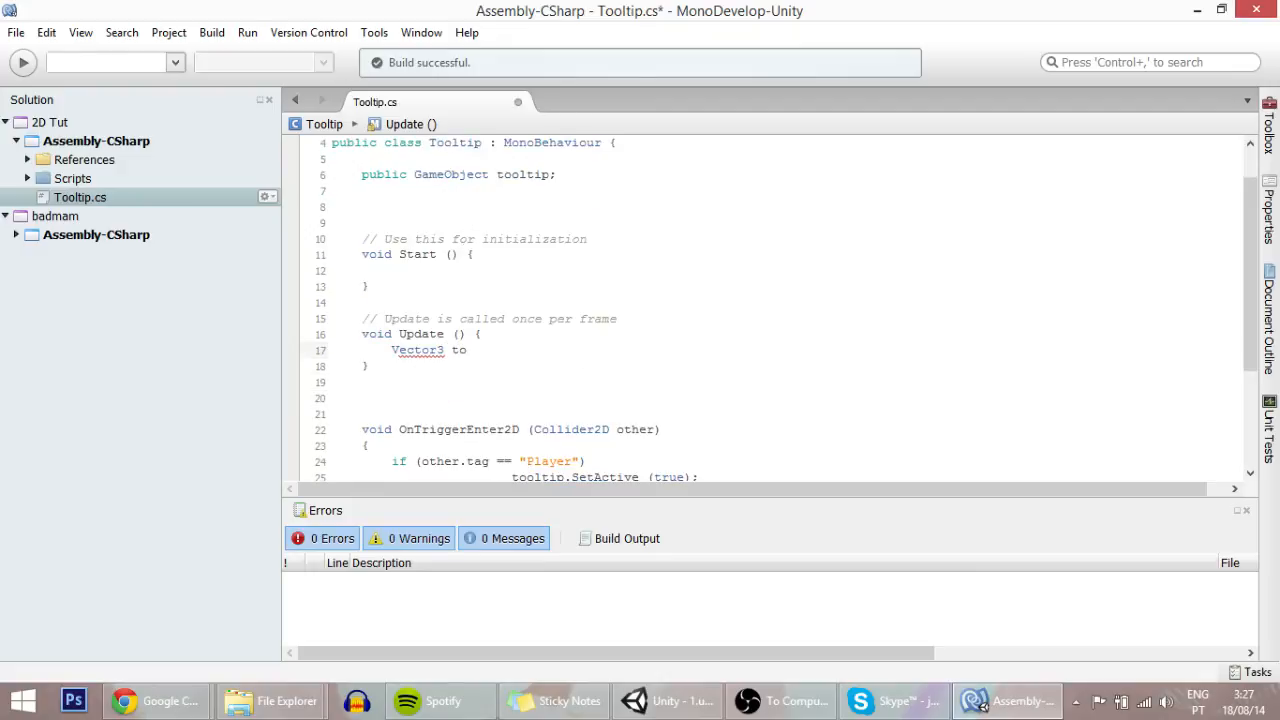
type("oolti")
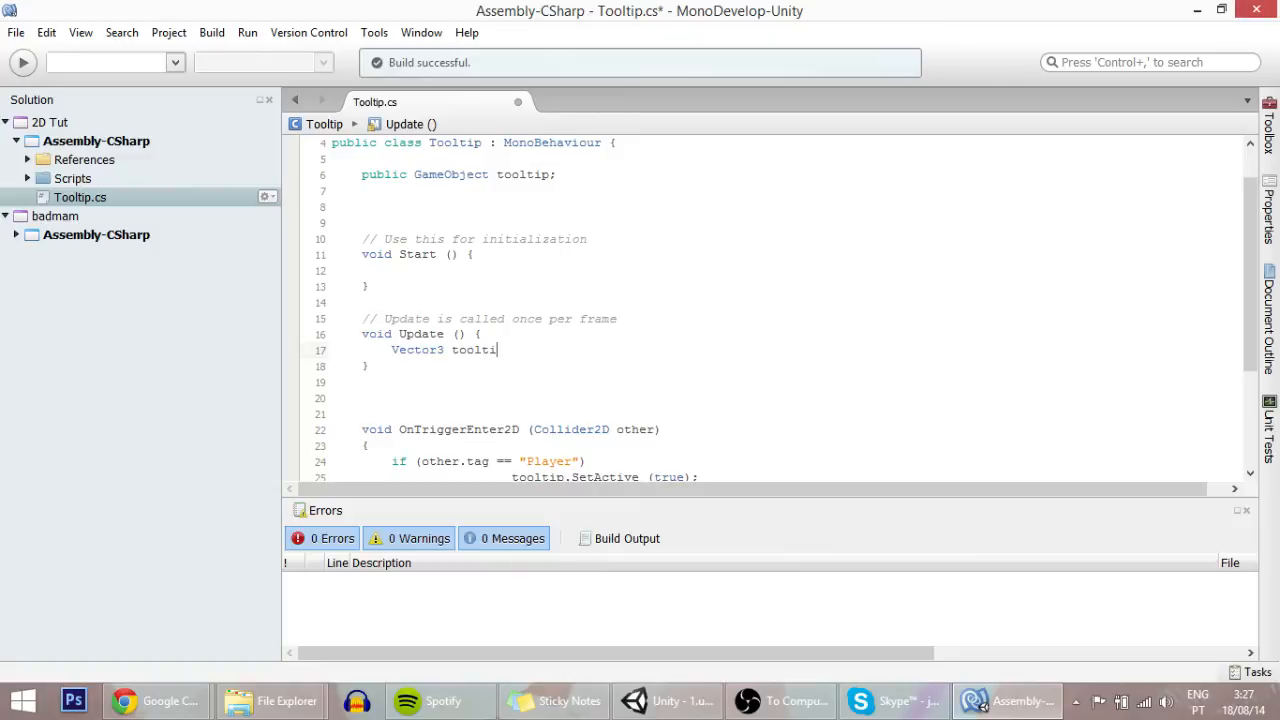
type("pPos =")
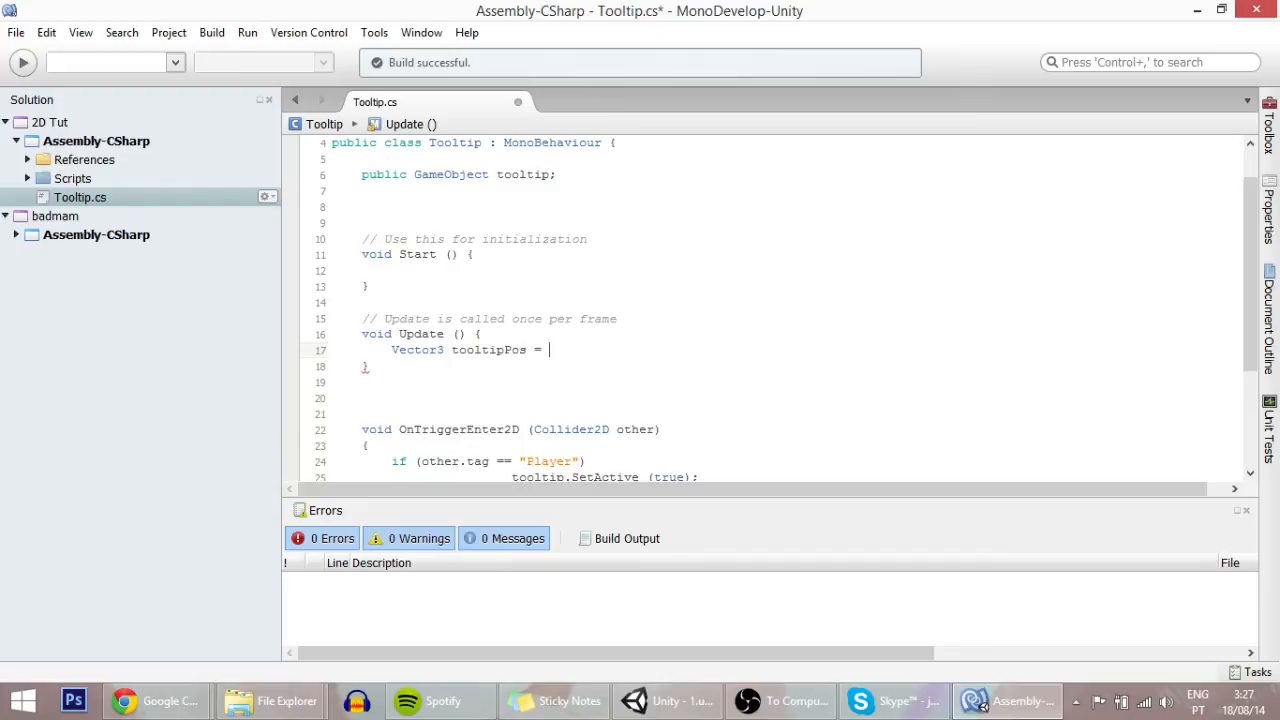
Step: Begin assigning Camera.main.WorldToViewportPoint( to tooltipPos, briefly checking Unity
type("came")
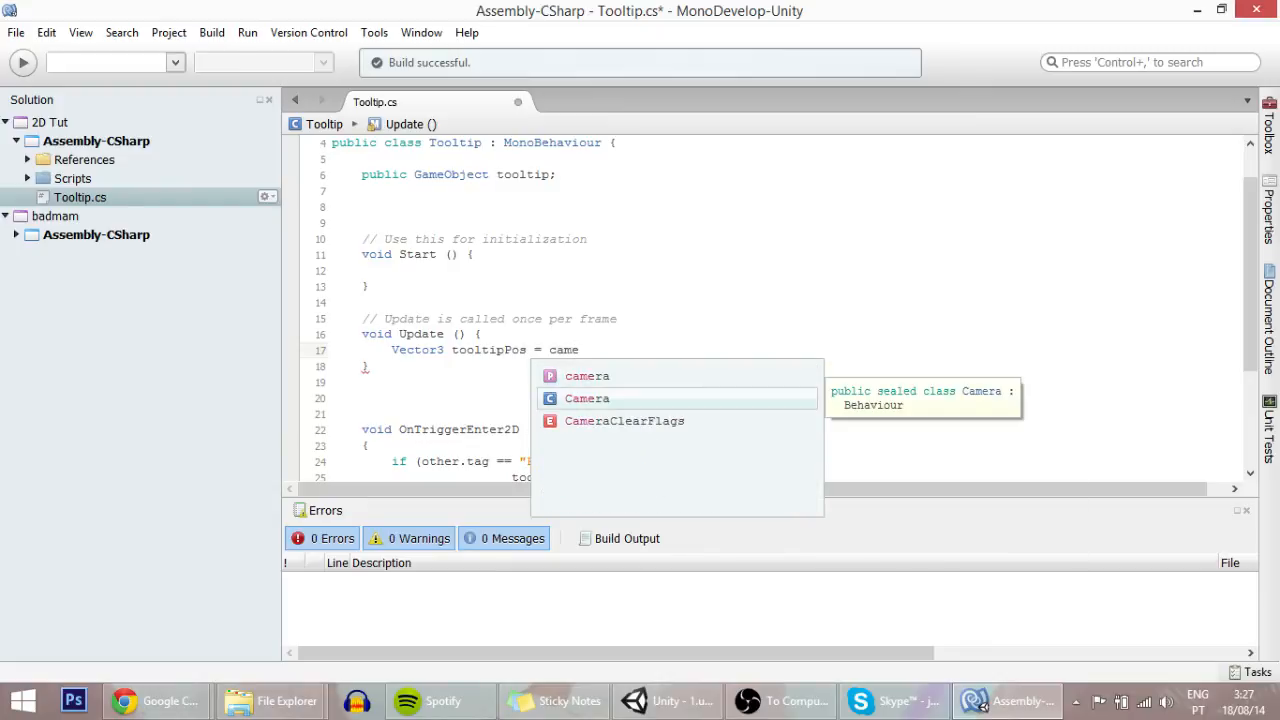
type("Camera.main.WorldToViewportPoint")
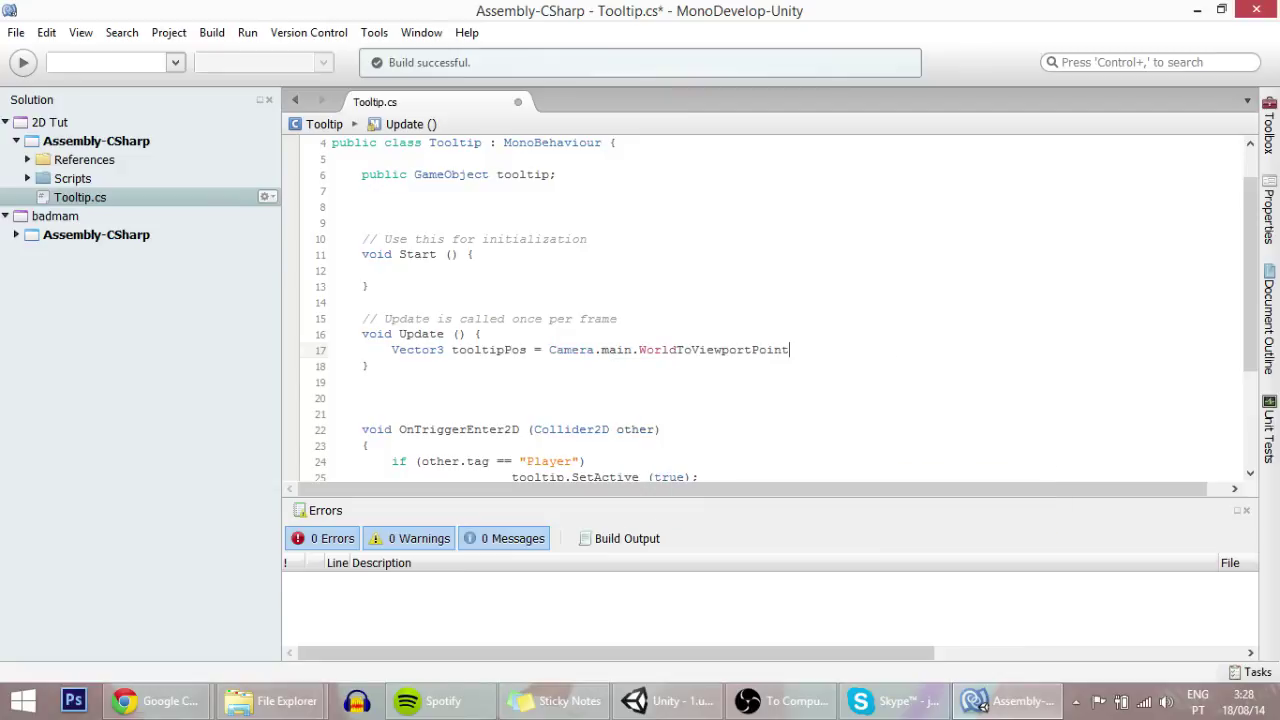
type("(")
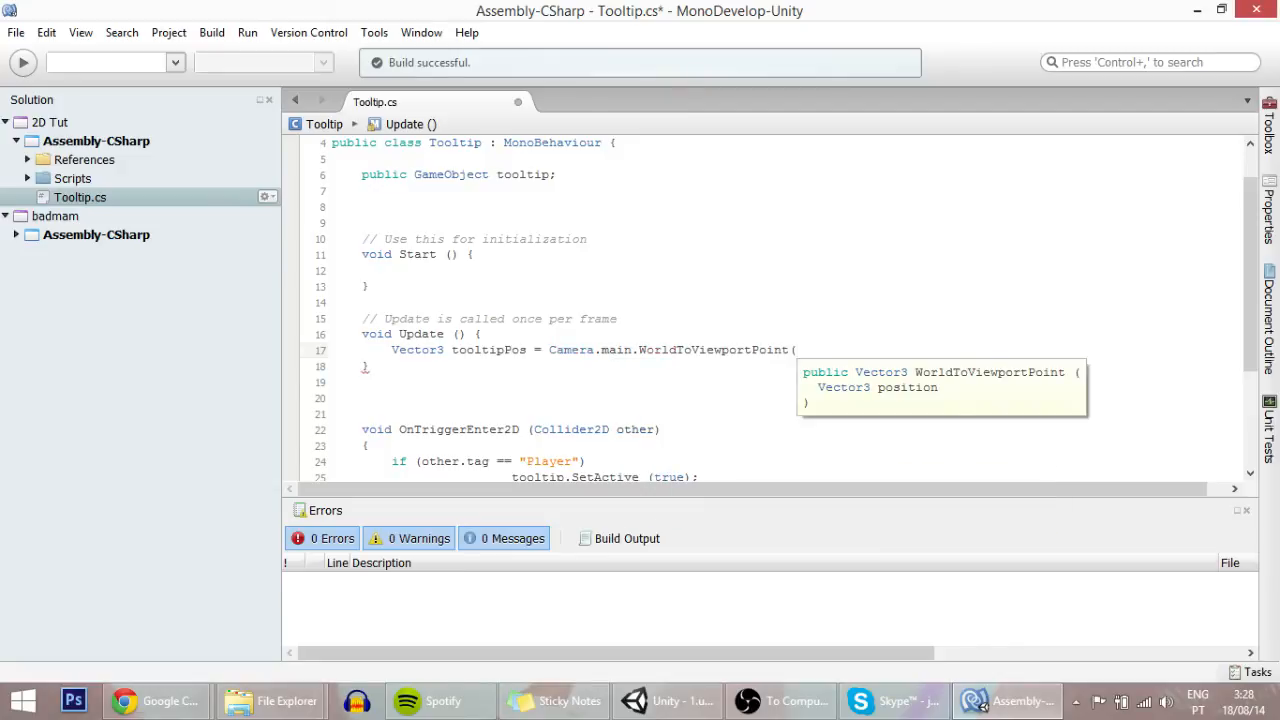
type("(")
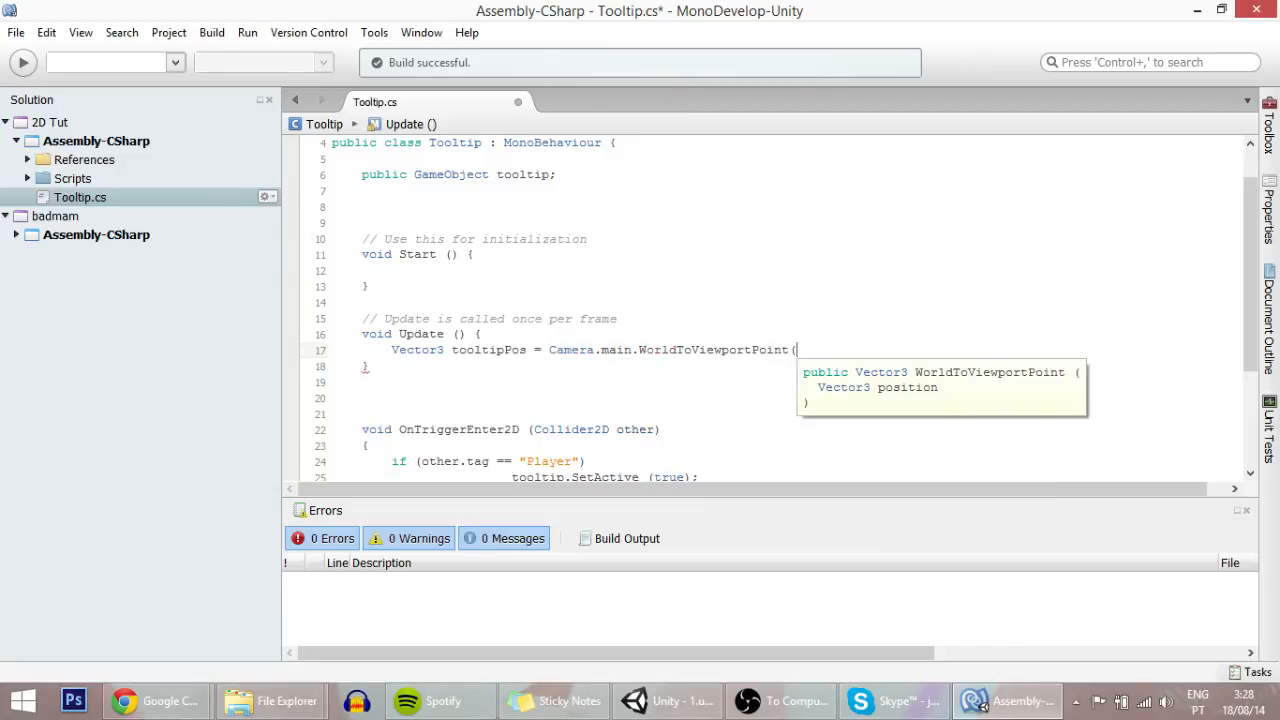
mouse_move(790, 700)
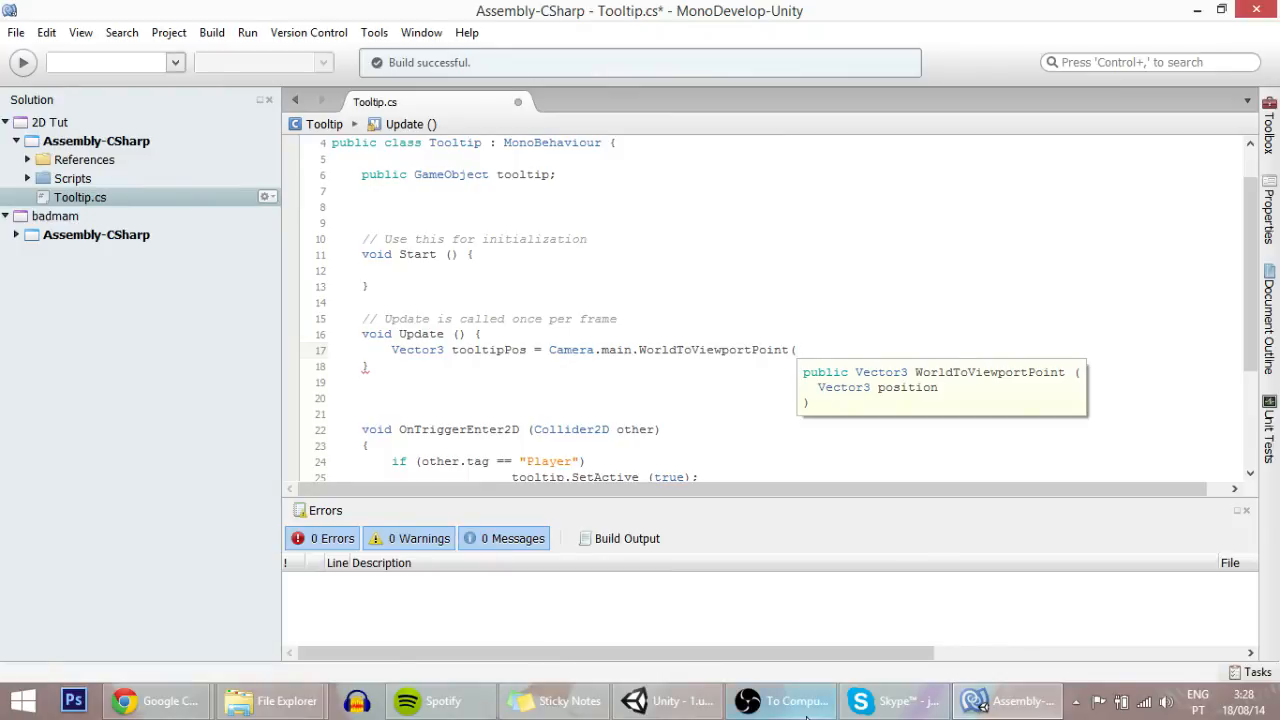
left_click(666, 700)
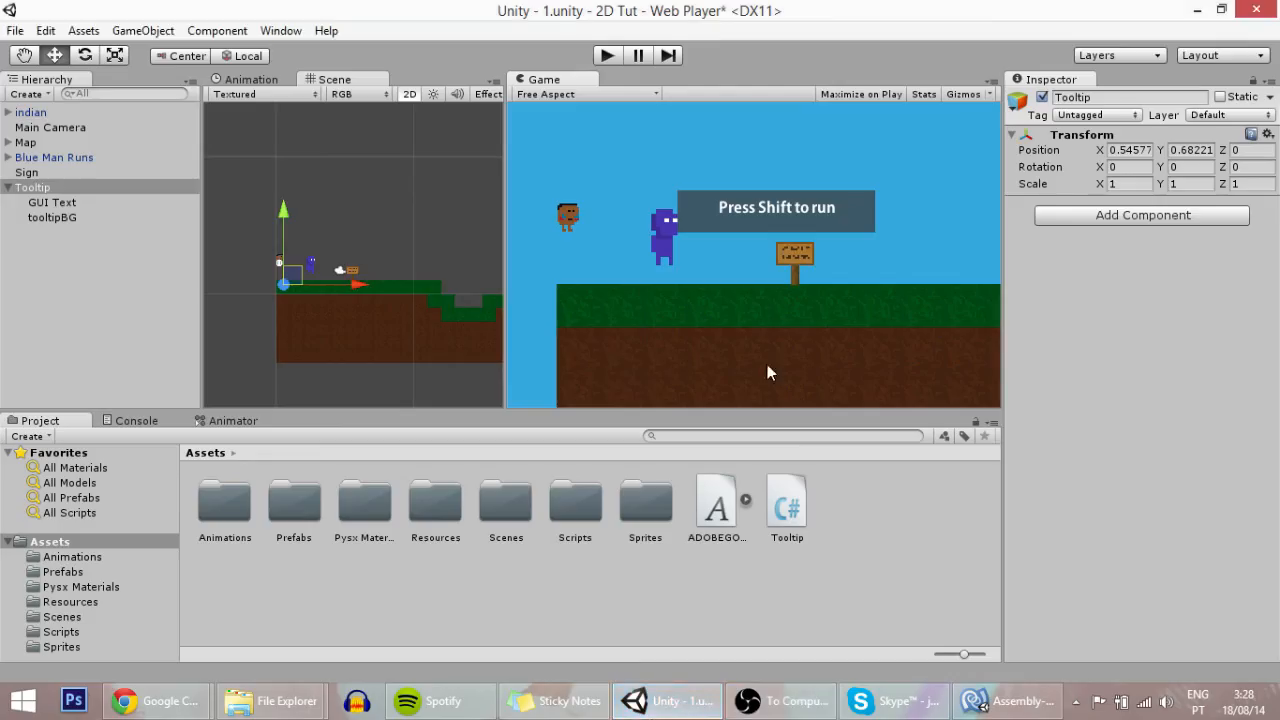
mouse_move(810, 343)
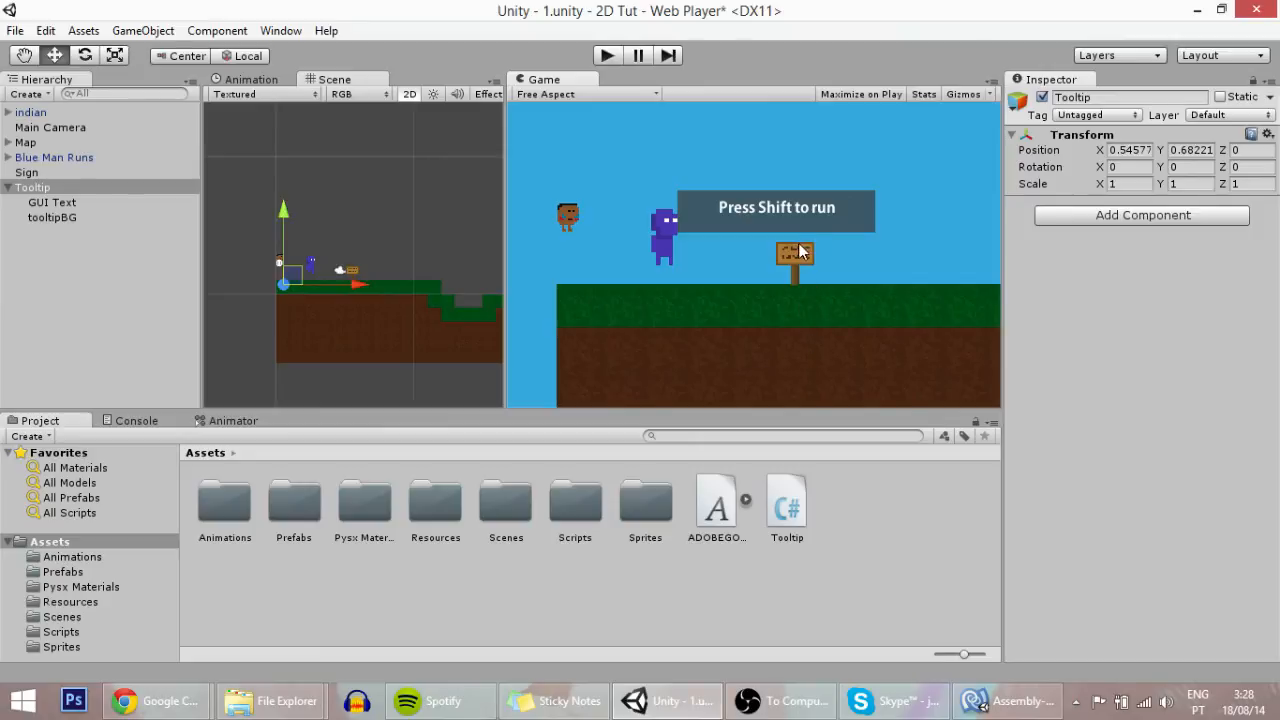
left_click(1007, 700)
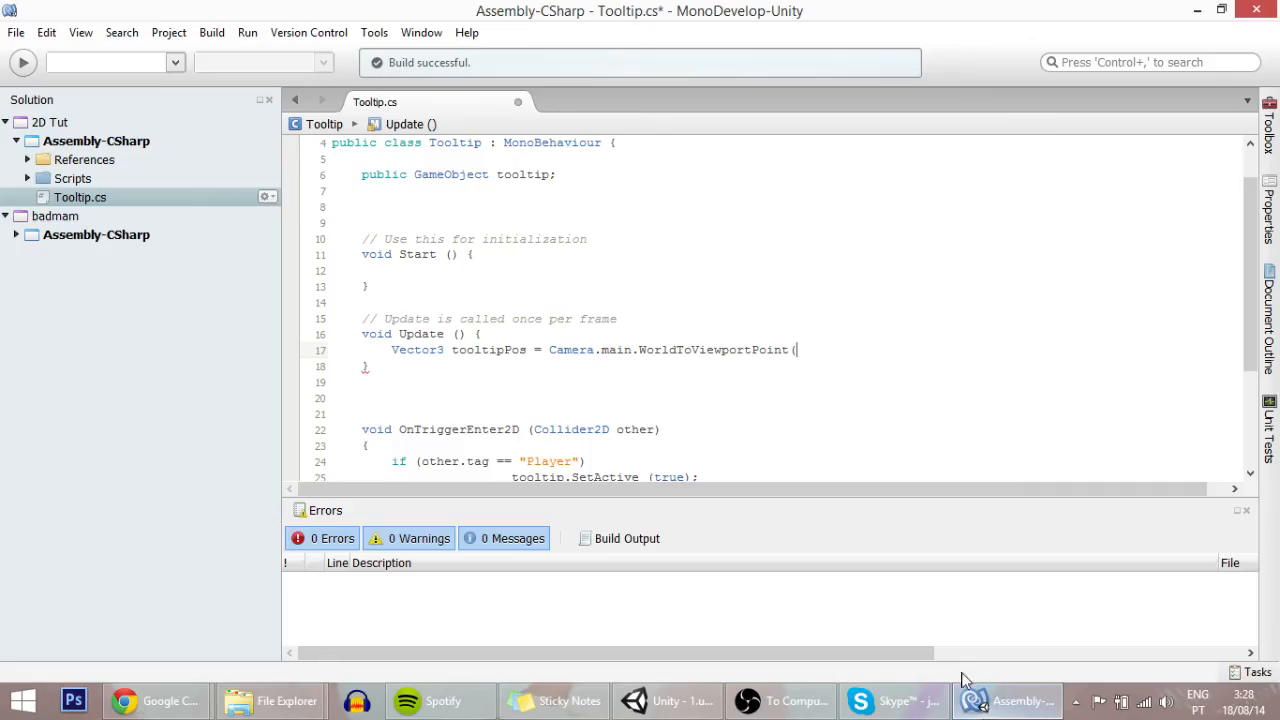
Step: Finish line 17 with gameObject.transform.position + new Vector3(0,2,0))
type("g")
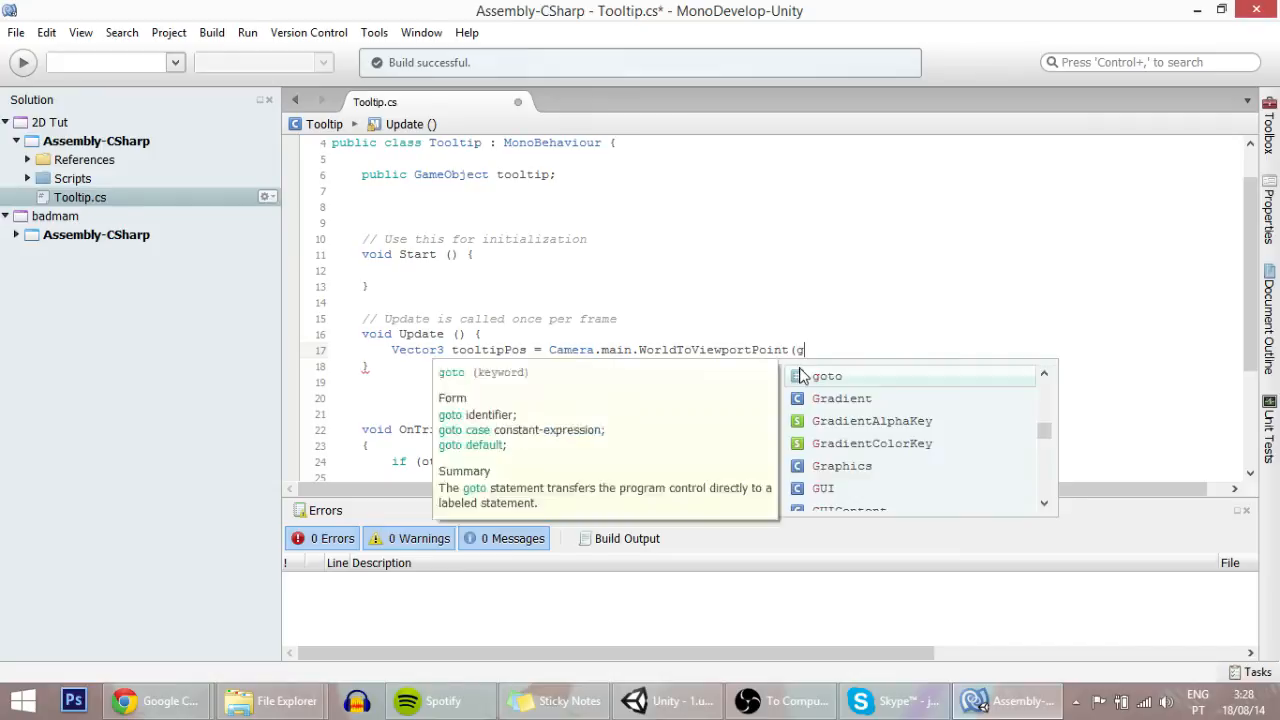
type("ameObject.transform")
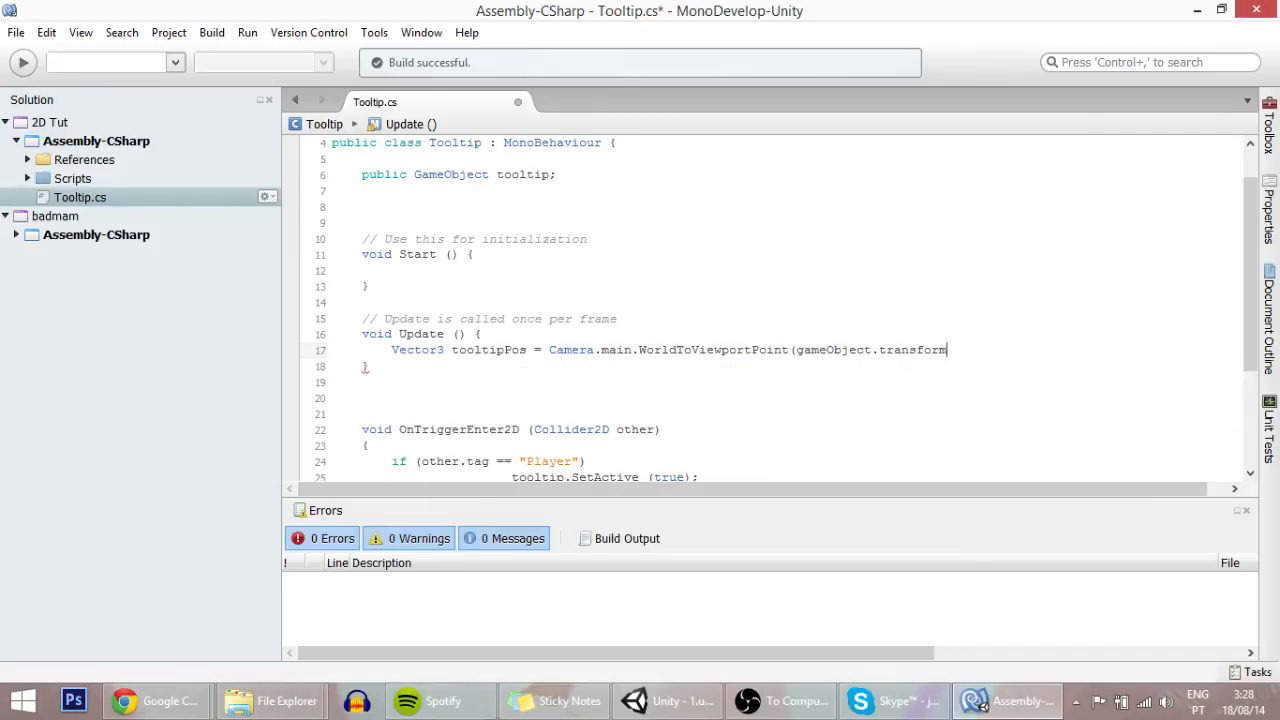
type(".position")
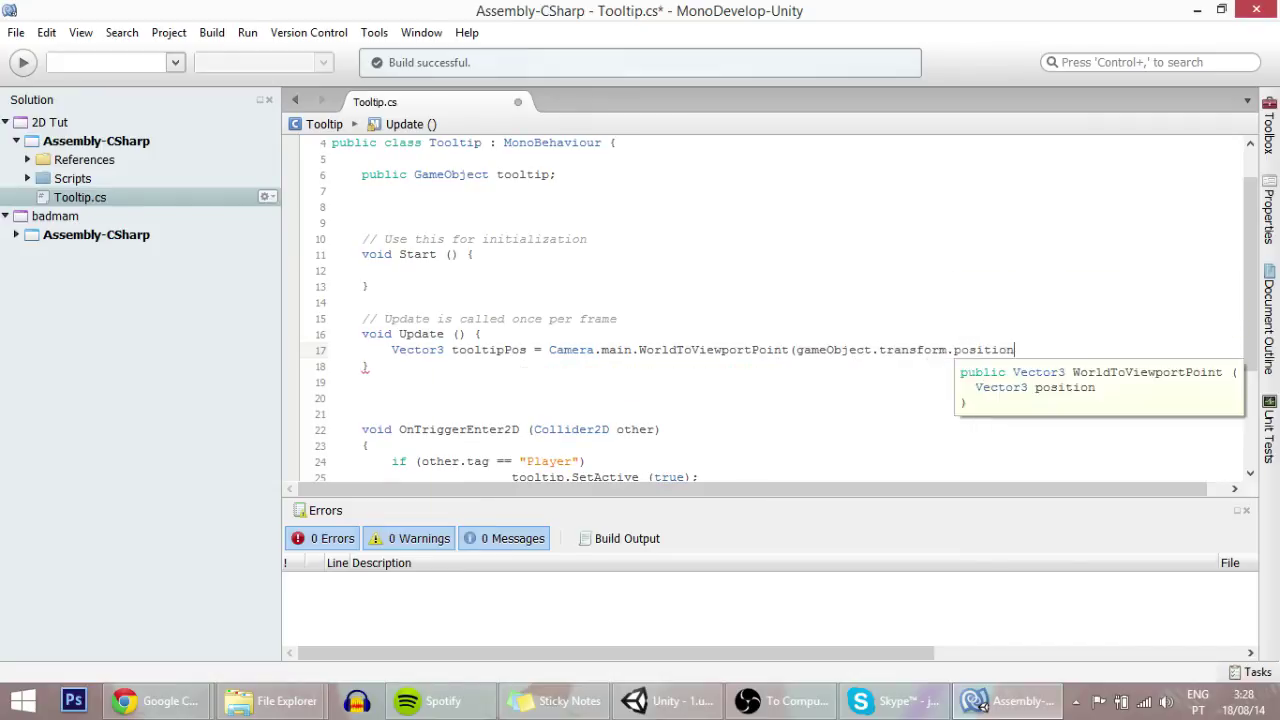
type("+")
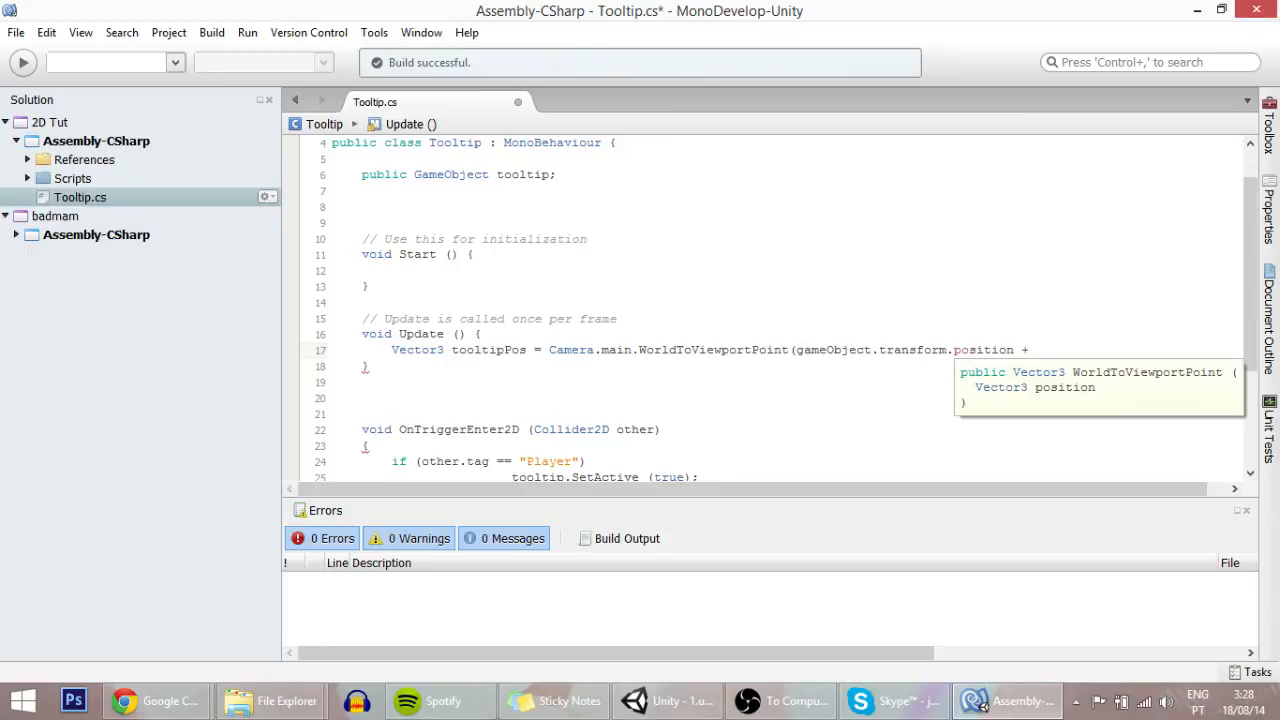
type("new Vector3")
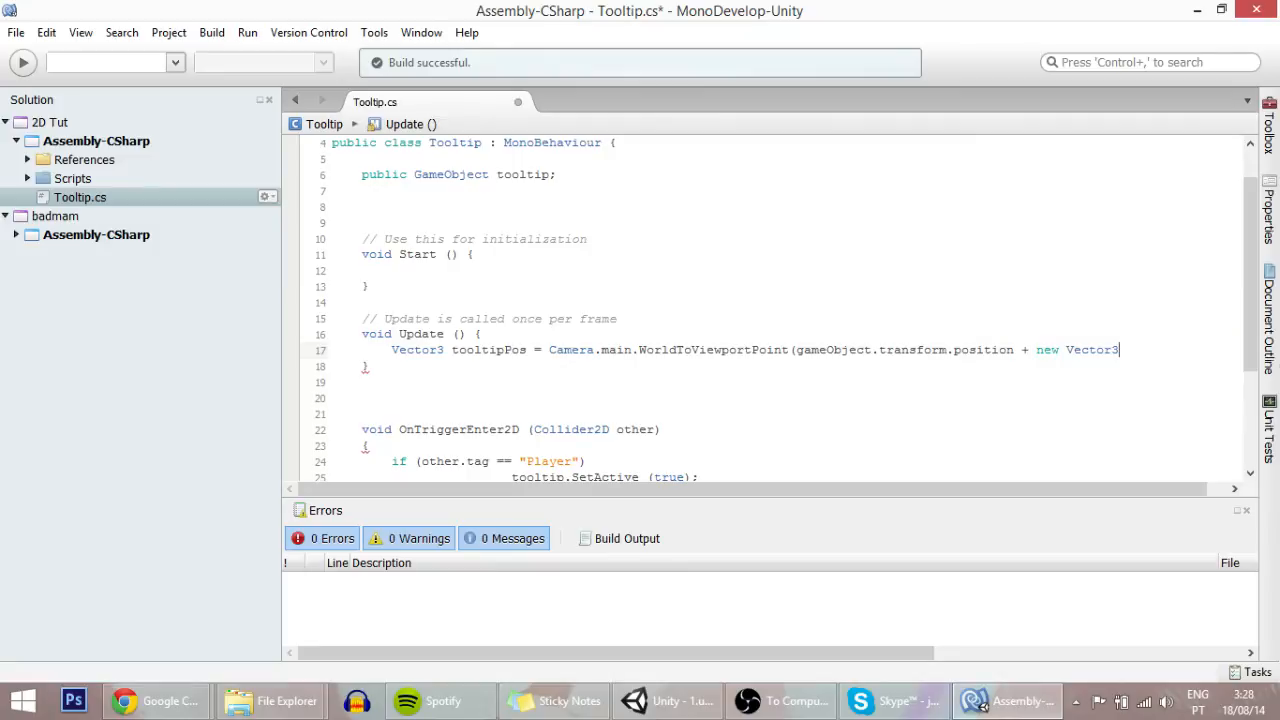
type("());")
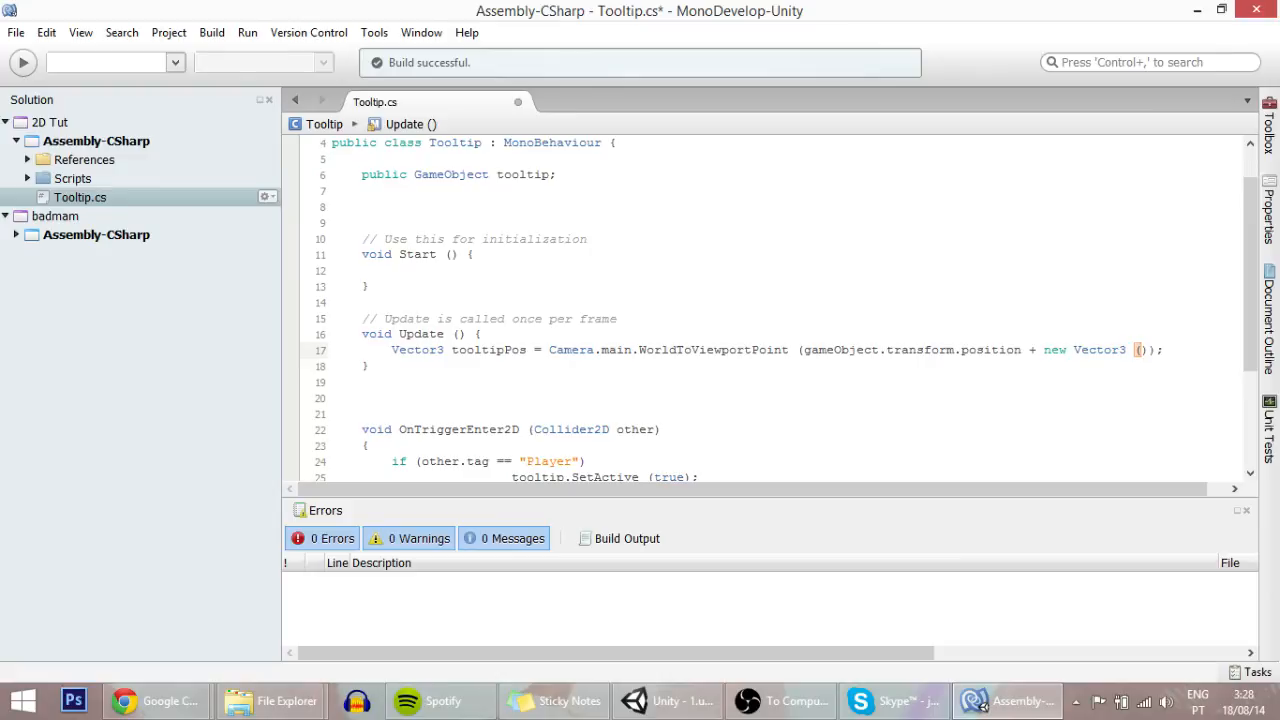
type("0")
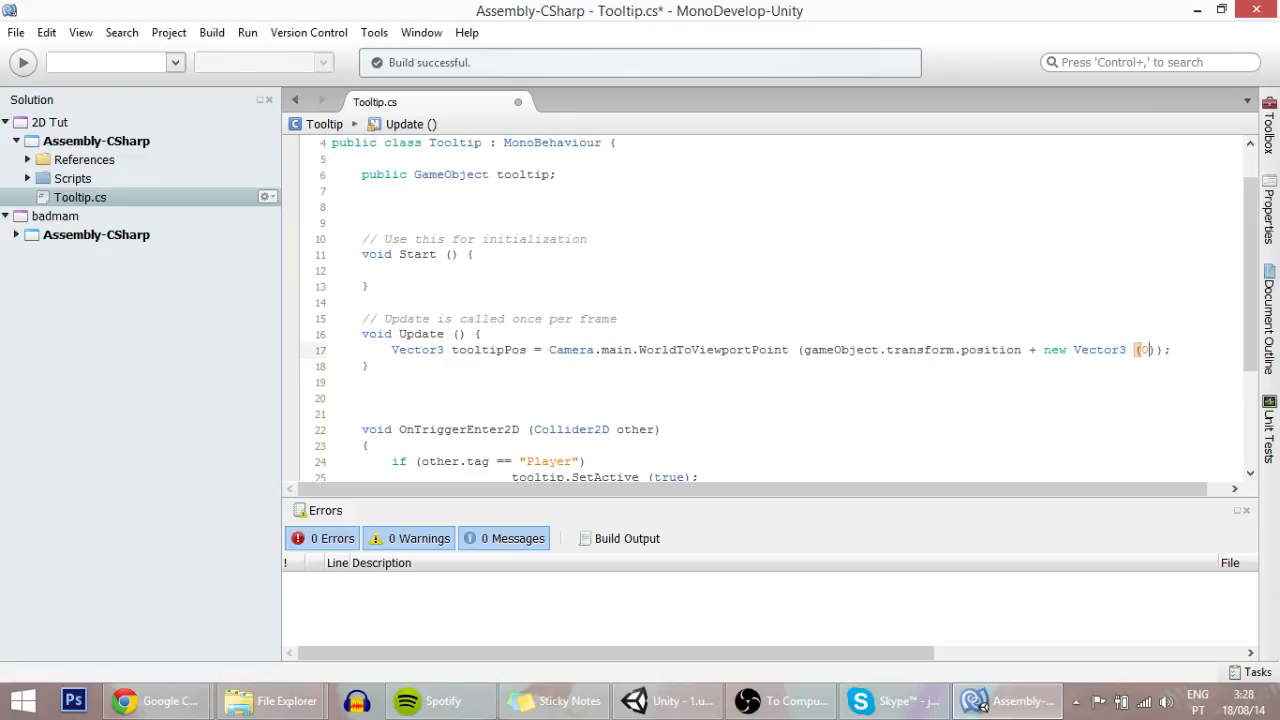
type("2,0")
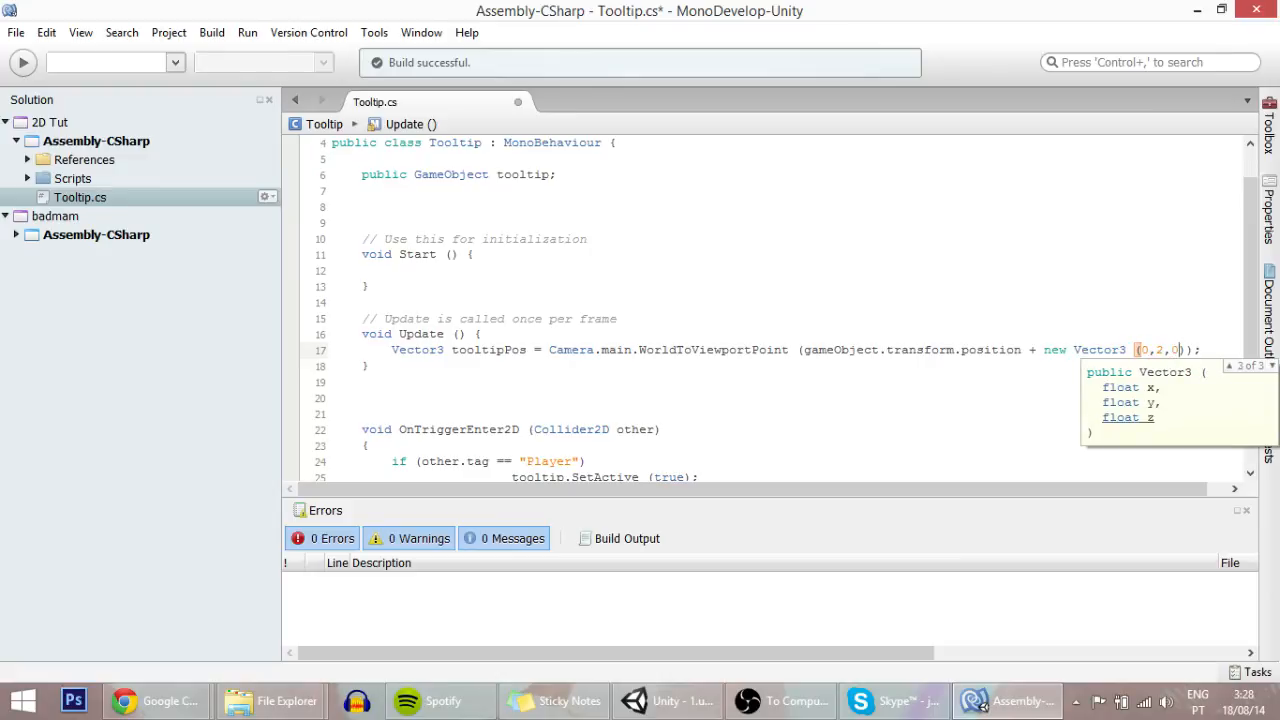
left_click(557, 381)
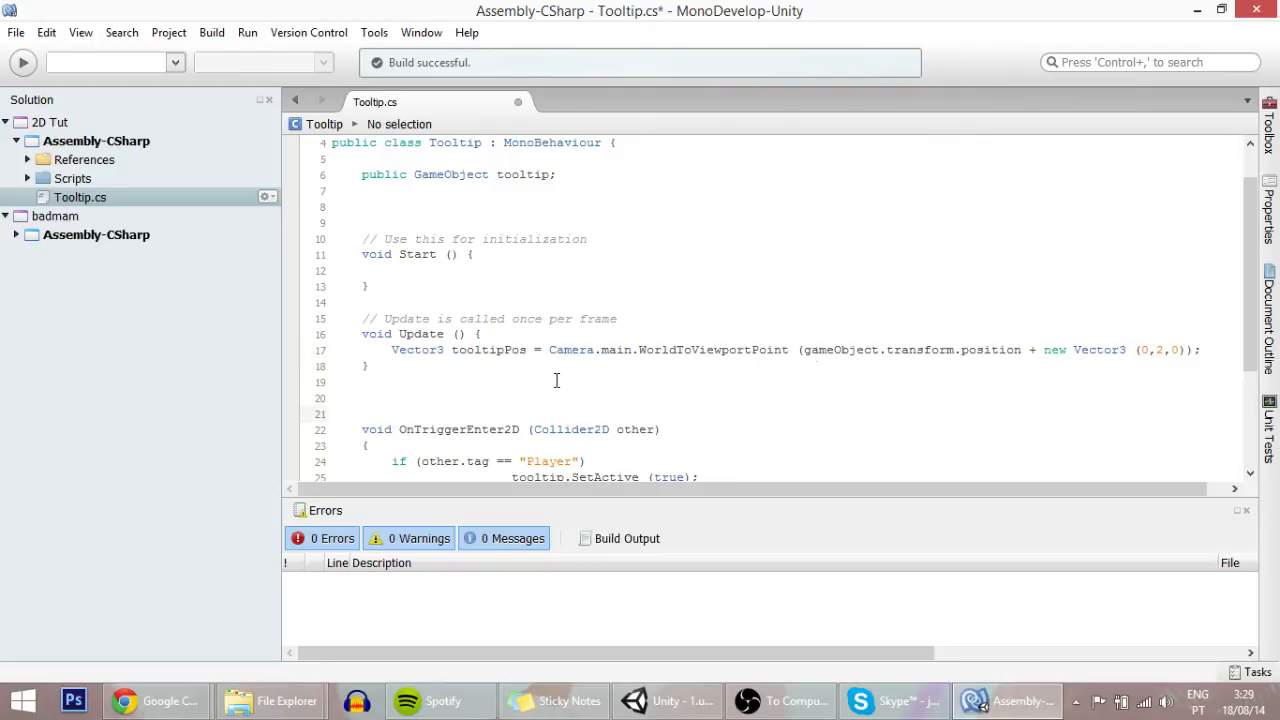
Step: Add tooltip.transform.position = tooltipPos; on line 18 and save the script
left_click(1198, 349)
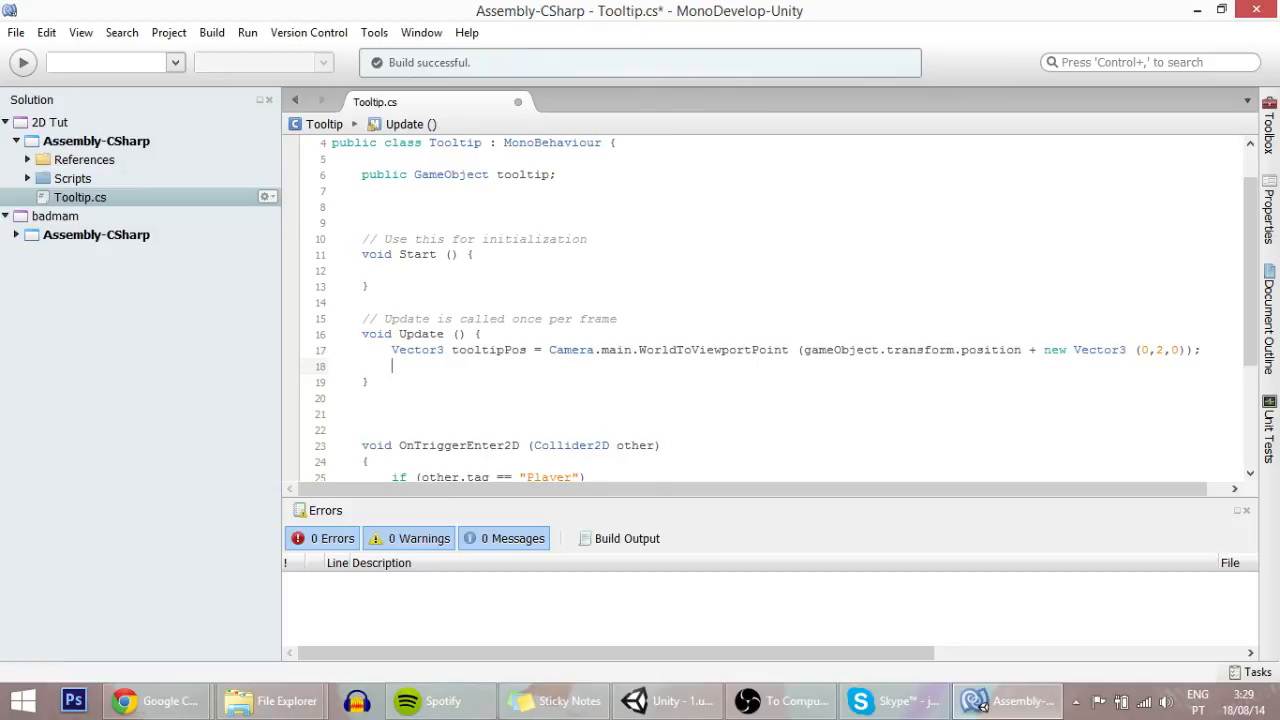
double_click(517, 174)
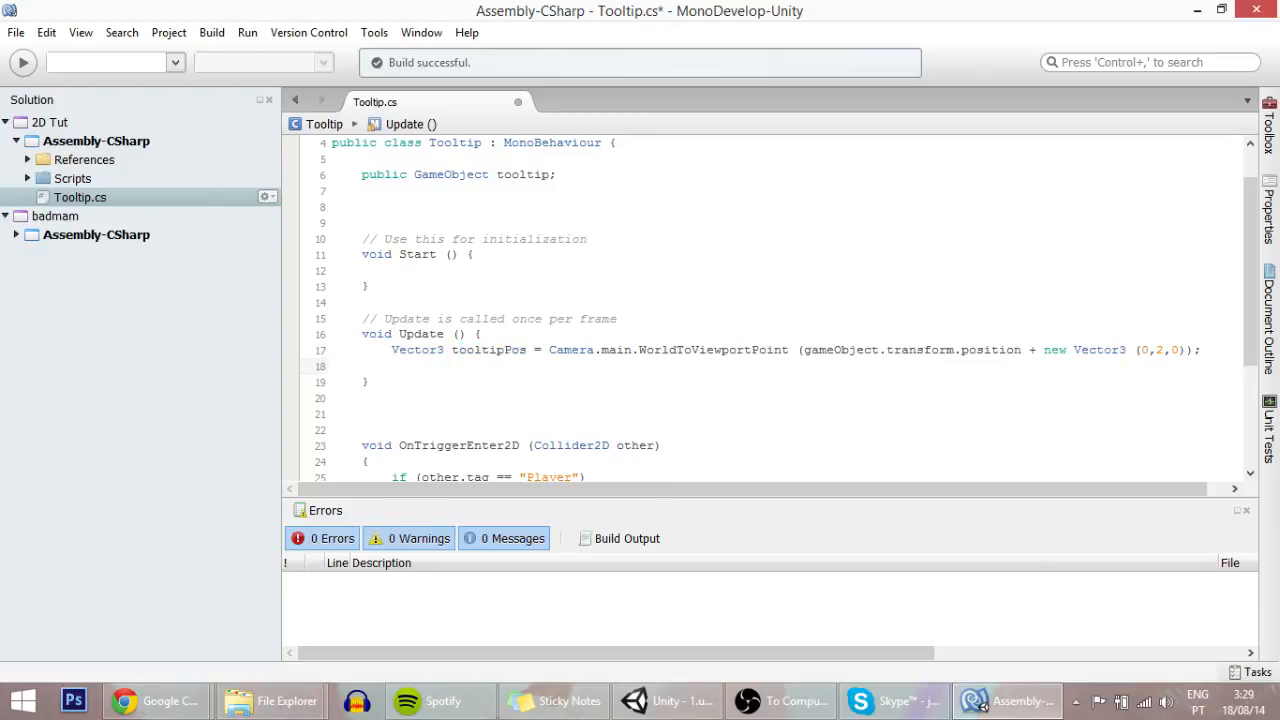
type("tooltip.t")
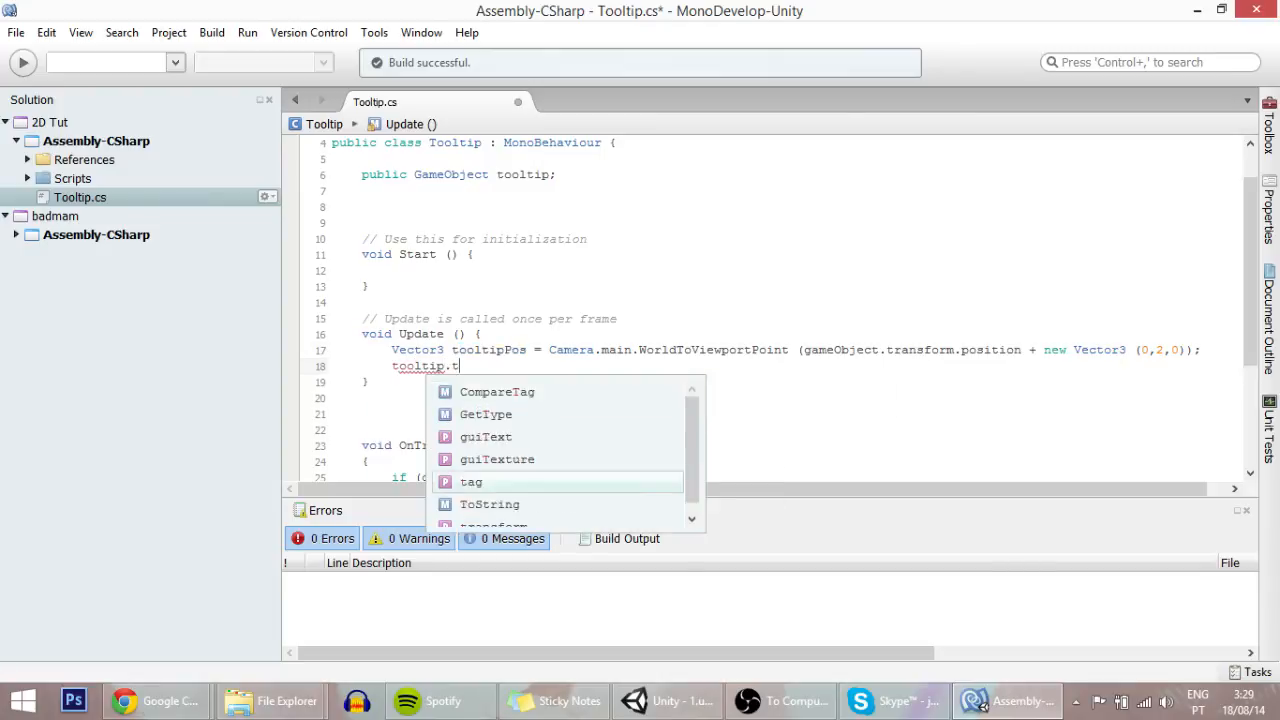
type("ransform.position")
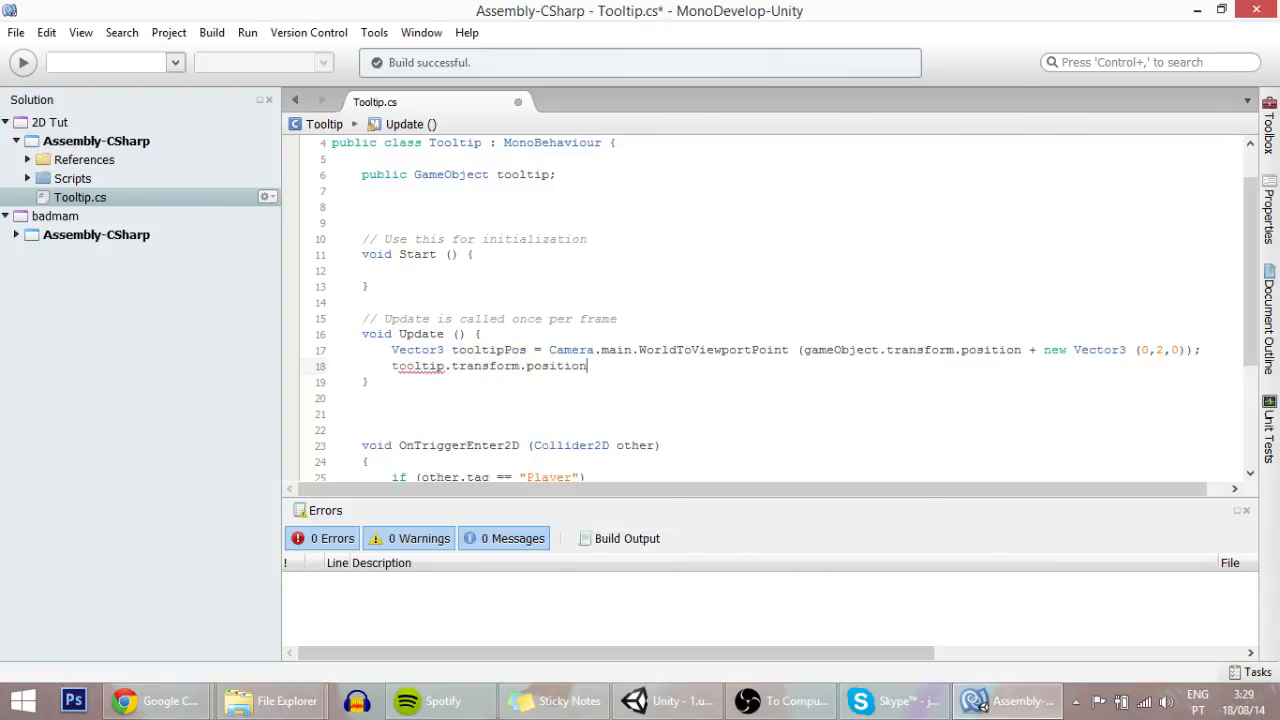
type("= tooltipPos")
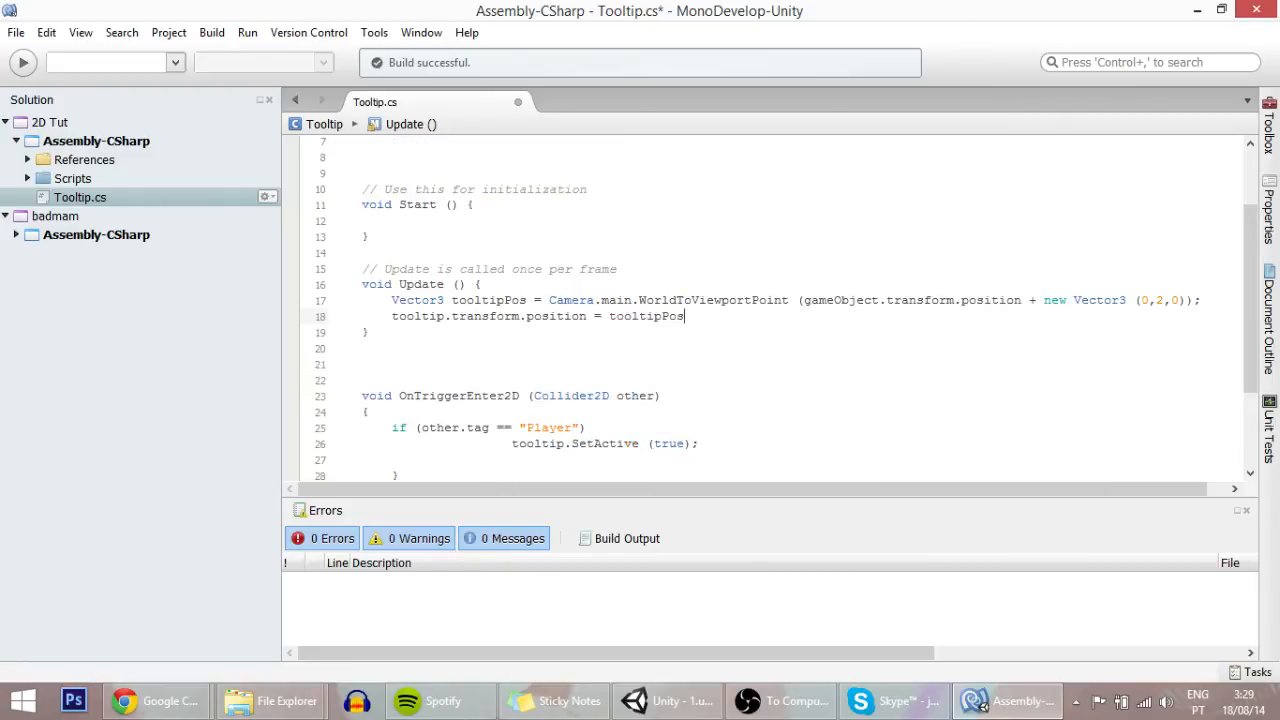
type(";")
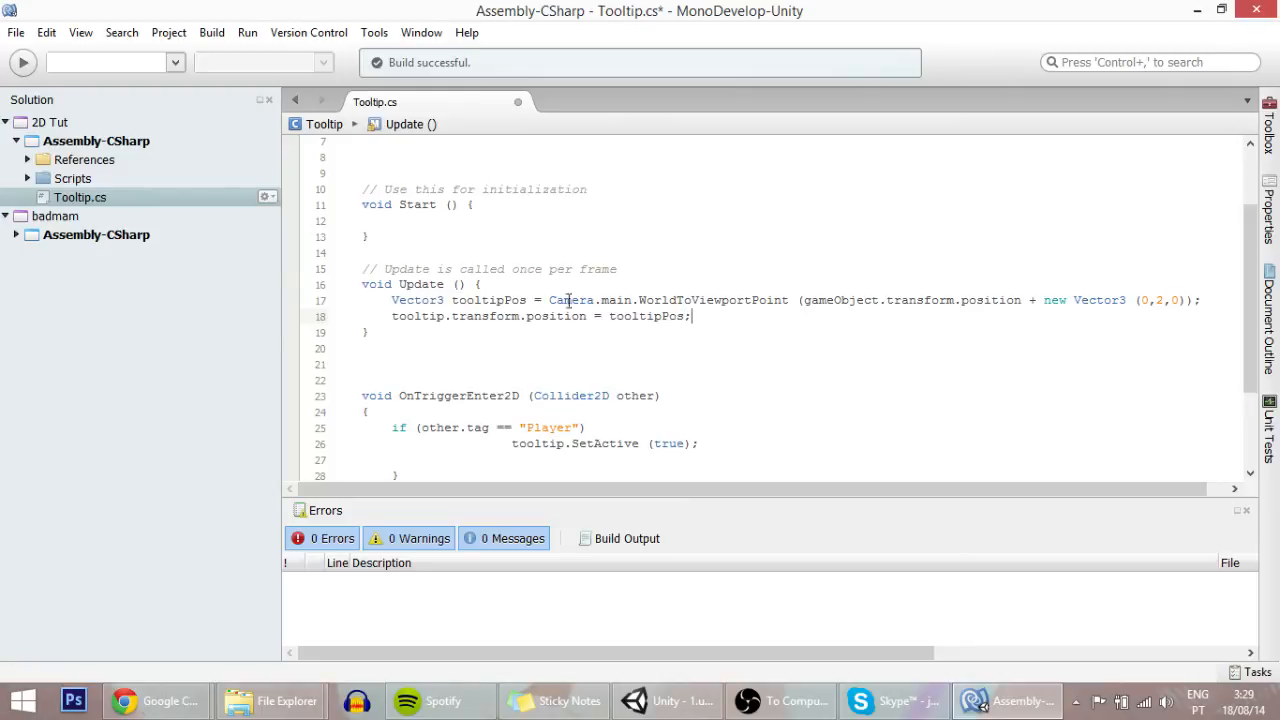
key("ctrl+s")
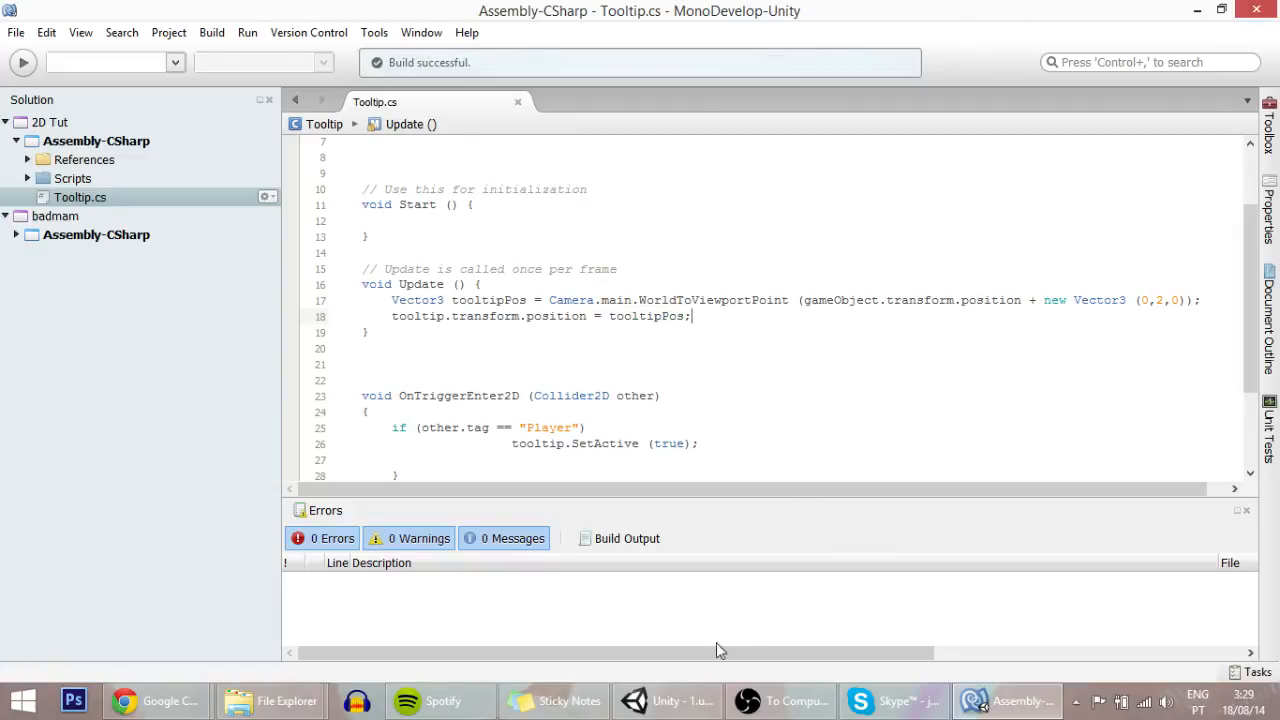
Step: Start play mode, stop it, and start the game again
left_click(667, 700)
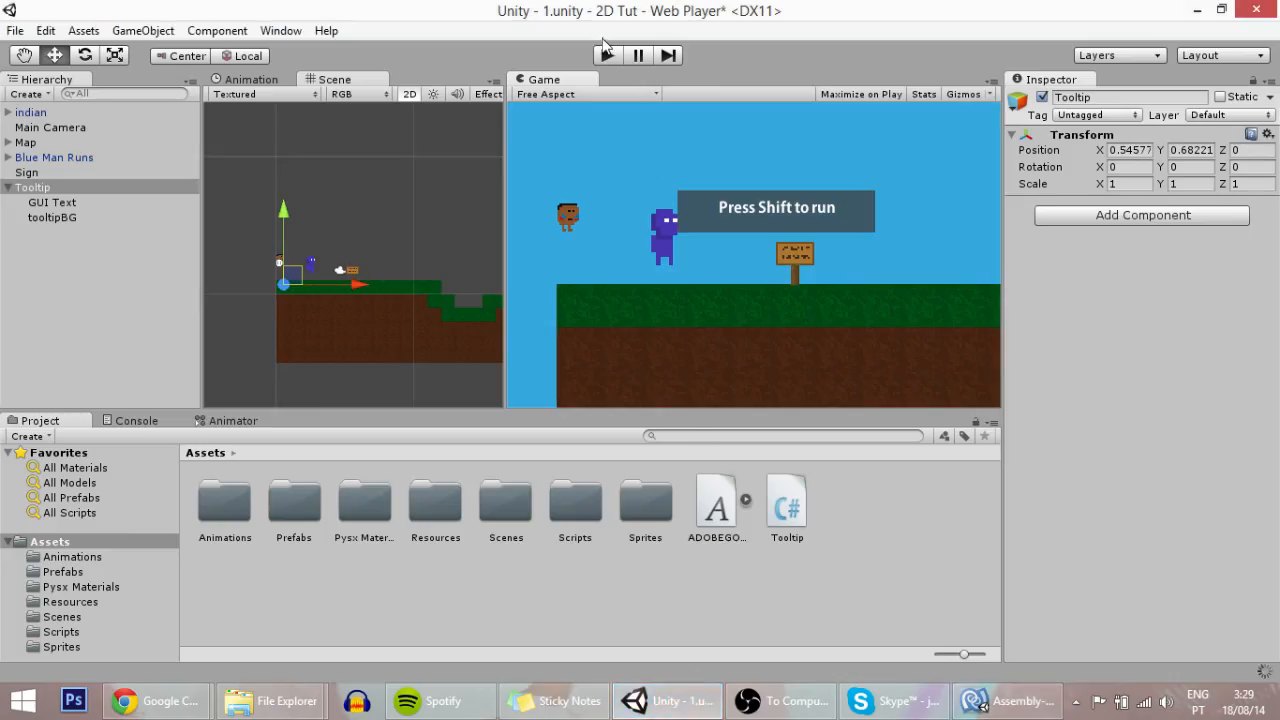
left_click(607, 55)
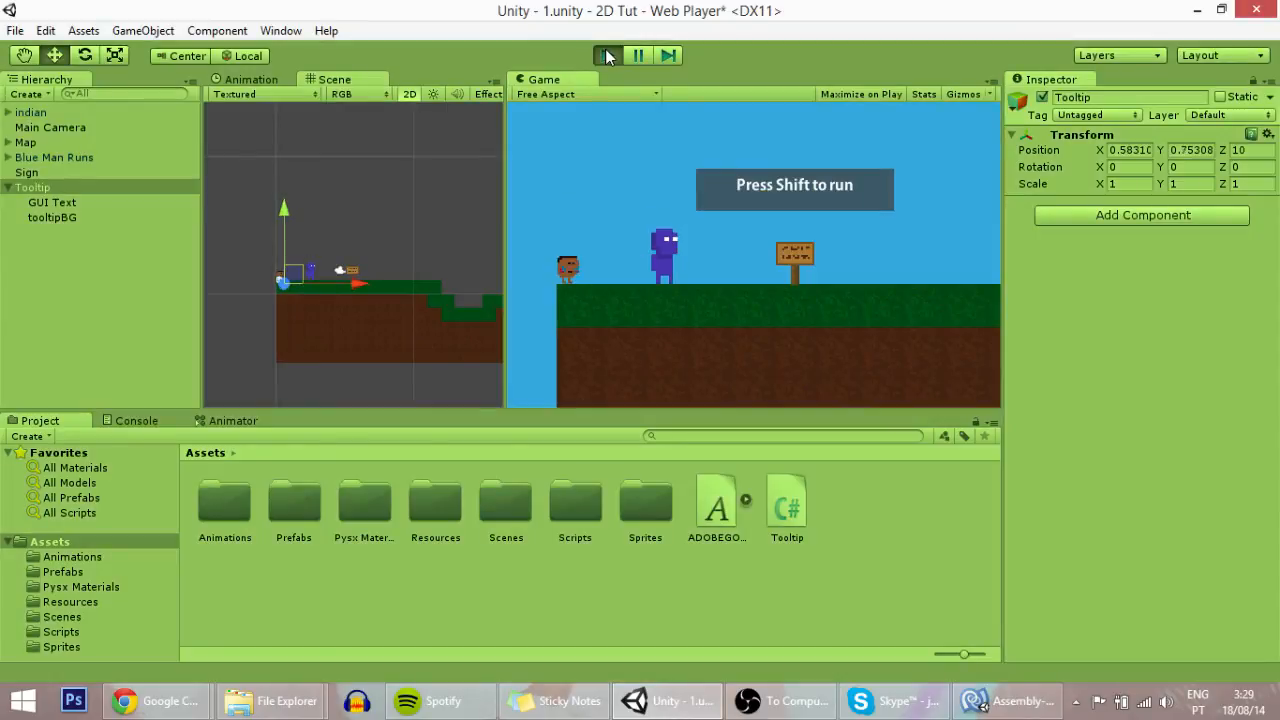
left_click(607, 55)
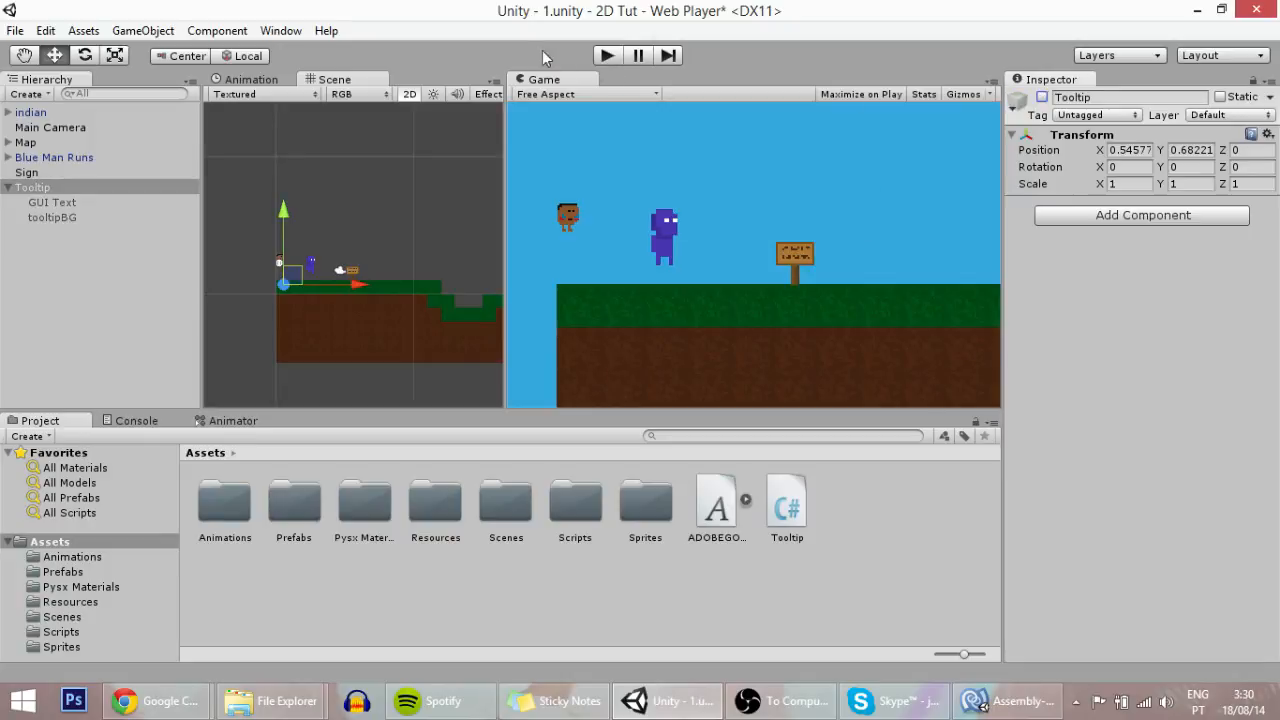
left_click(606, 55)
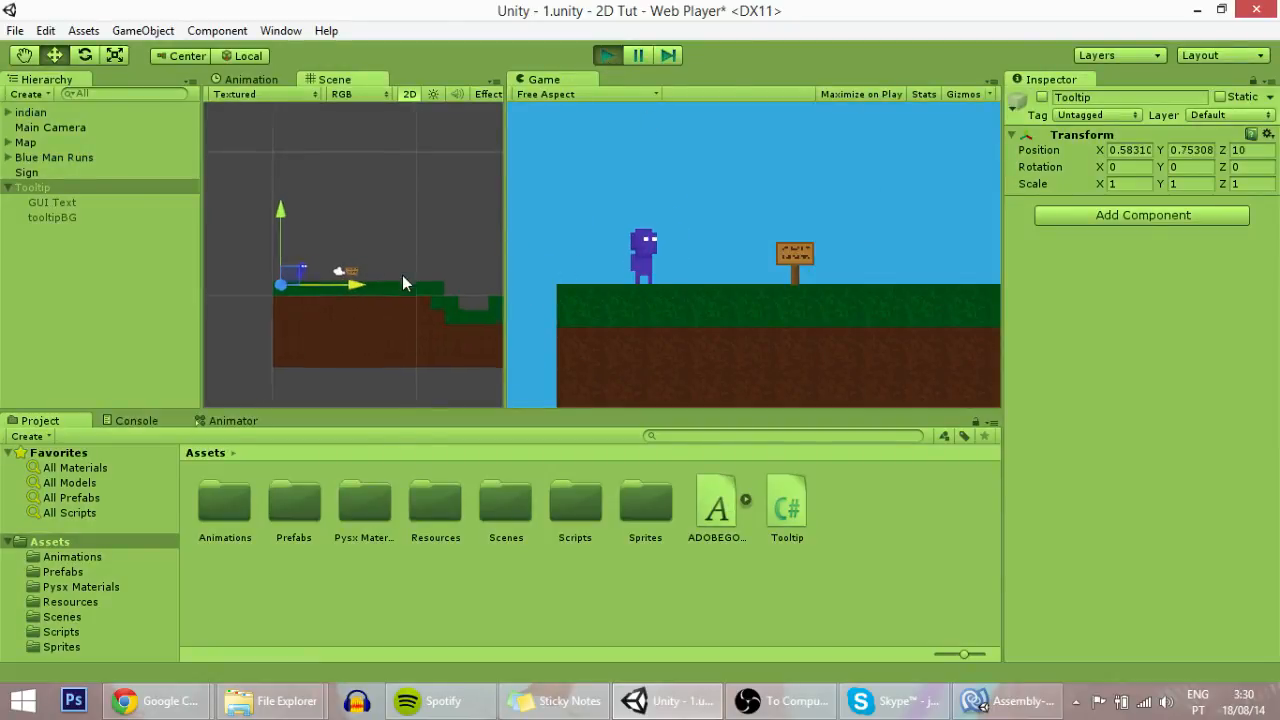
Step: Select Sign, then drag the Main Camera in the Scene view to test tooltip tracking
left_click(27, 172)
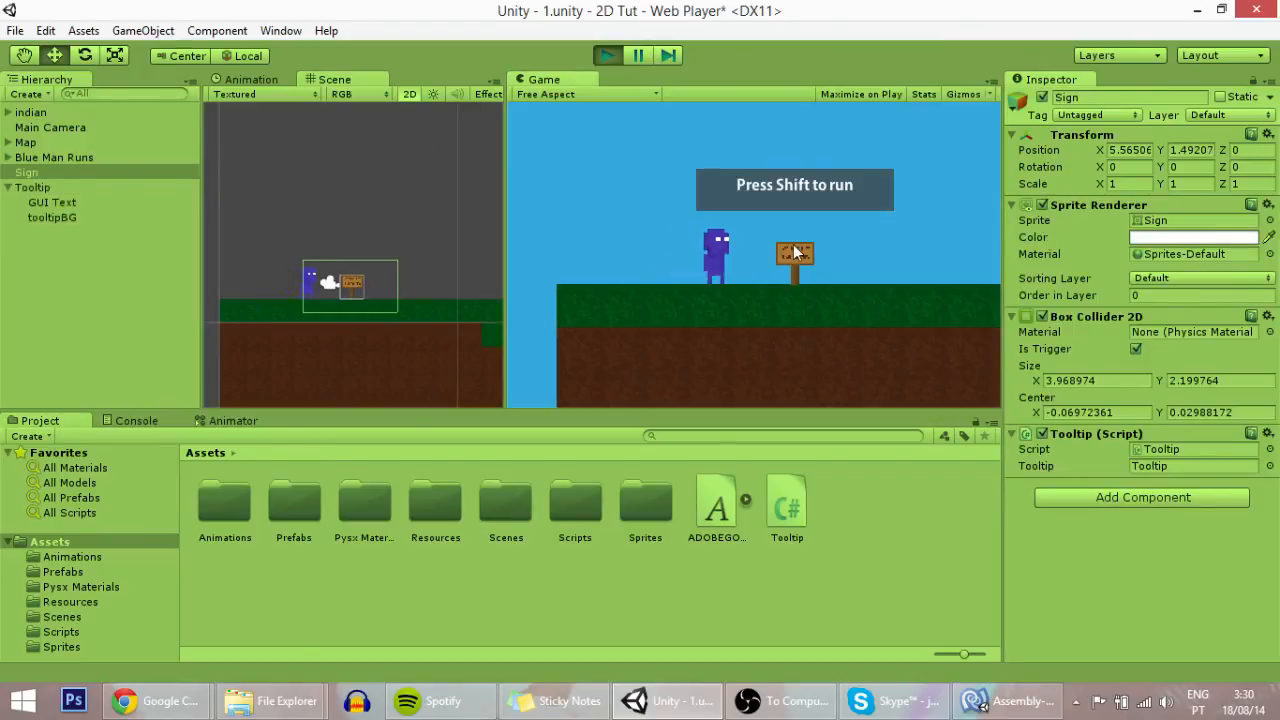
left_click(50, 127)
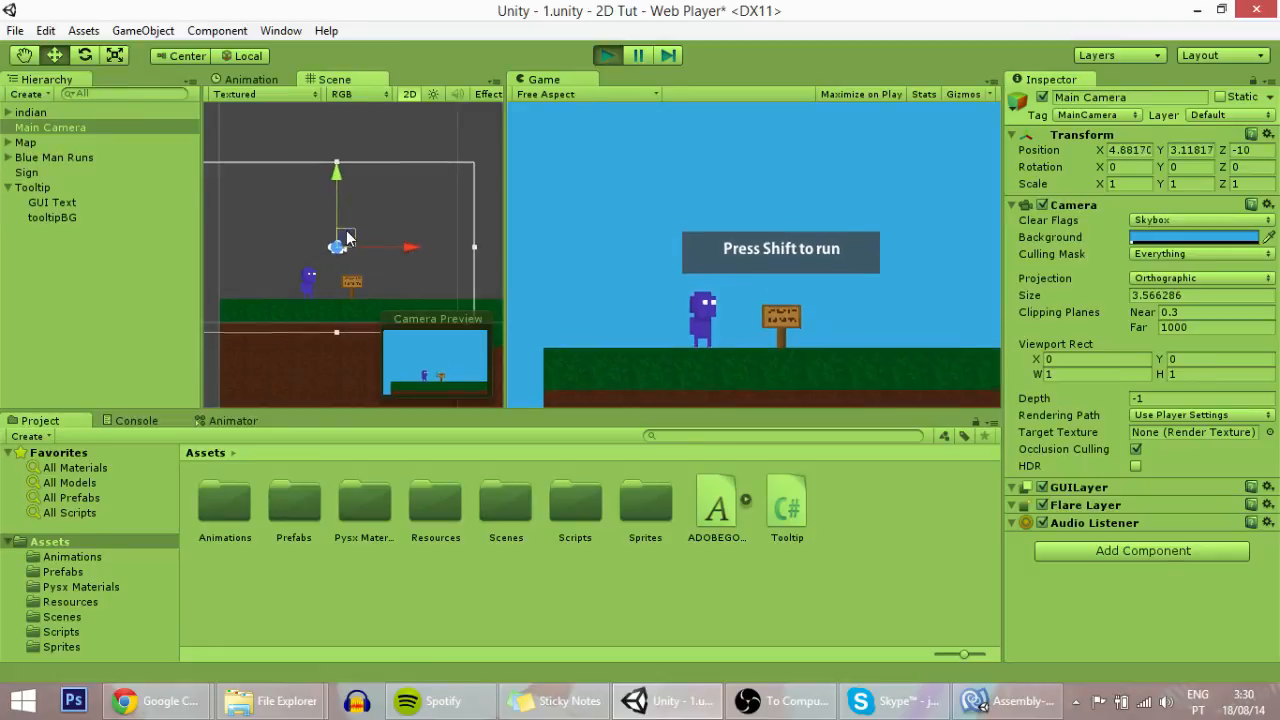
left_click_drag(337, 240, 348, 240)
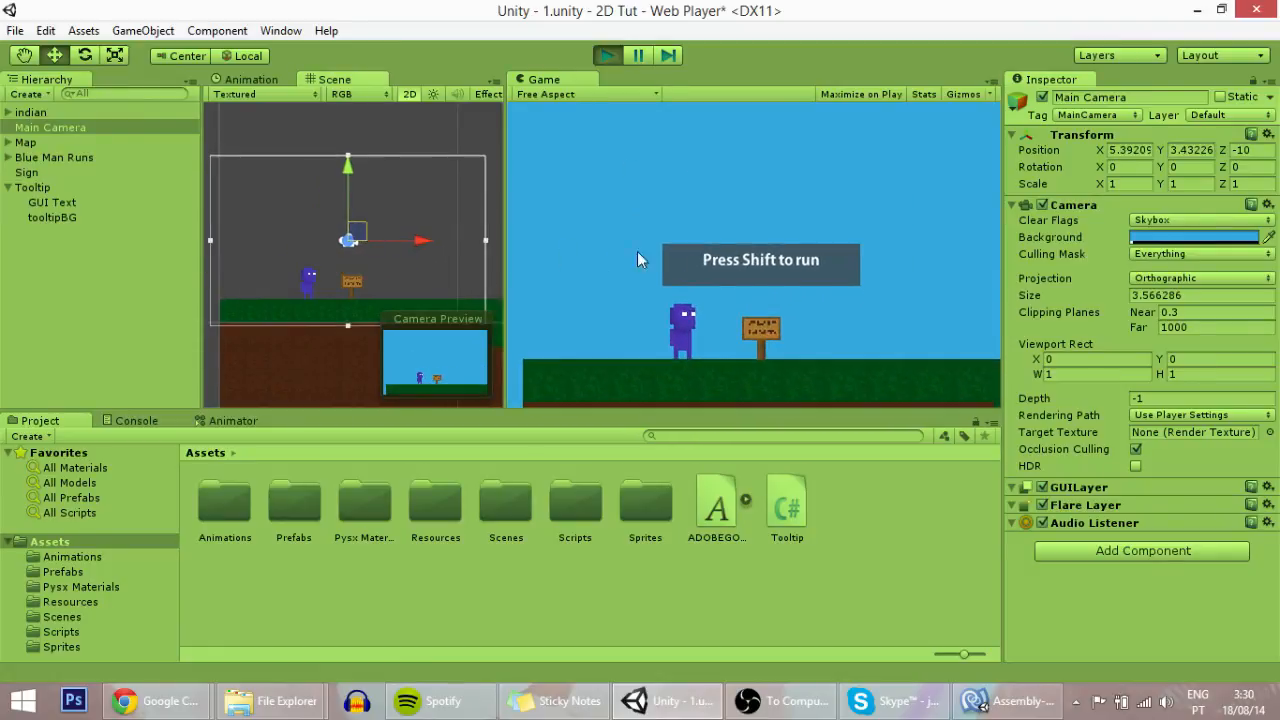